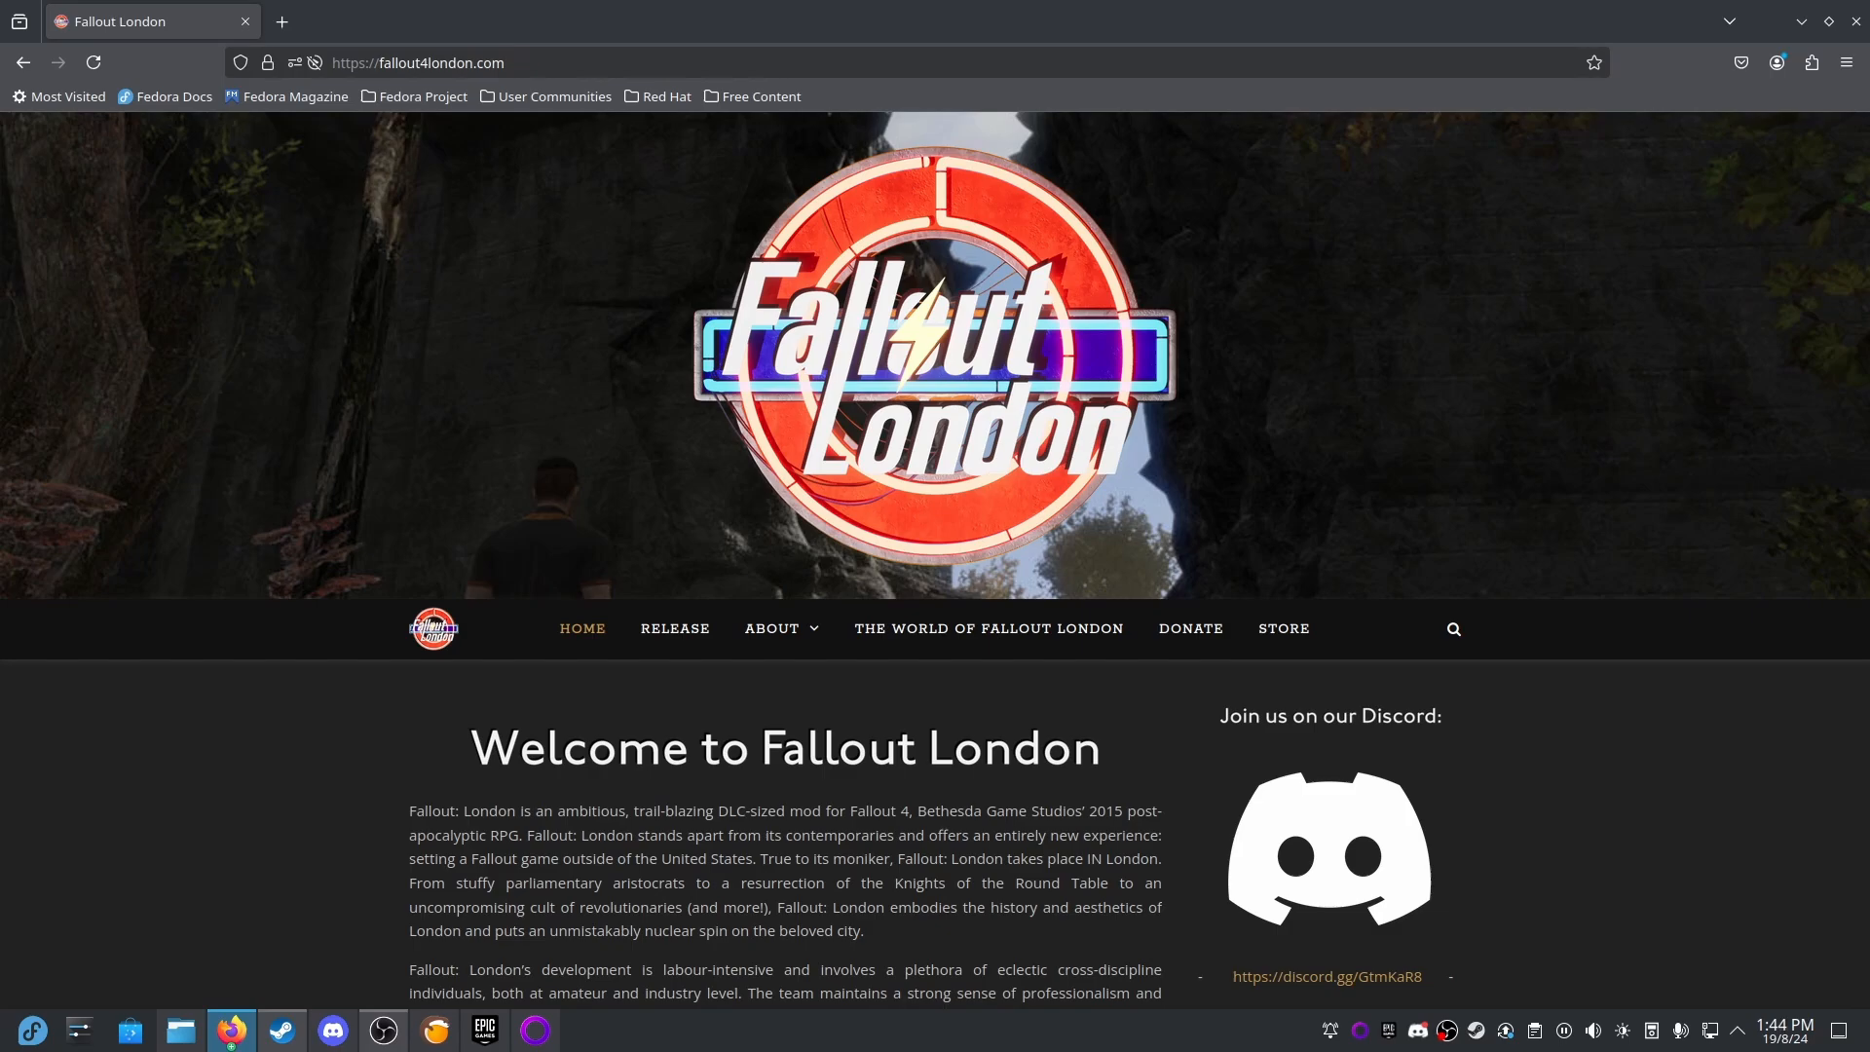
Force Fallout 4 to use Proton 9.0-2 in its Compatibility properties, then close the window.
left_click(281, 1030)
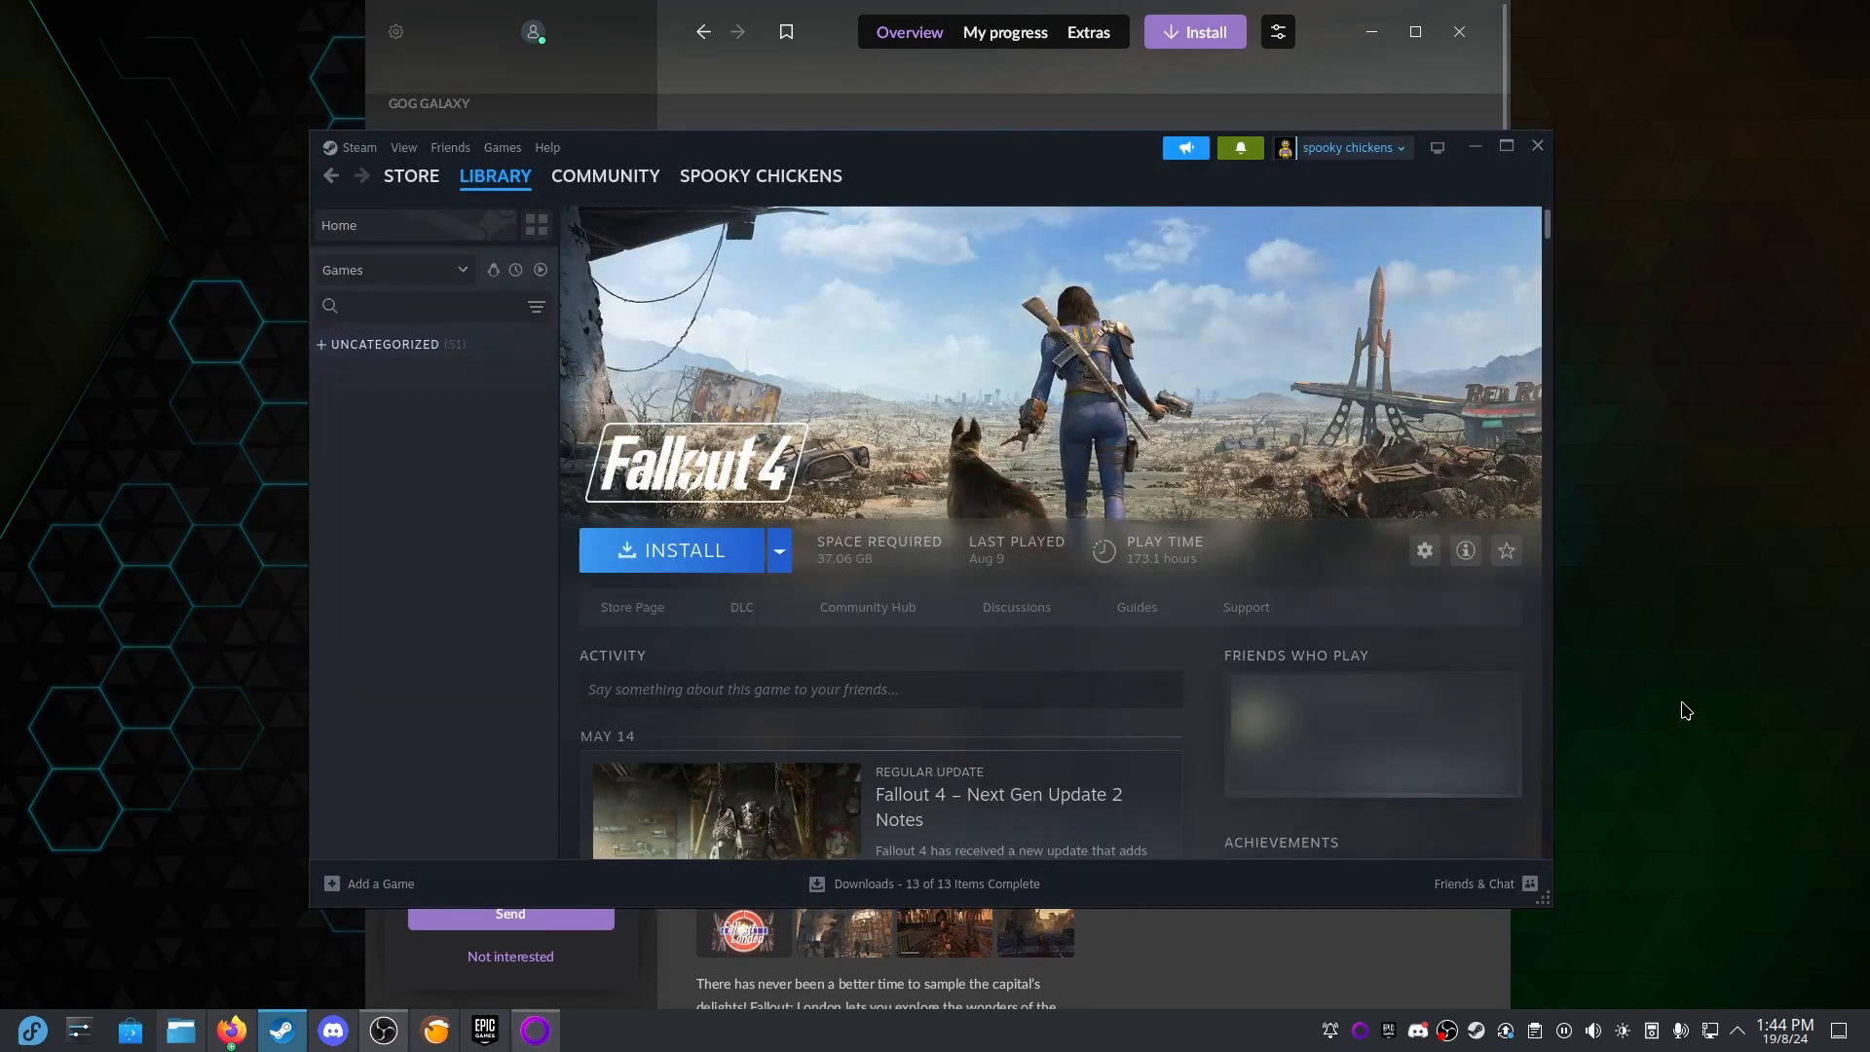
mouse_move(619, 592)
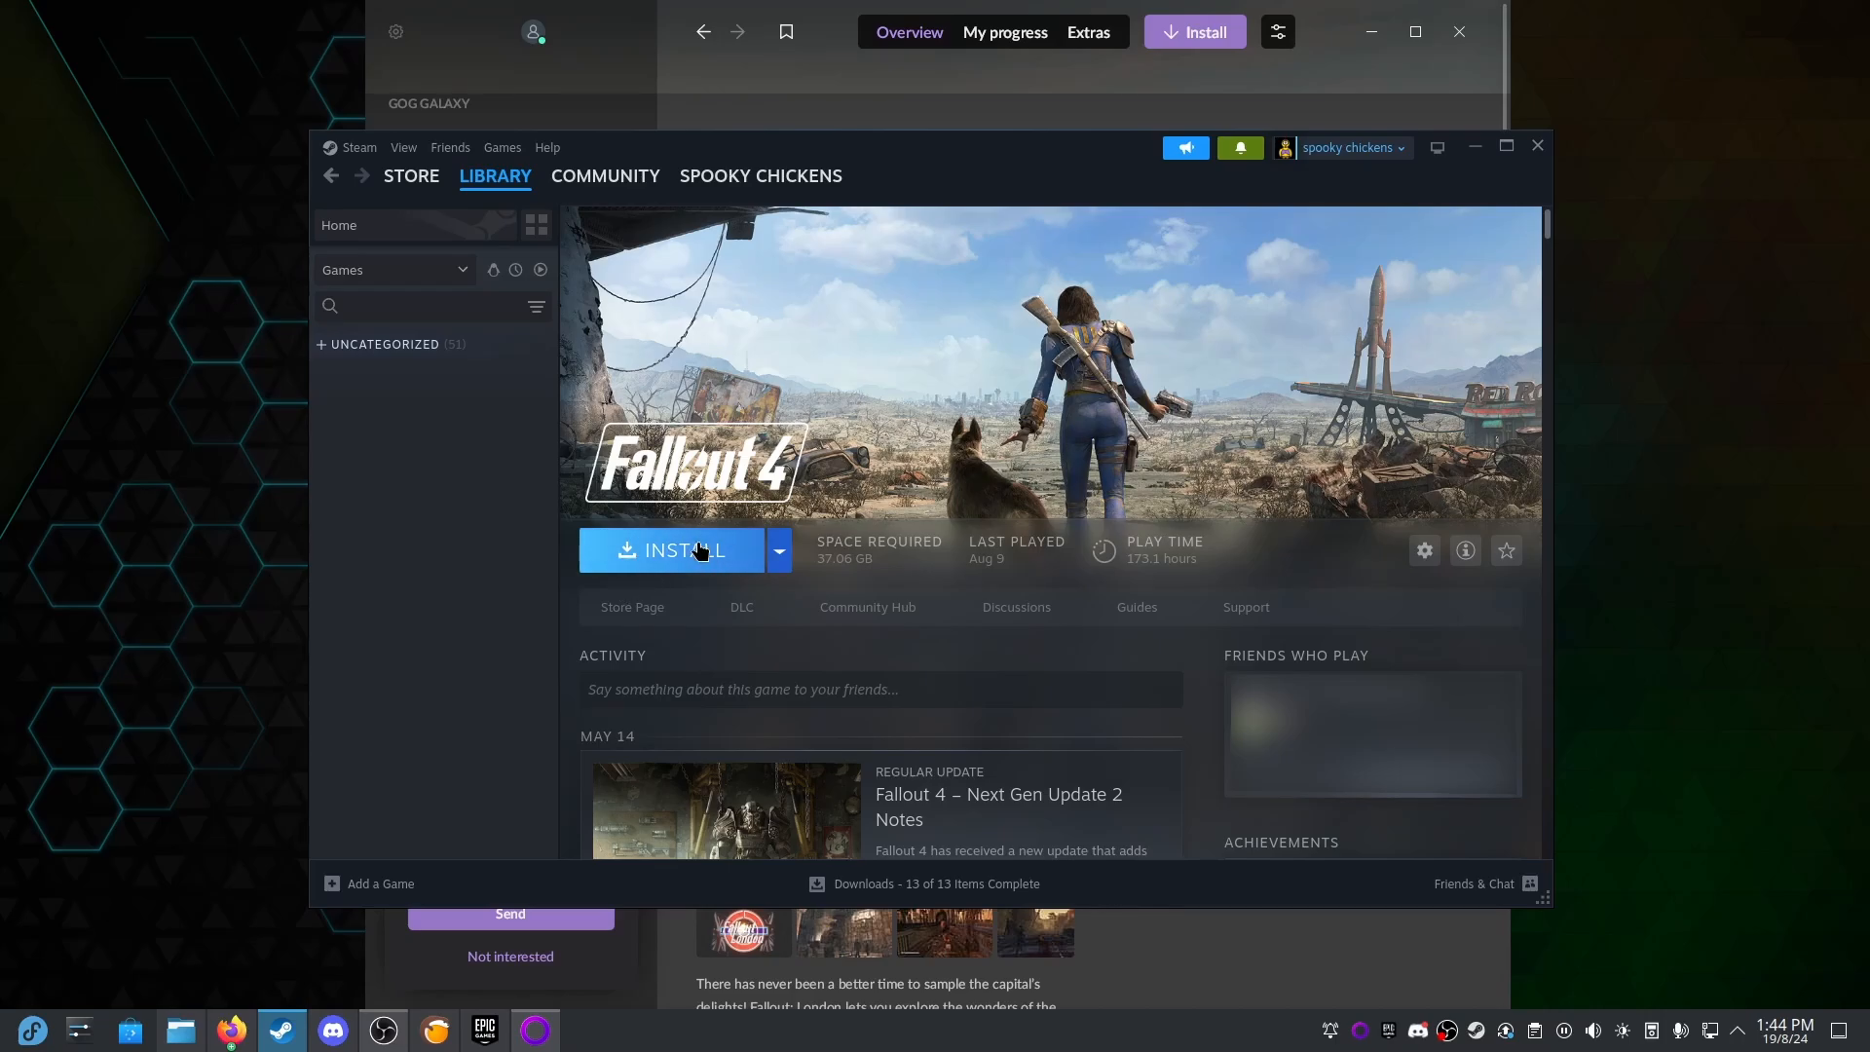
left_click(1424, 550)
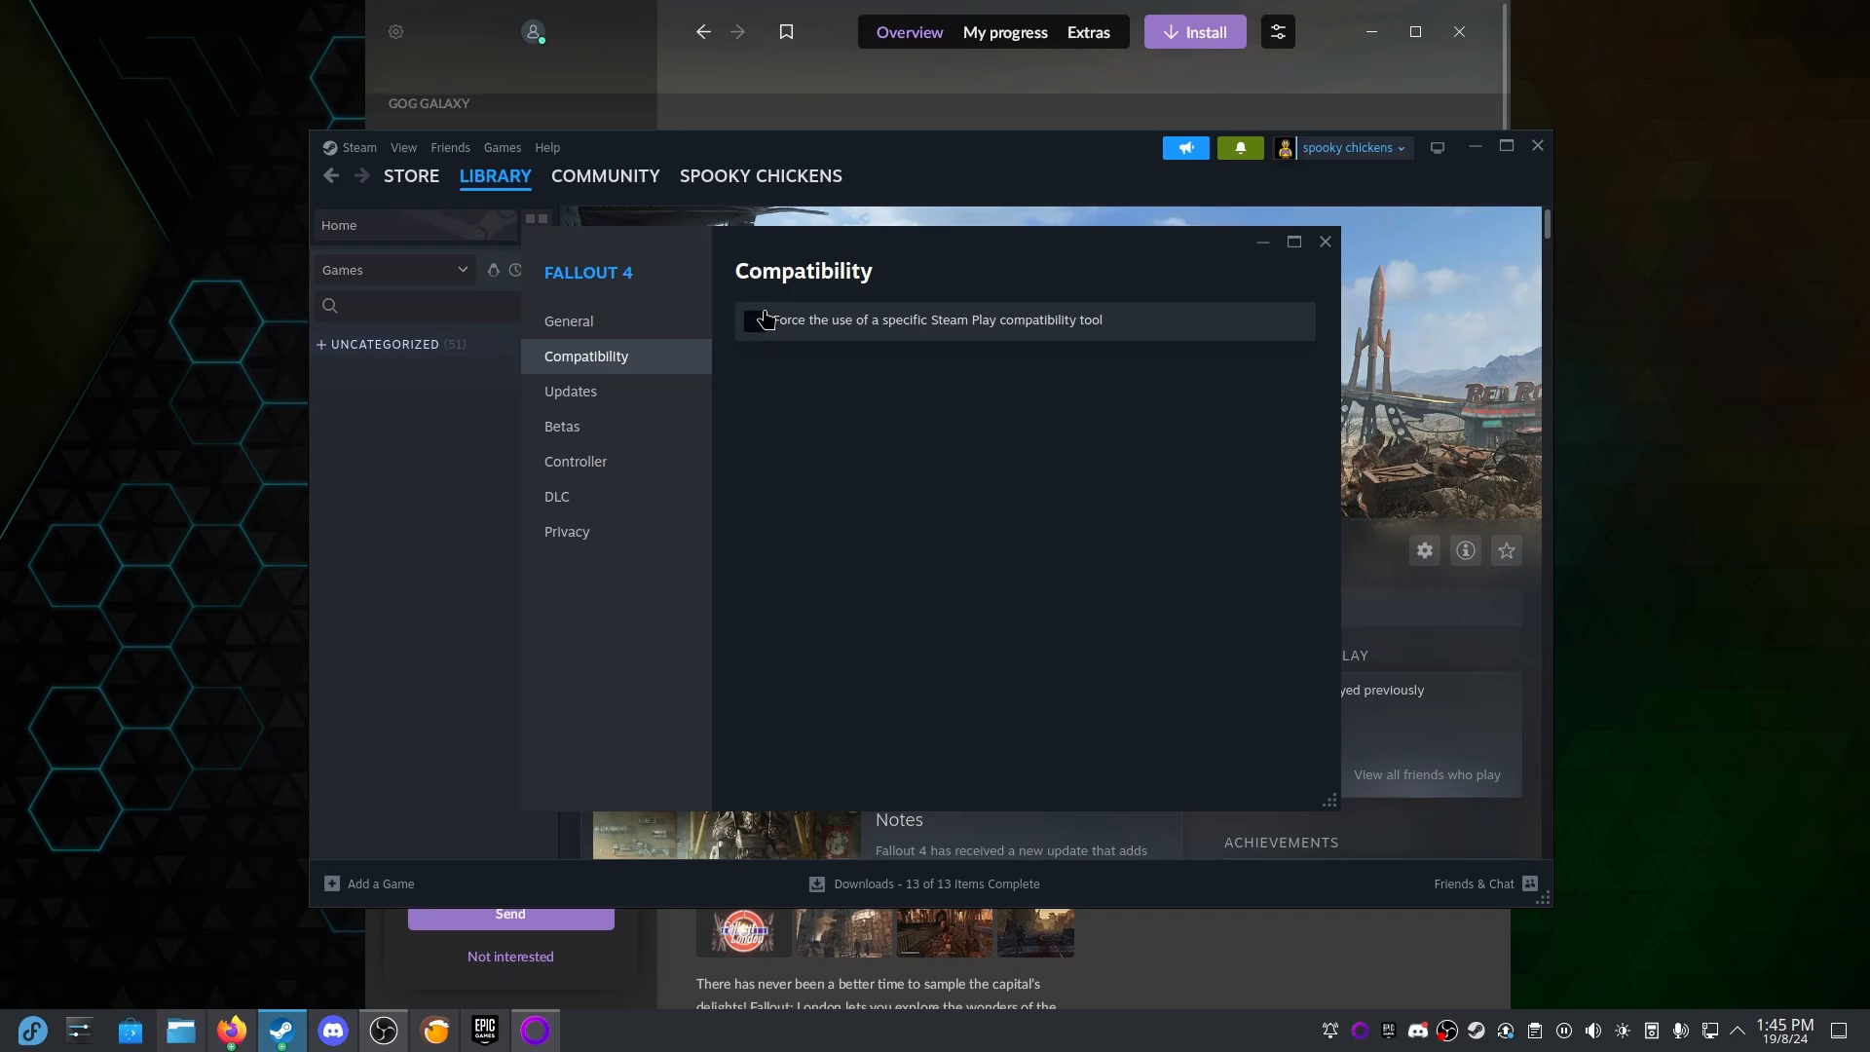
left_click(752, 319)
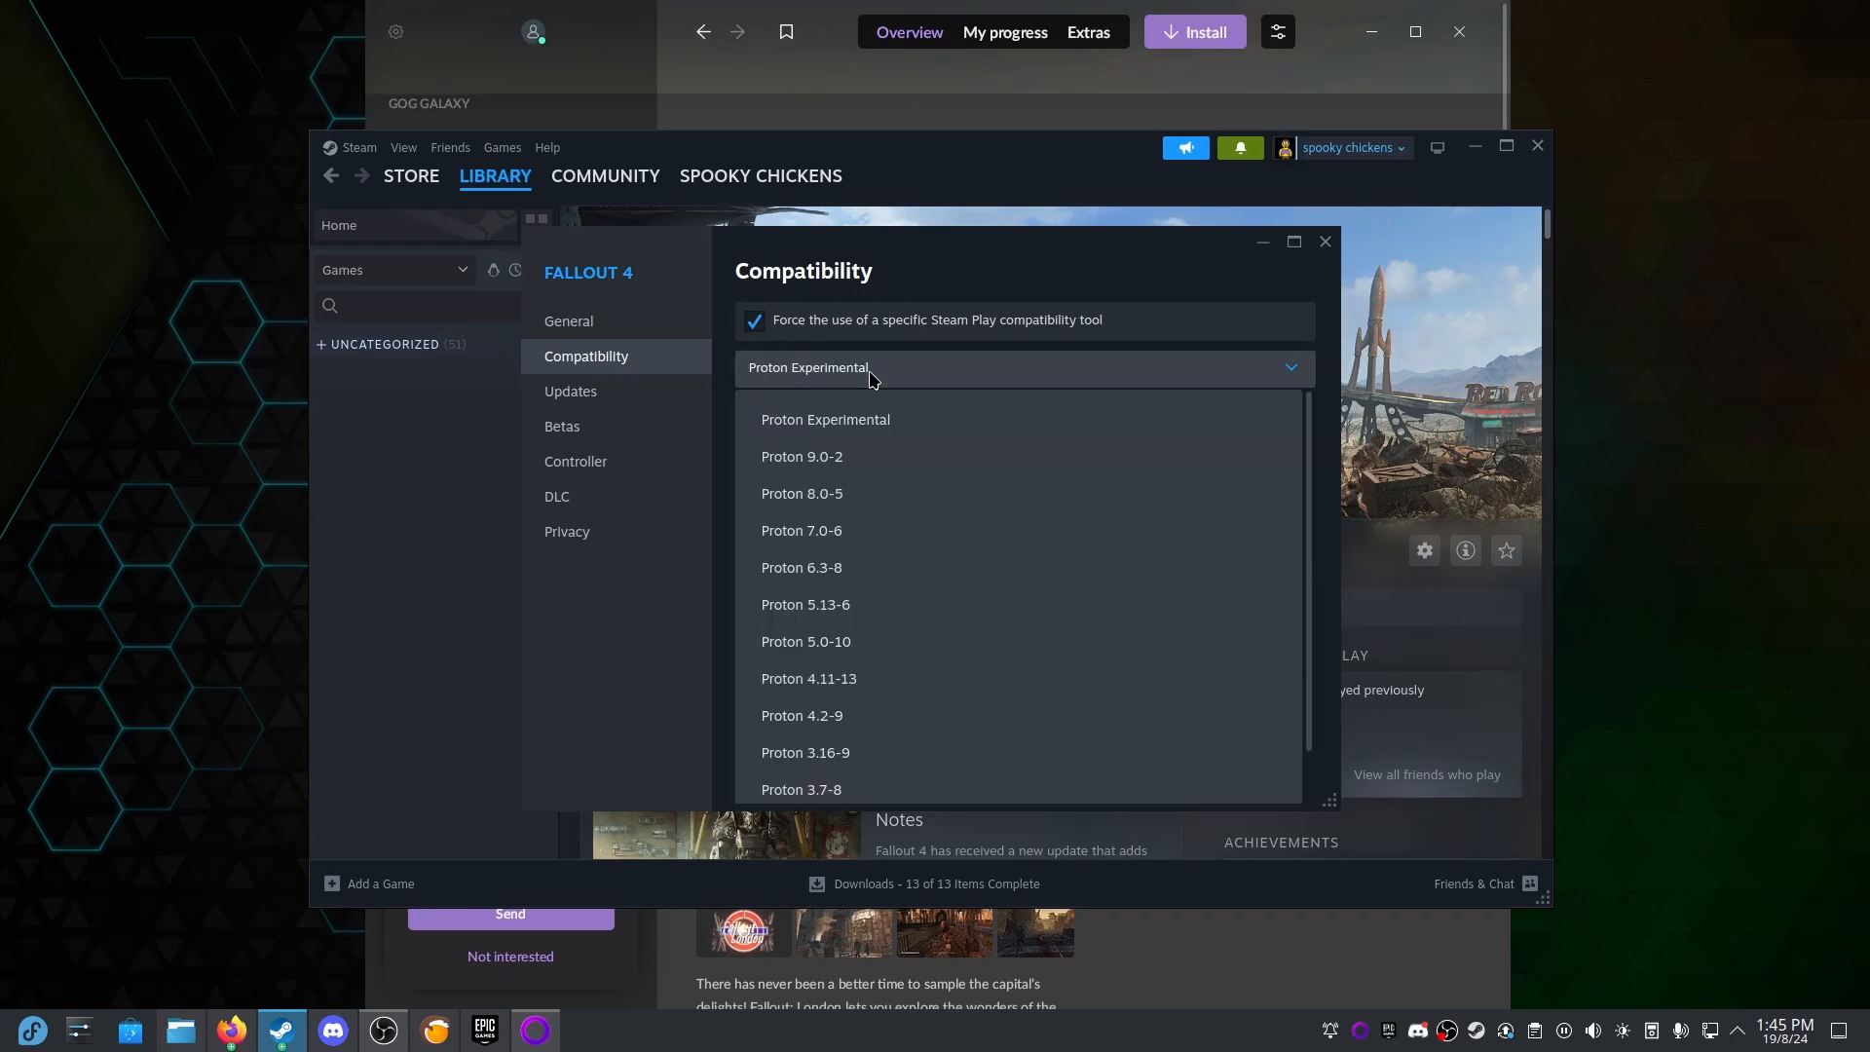
left_click(802, 457)
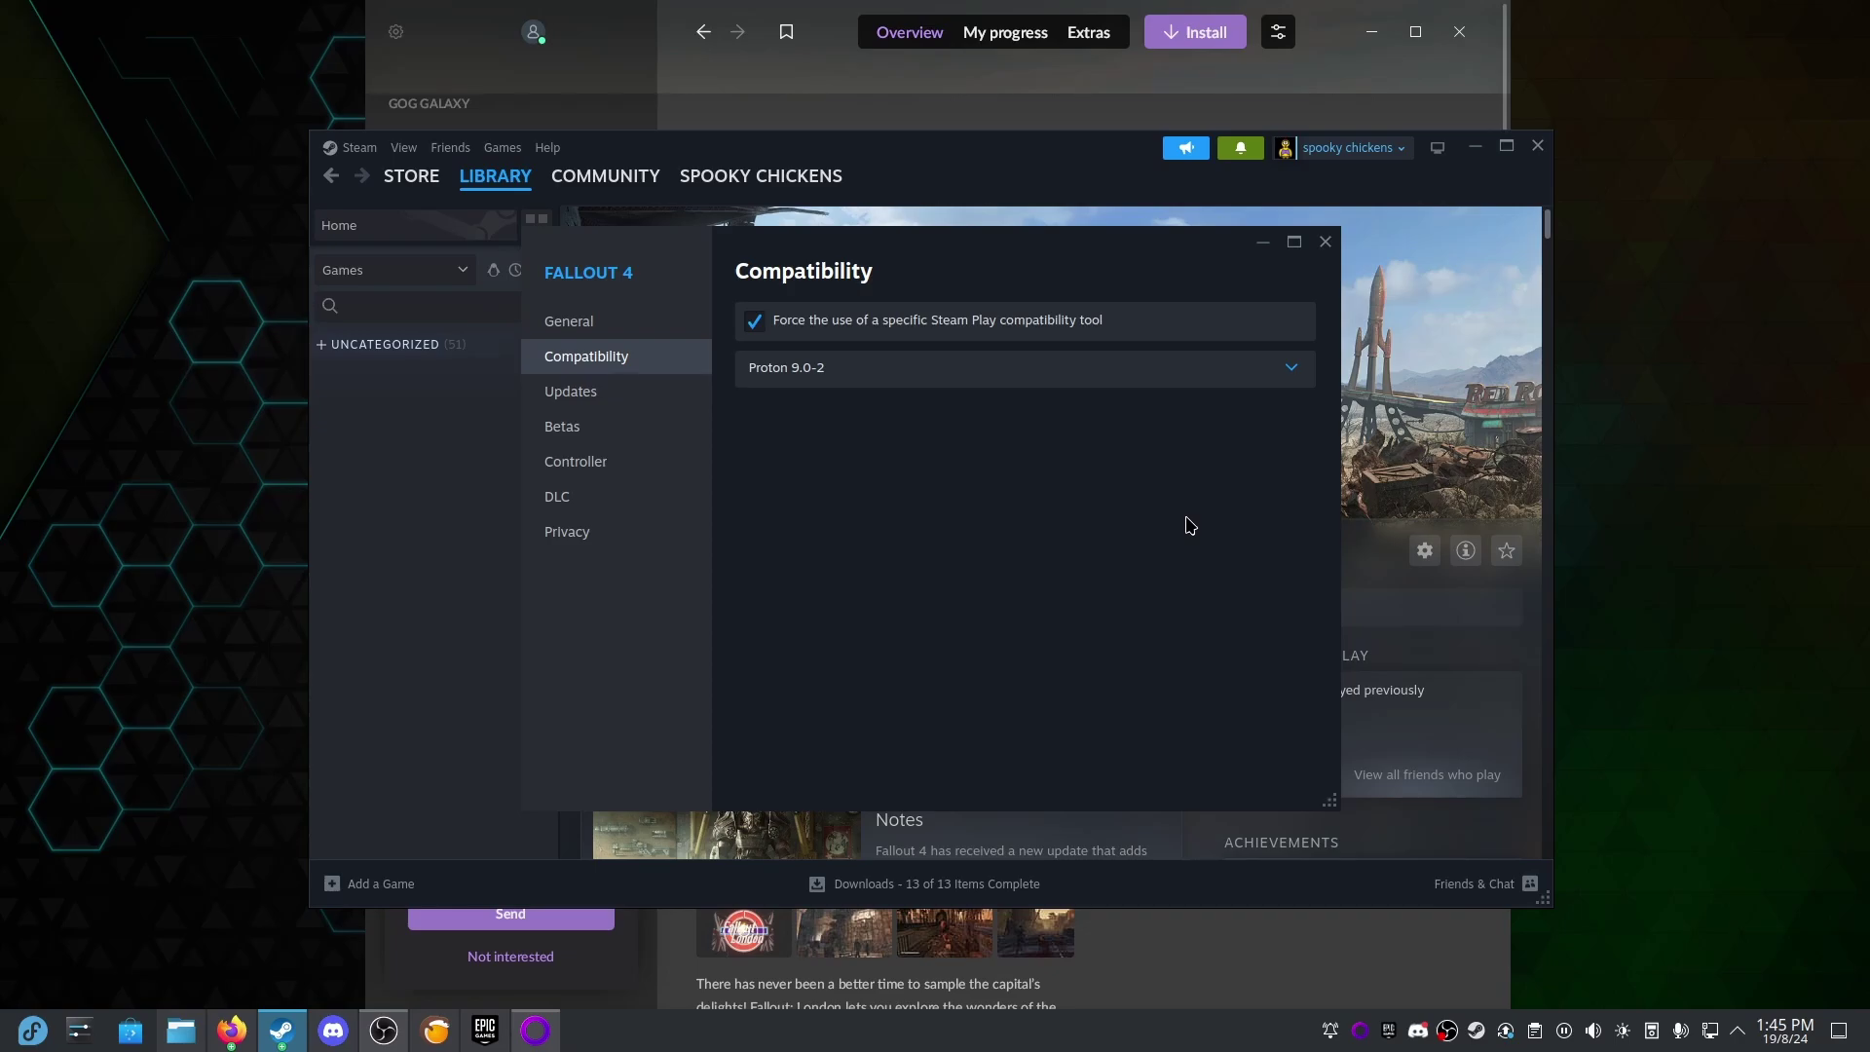
mouse_move(1239, 267)
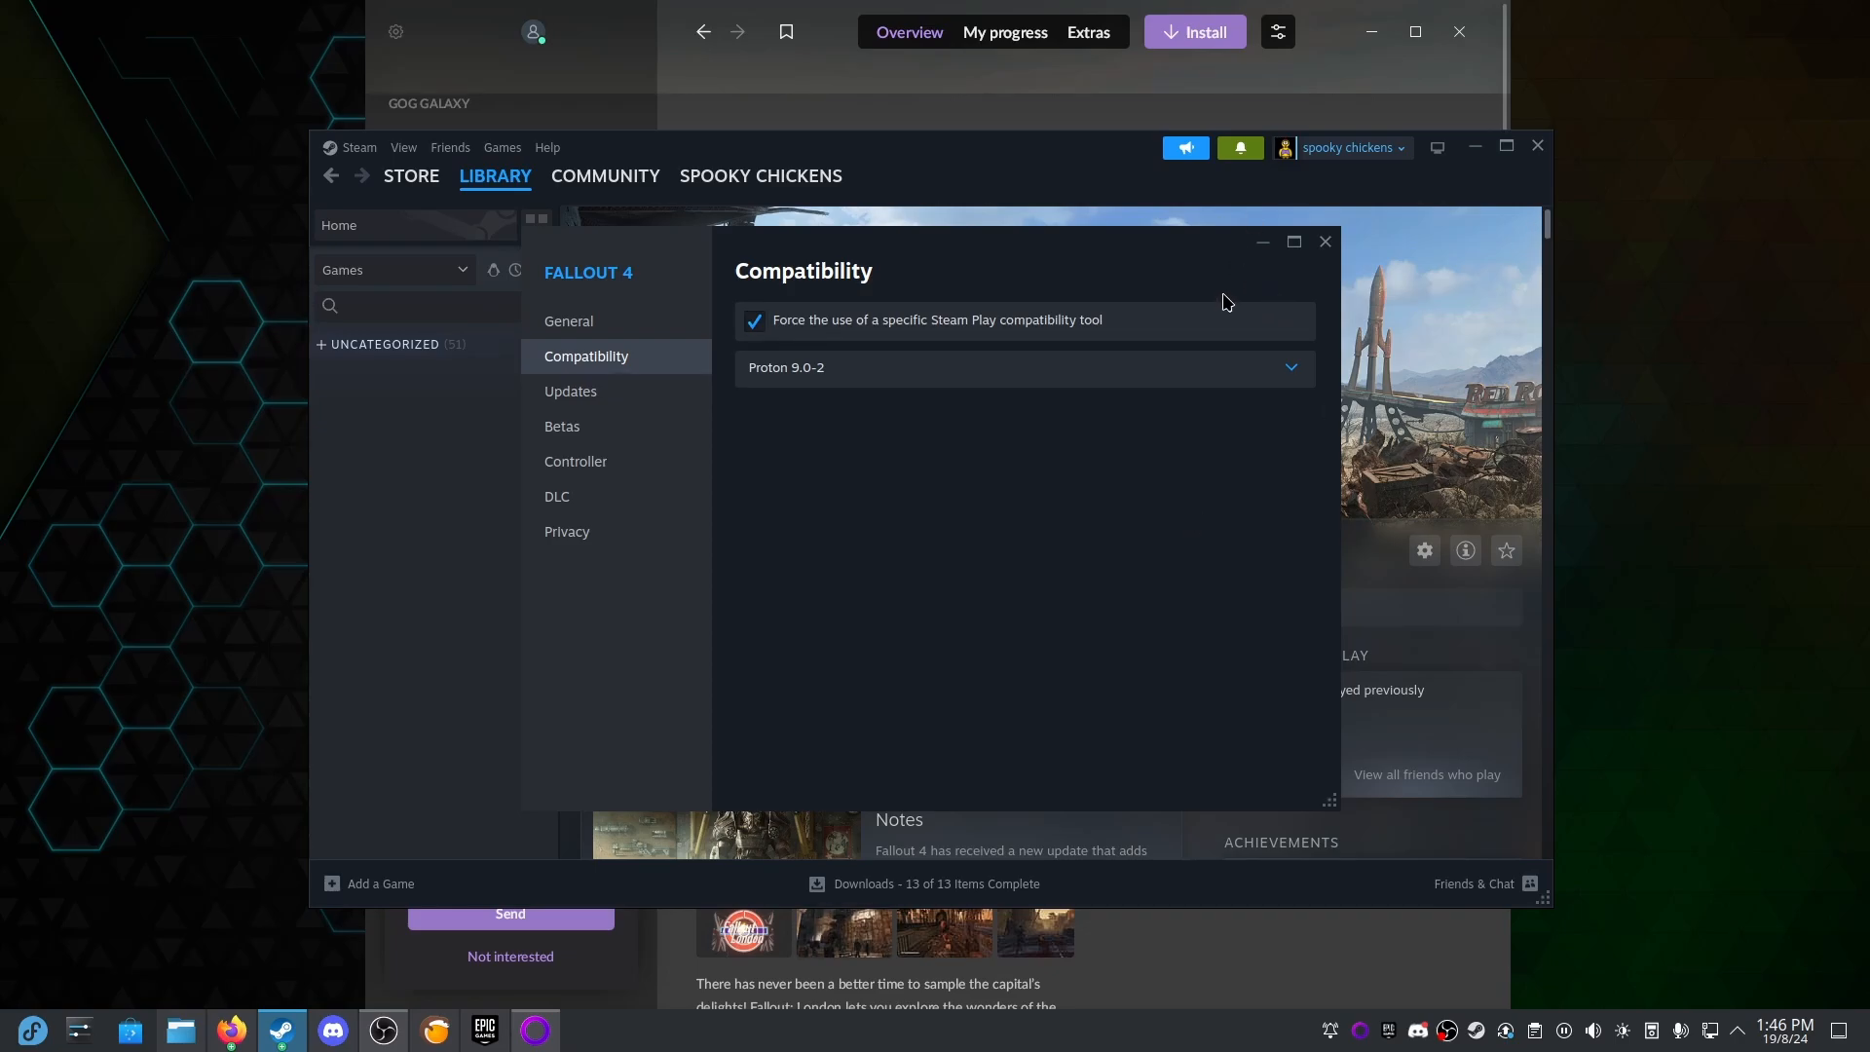
left_click(1324, 242)
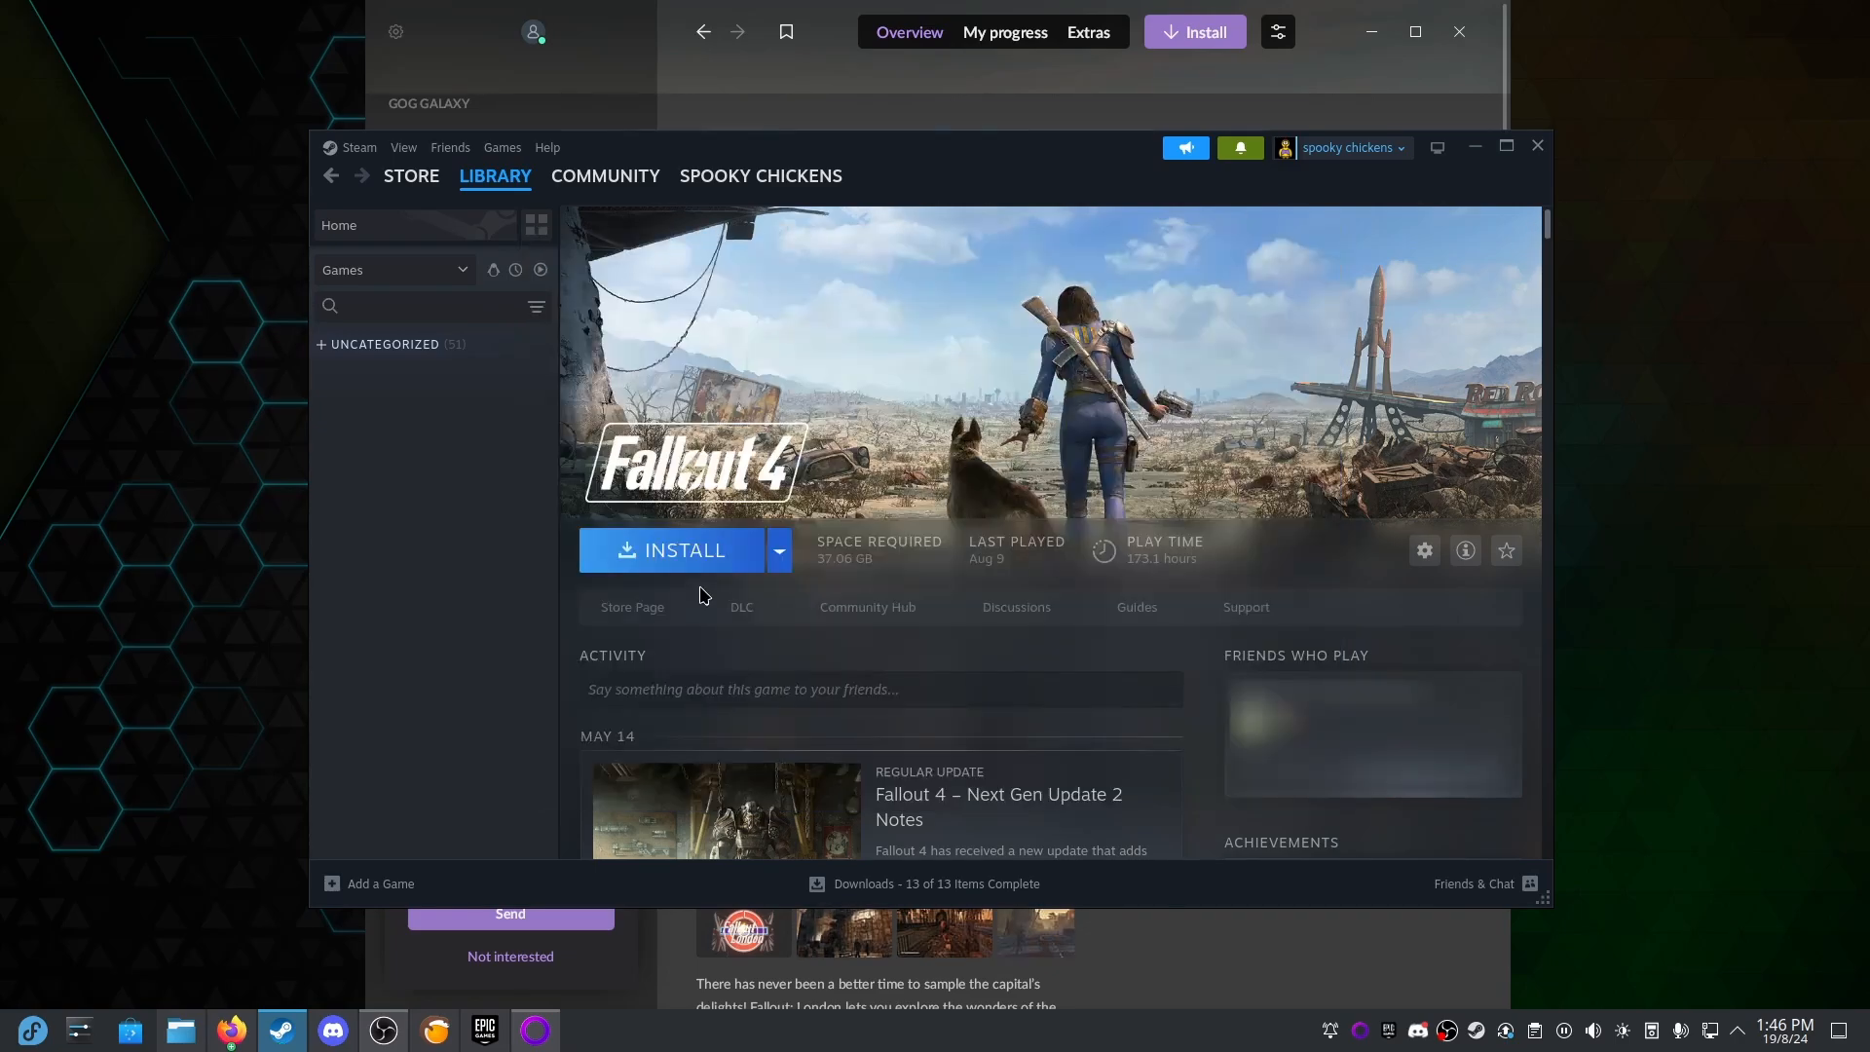
Bring up Steam's Fallout 4 install dialog showing 37.06 GB to /home.
left_click(671, 550)
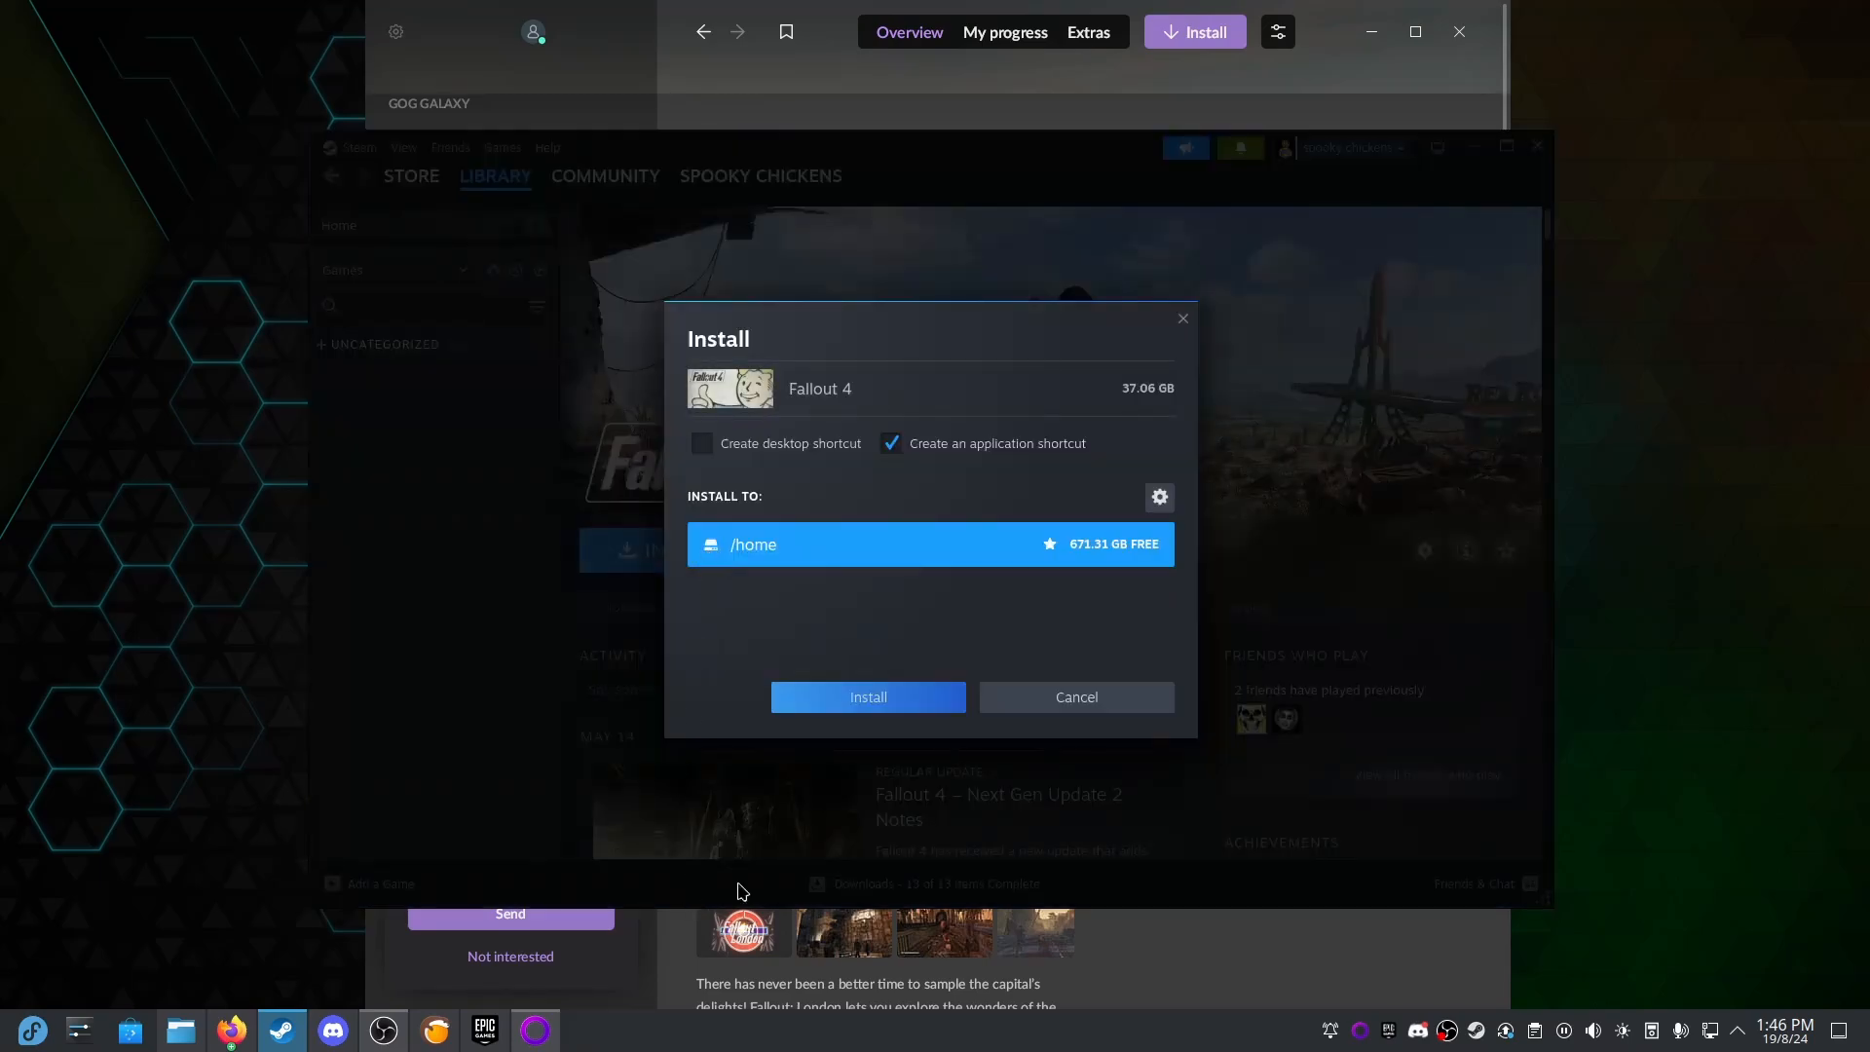
mouse_move(829, 544)
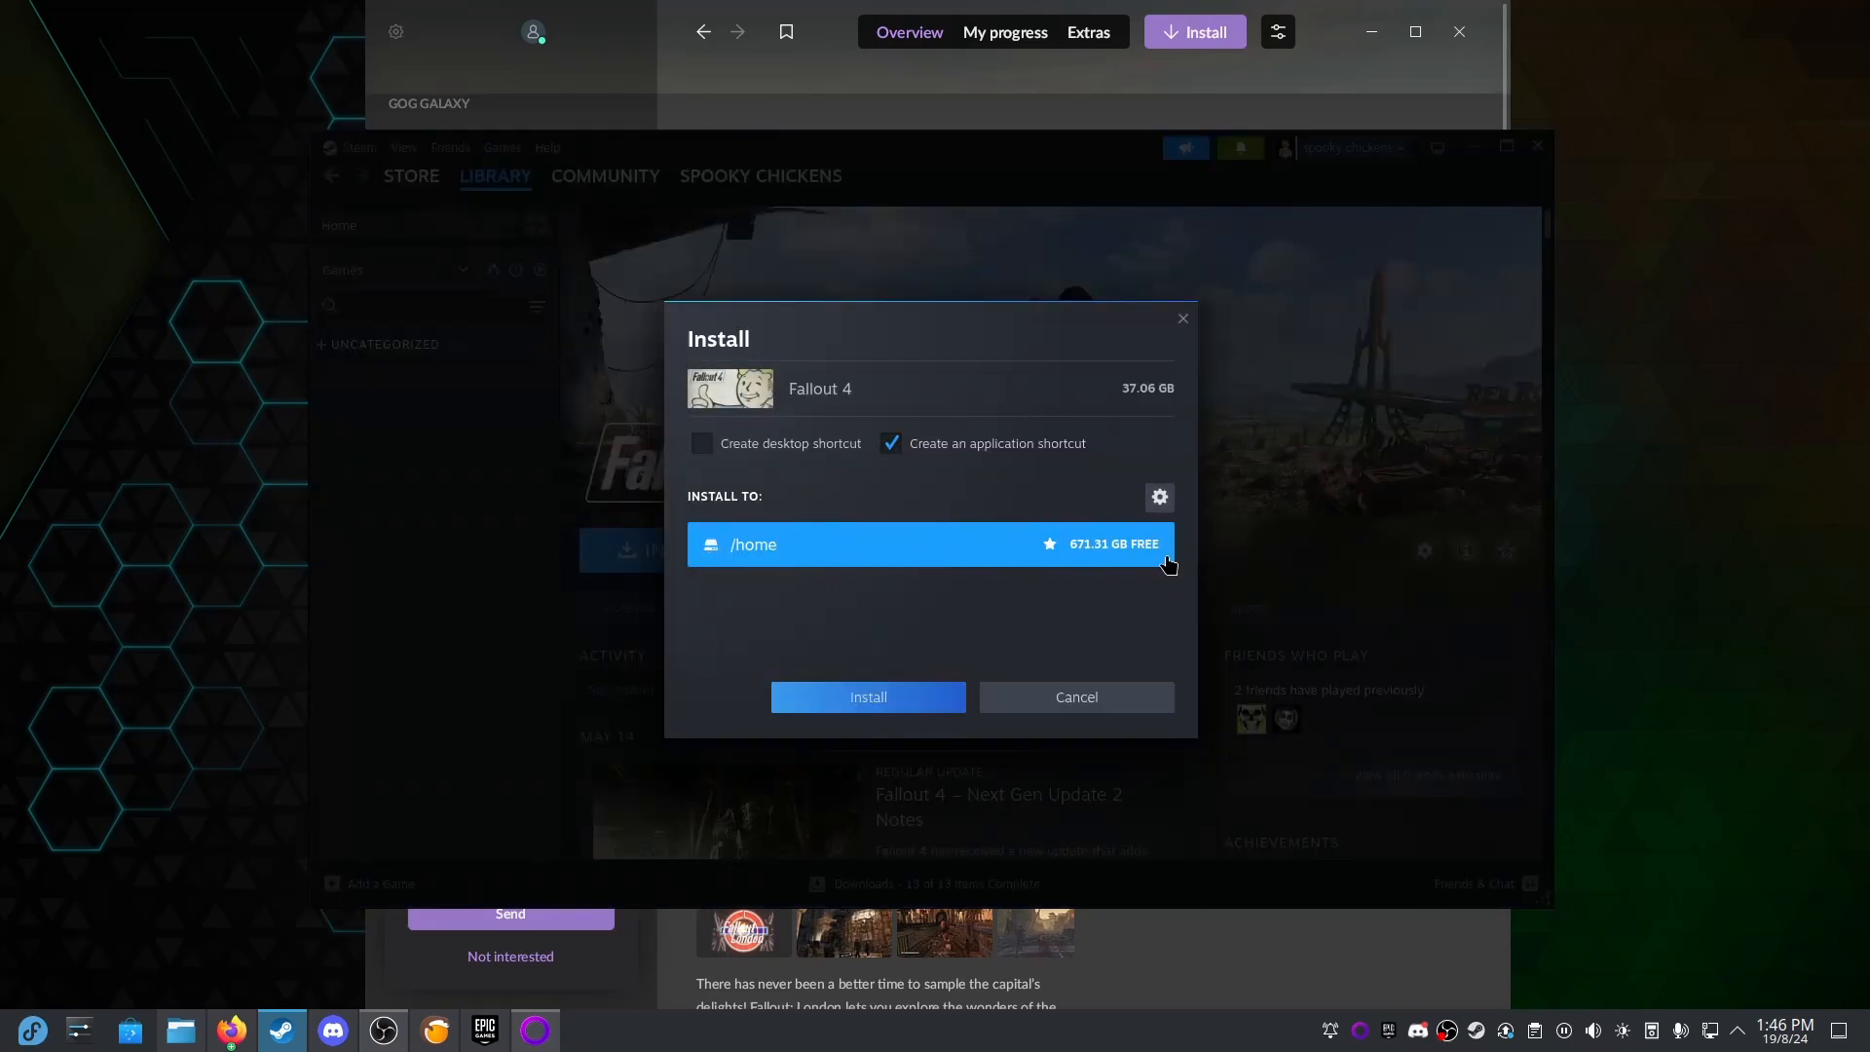
mouse_move(886, 718)
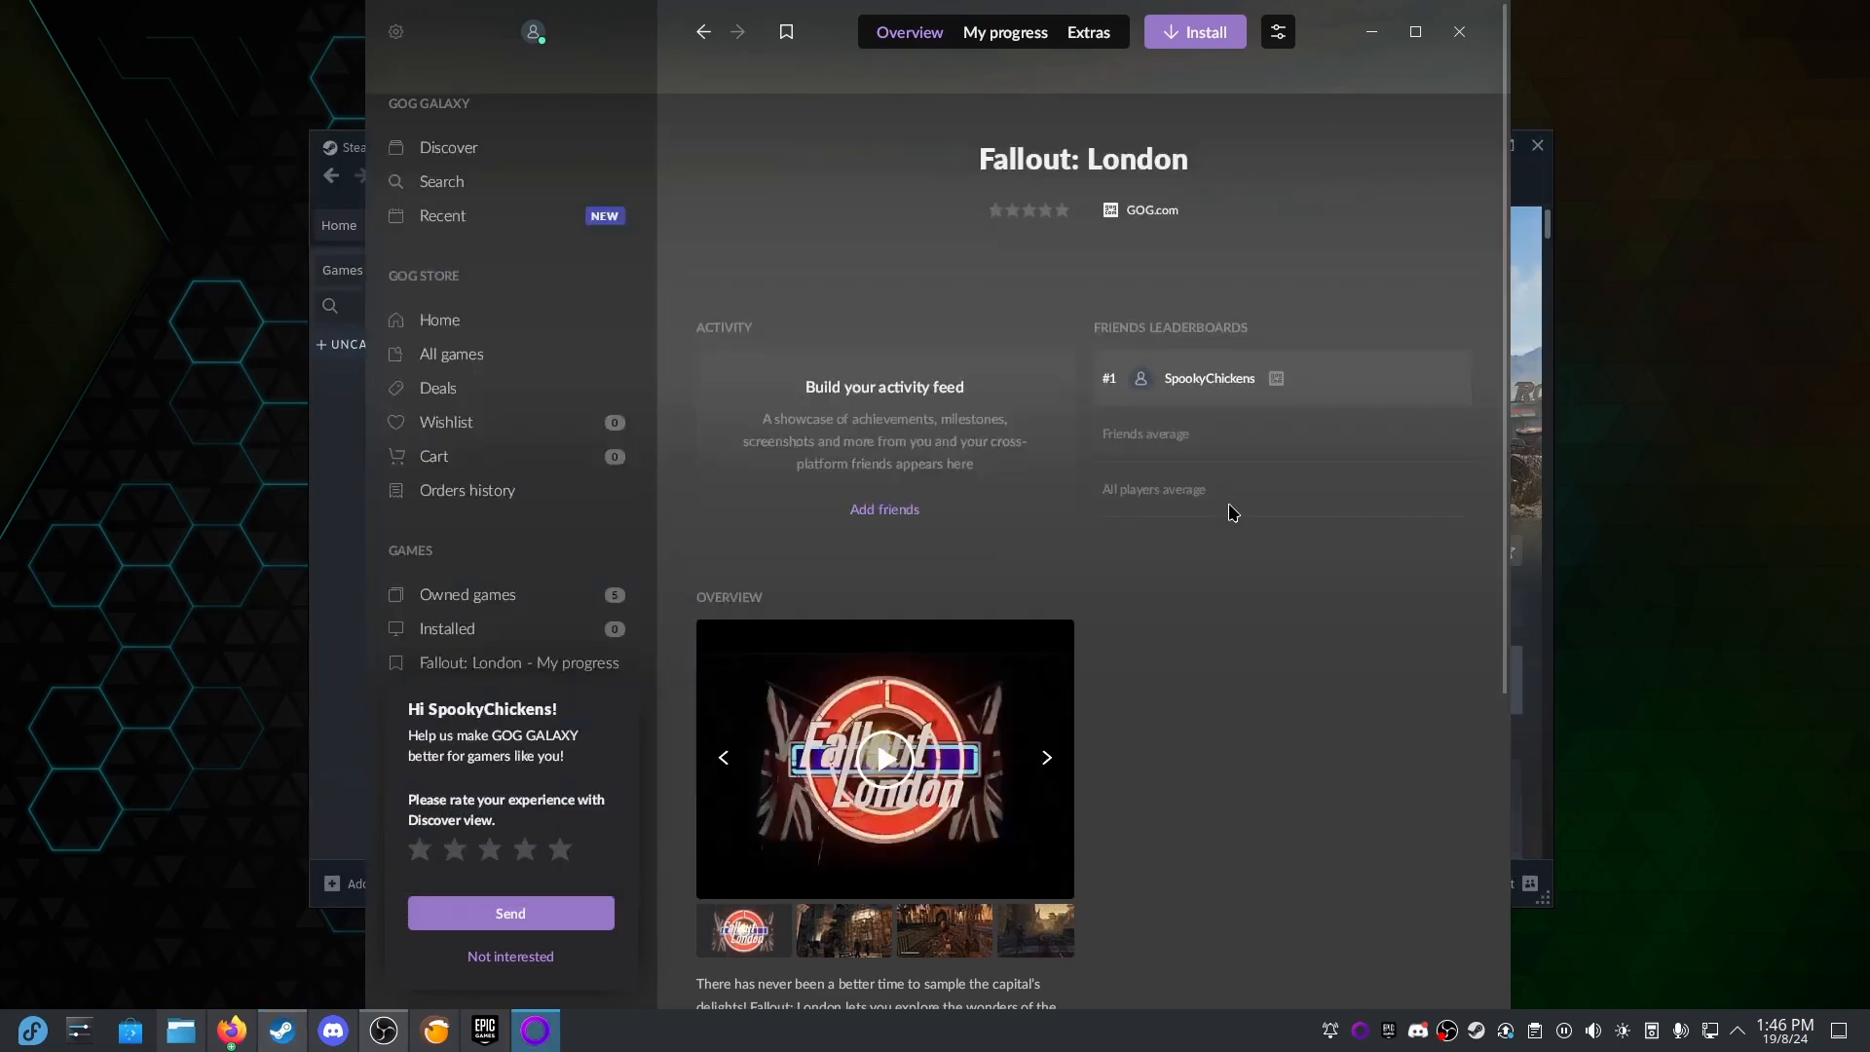
mouse_move(1204, 538)
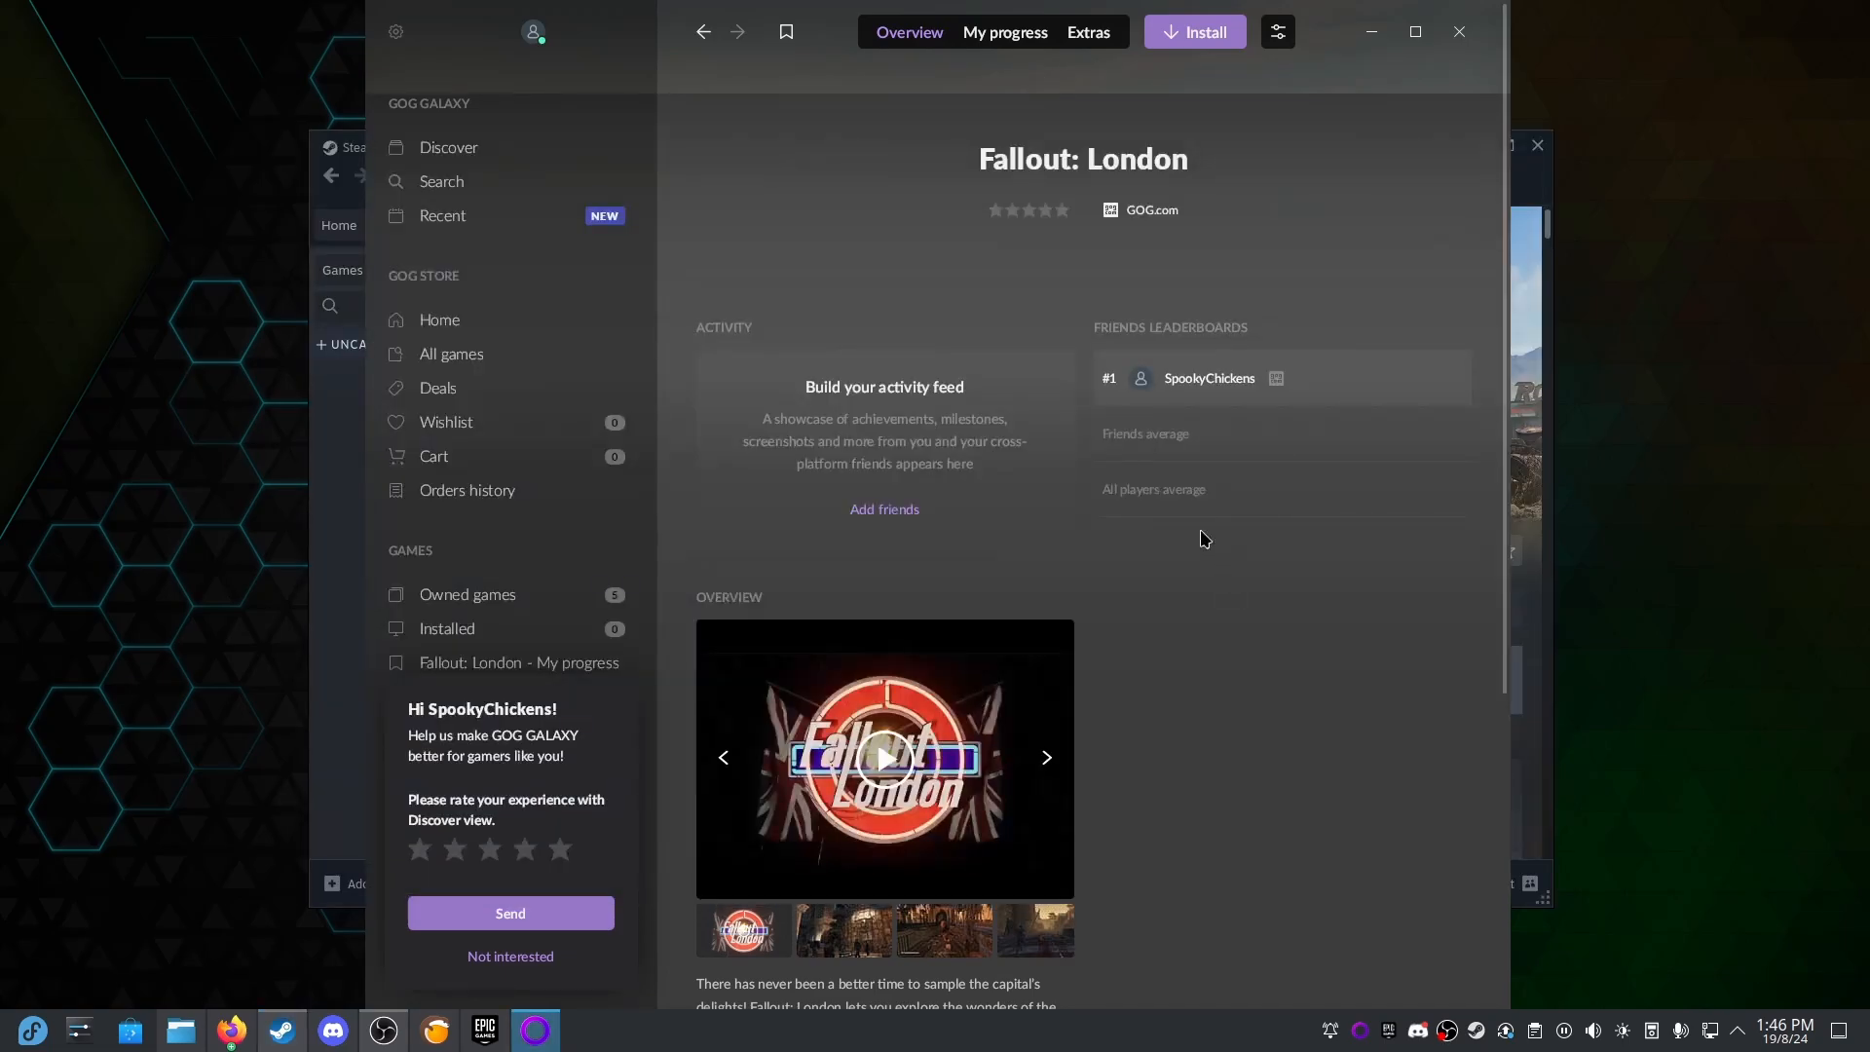
Install Fallout: London in GOG Galaxy and confirm in the install dialog.
left_click(1195, 32)
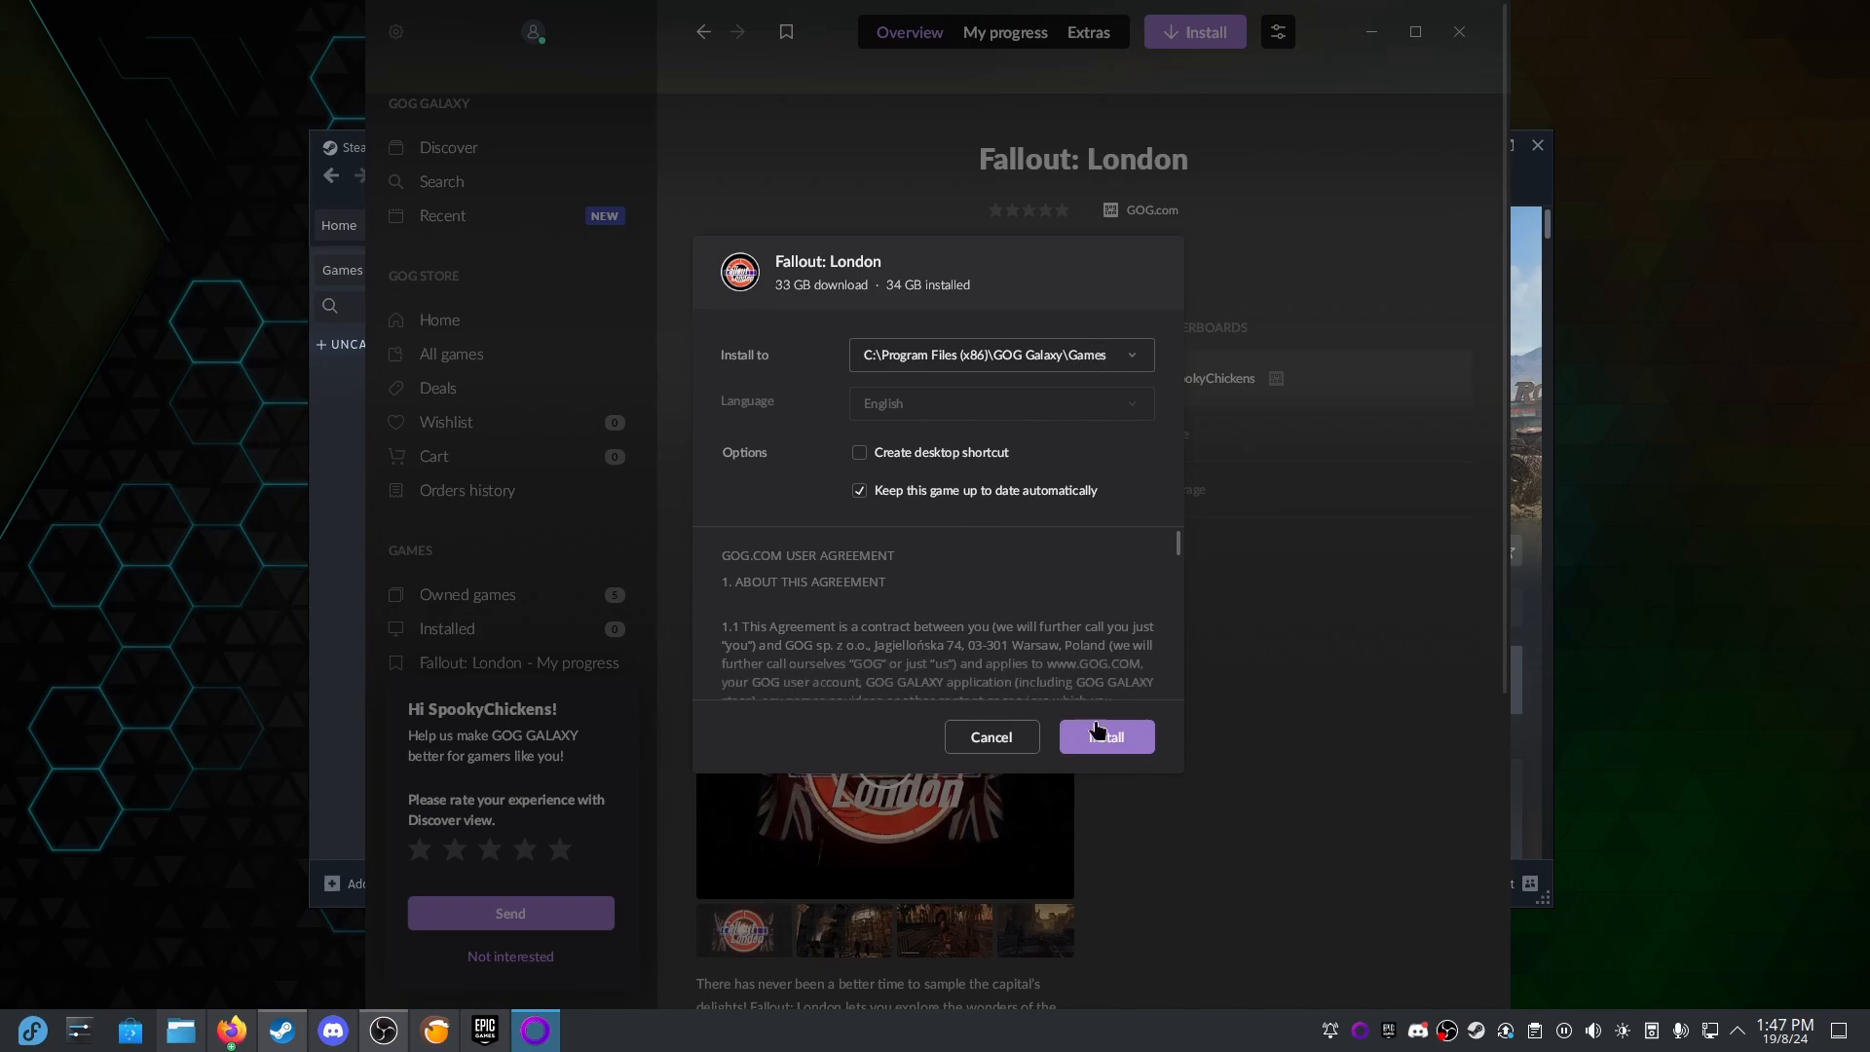
left_click(1106, 736)
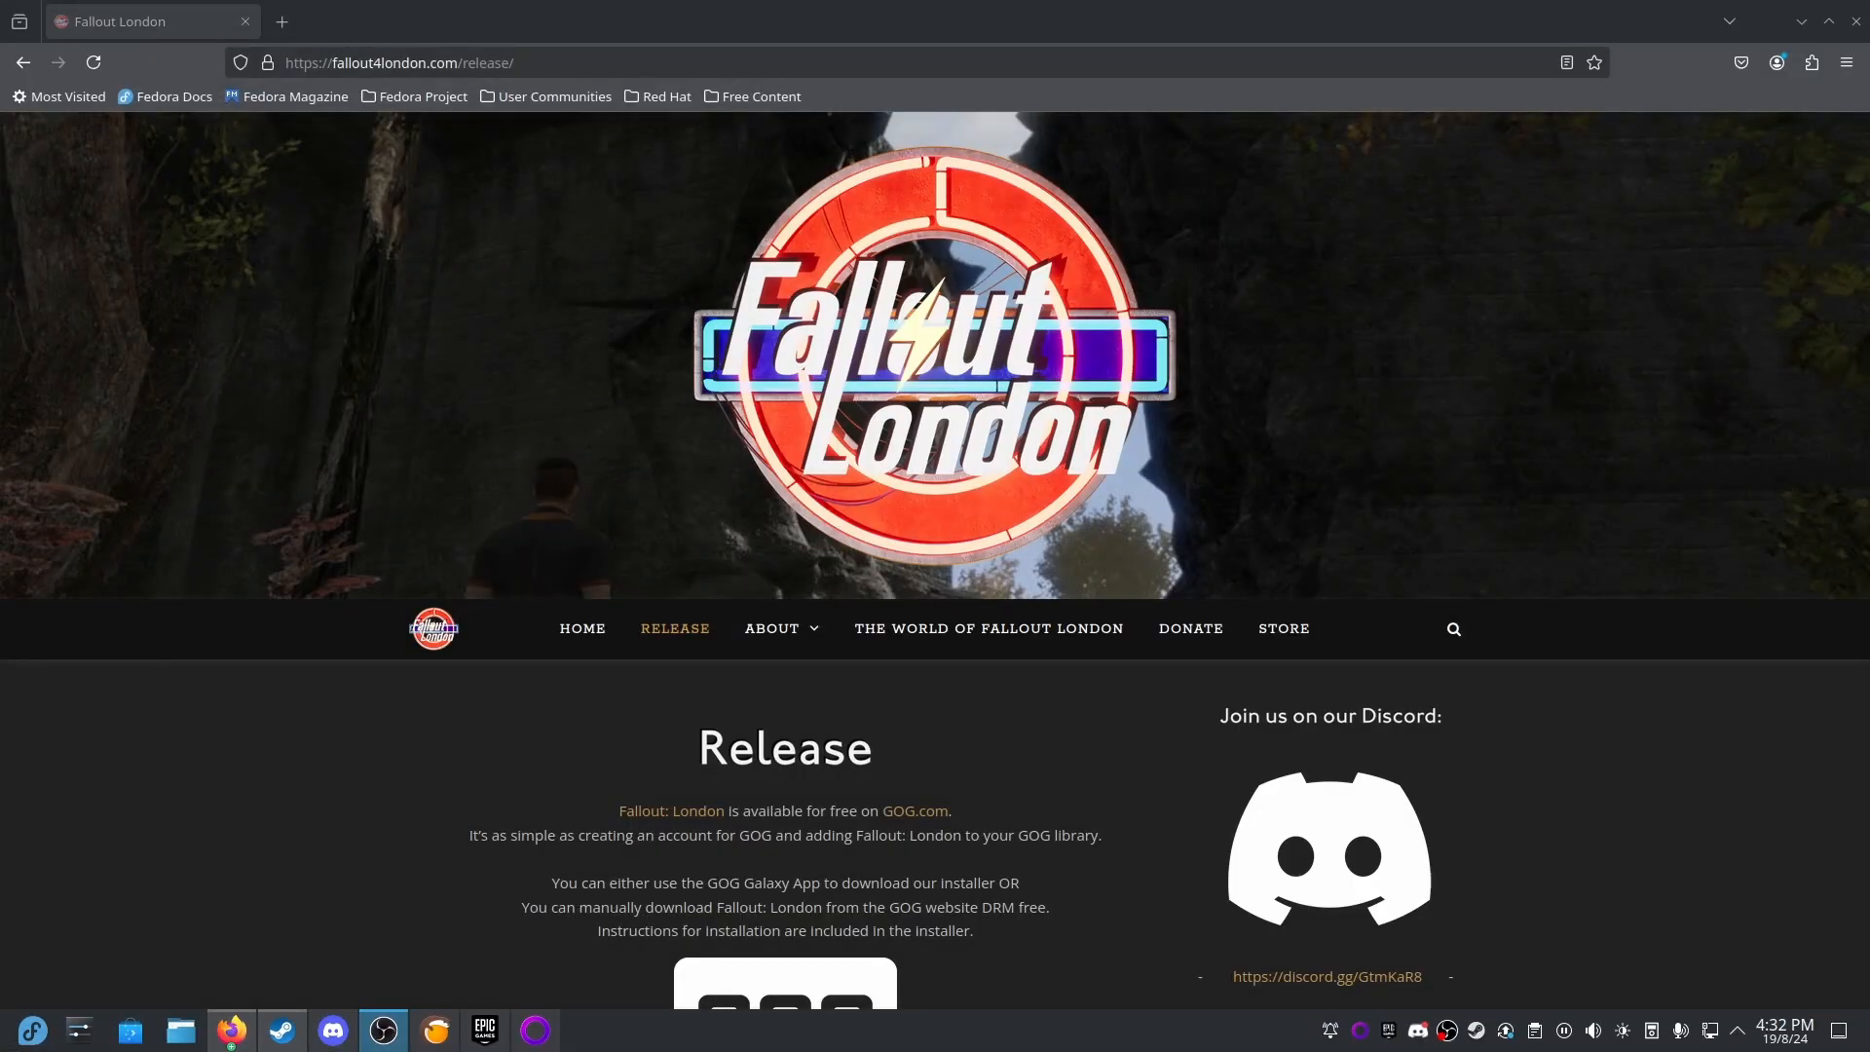
mouse_move(923, 252)
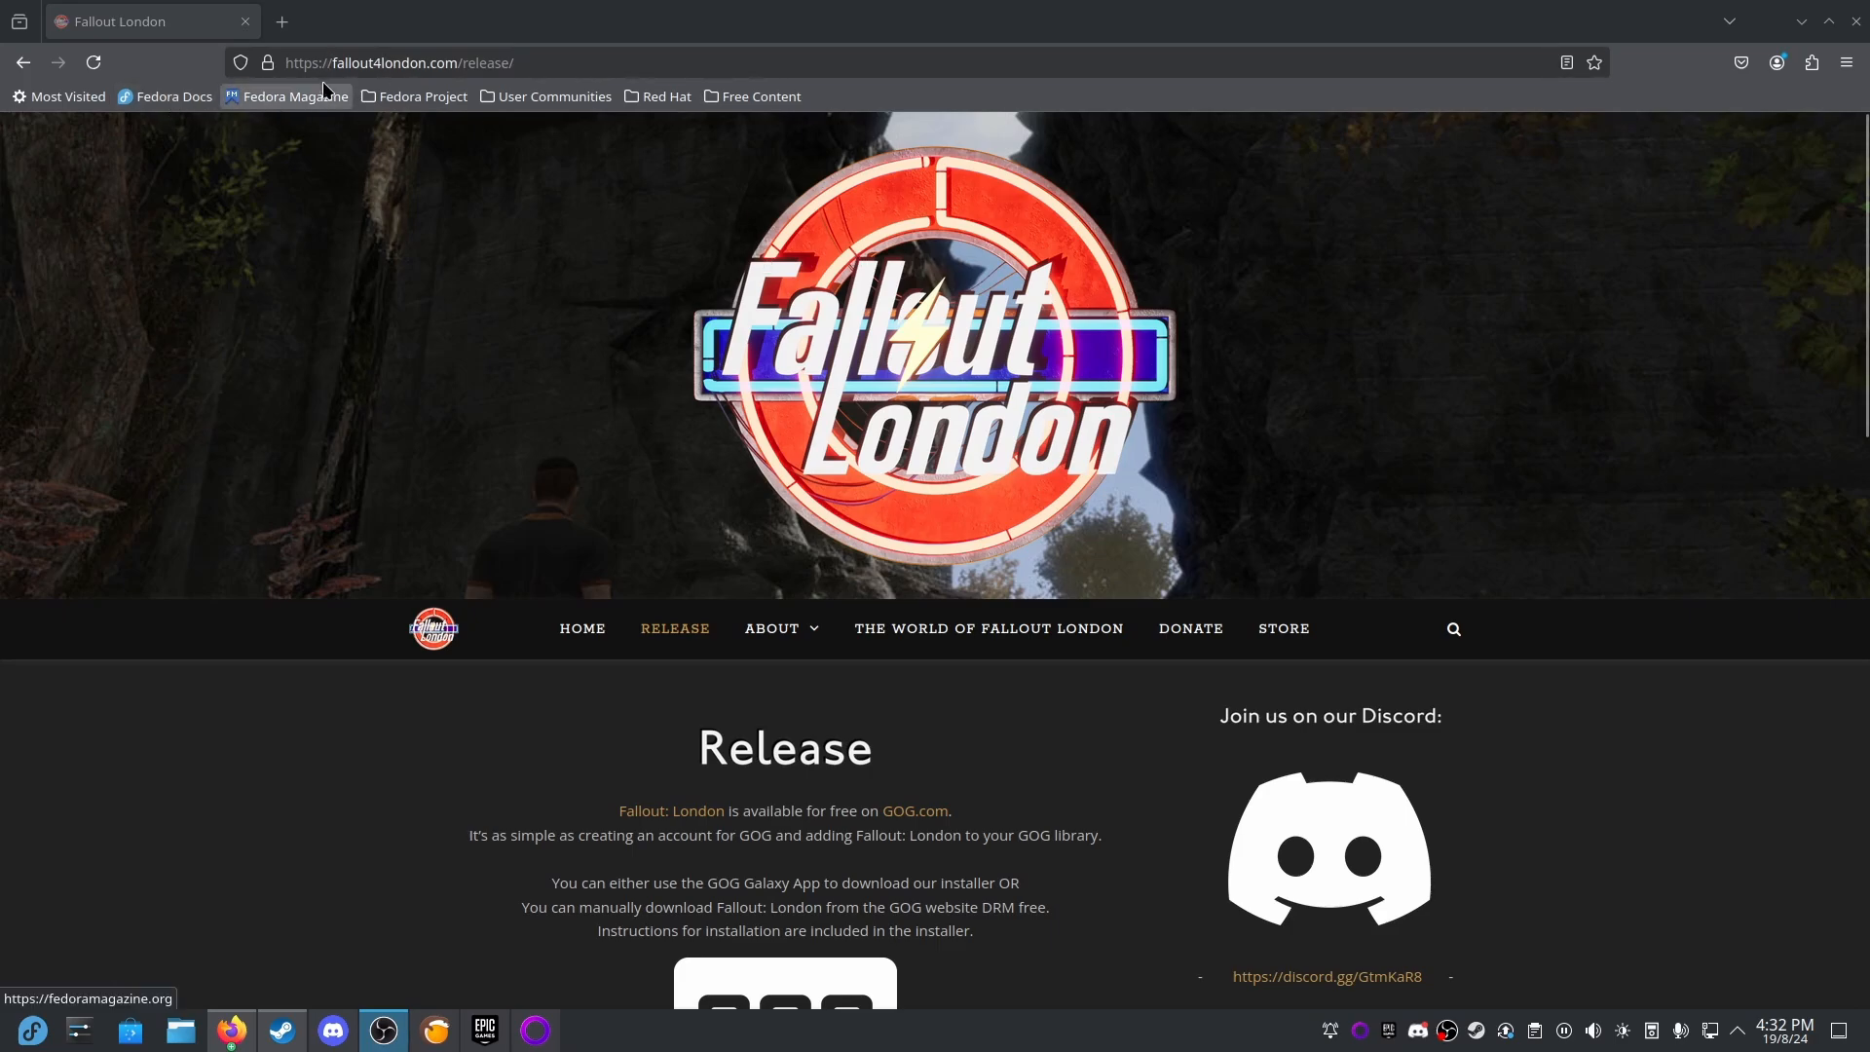
mouse_move(441, 73)
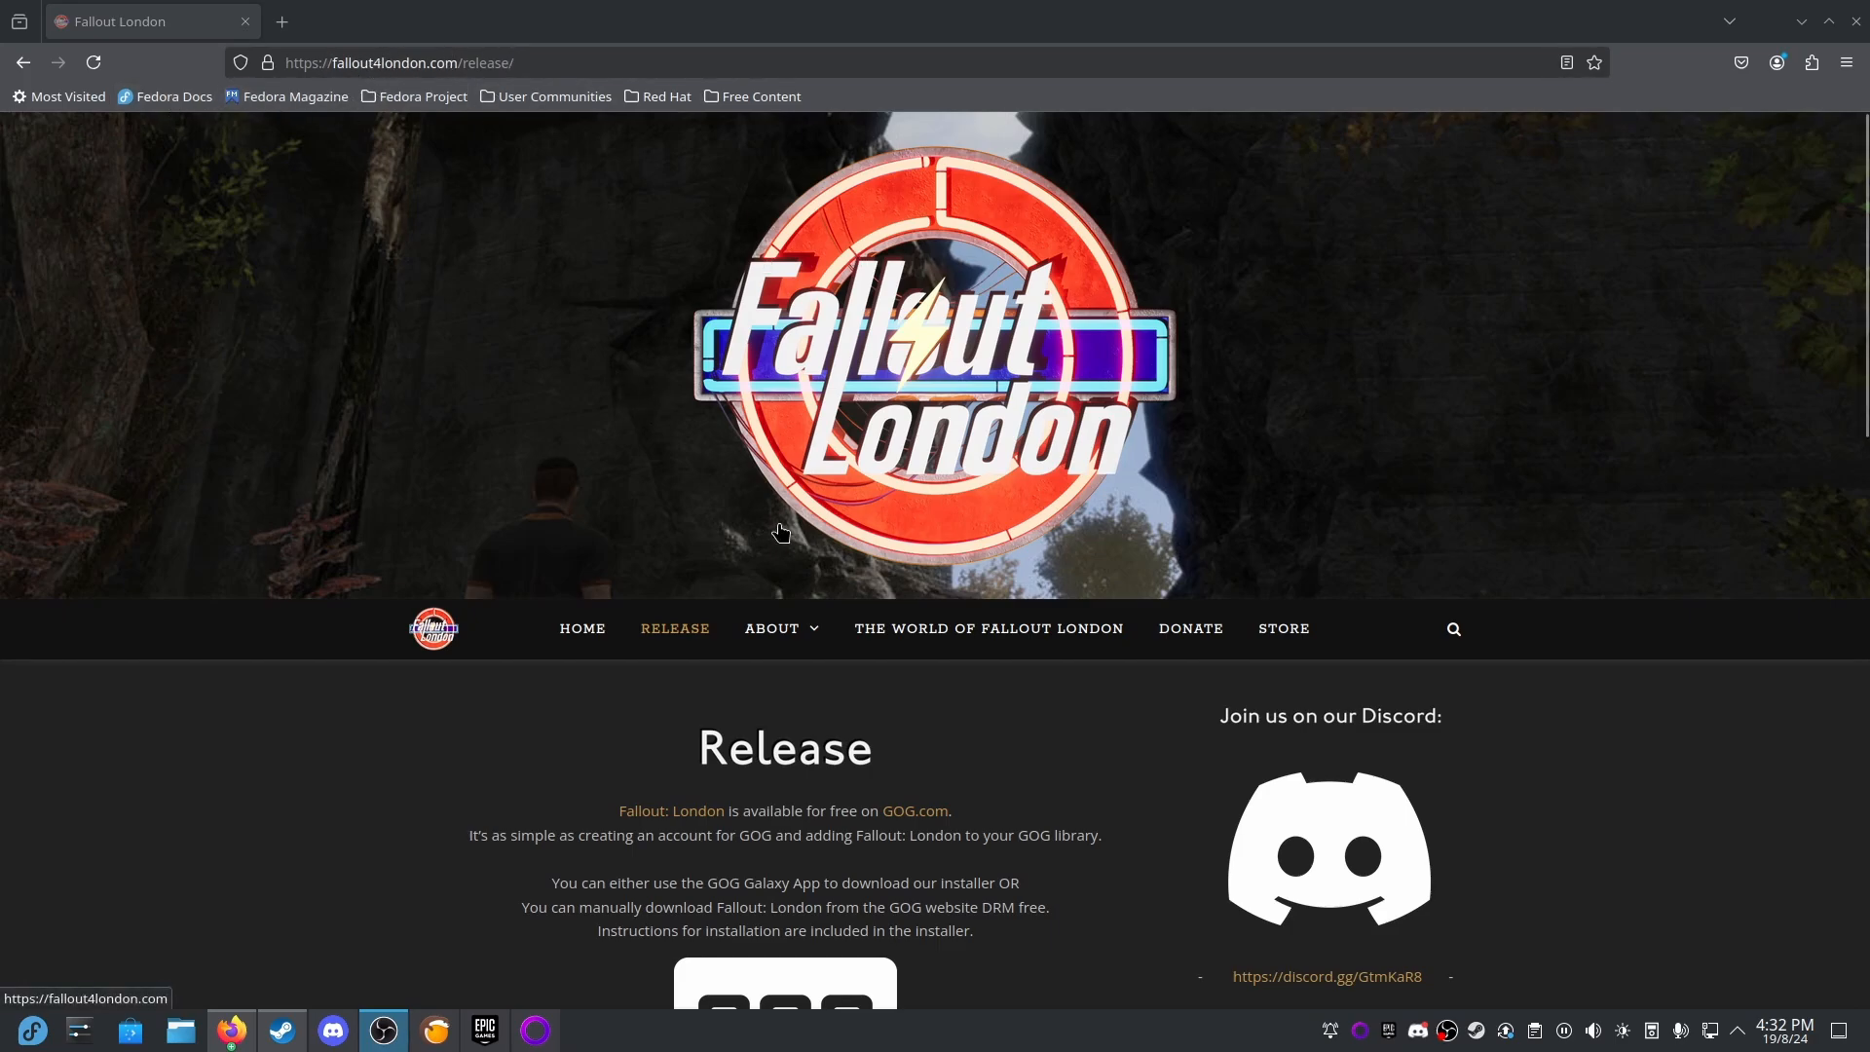
Highlight the requirement that Steam copies of Fallout 4 be downgraded to 1.10.163.0.
scroll("down", 3)
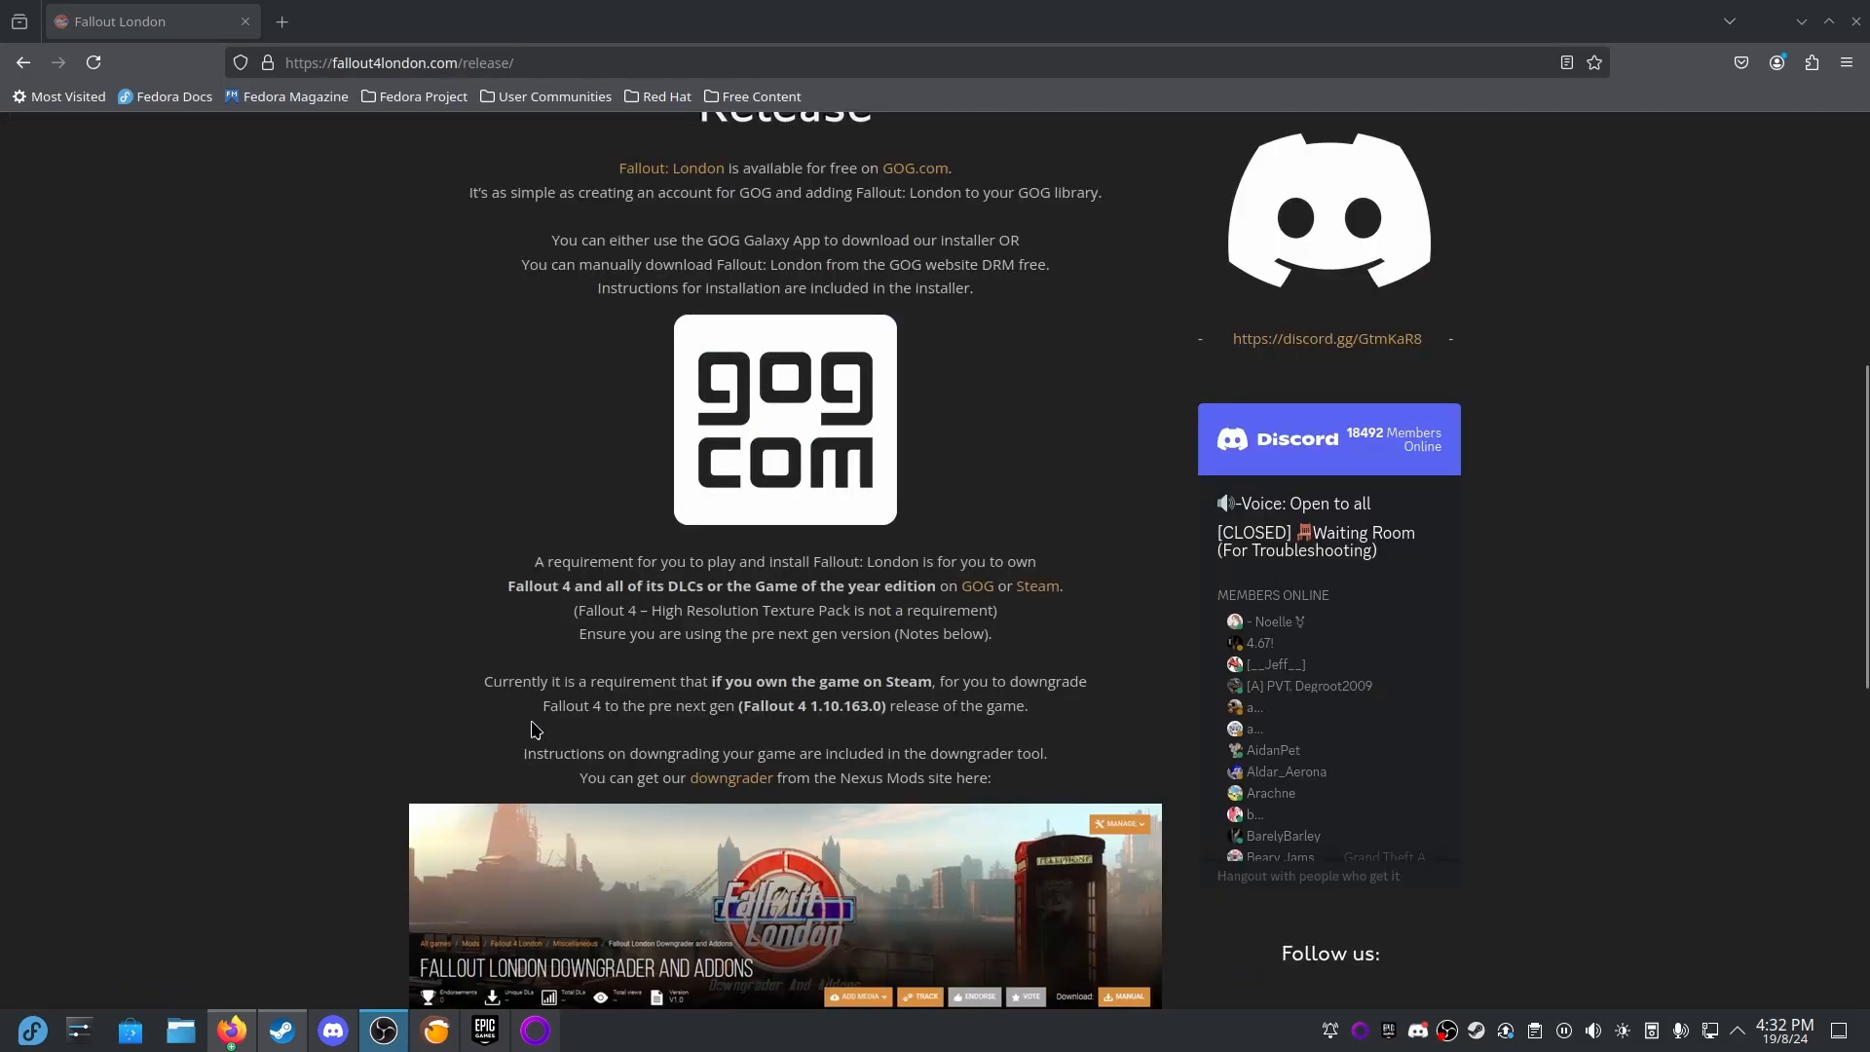
left_click_drag(482, 681, 678, 681)
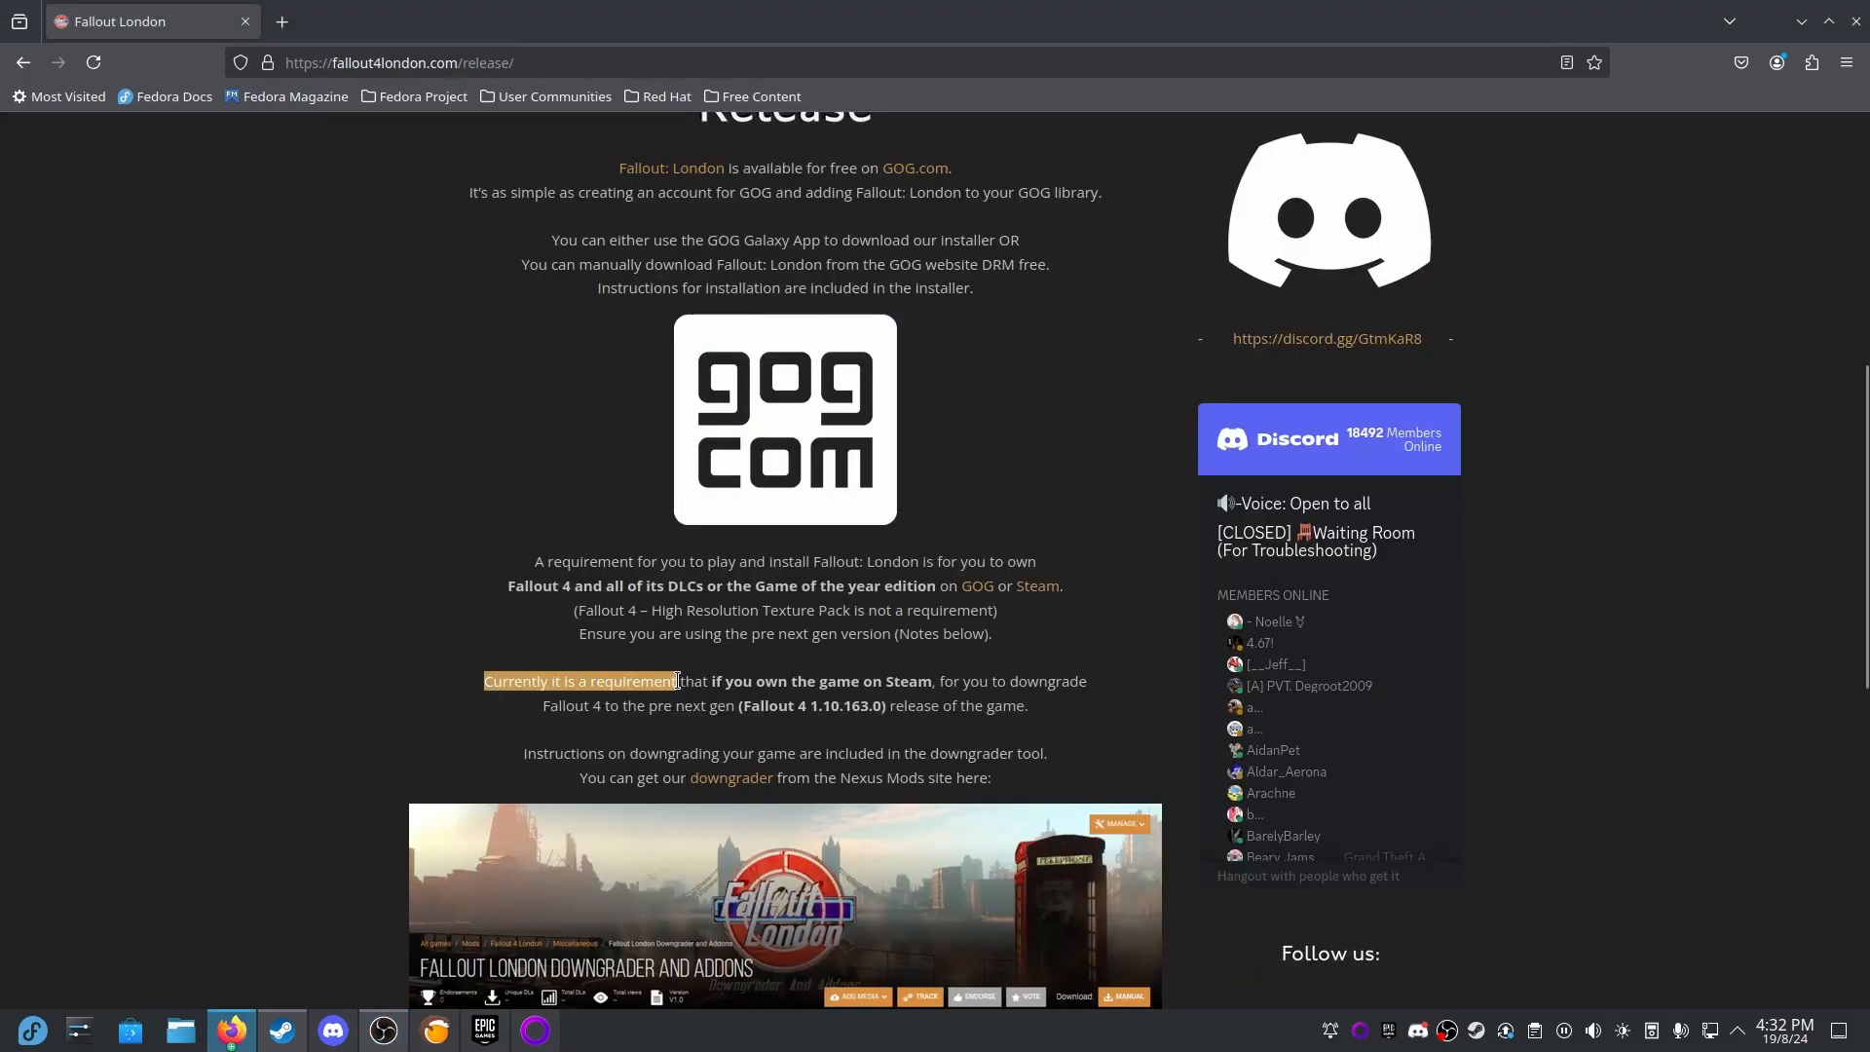
left_click_drag(674, 681, 978, 681)
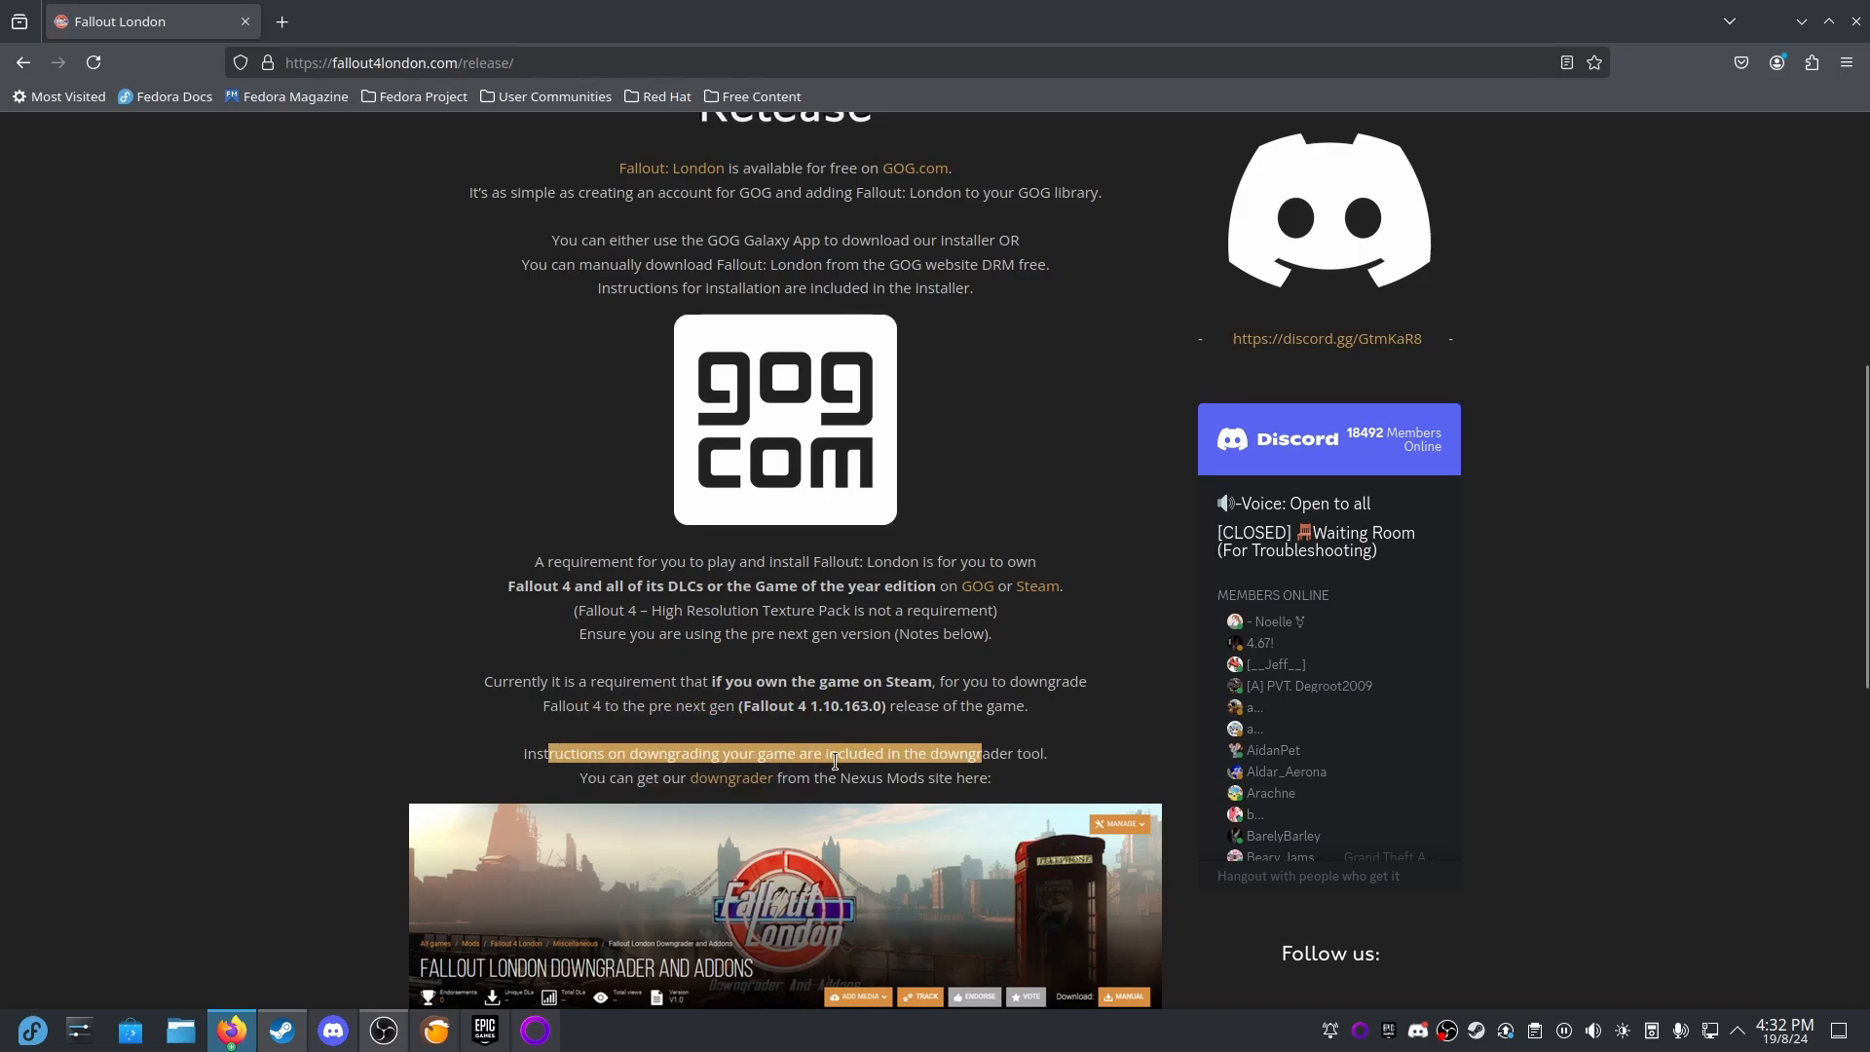
mouse_move(728, 788)
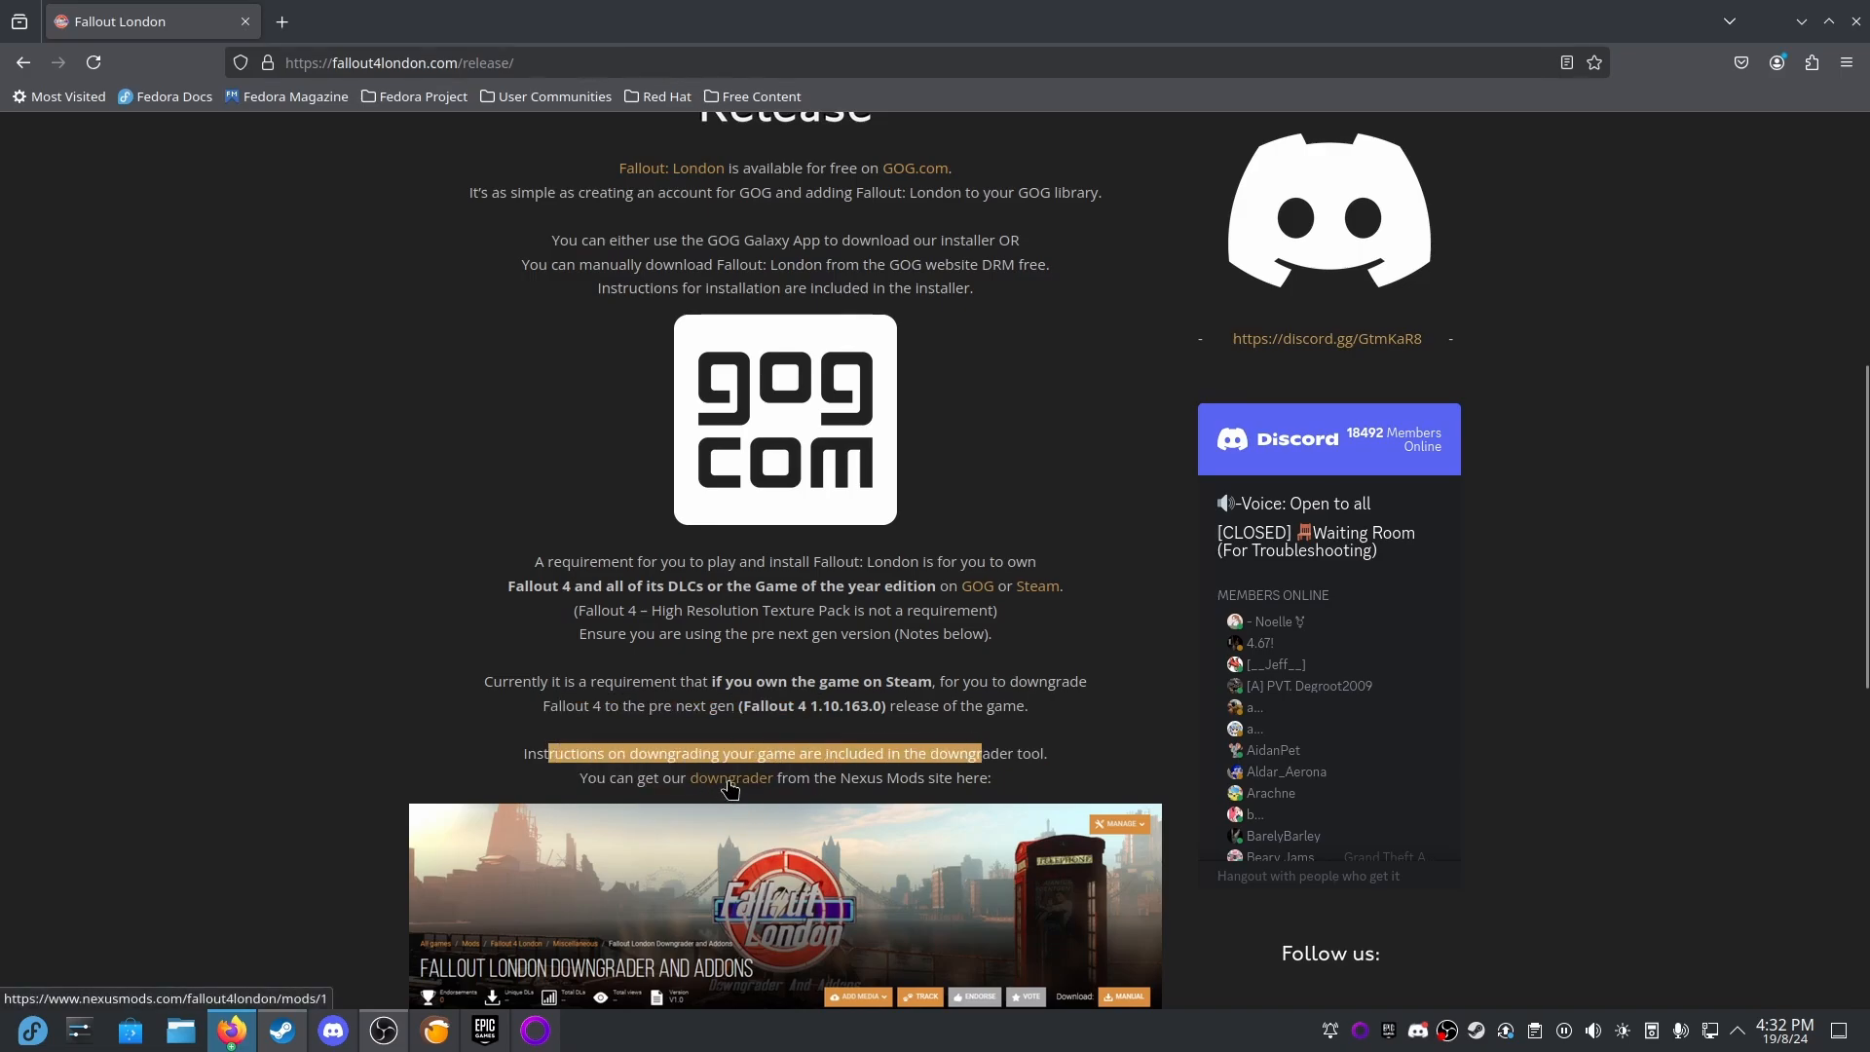
Open the downgrader's Nexus Mods page and highlight how to launch FOLON-Downgrader.
left_click(732, 777)
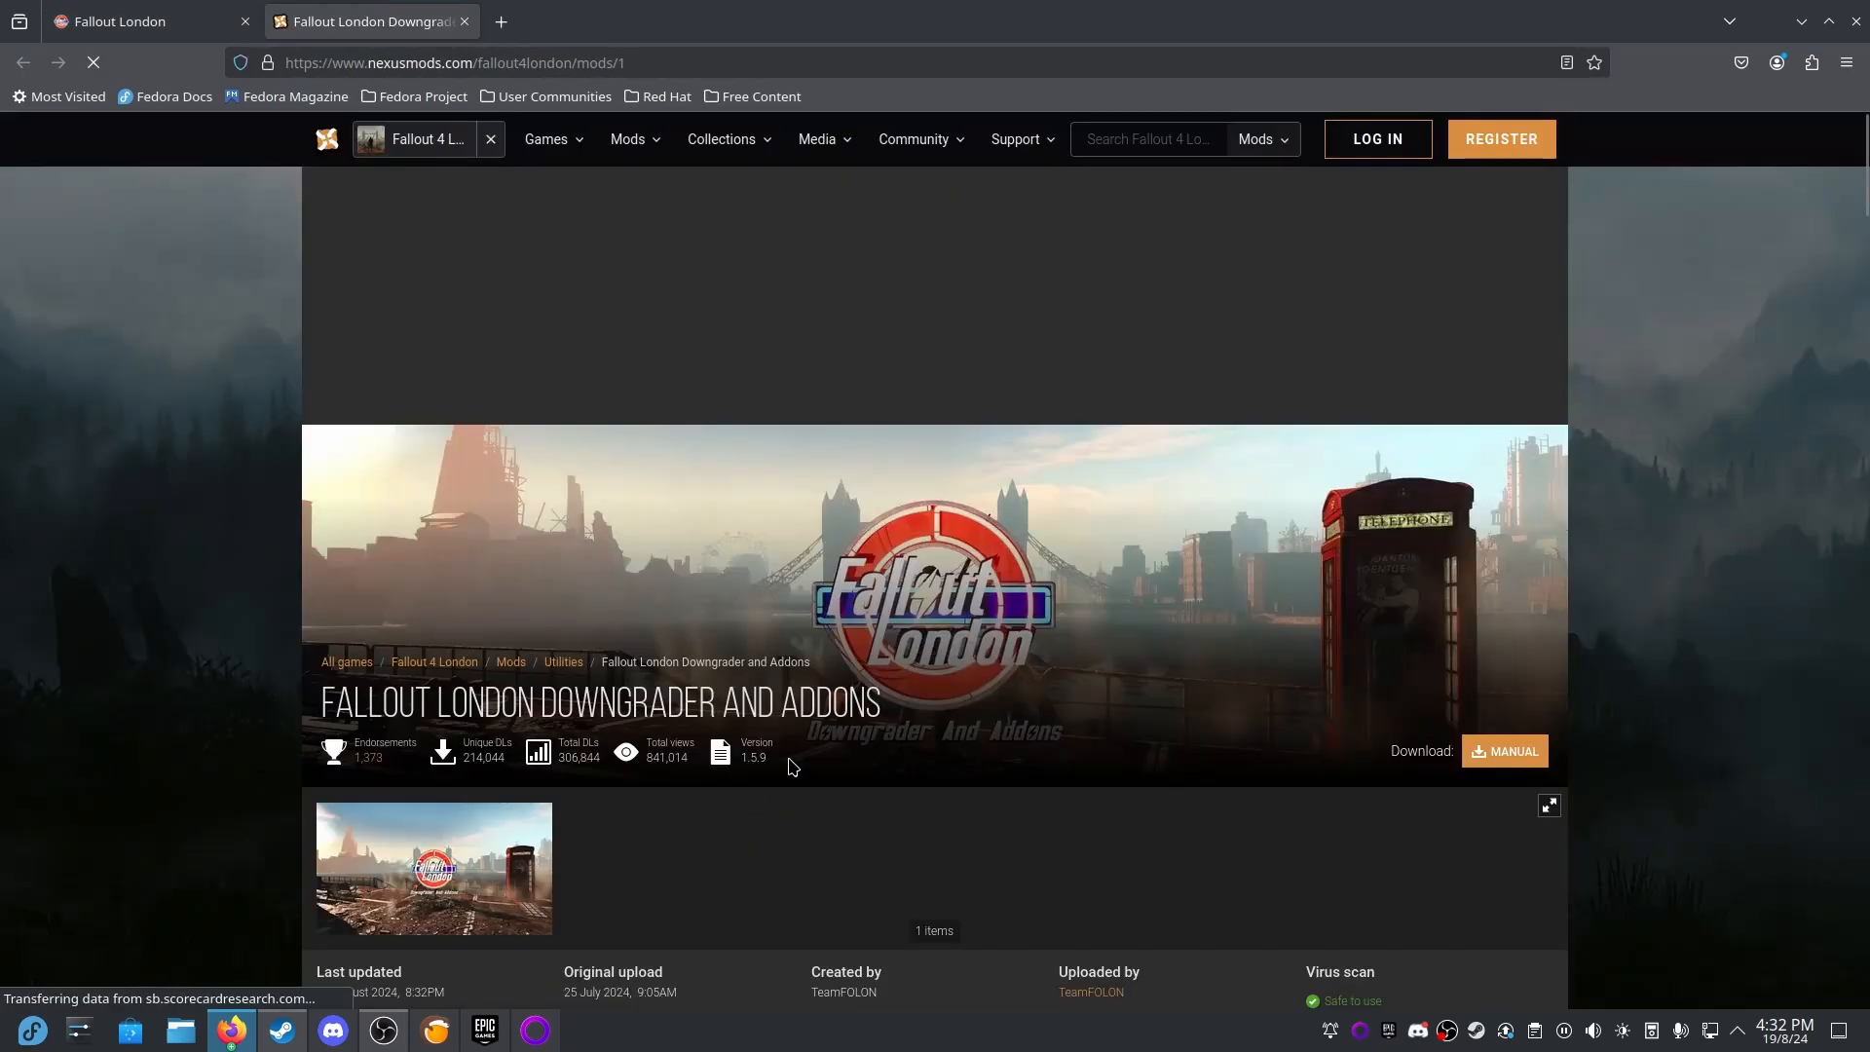
scroll("down", 3)
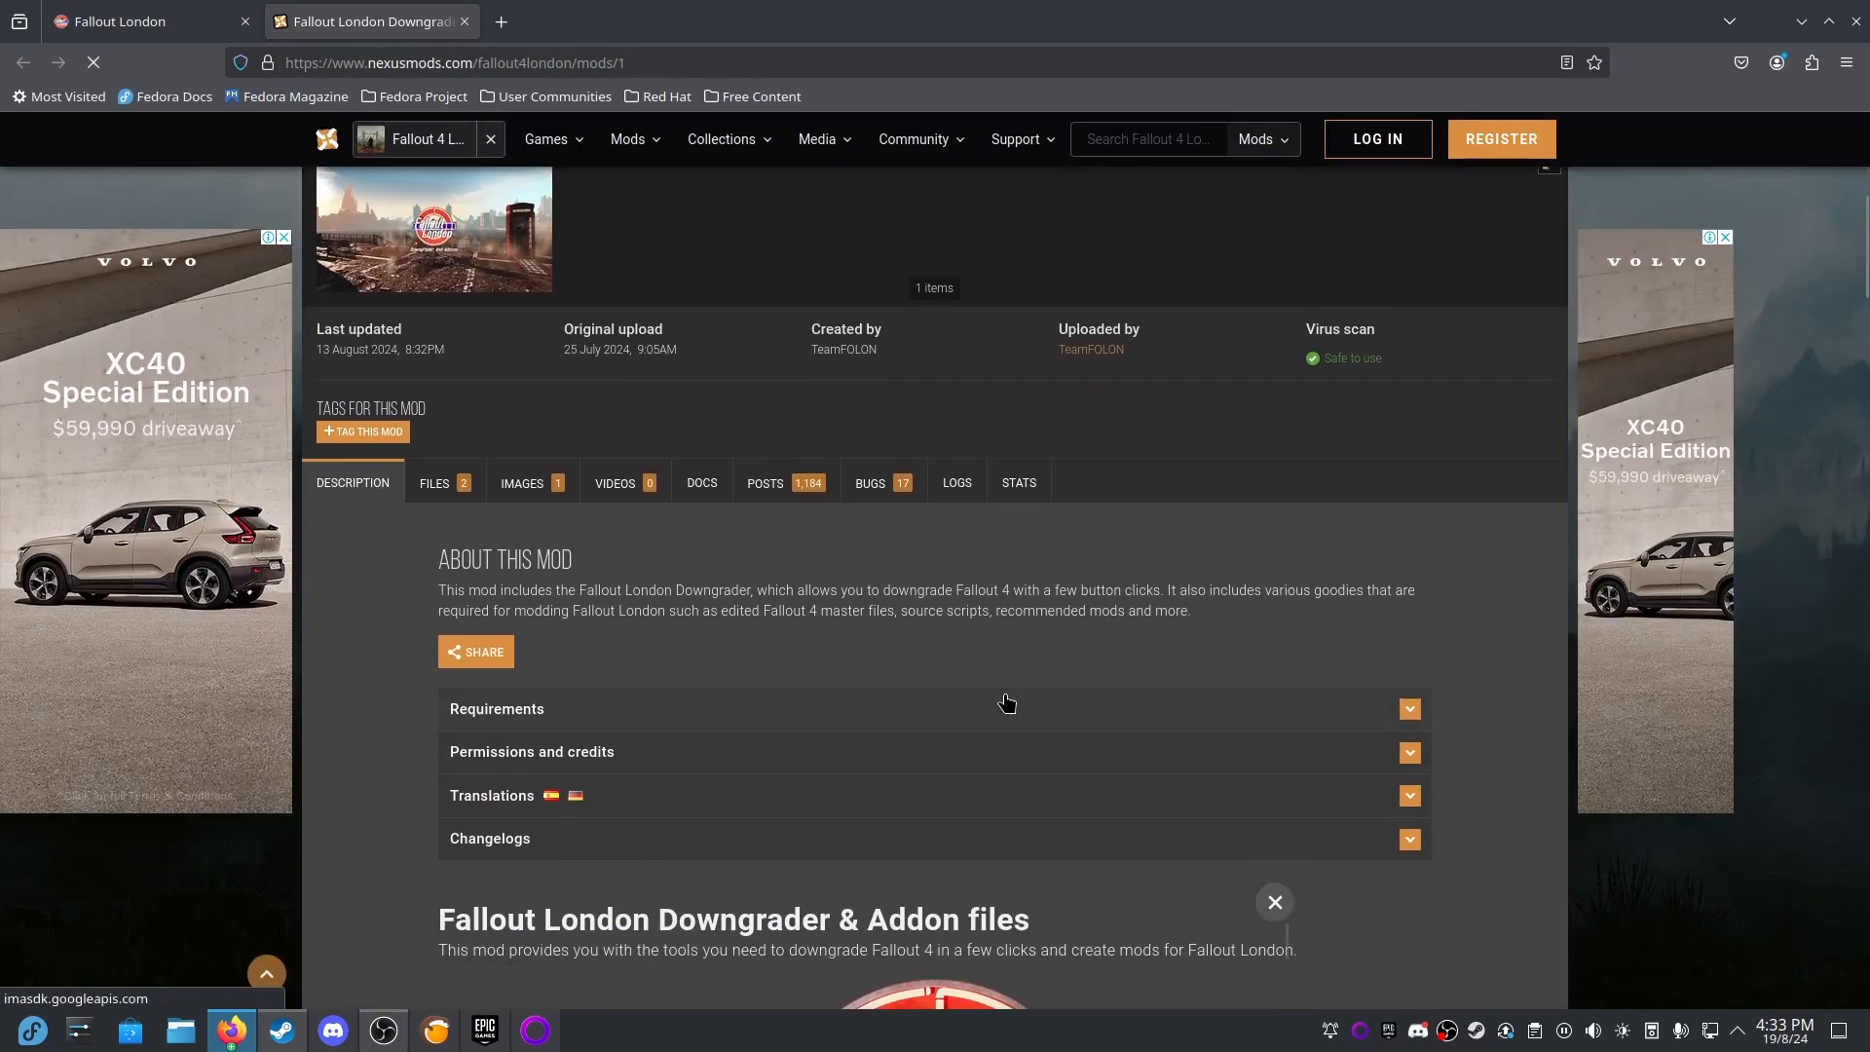
scroll("down", 3)
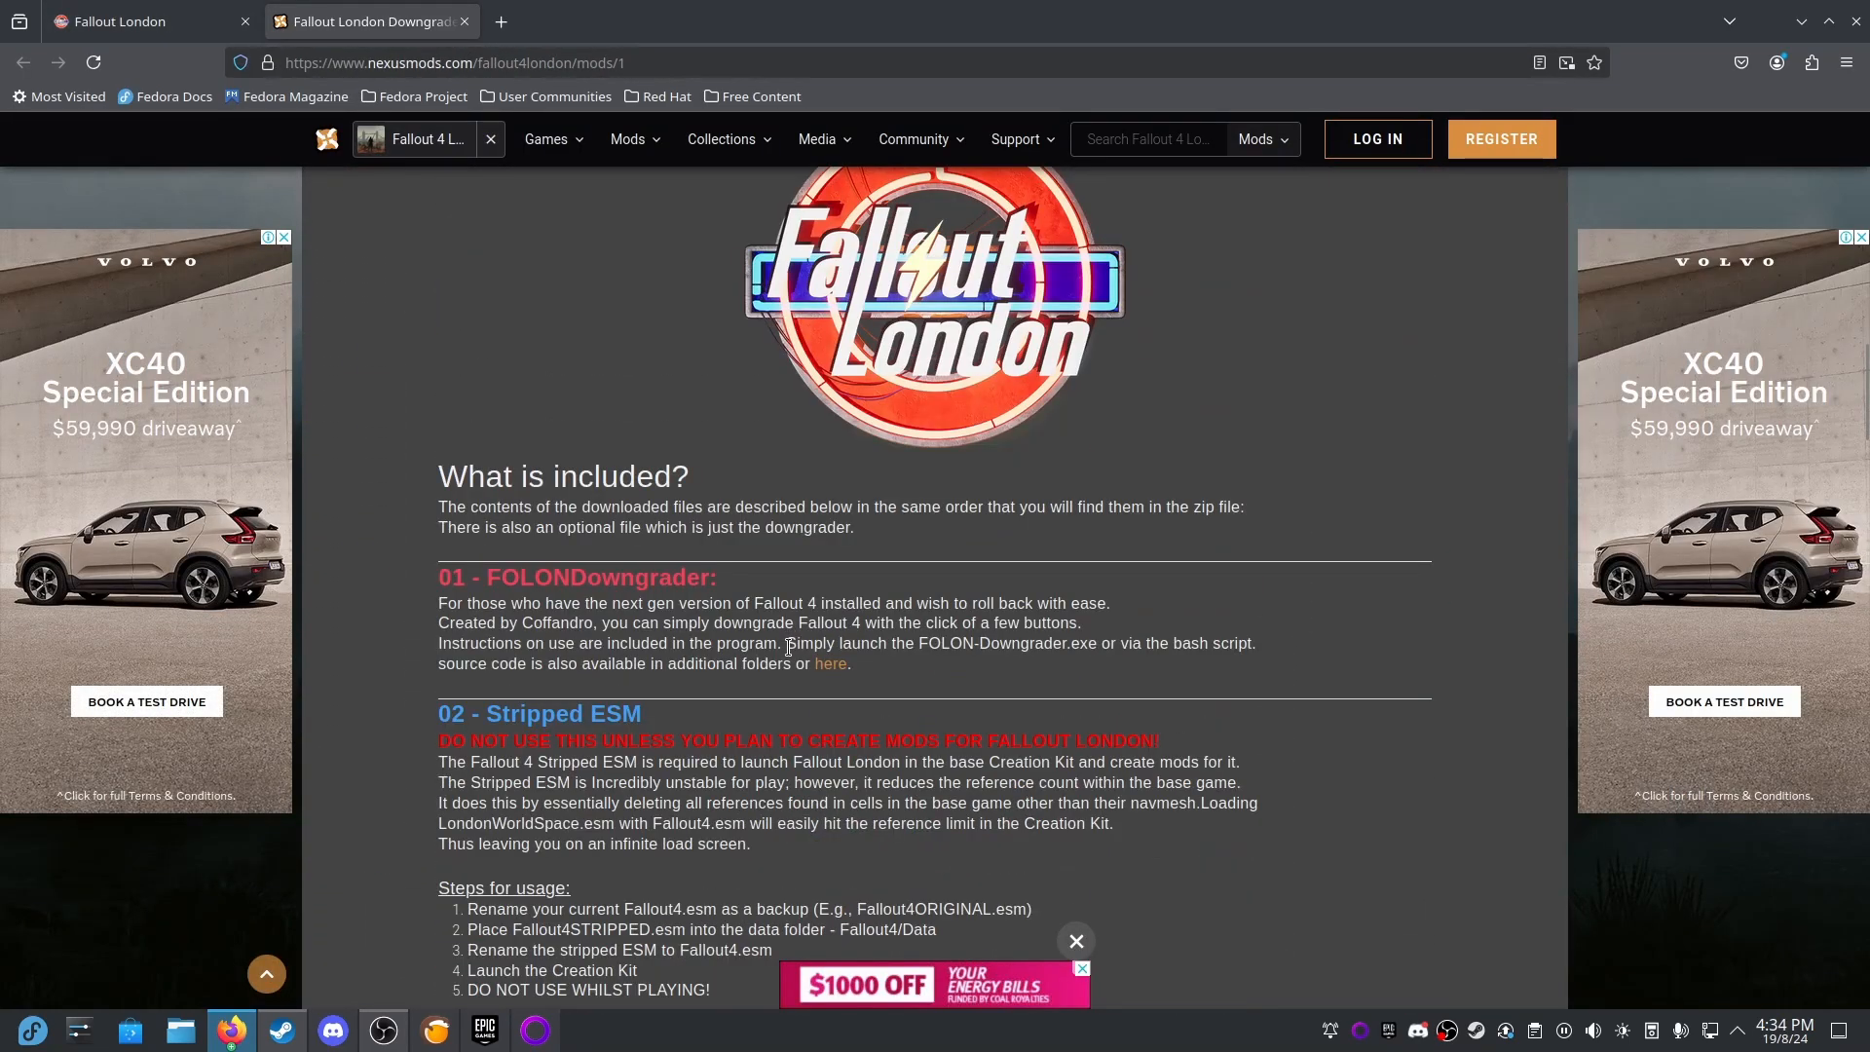
left_click_drag(786, 643, 1121, 642)
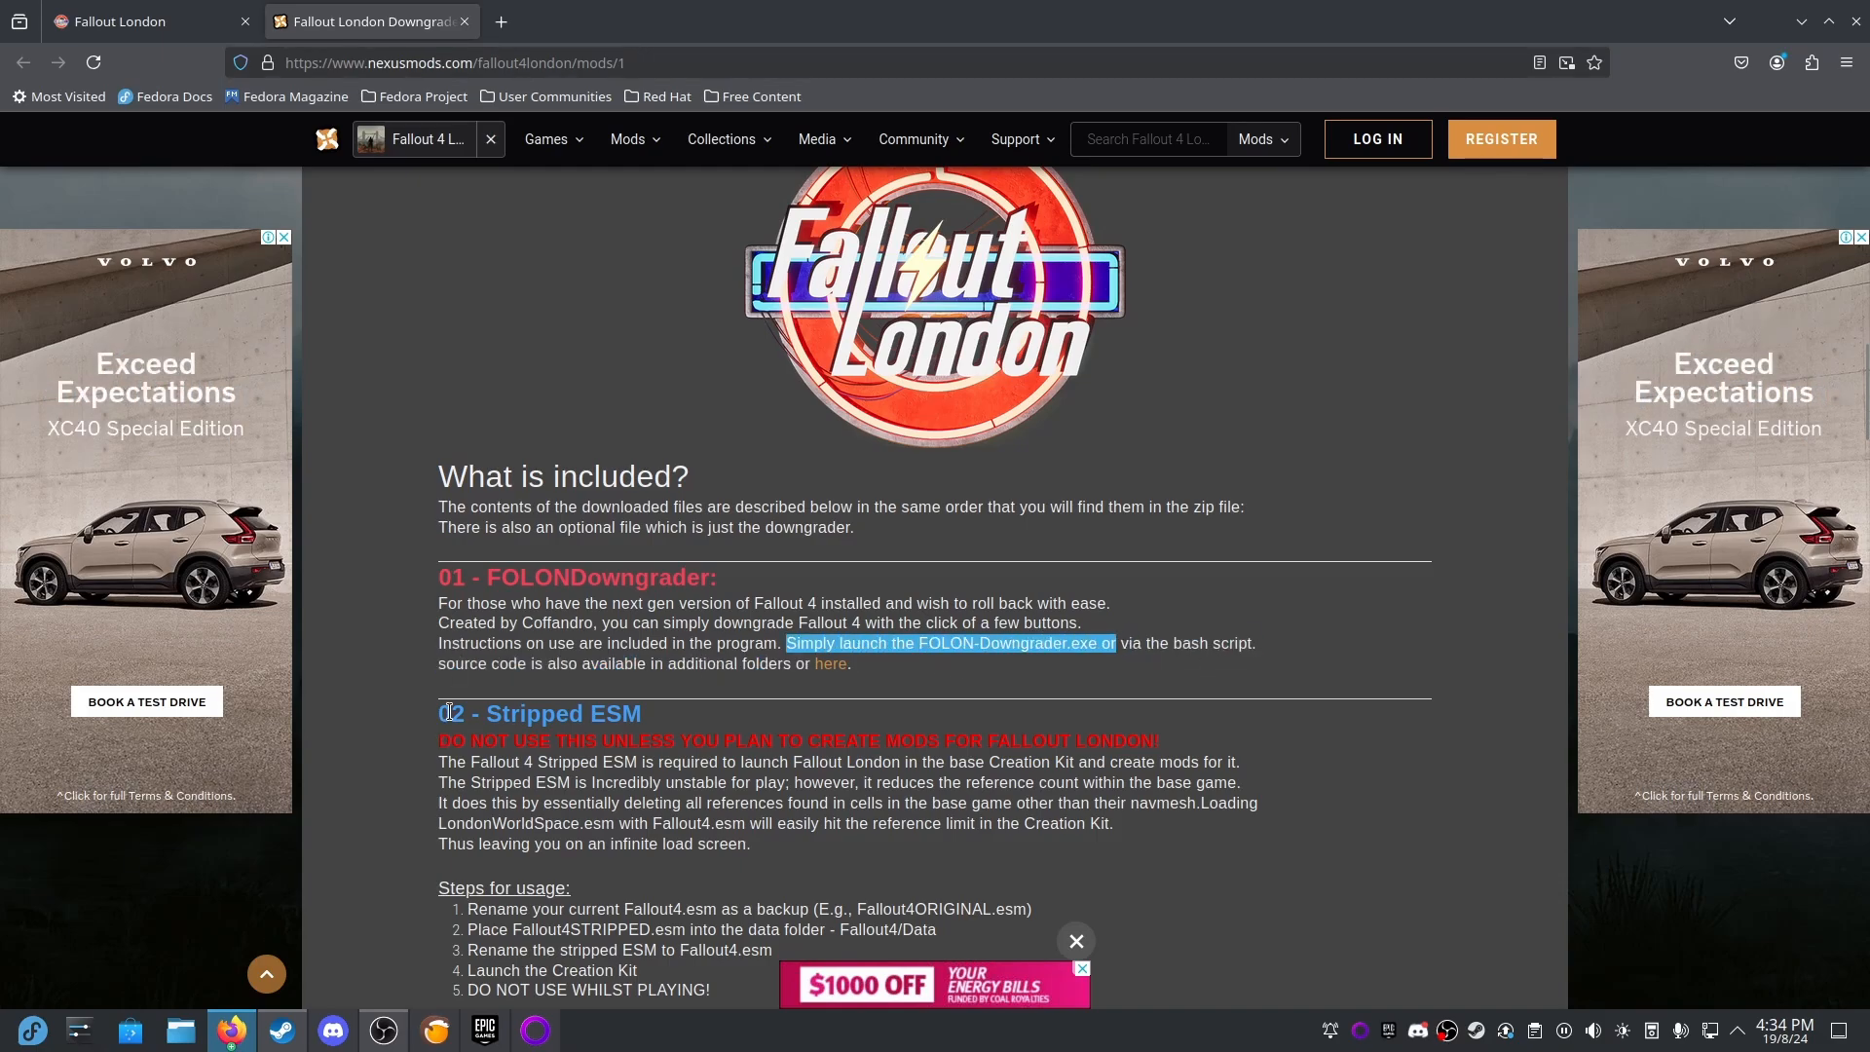
mouse_move(833, 666)
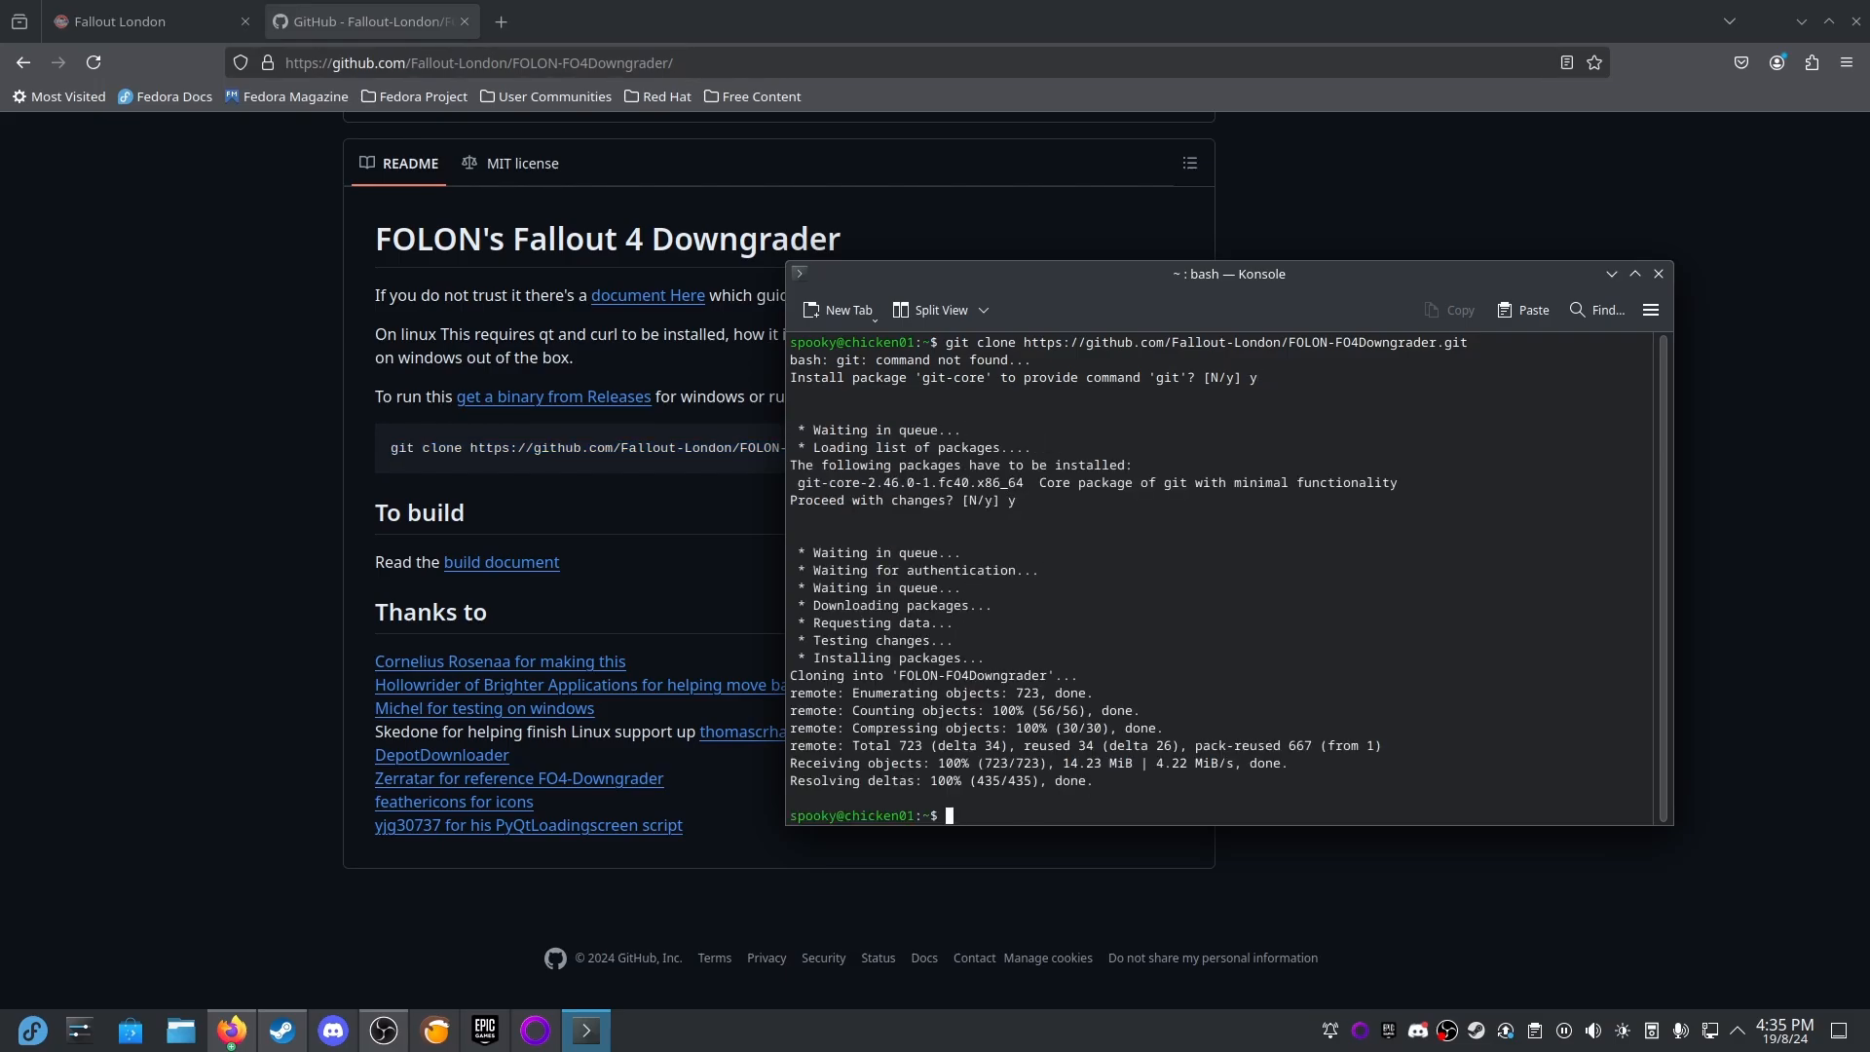
Run ./Run.sh from the FOLON-FO4Downgrader folder, then browse Fallout 4's local files.
type("cd FOLON-FO4Downgrader")
type("chmod +x")
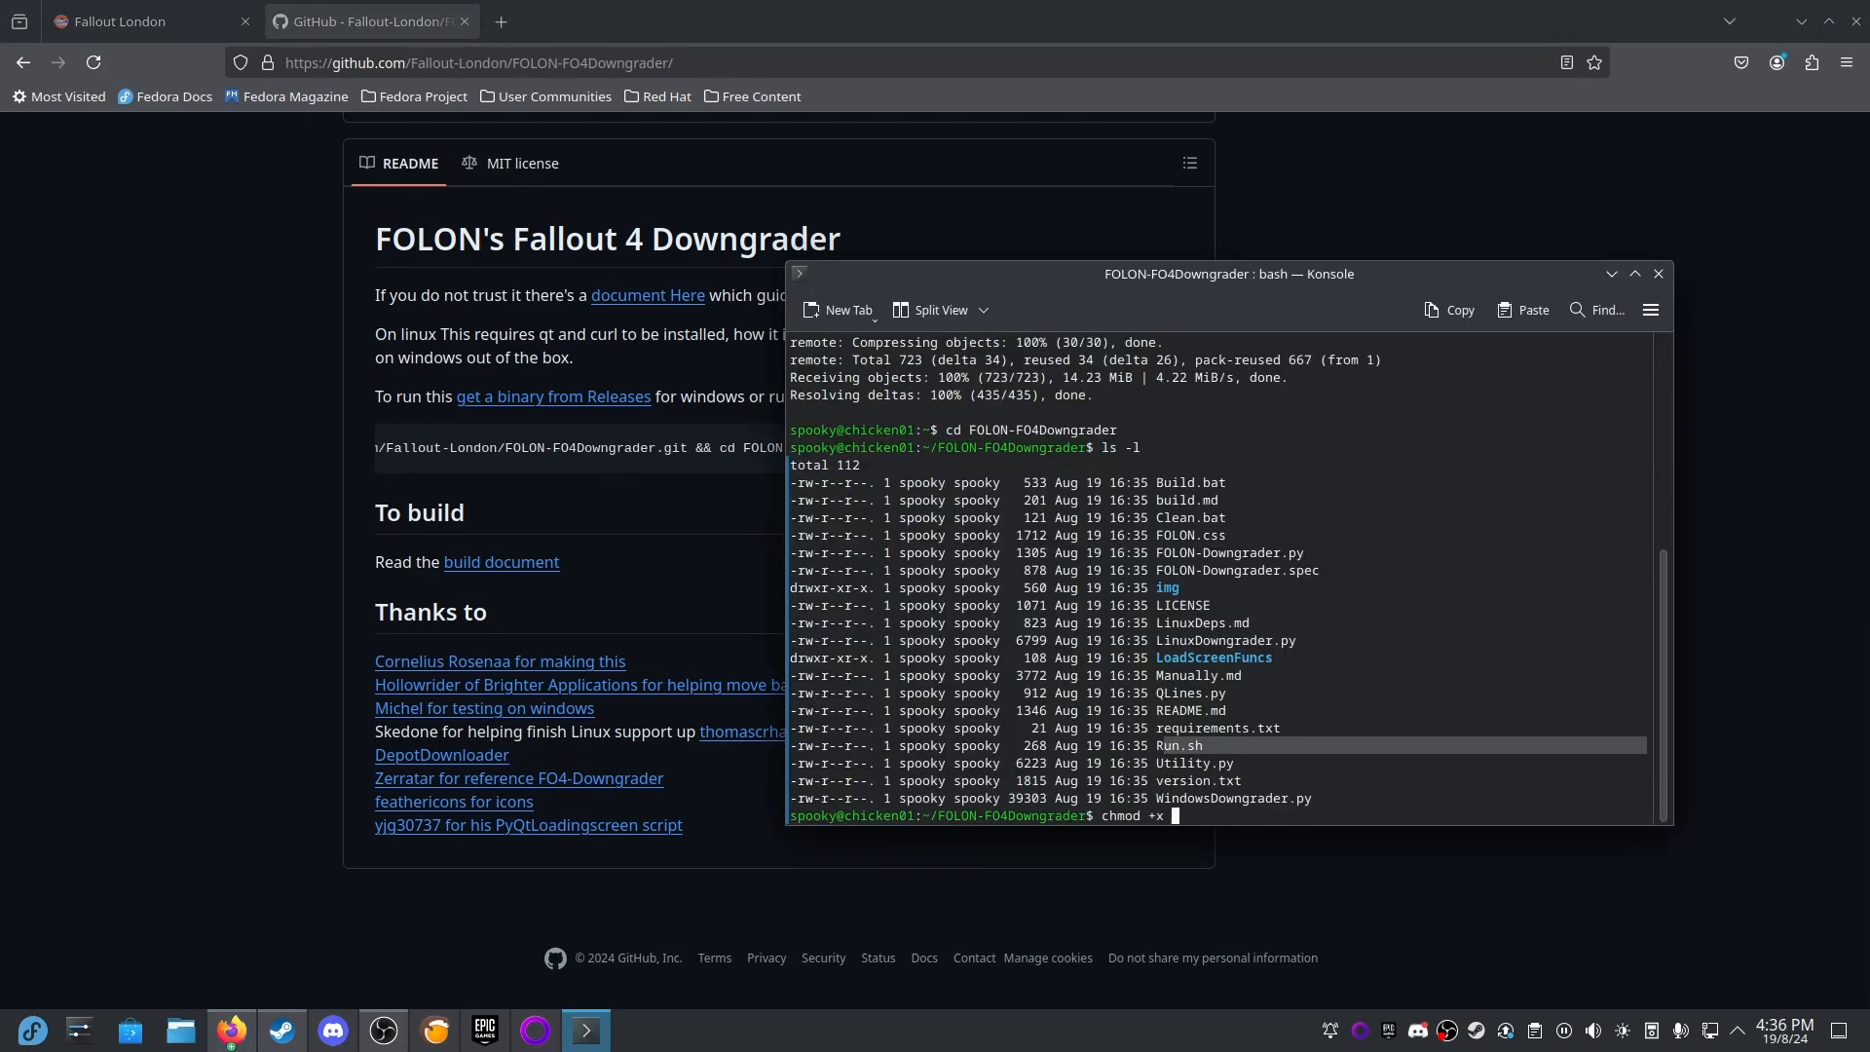
type("run")
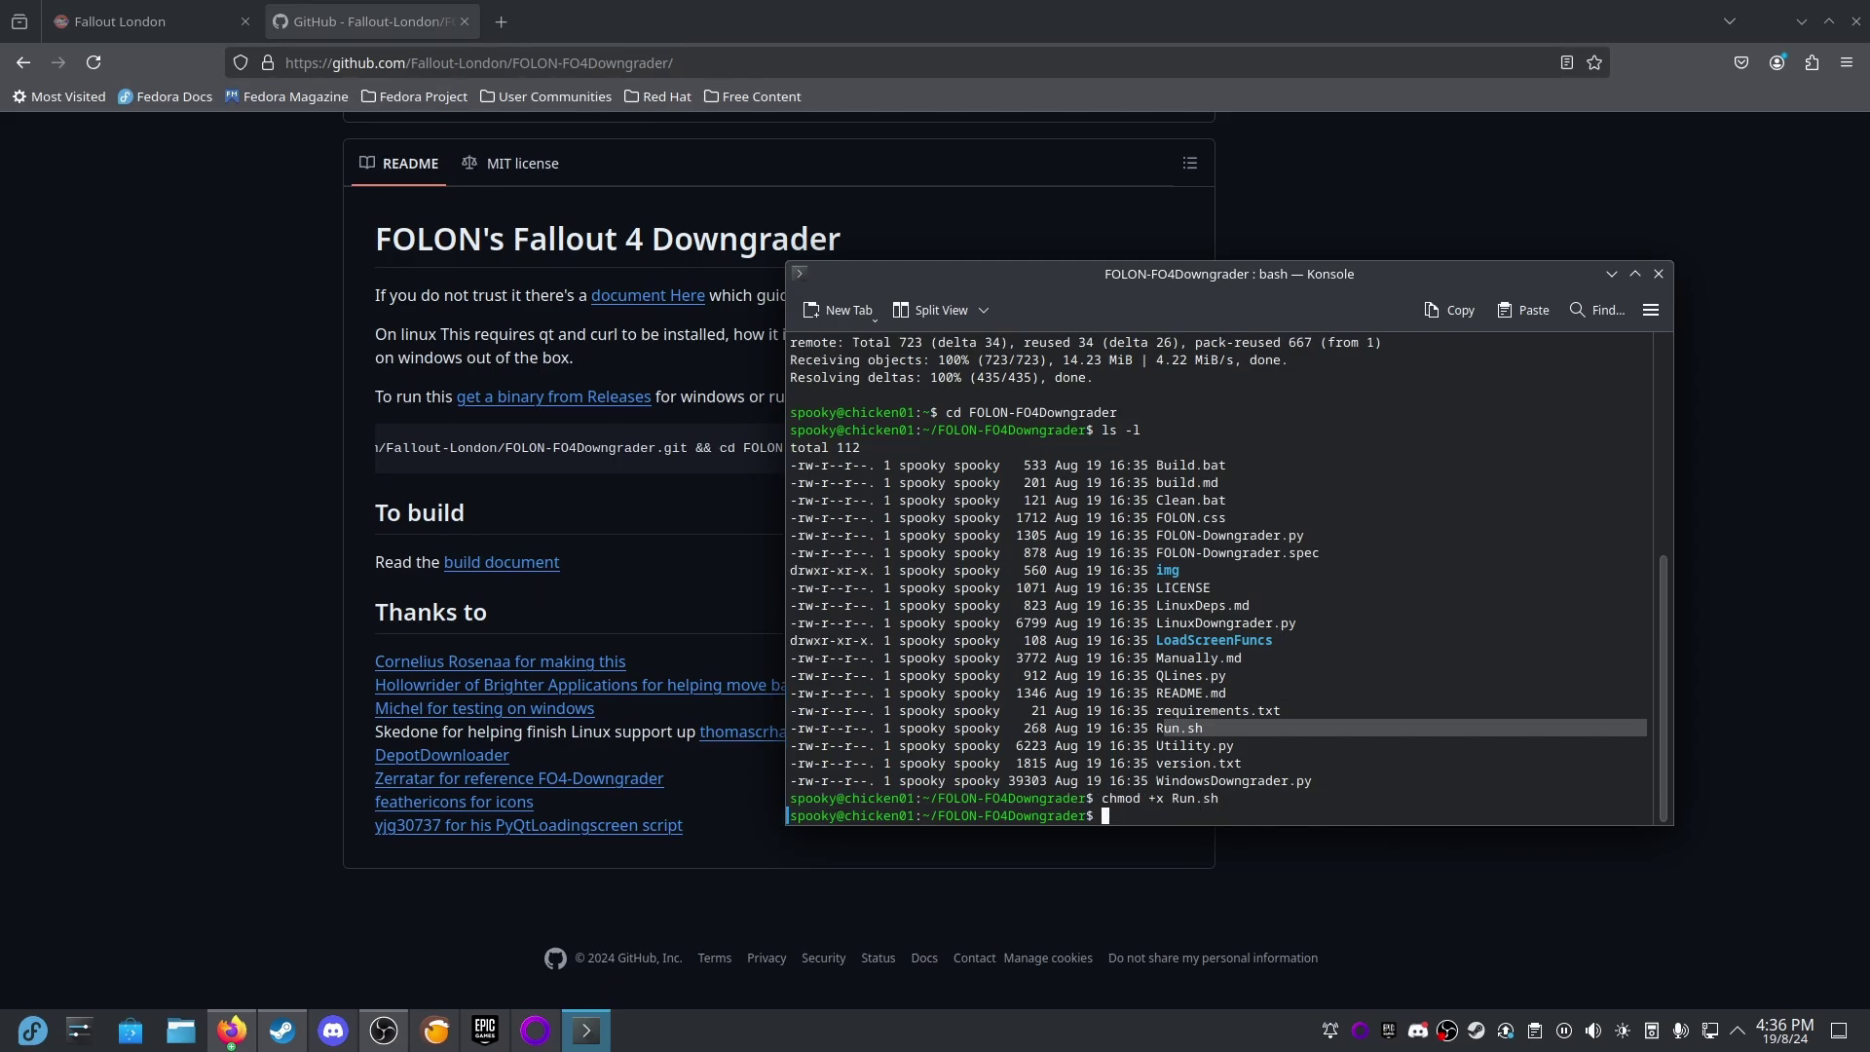
type("./Run.sh")
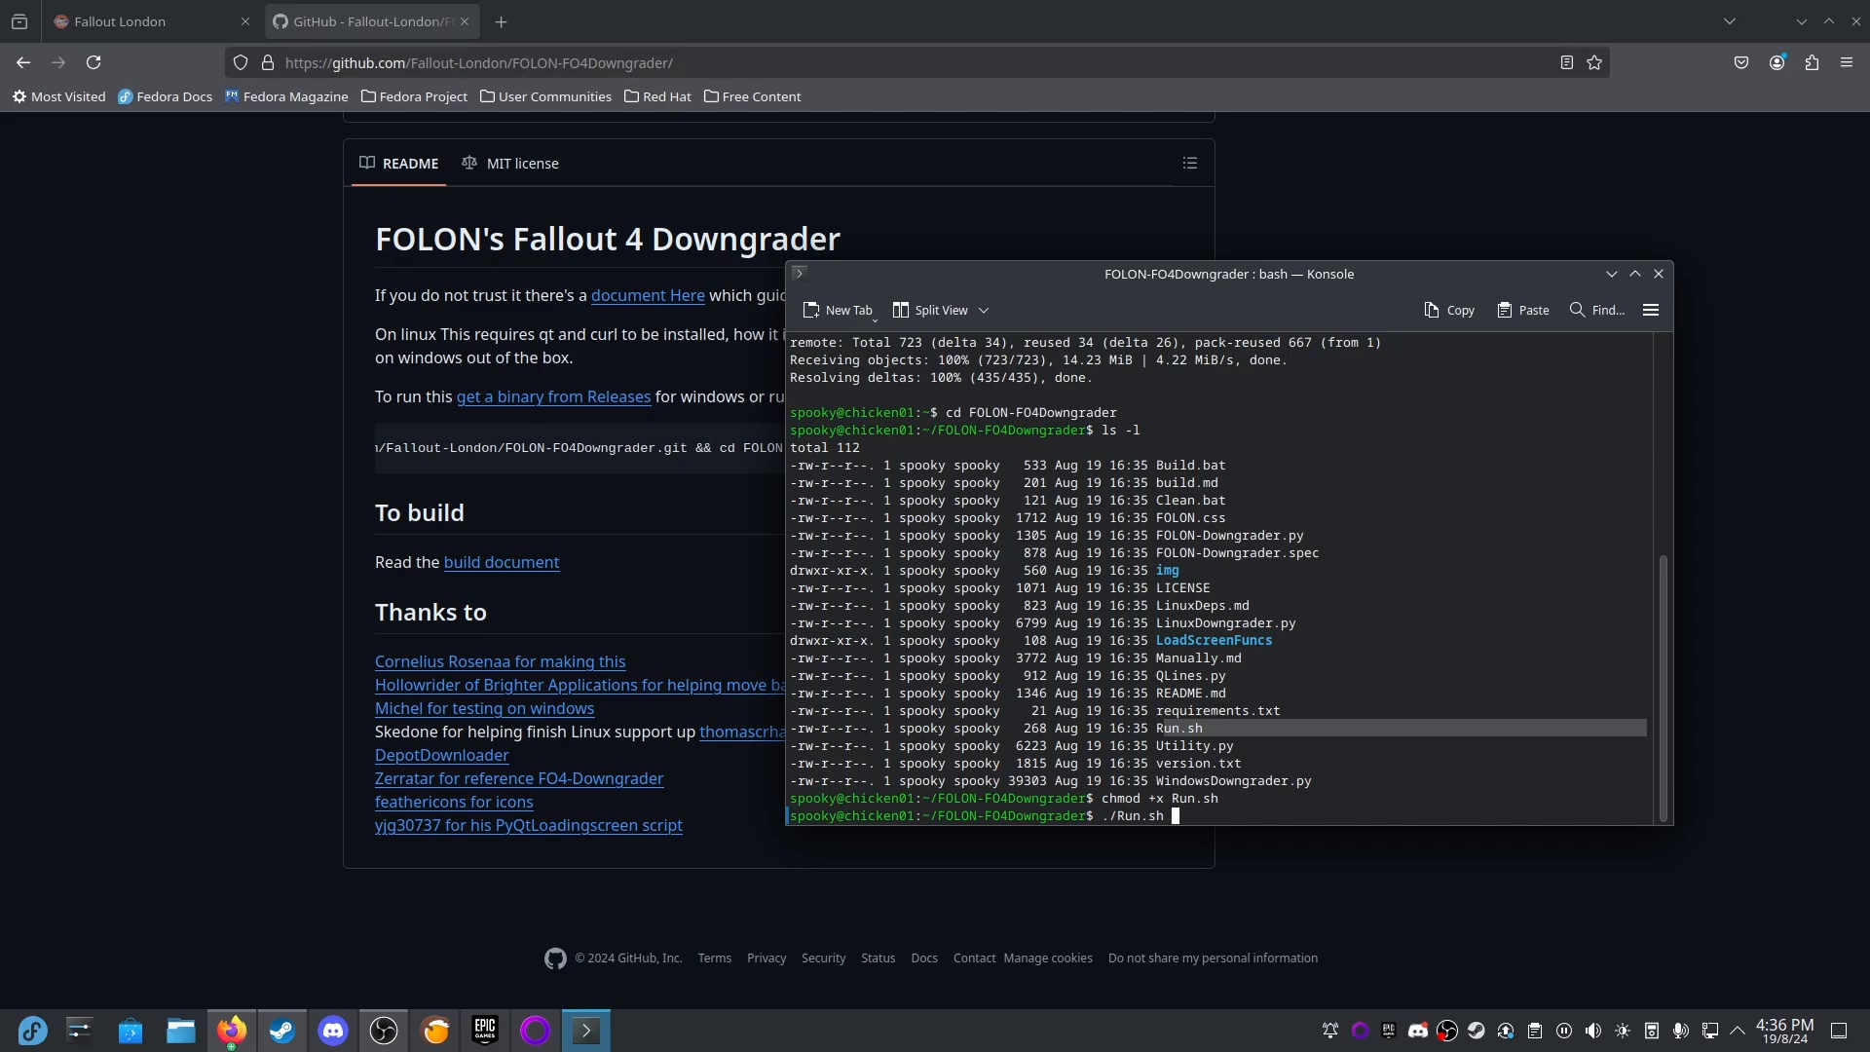
key("Return")
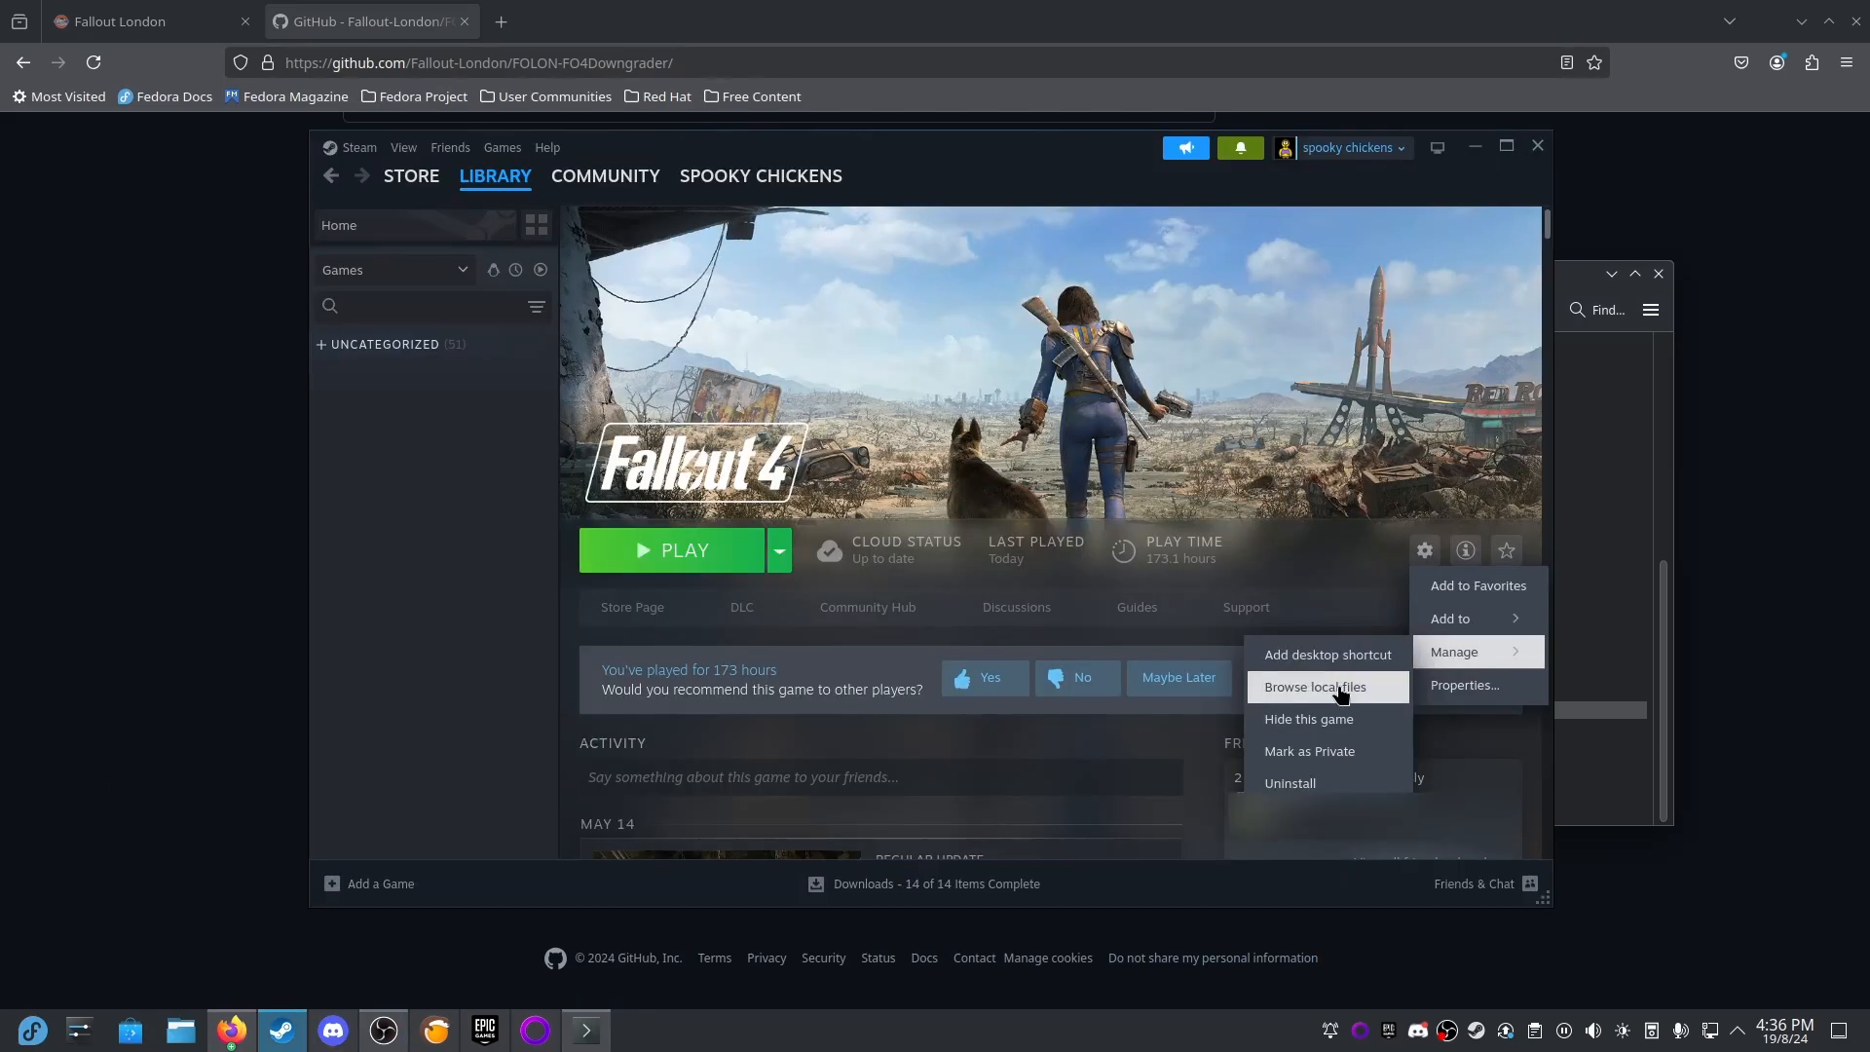
left_click(1314, 687)
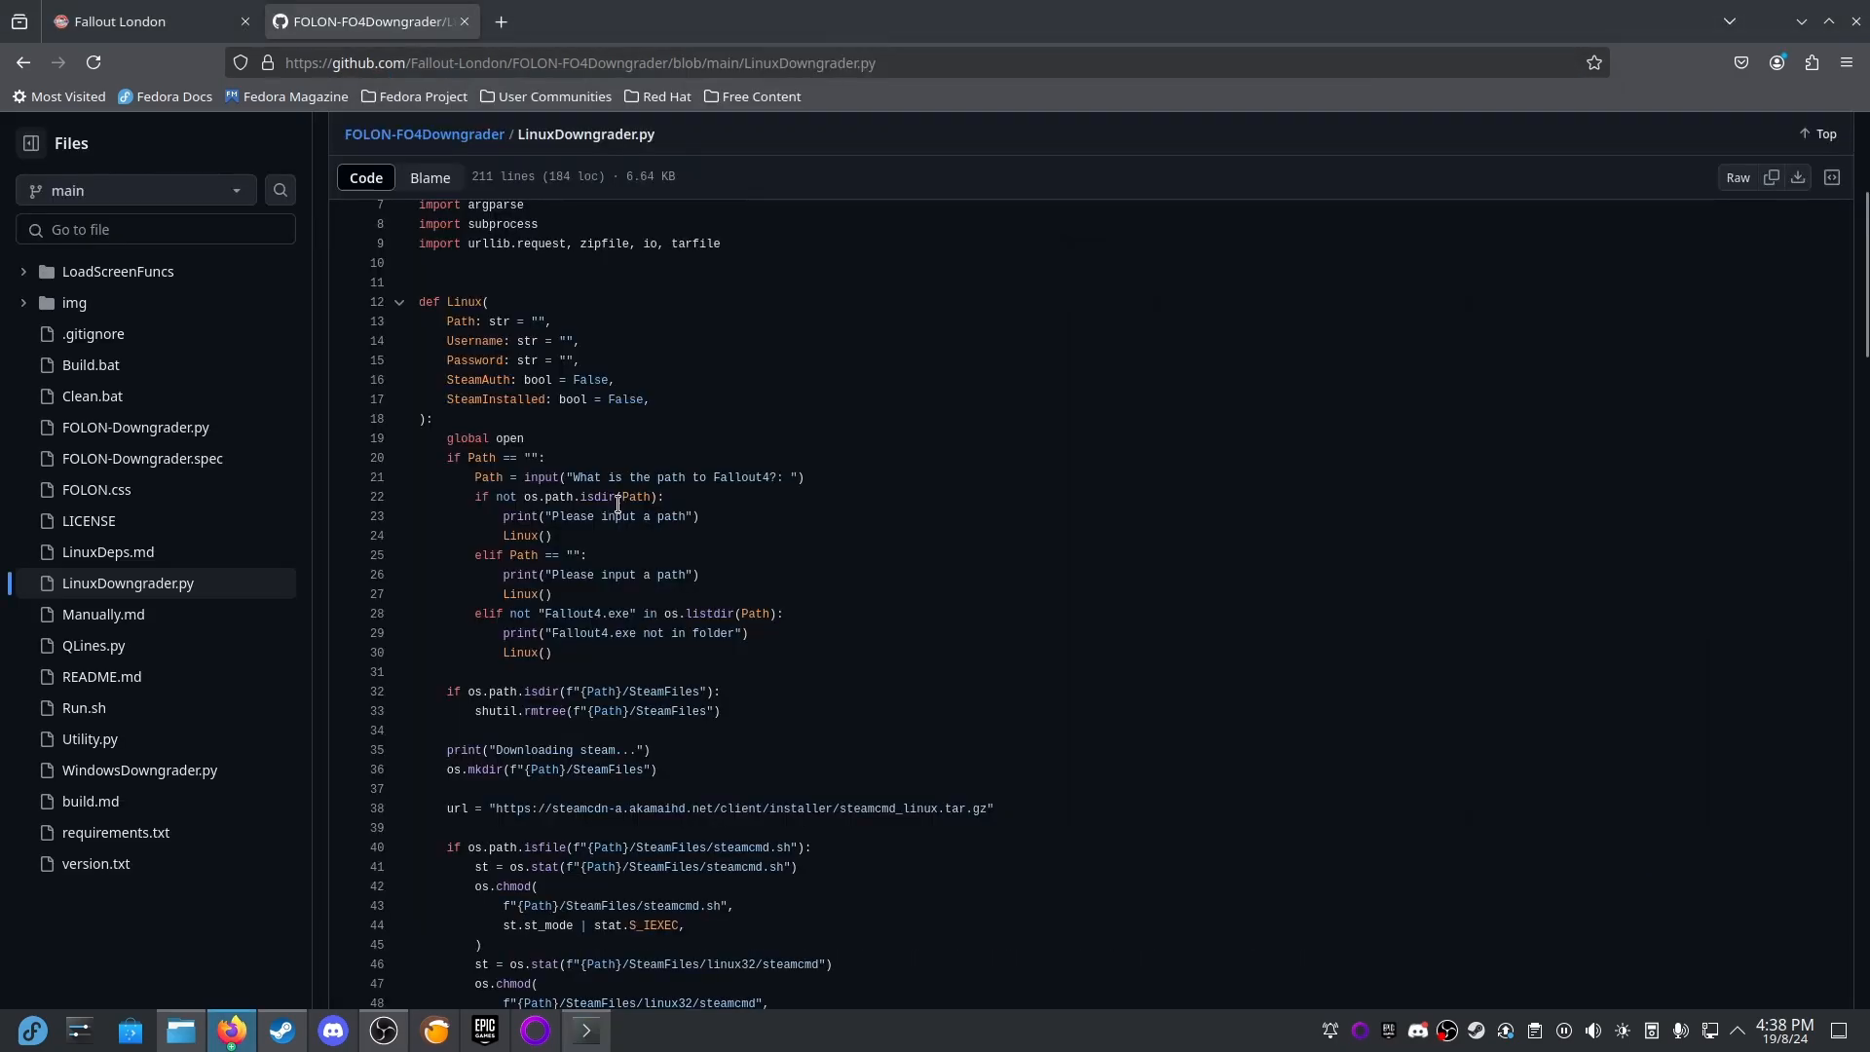
mouse_move(475, 541)
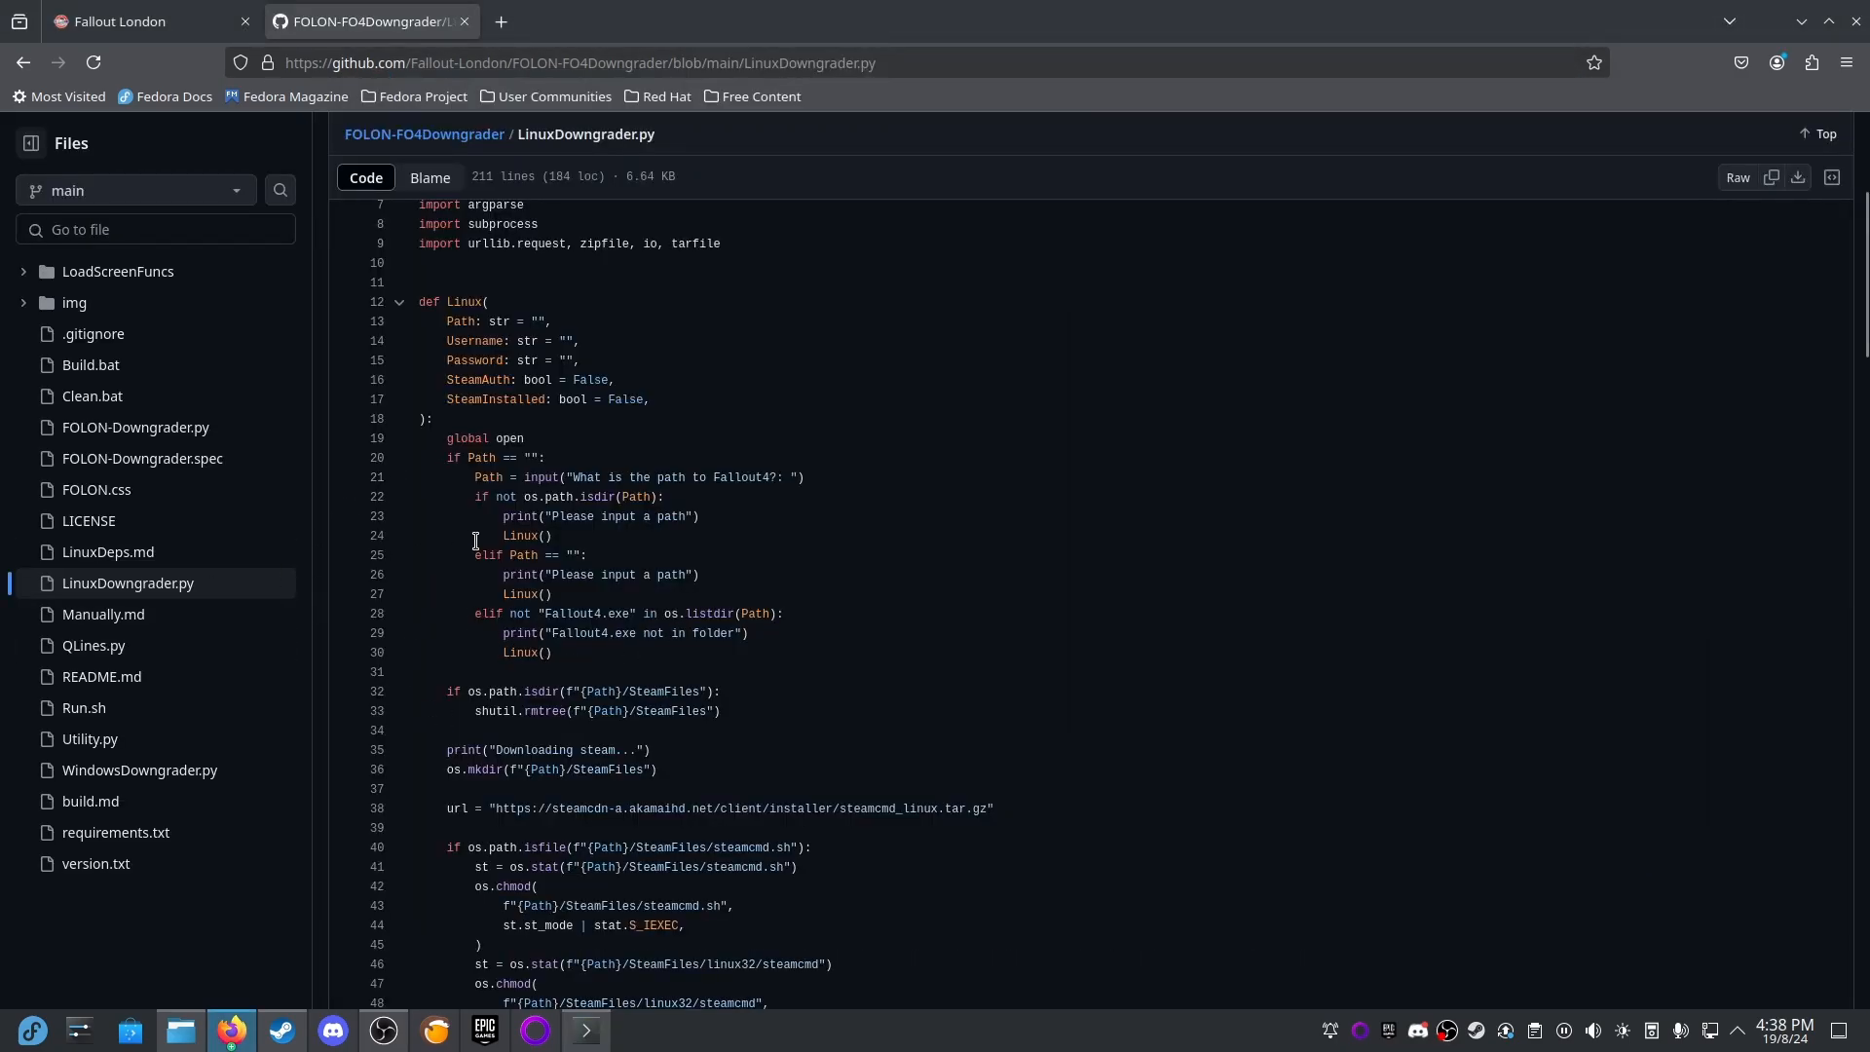
mouse_move(460, 490)
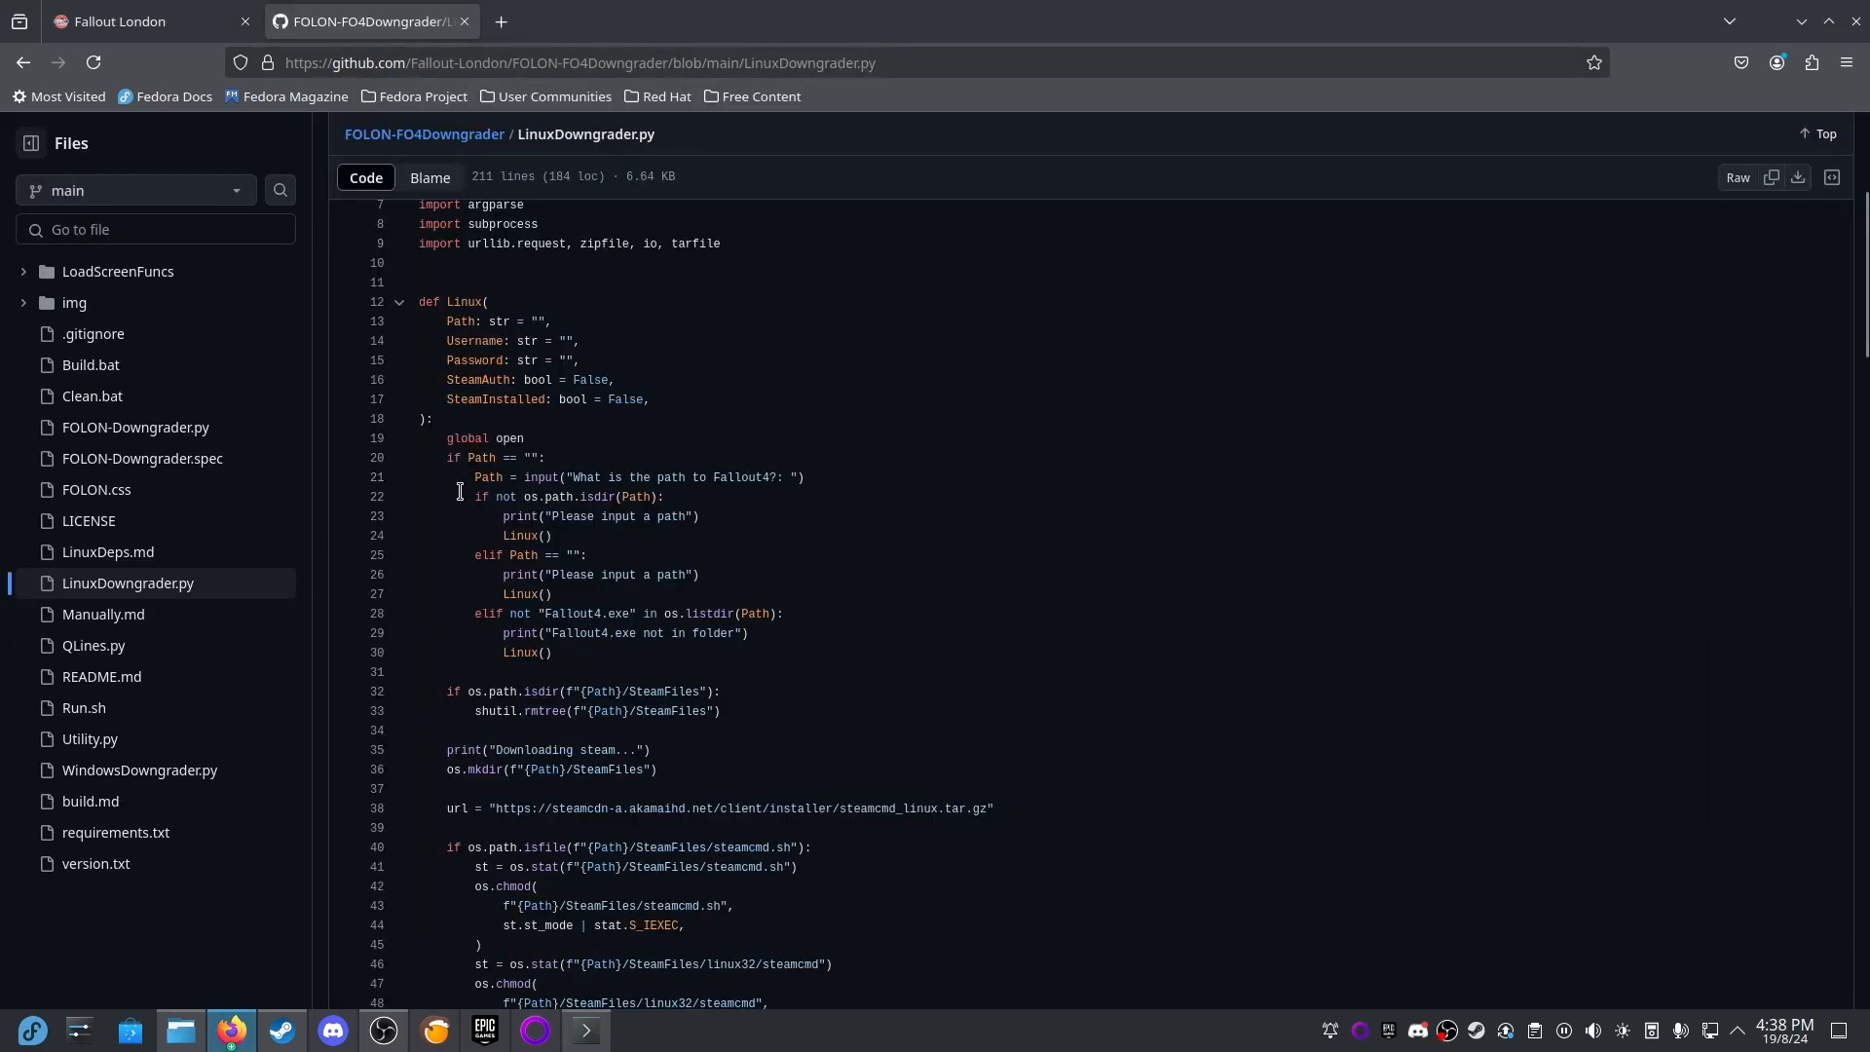
Scroll through LinuxDowngrader.py, marking its Fallout 4 path and Steam password prompts.
left_click_drag(496, 516, 644, 516)
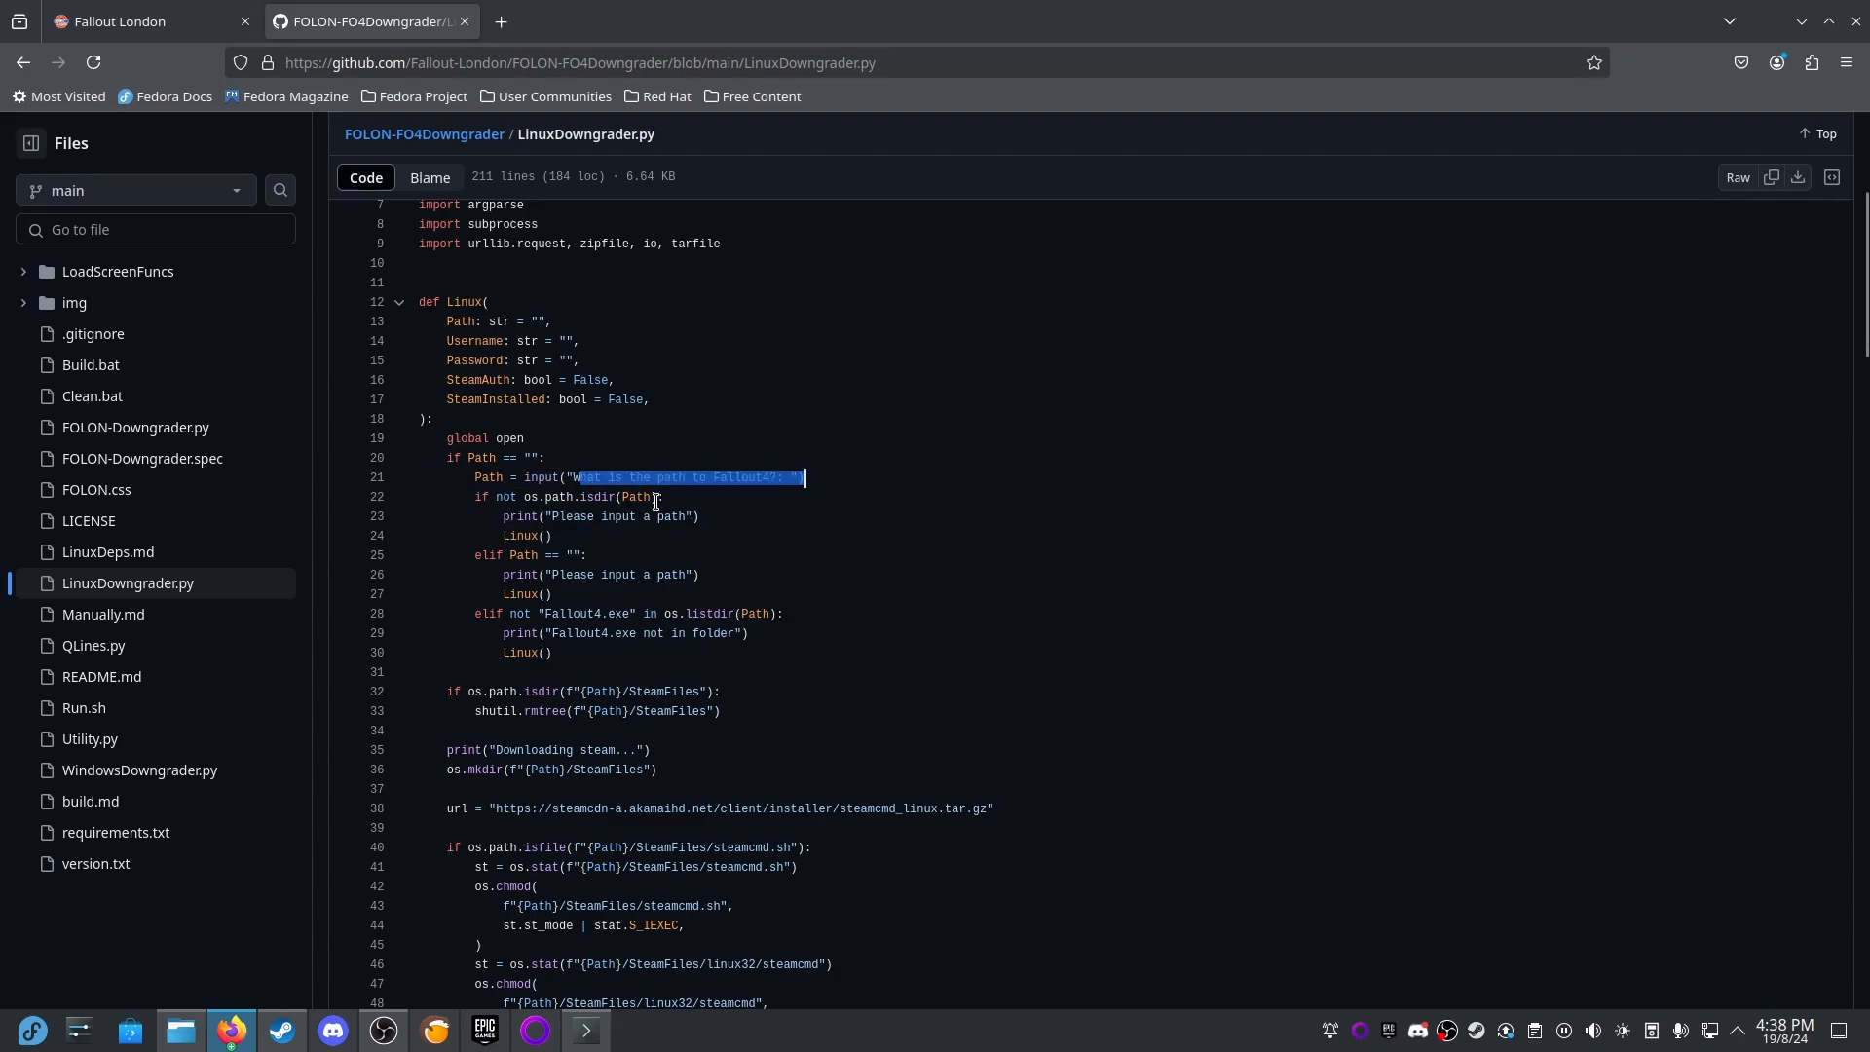
scroll("down", 3)
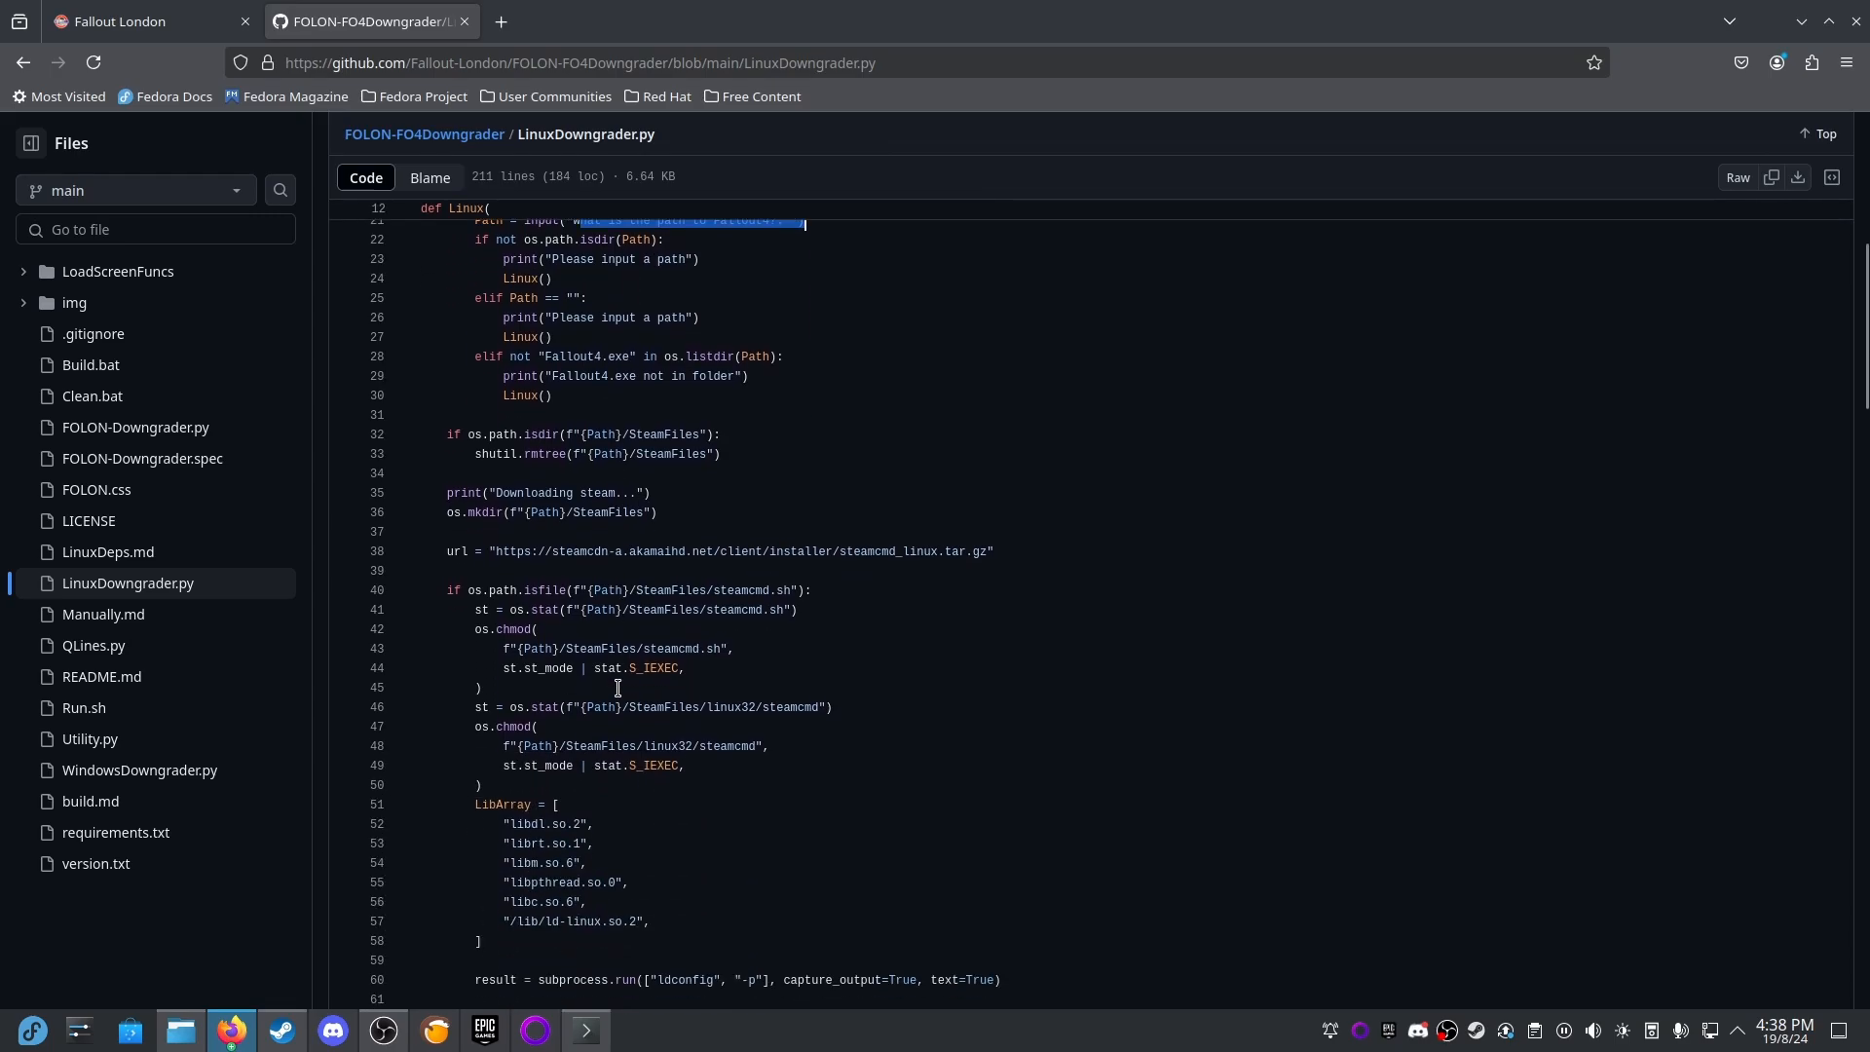
scroll("down", 3)
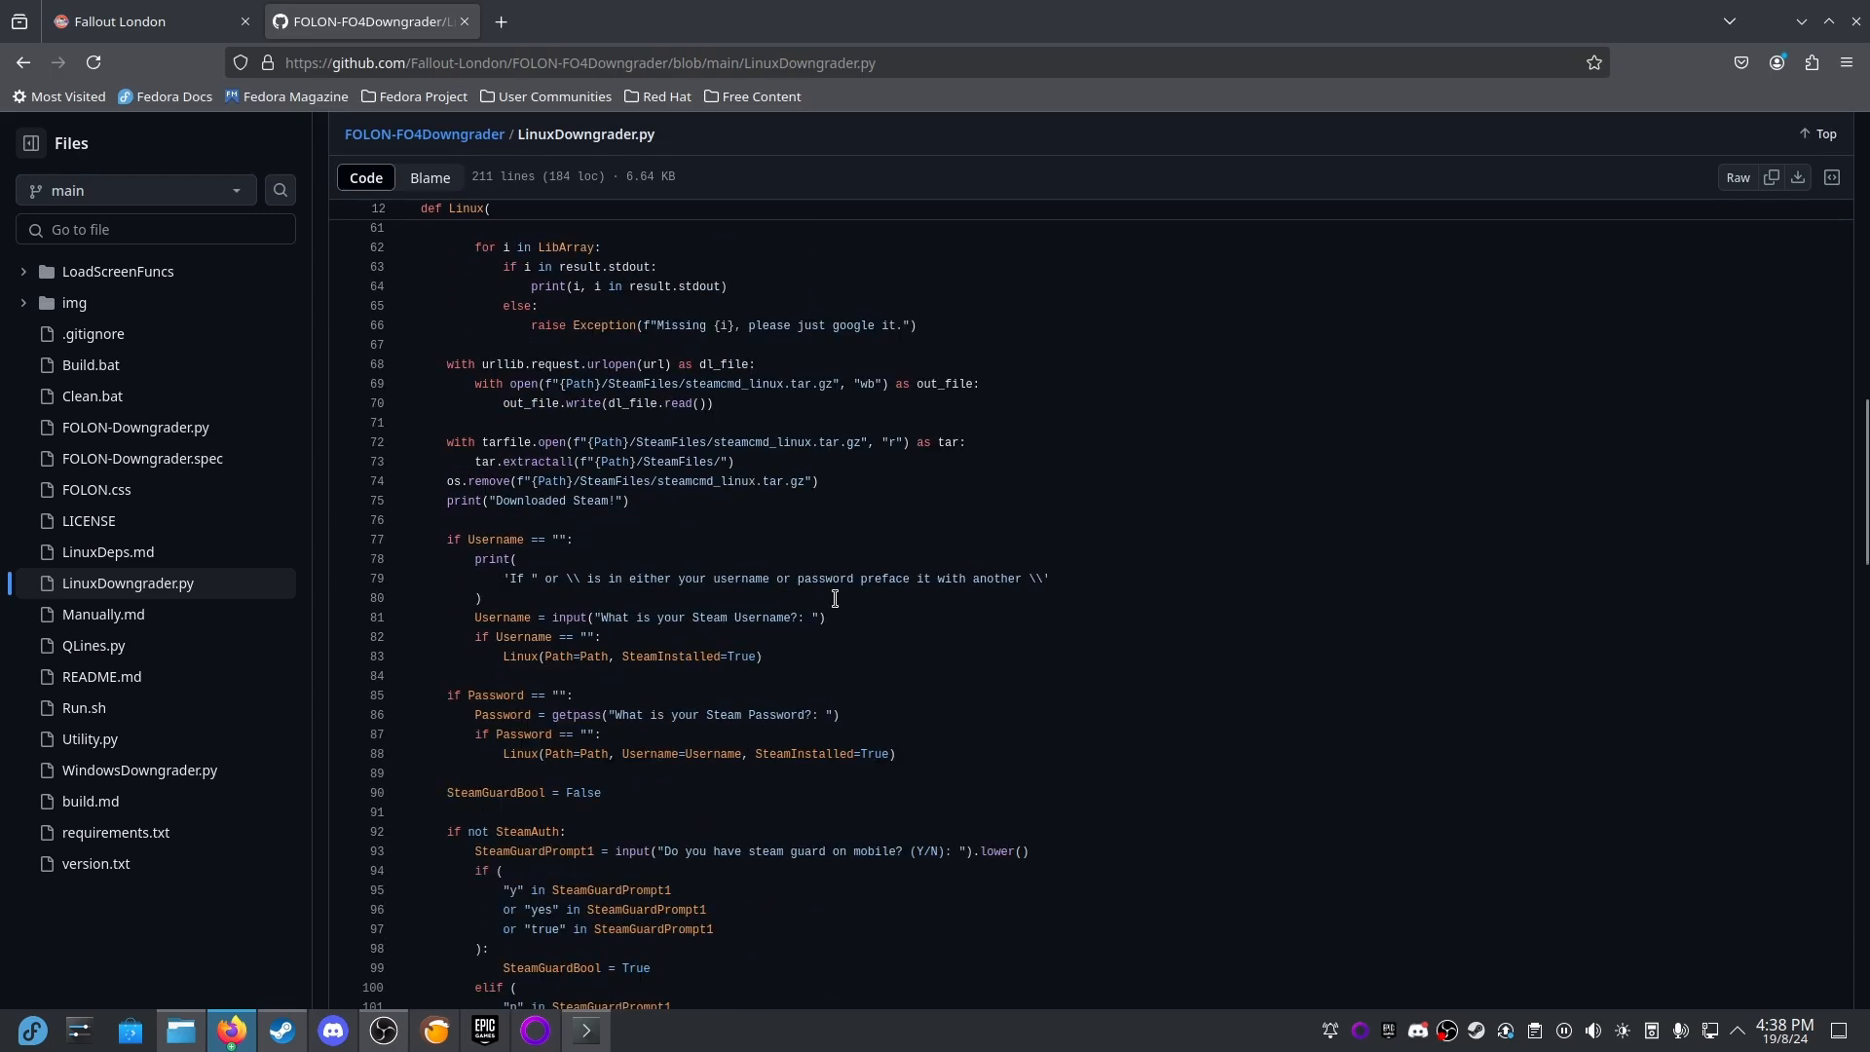
scroll("down", 3)
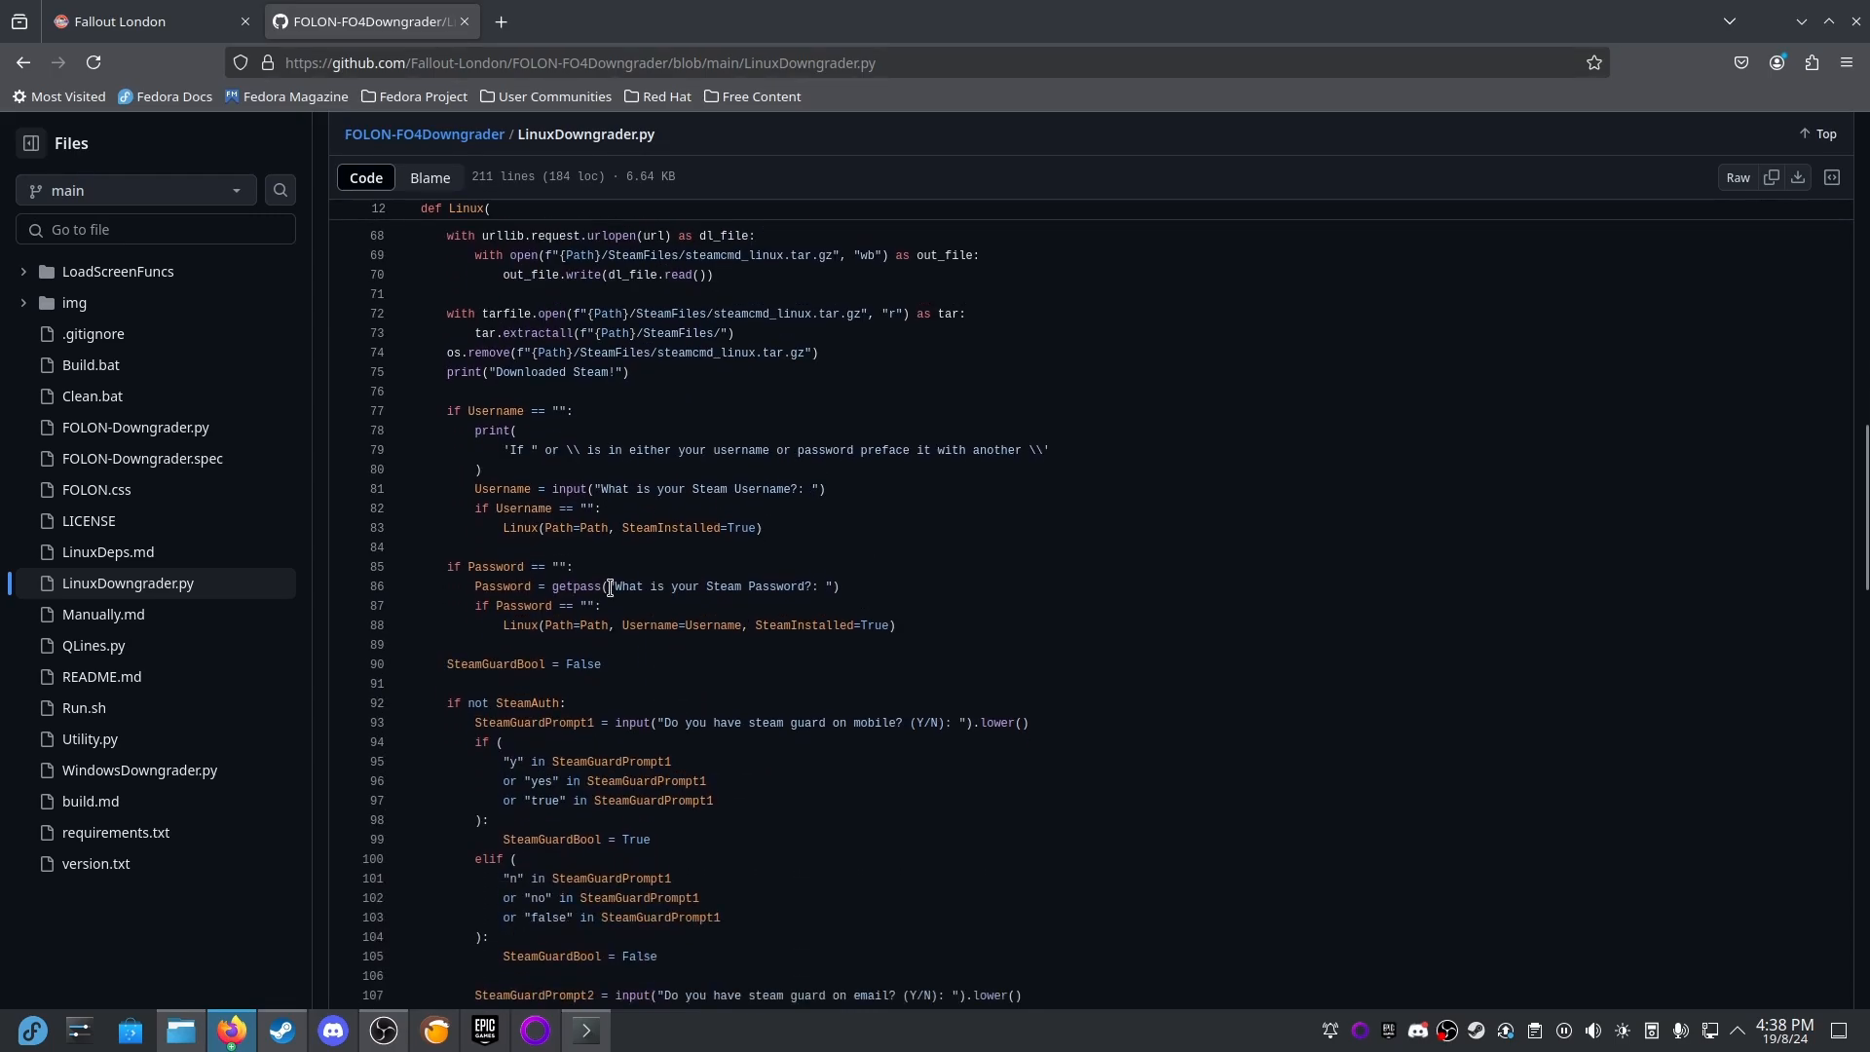
left_click_drag(607, 585, 787, 586)
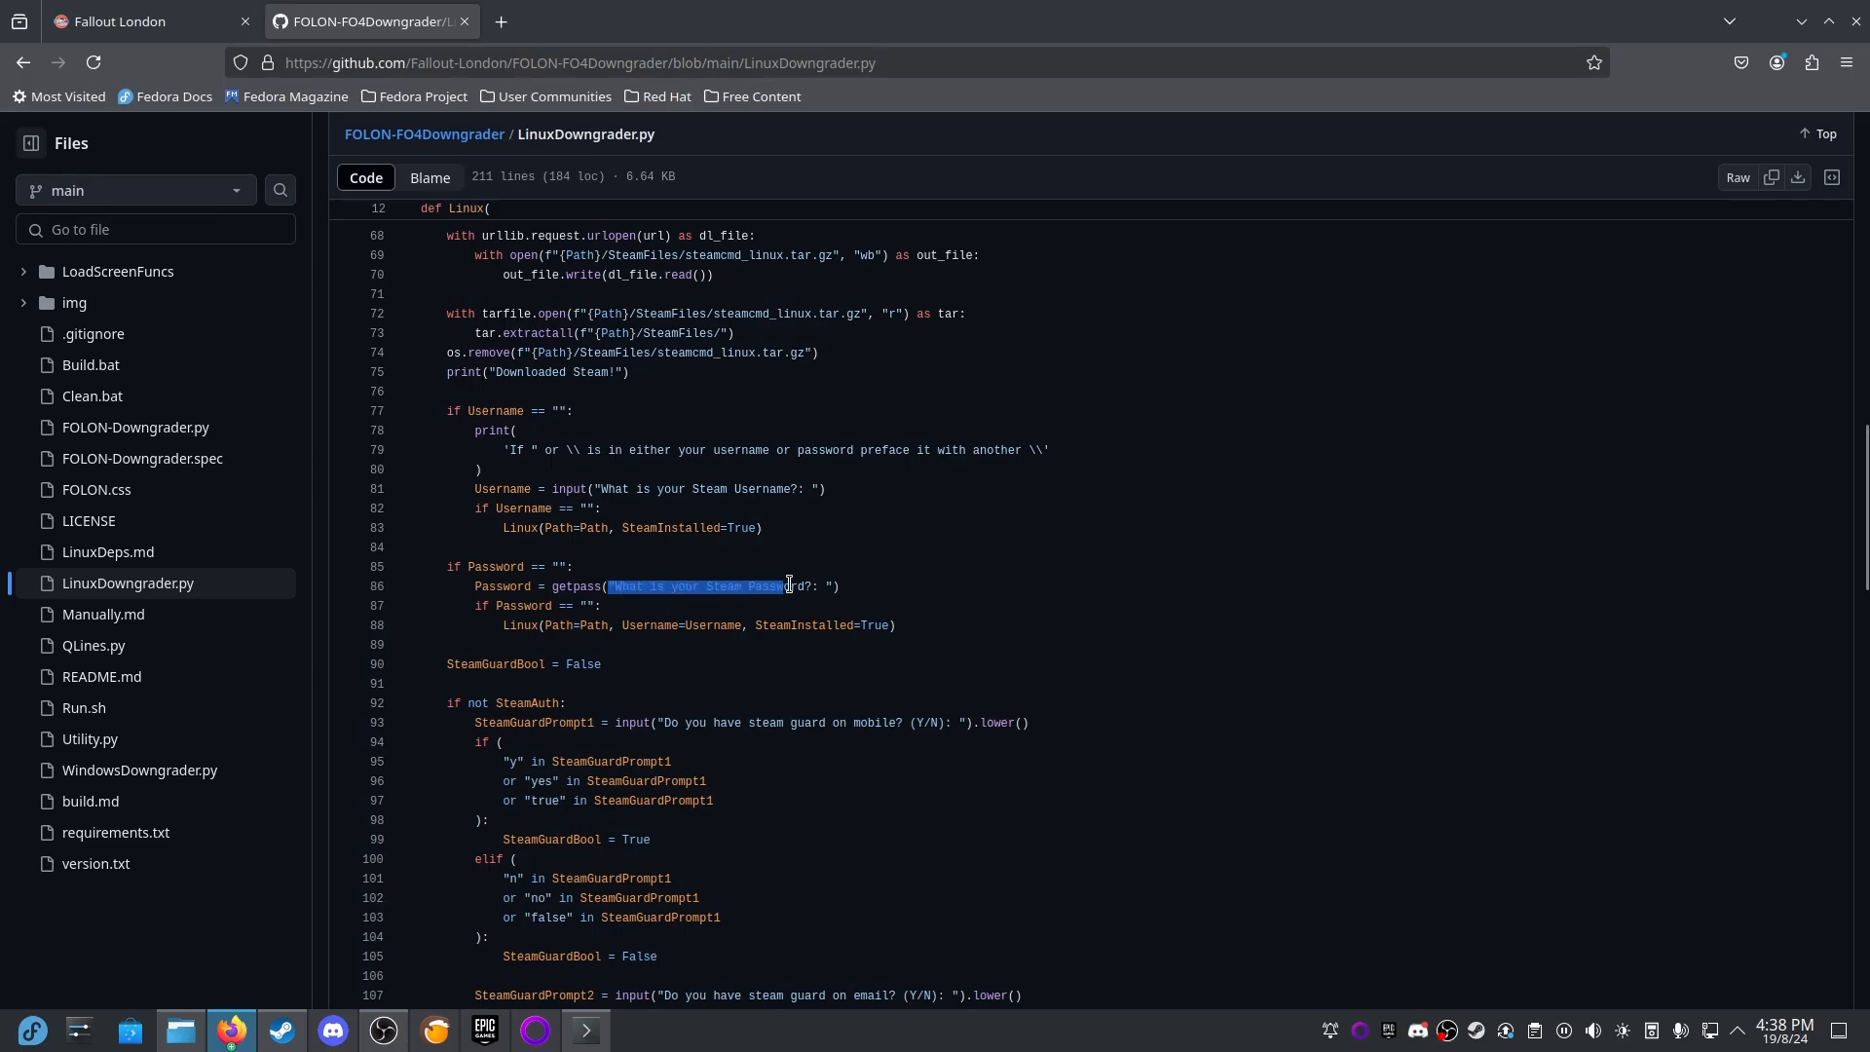
scroll("down", 3)
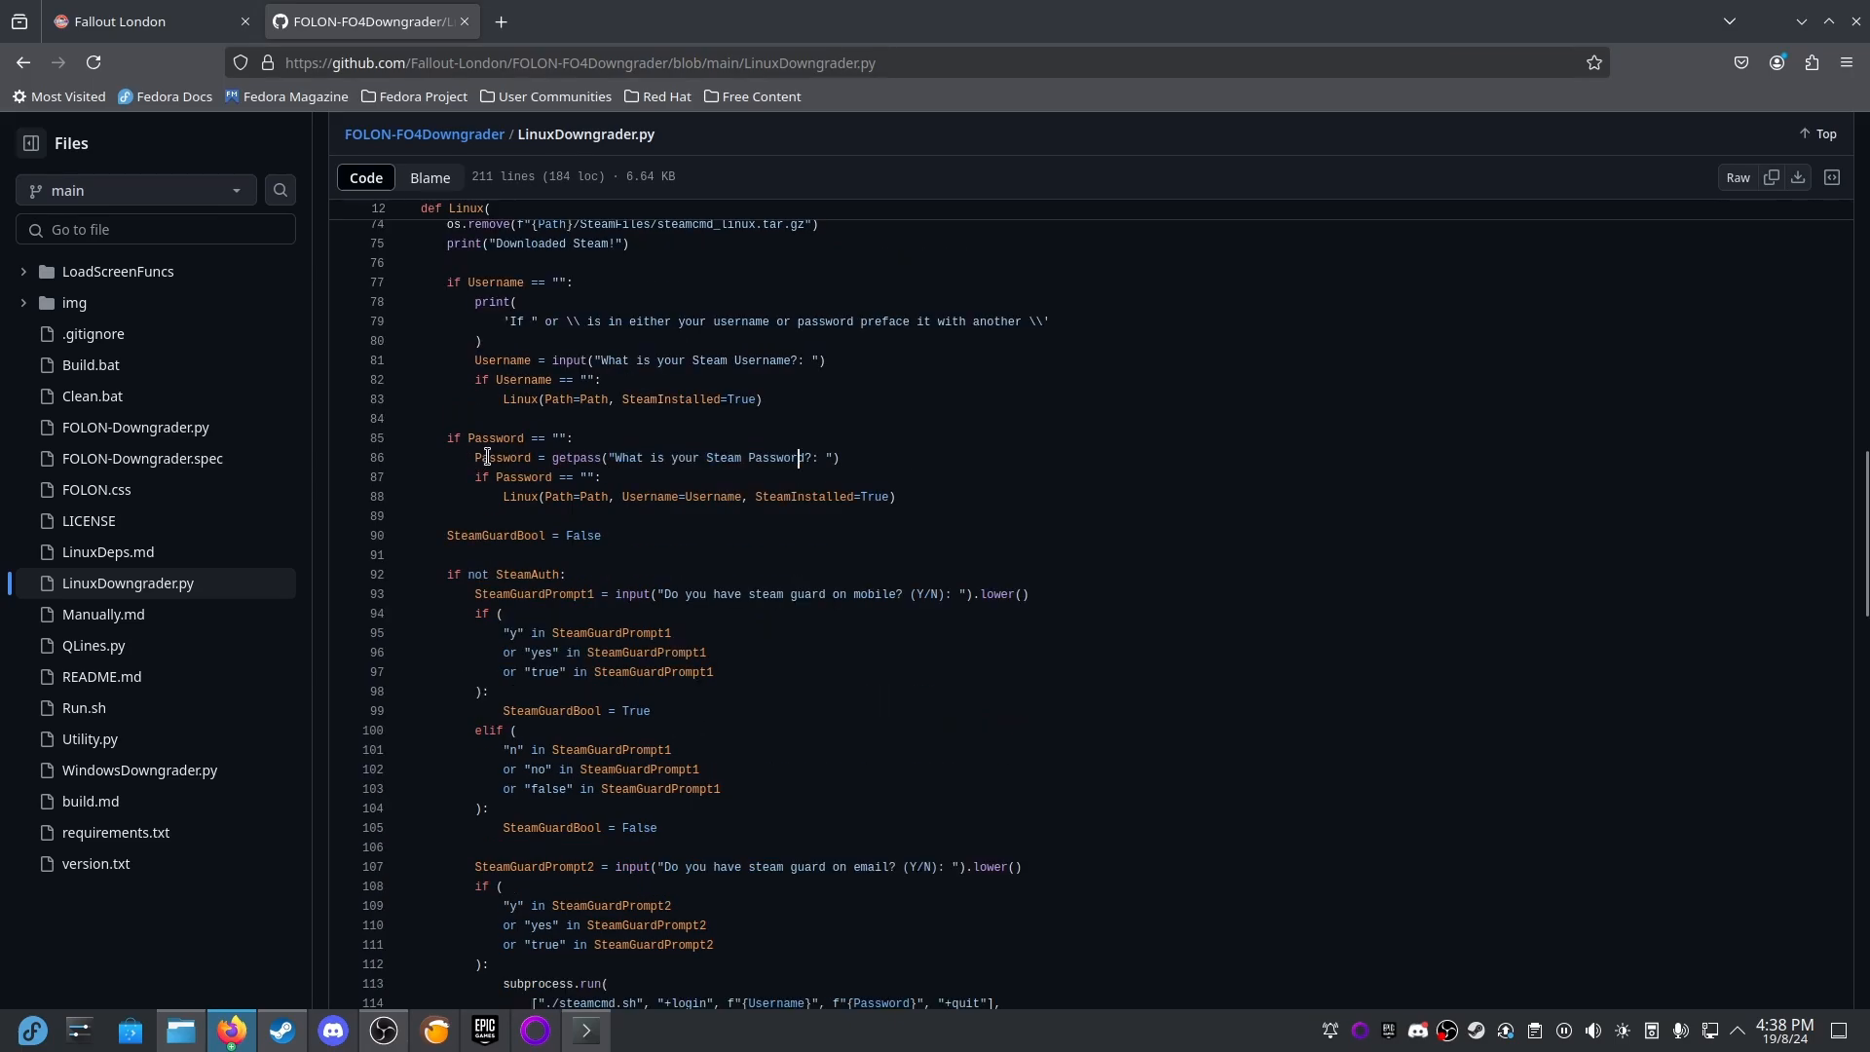
scroll("down", 3)
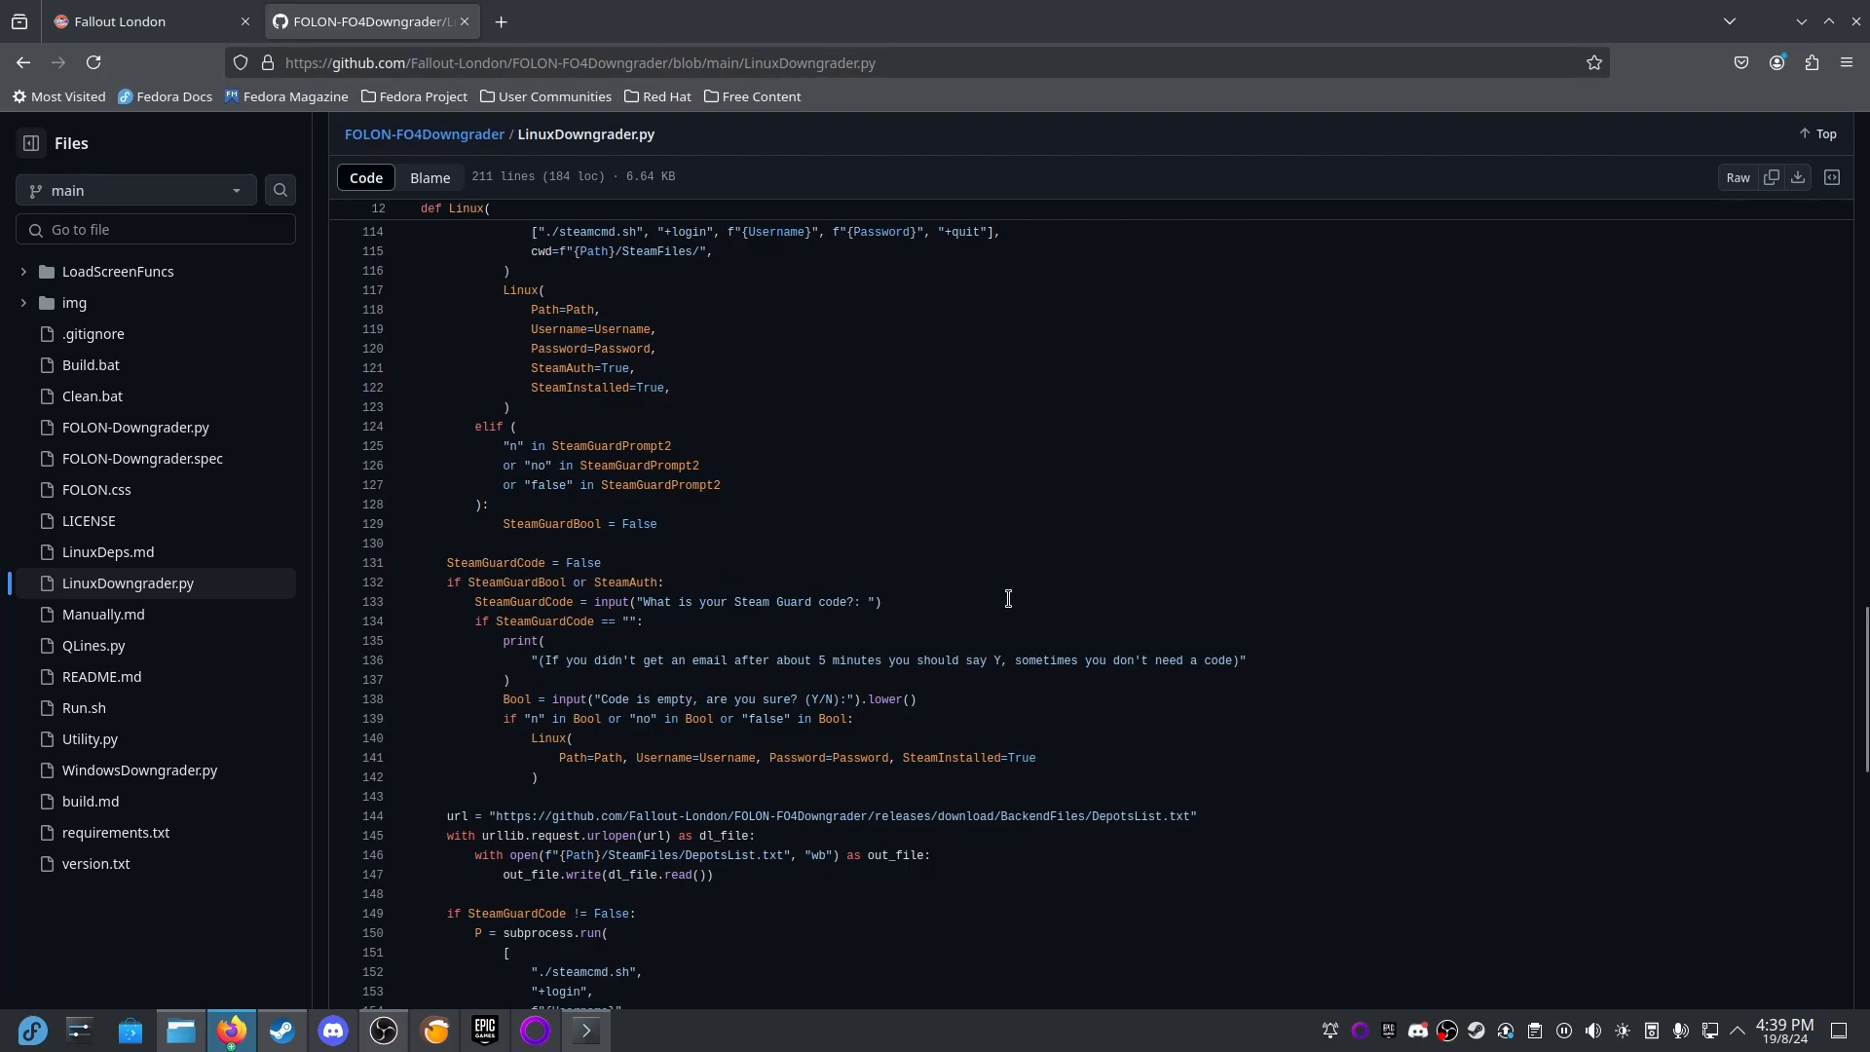
scroll("down", 3)
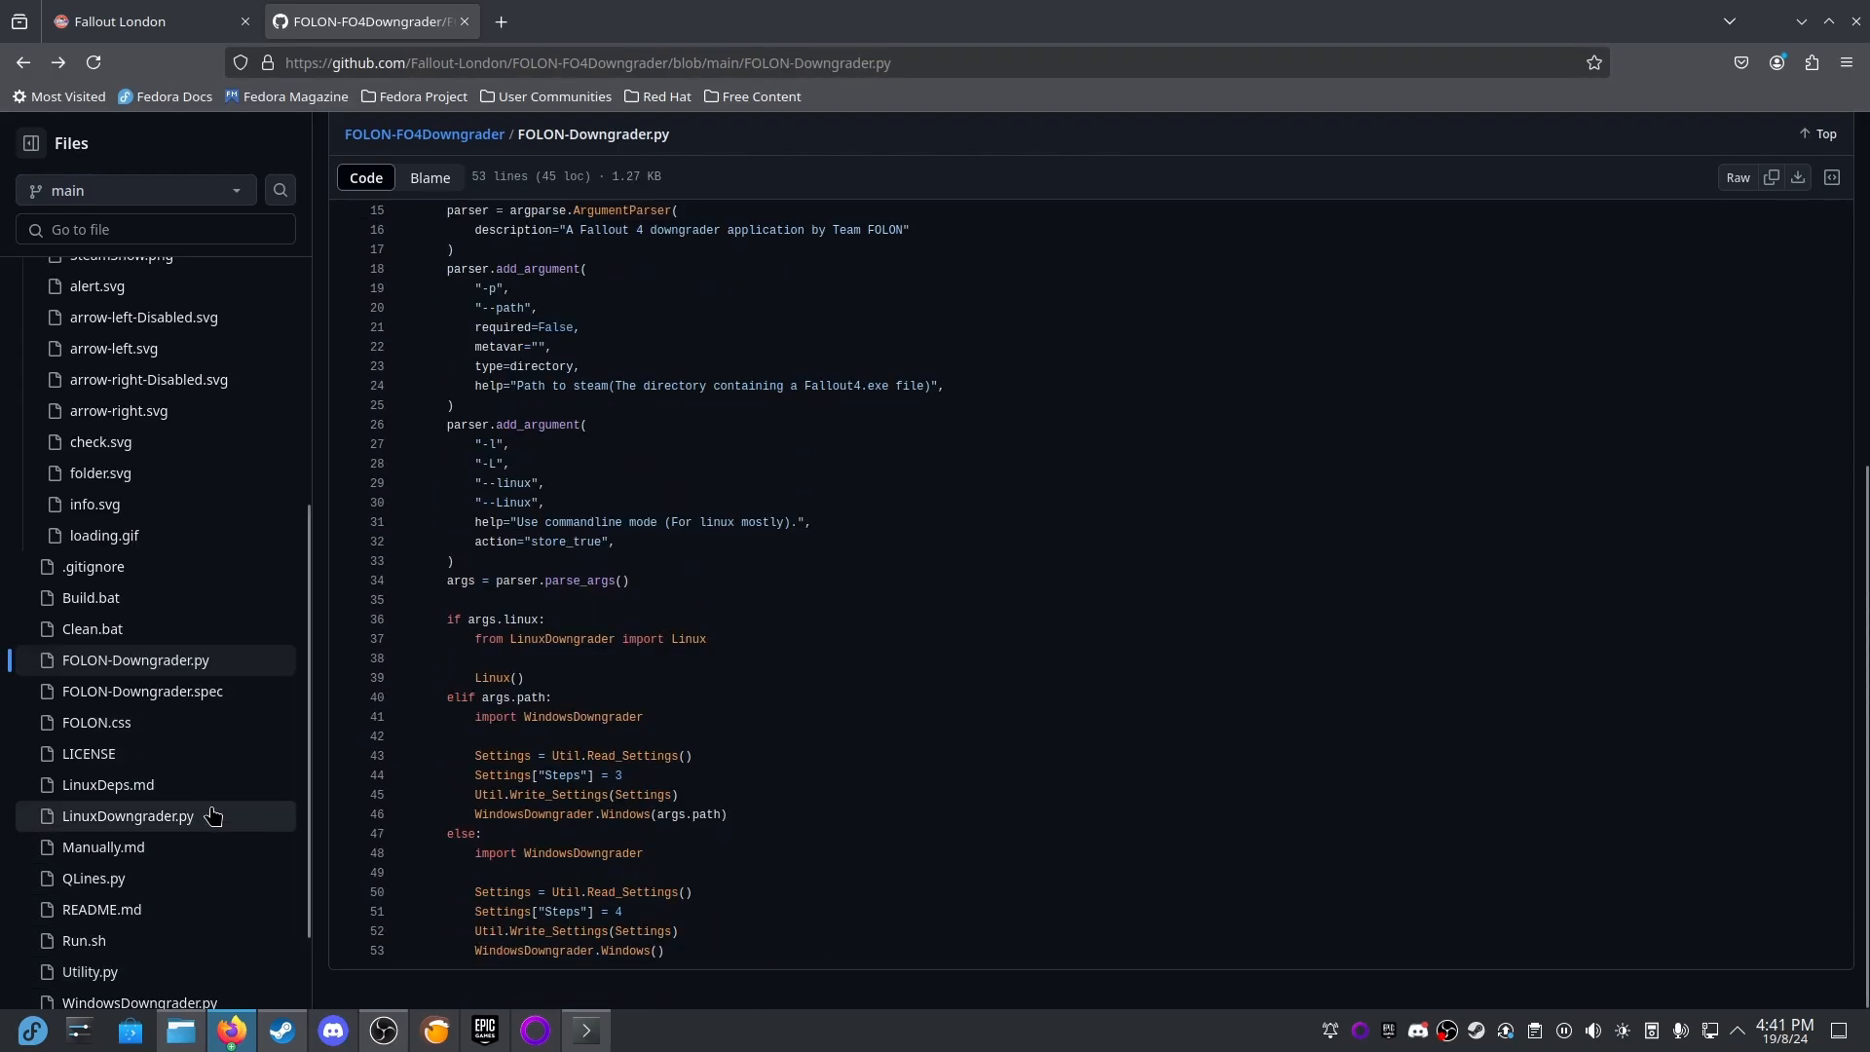
mouse_move(648, 853)
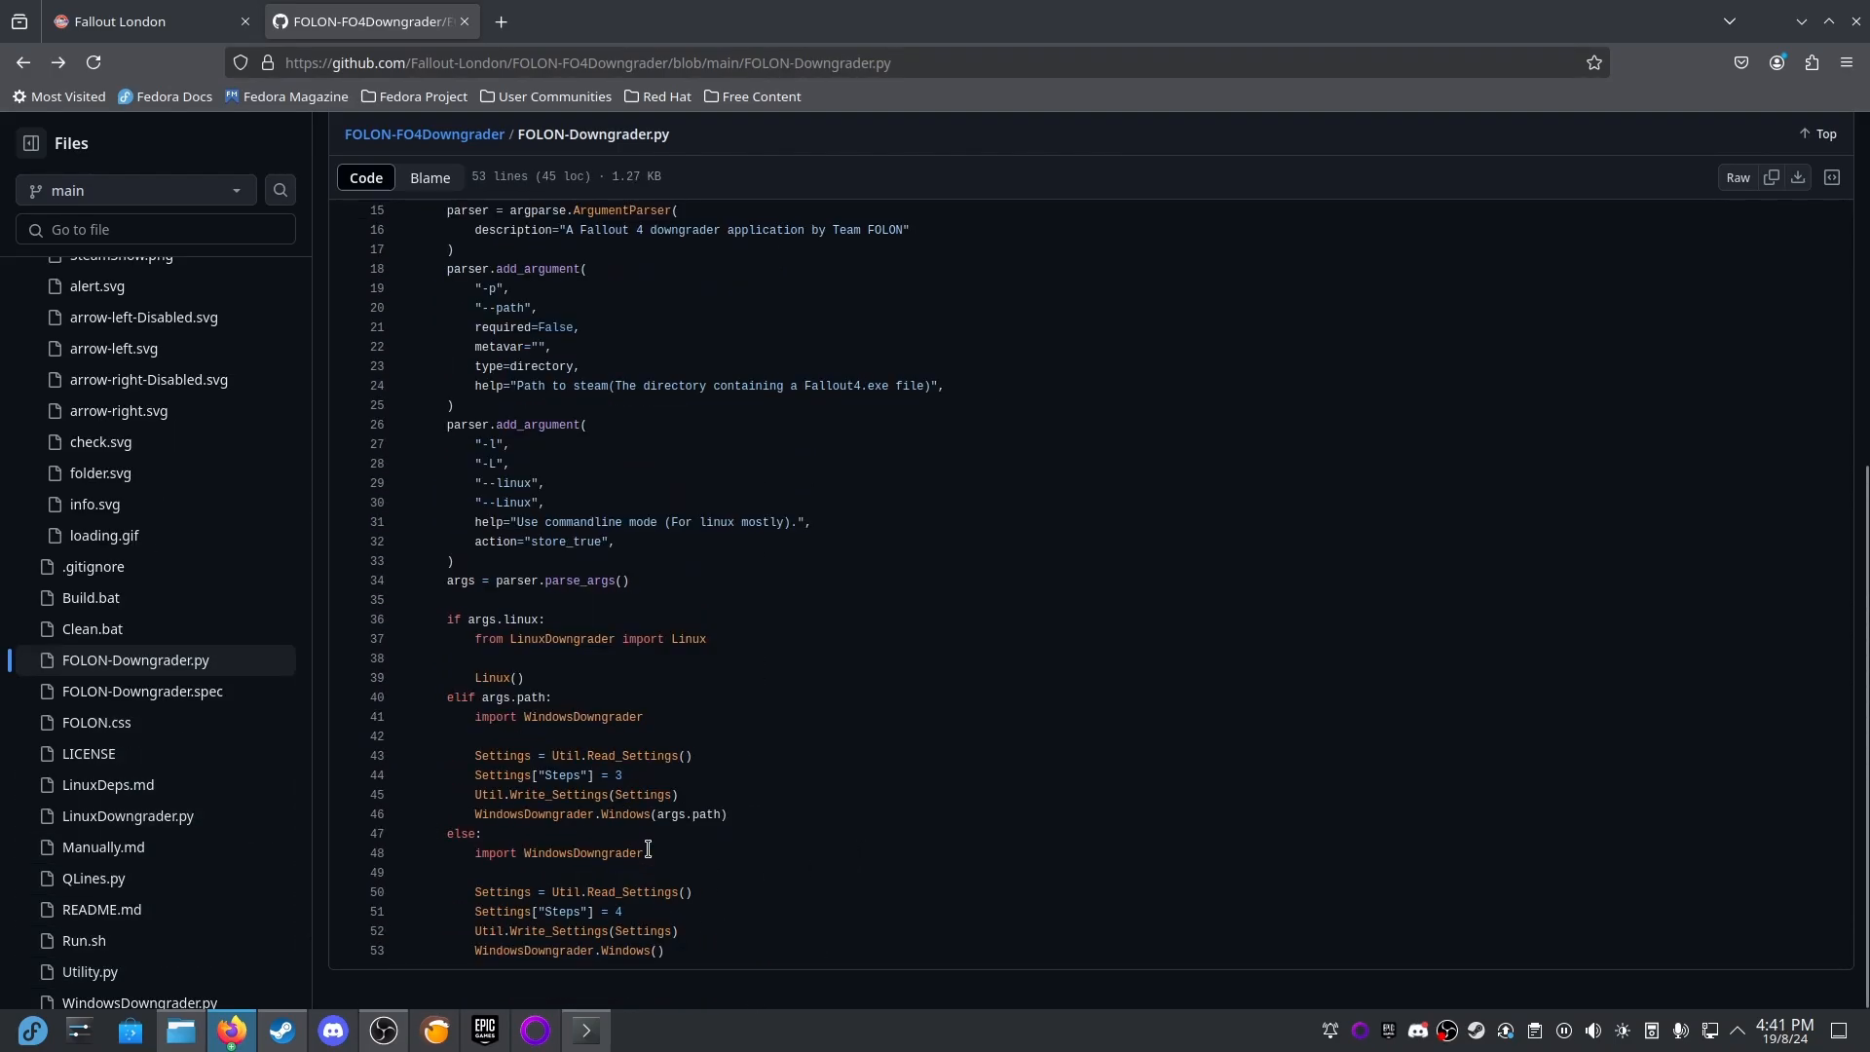
mouse_move(1074, 338)
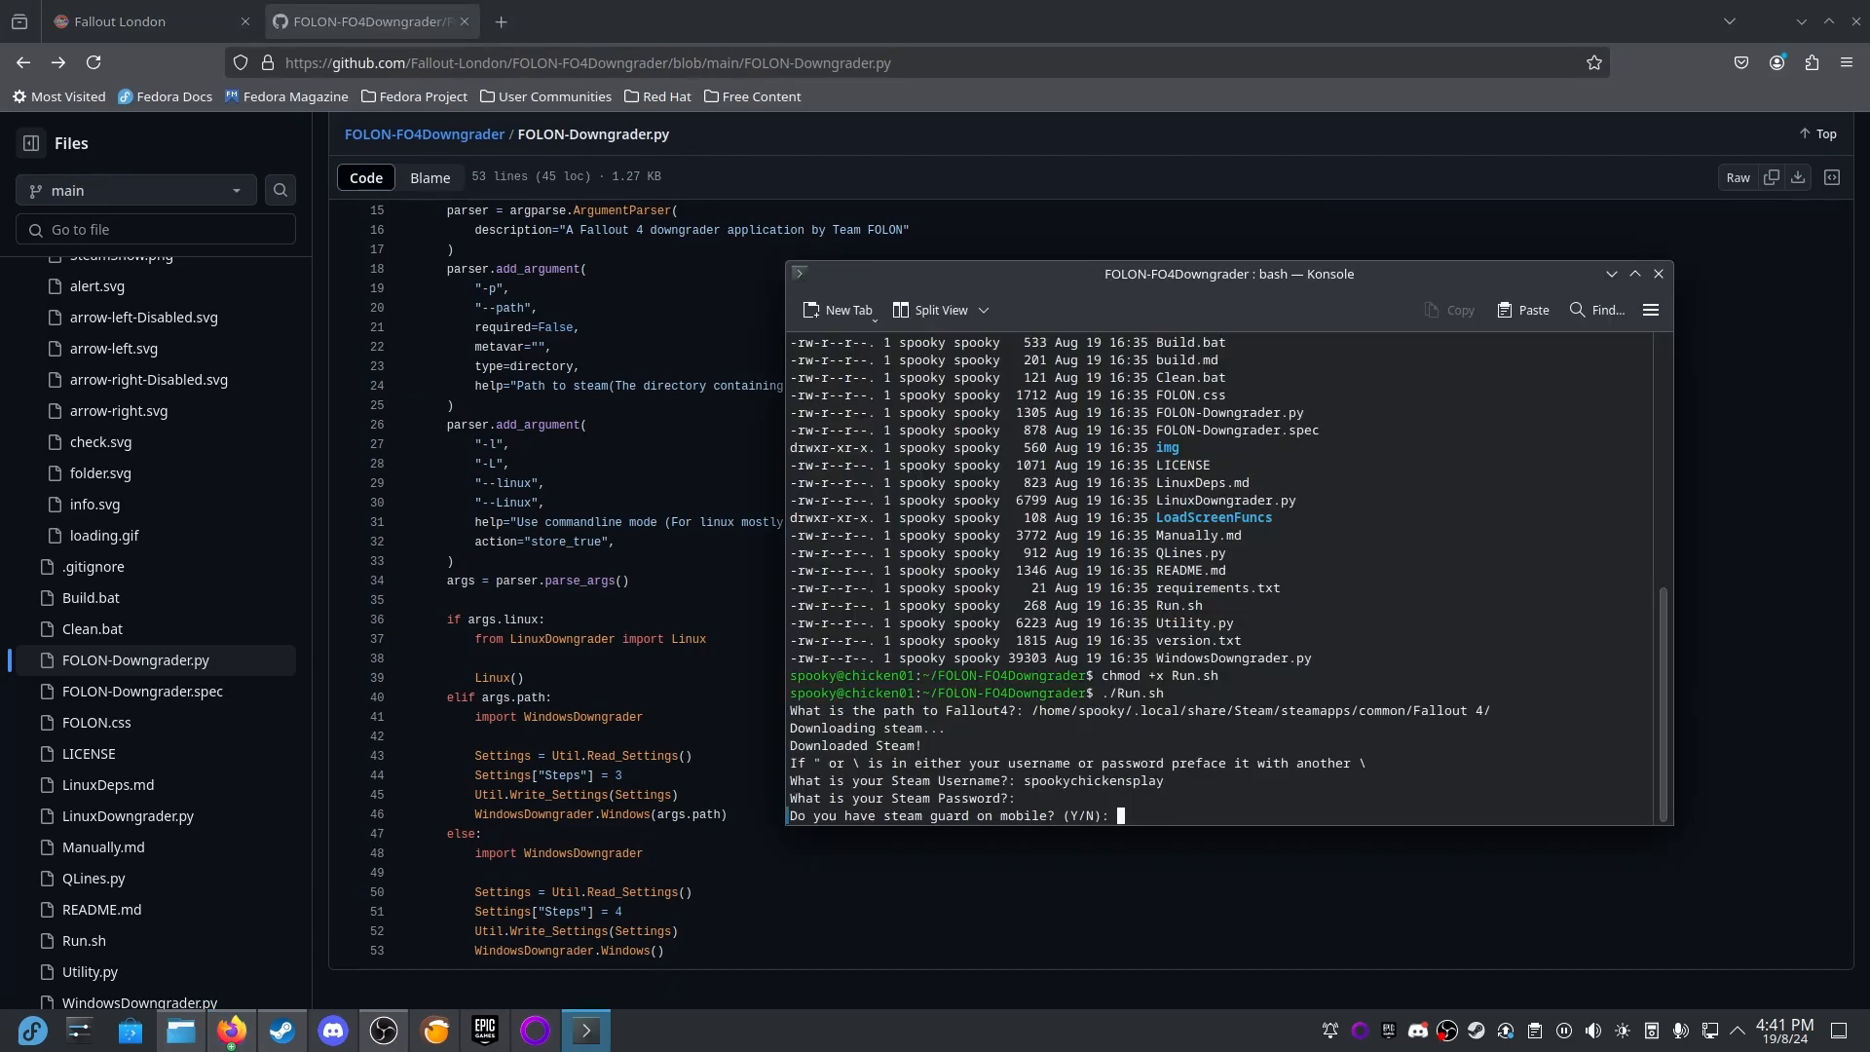
Answer 'n' to the downgrader's Steam Guard mobile question.
type("ndon.com/release/")
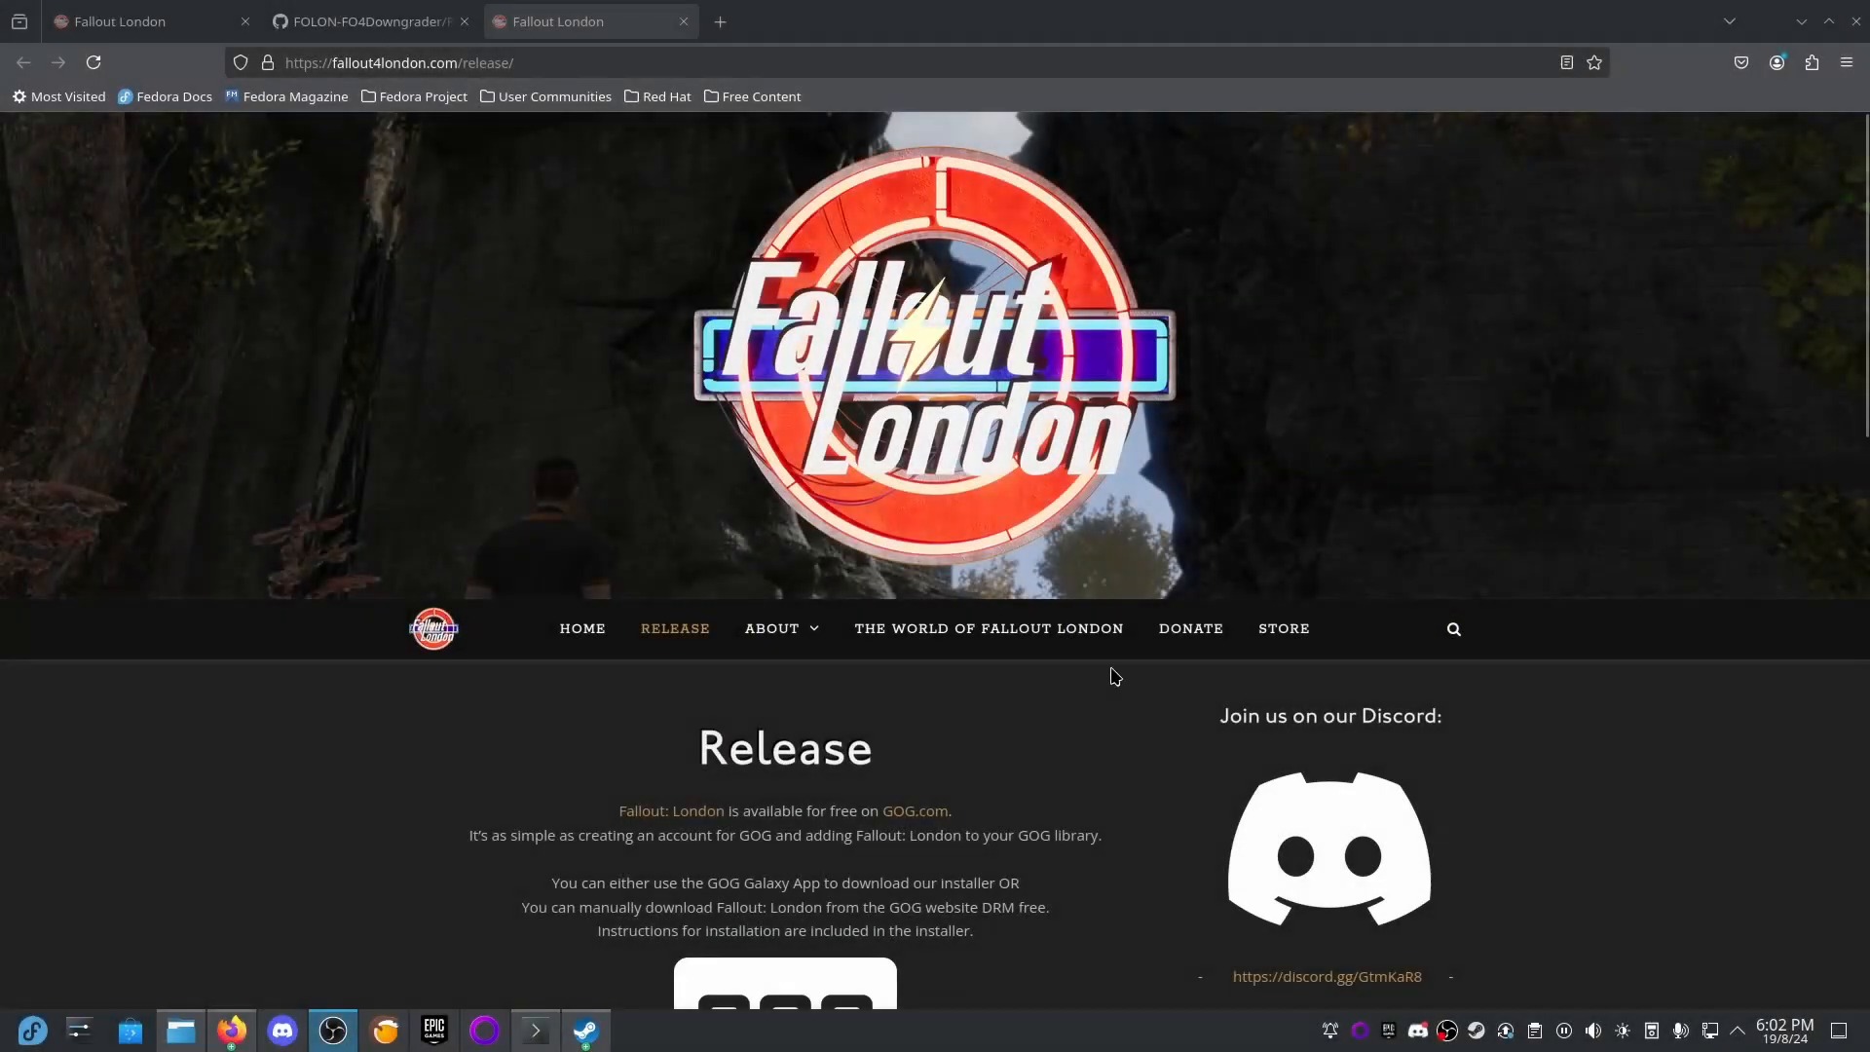
mouse_move(799, 760)
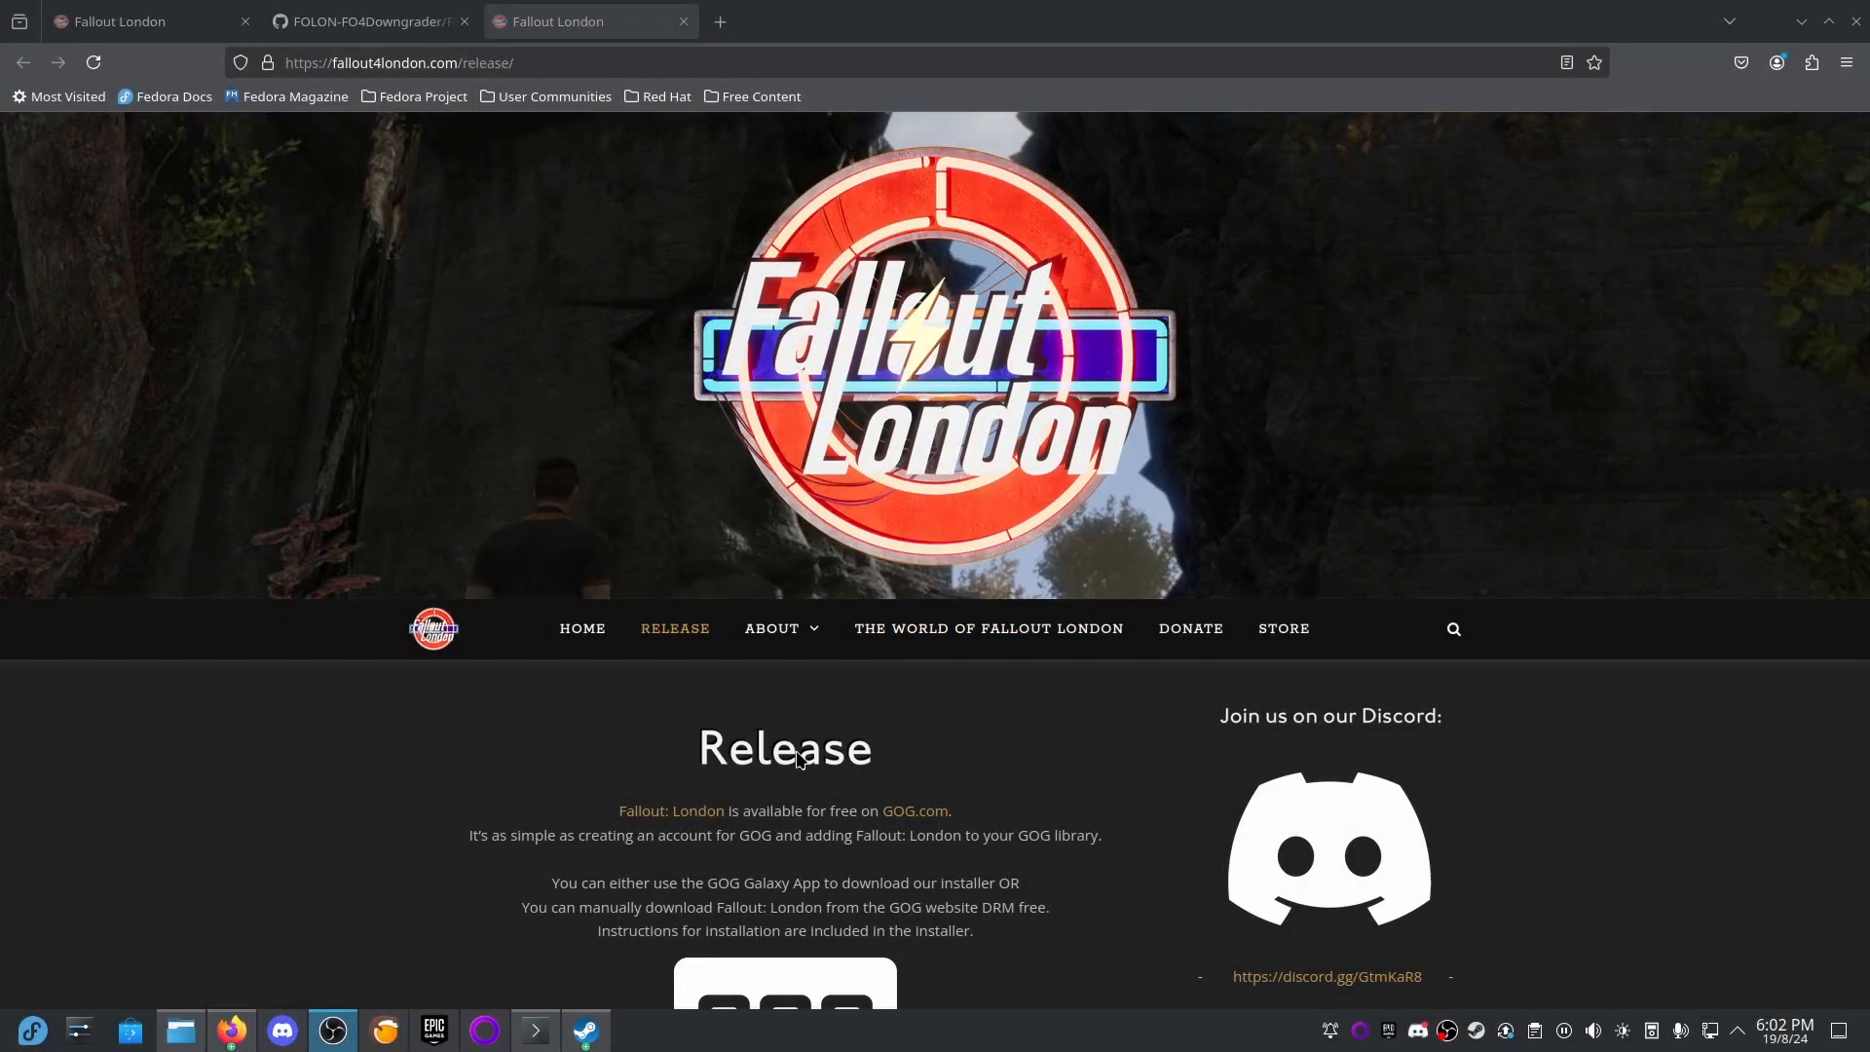
mouse_move(205, 556)
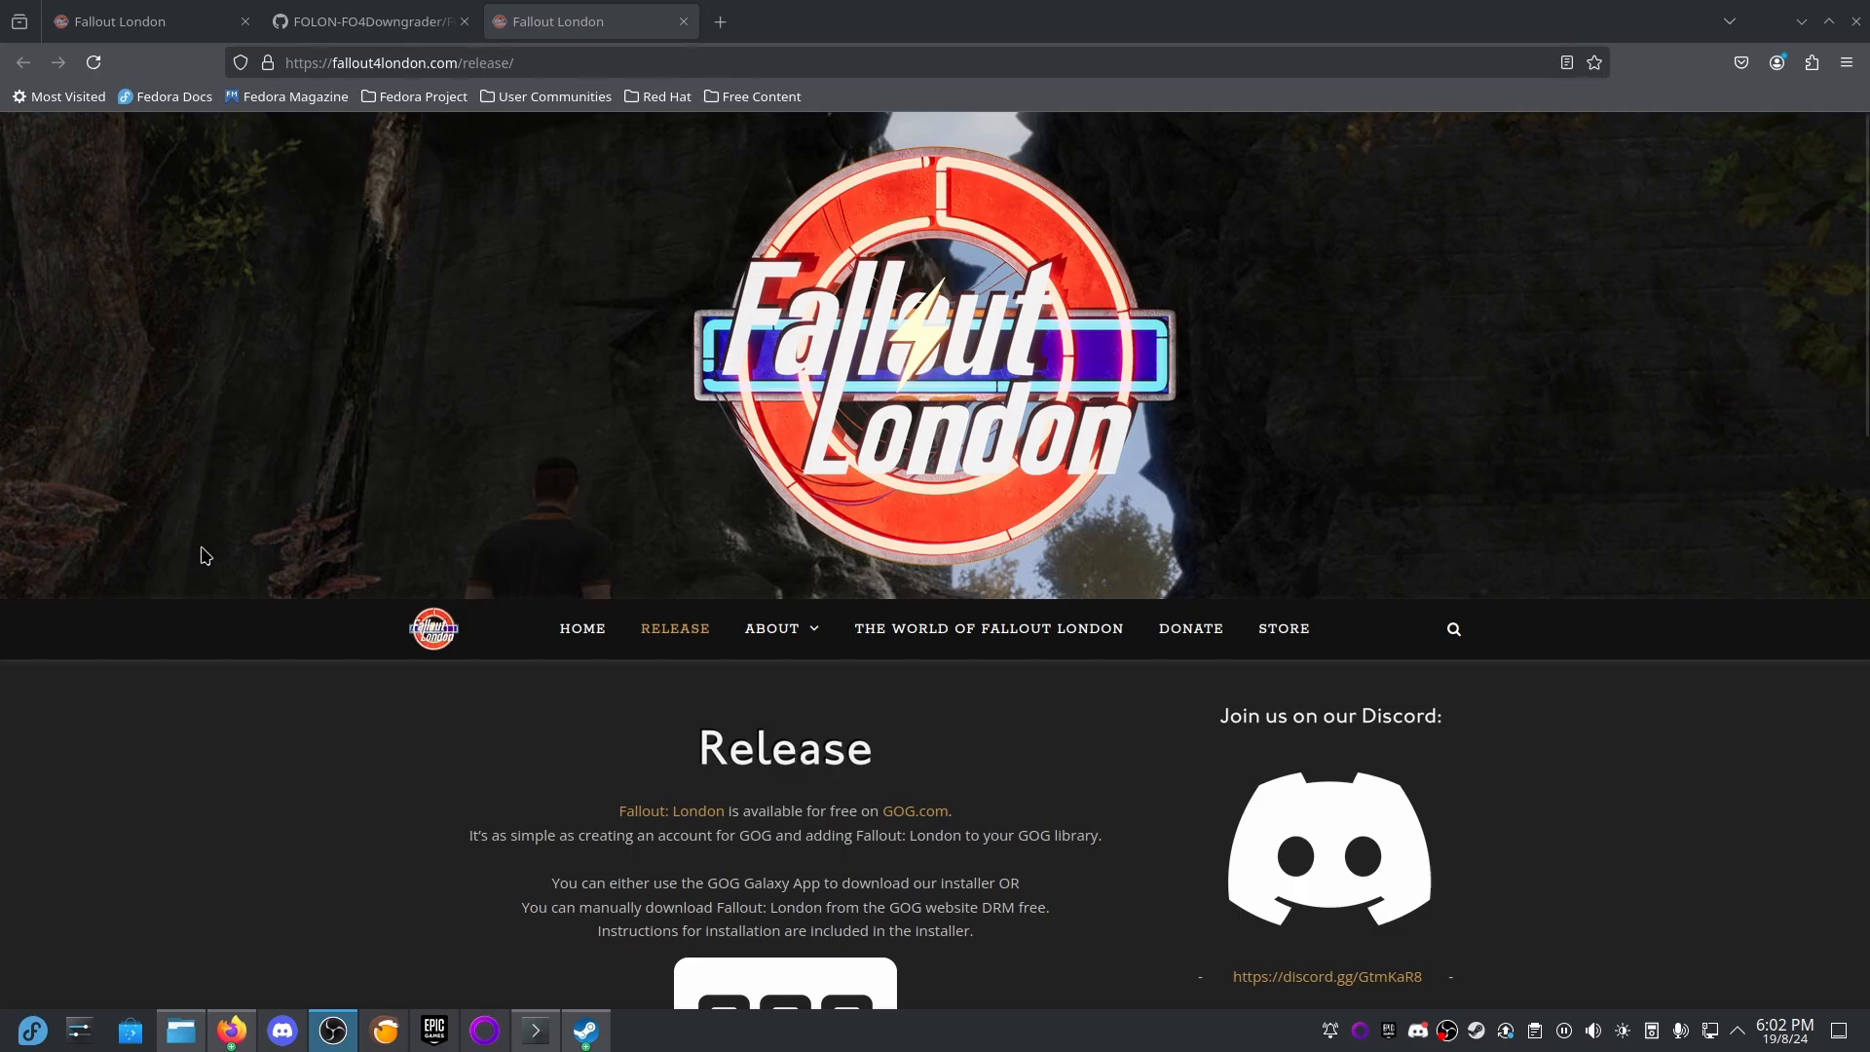
mouse_move(1211, 834)
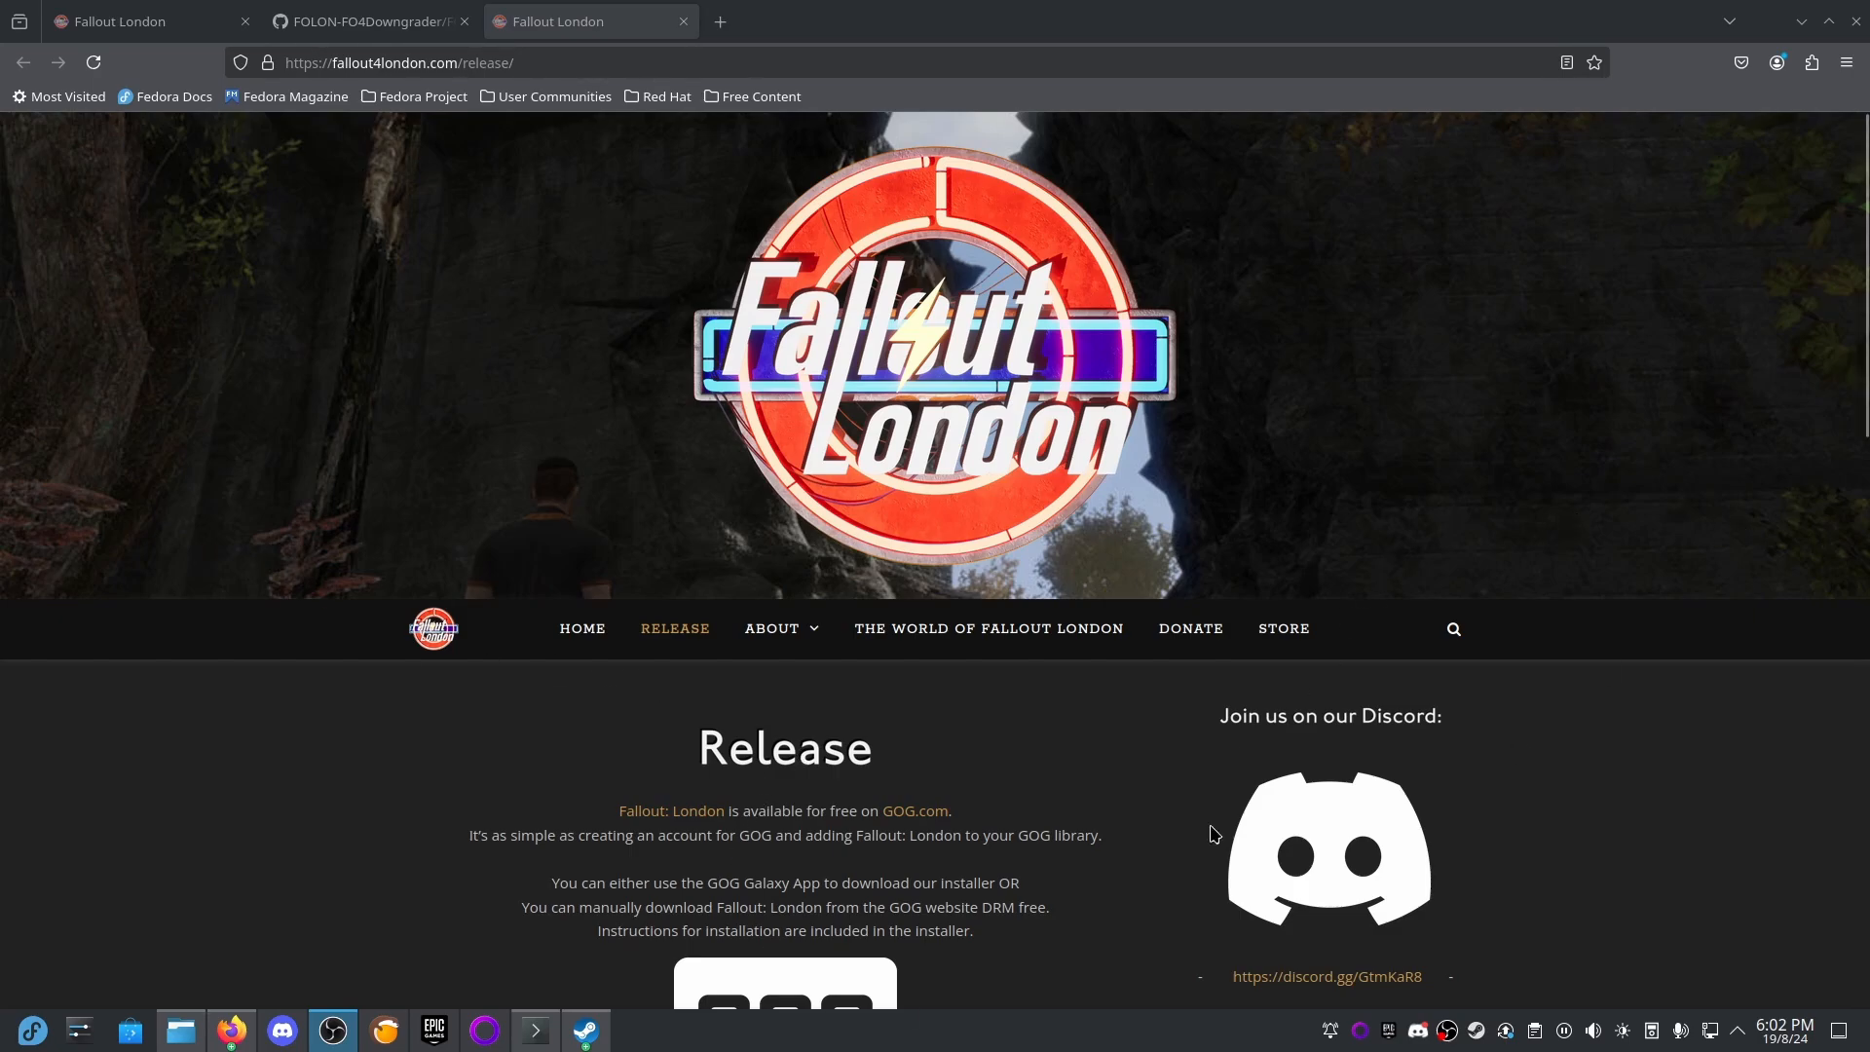
Expand the 'Installing Fallout: London Manually or through mod managers' section and read it.
scroll("down", 3)
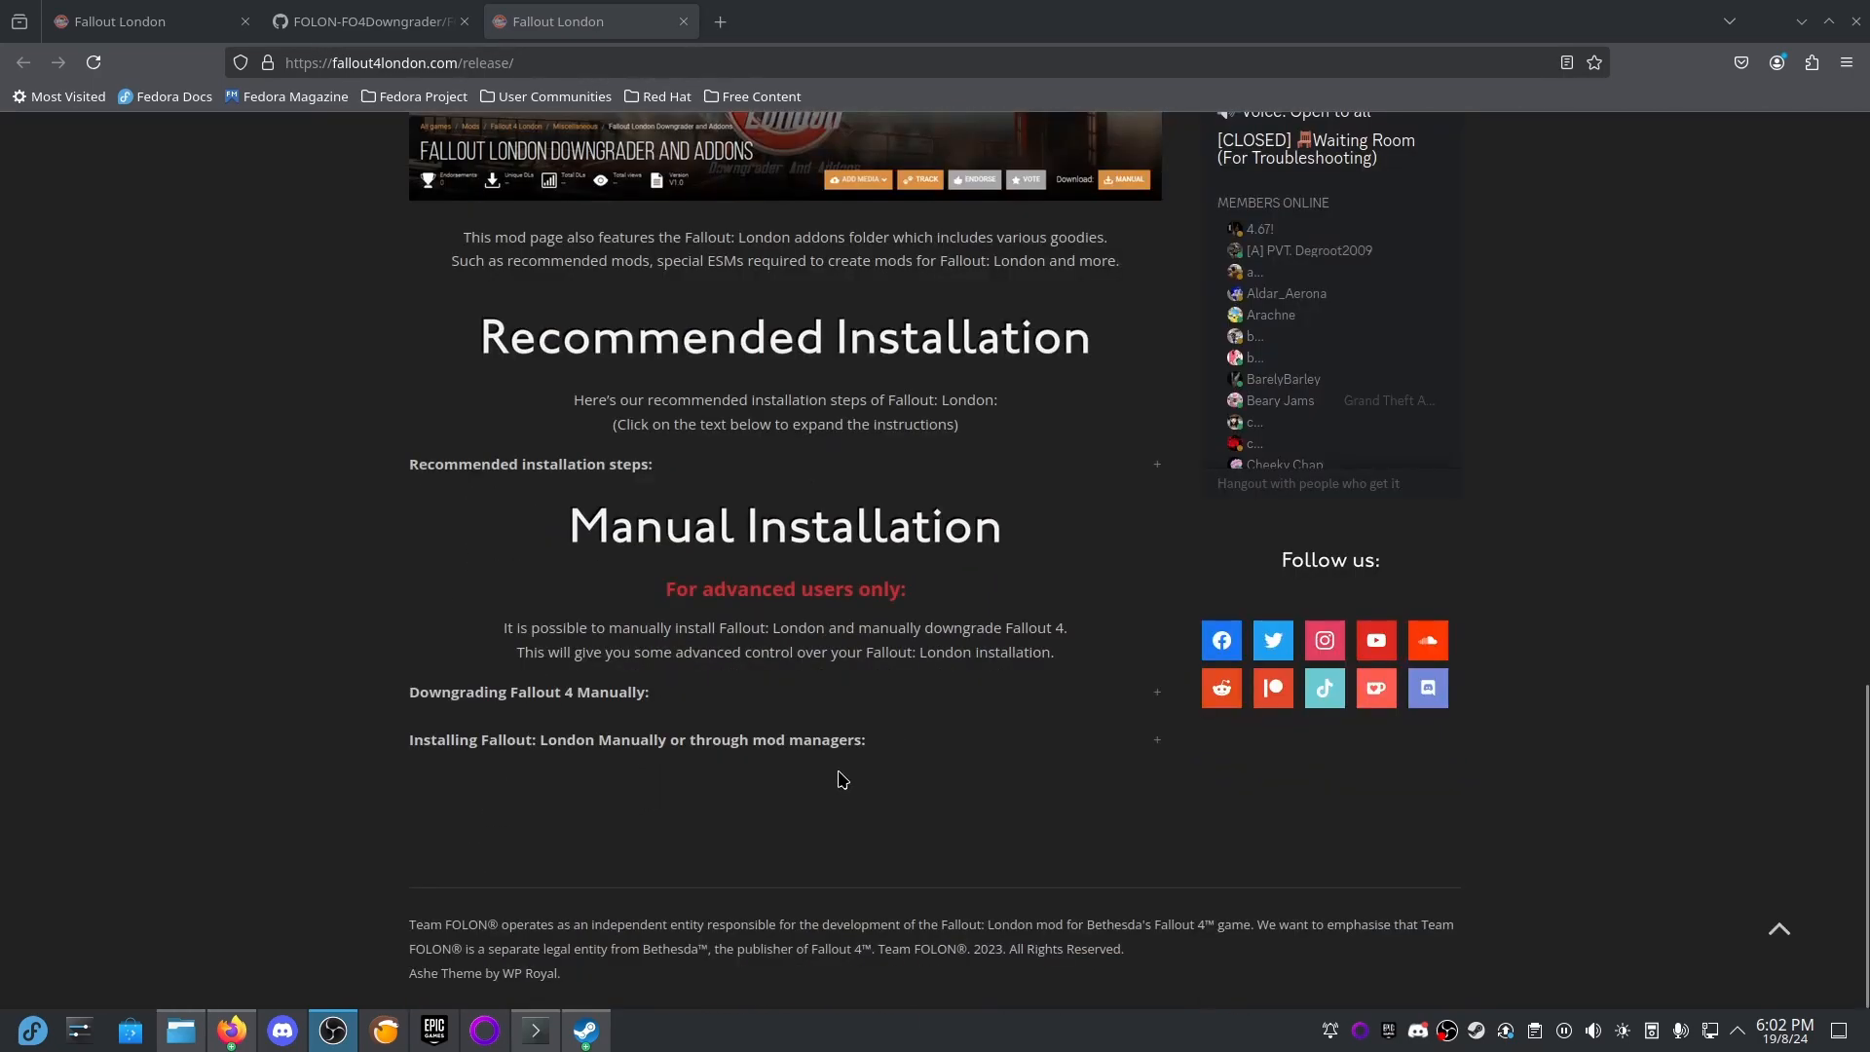
mouse_move(653, 839)
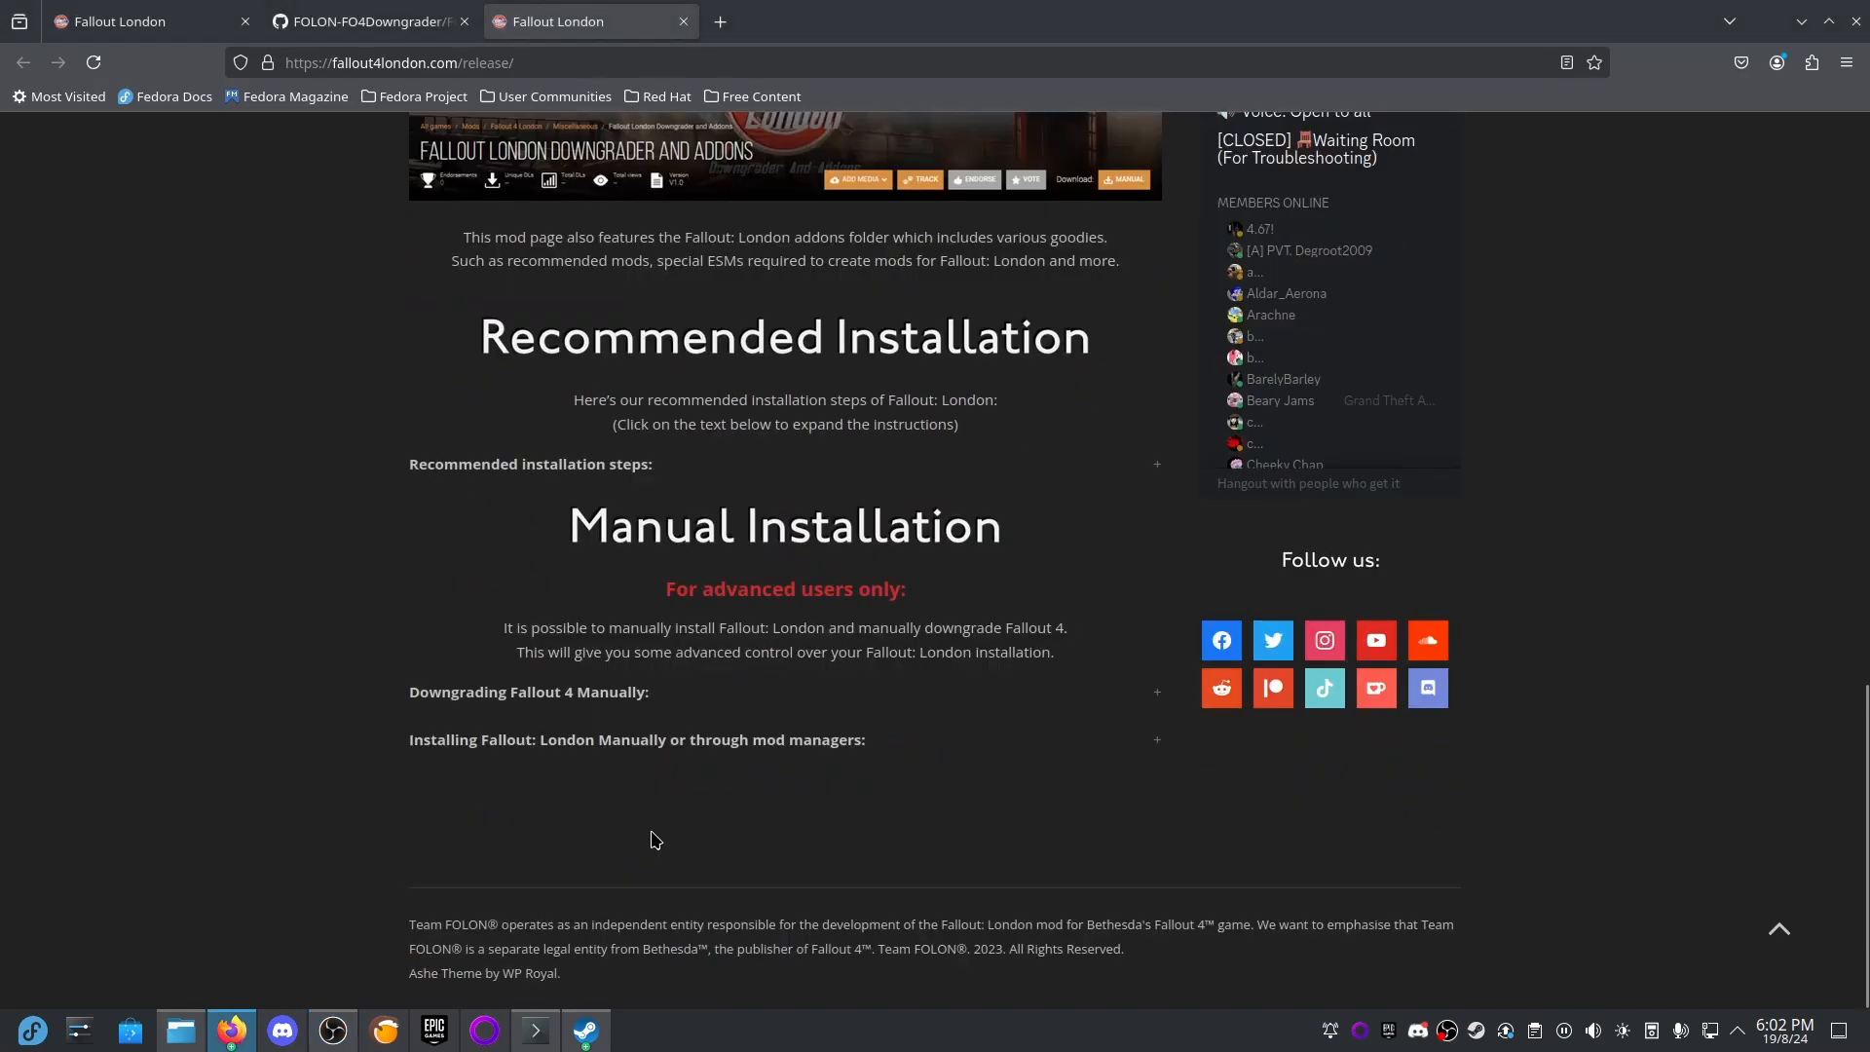
mouse_move(561, 747)
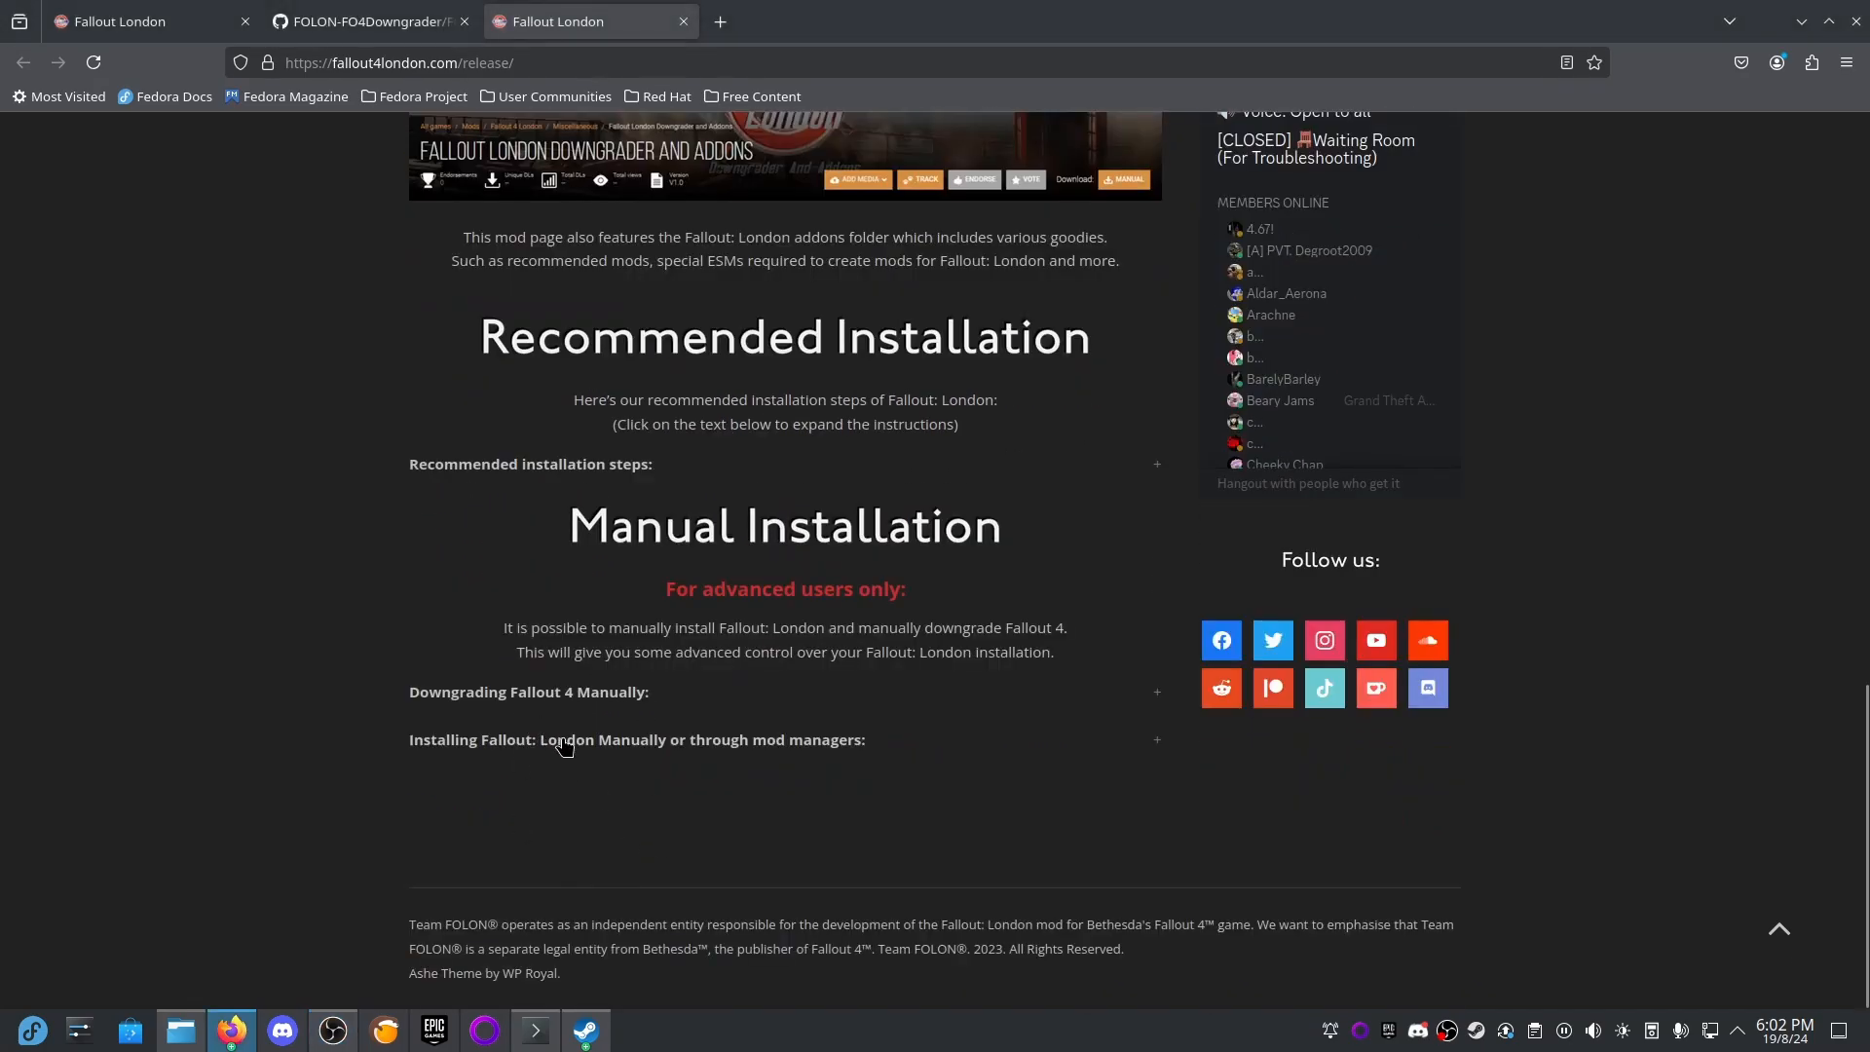
left_click(636, 739)
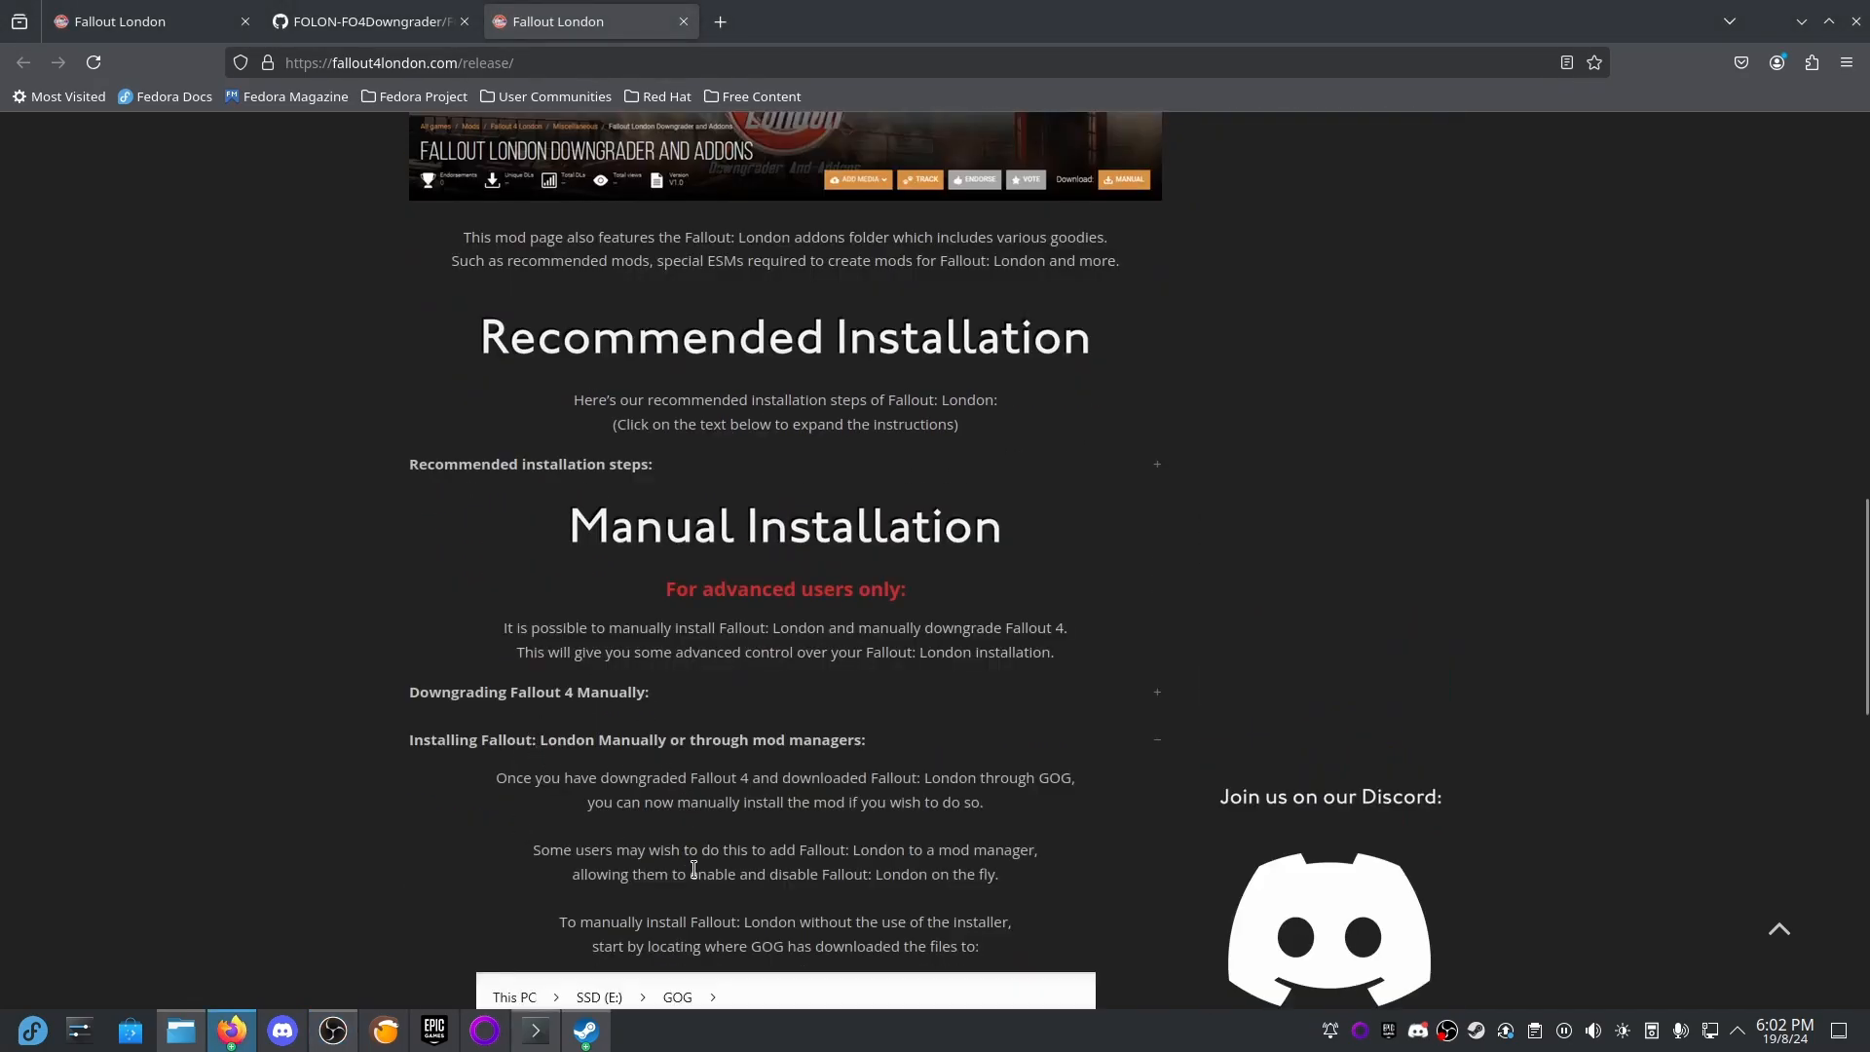
scroll("down", 3)
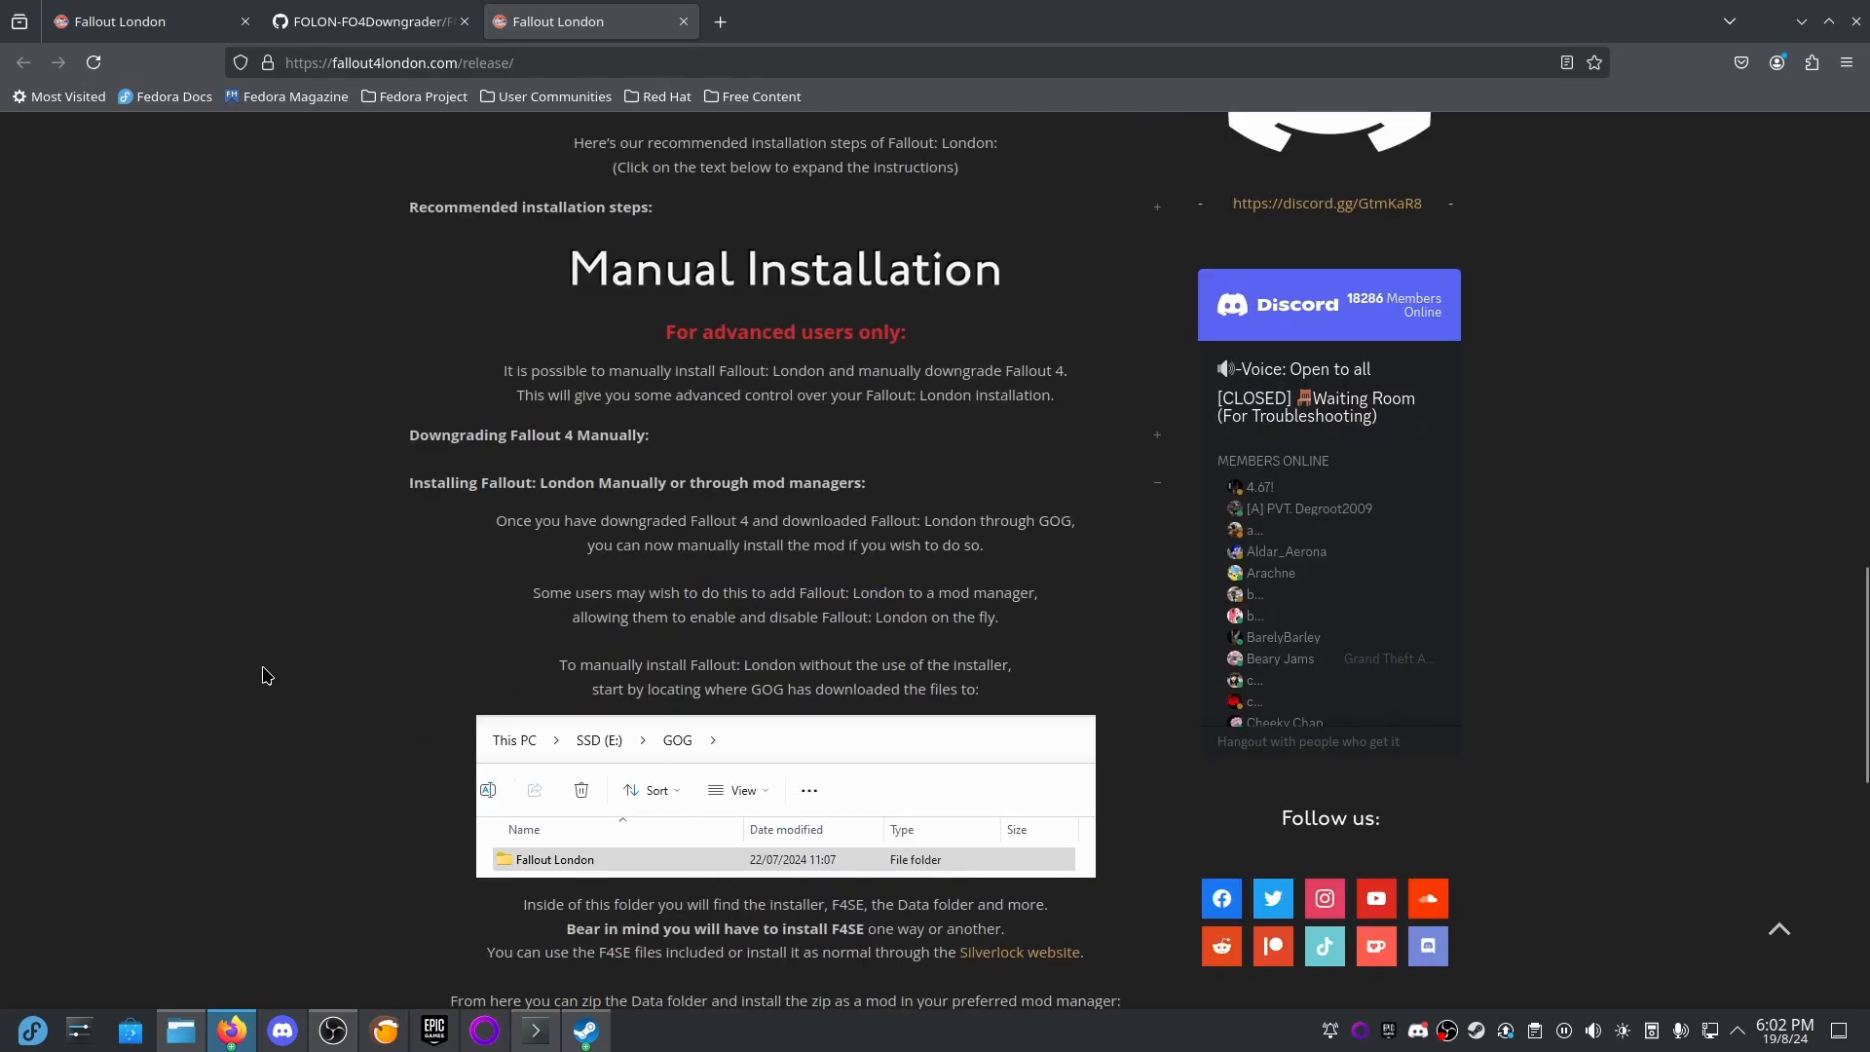
mouse_move(270, 663)
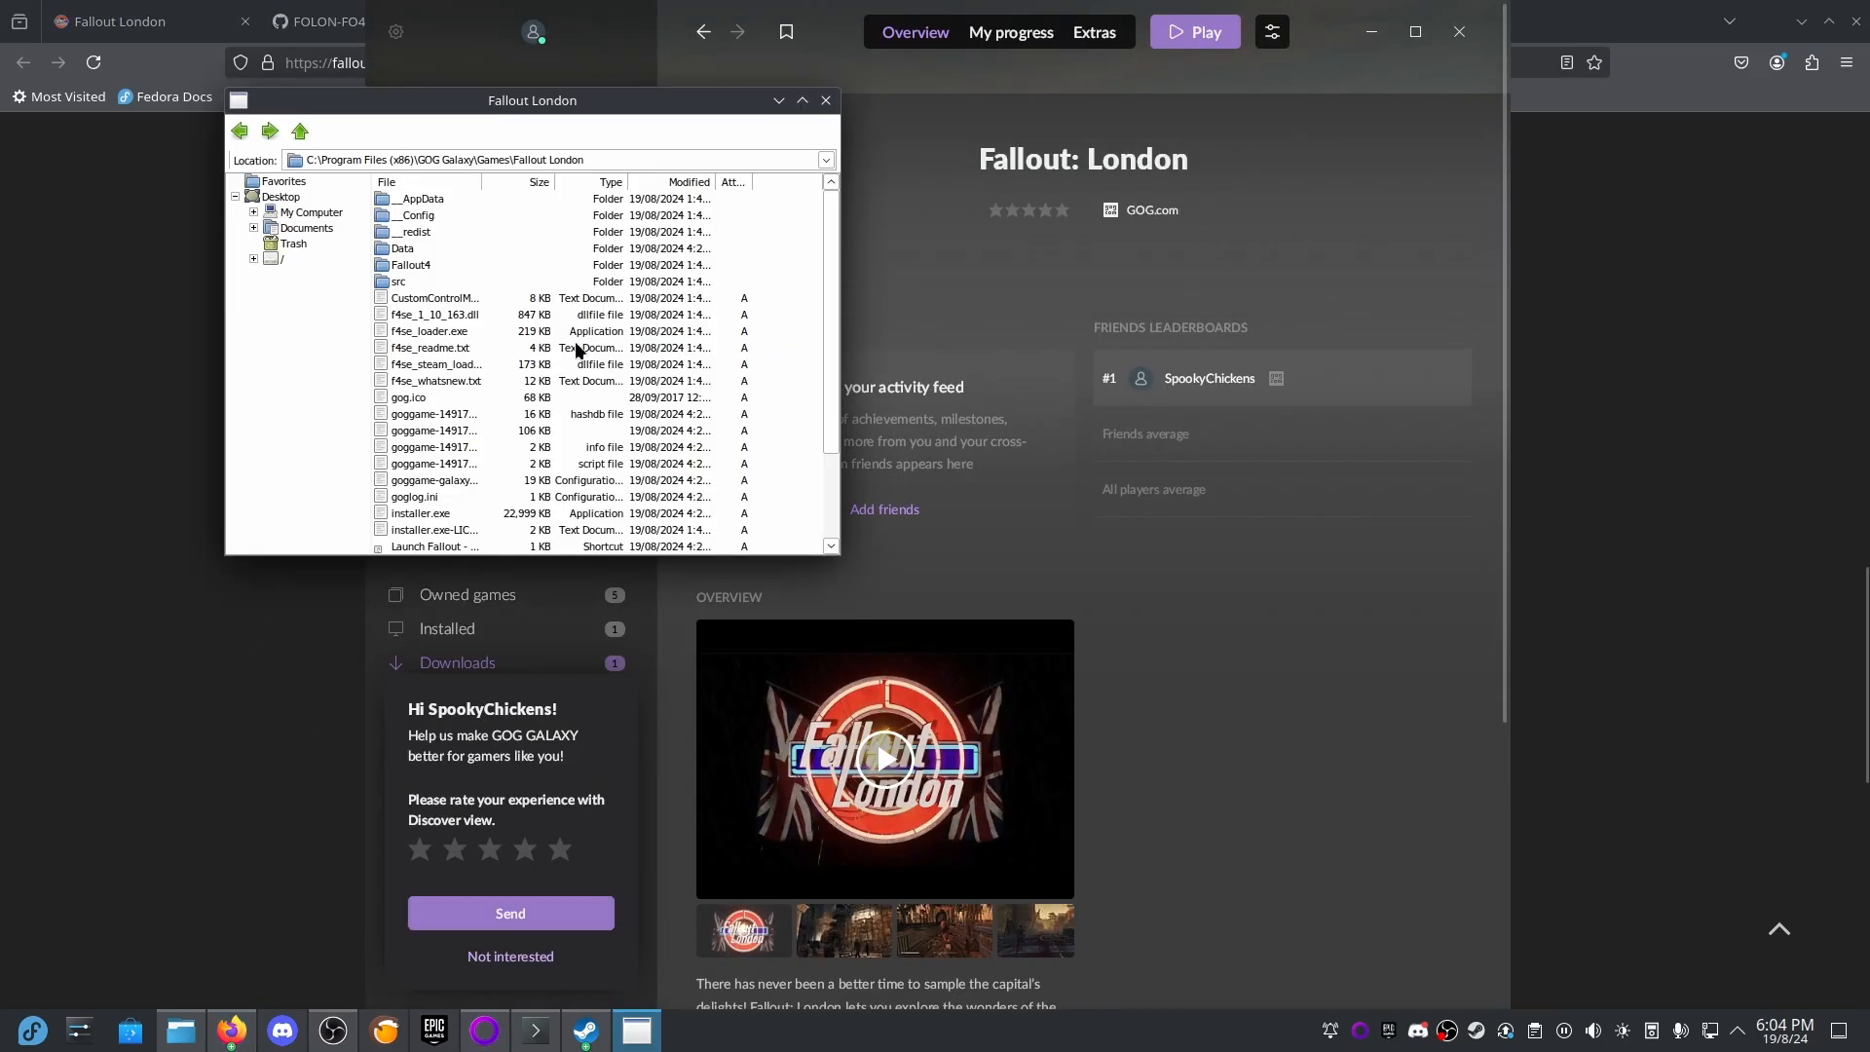
mouse_move(730, 222)
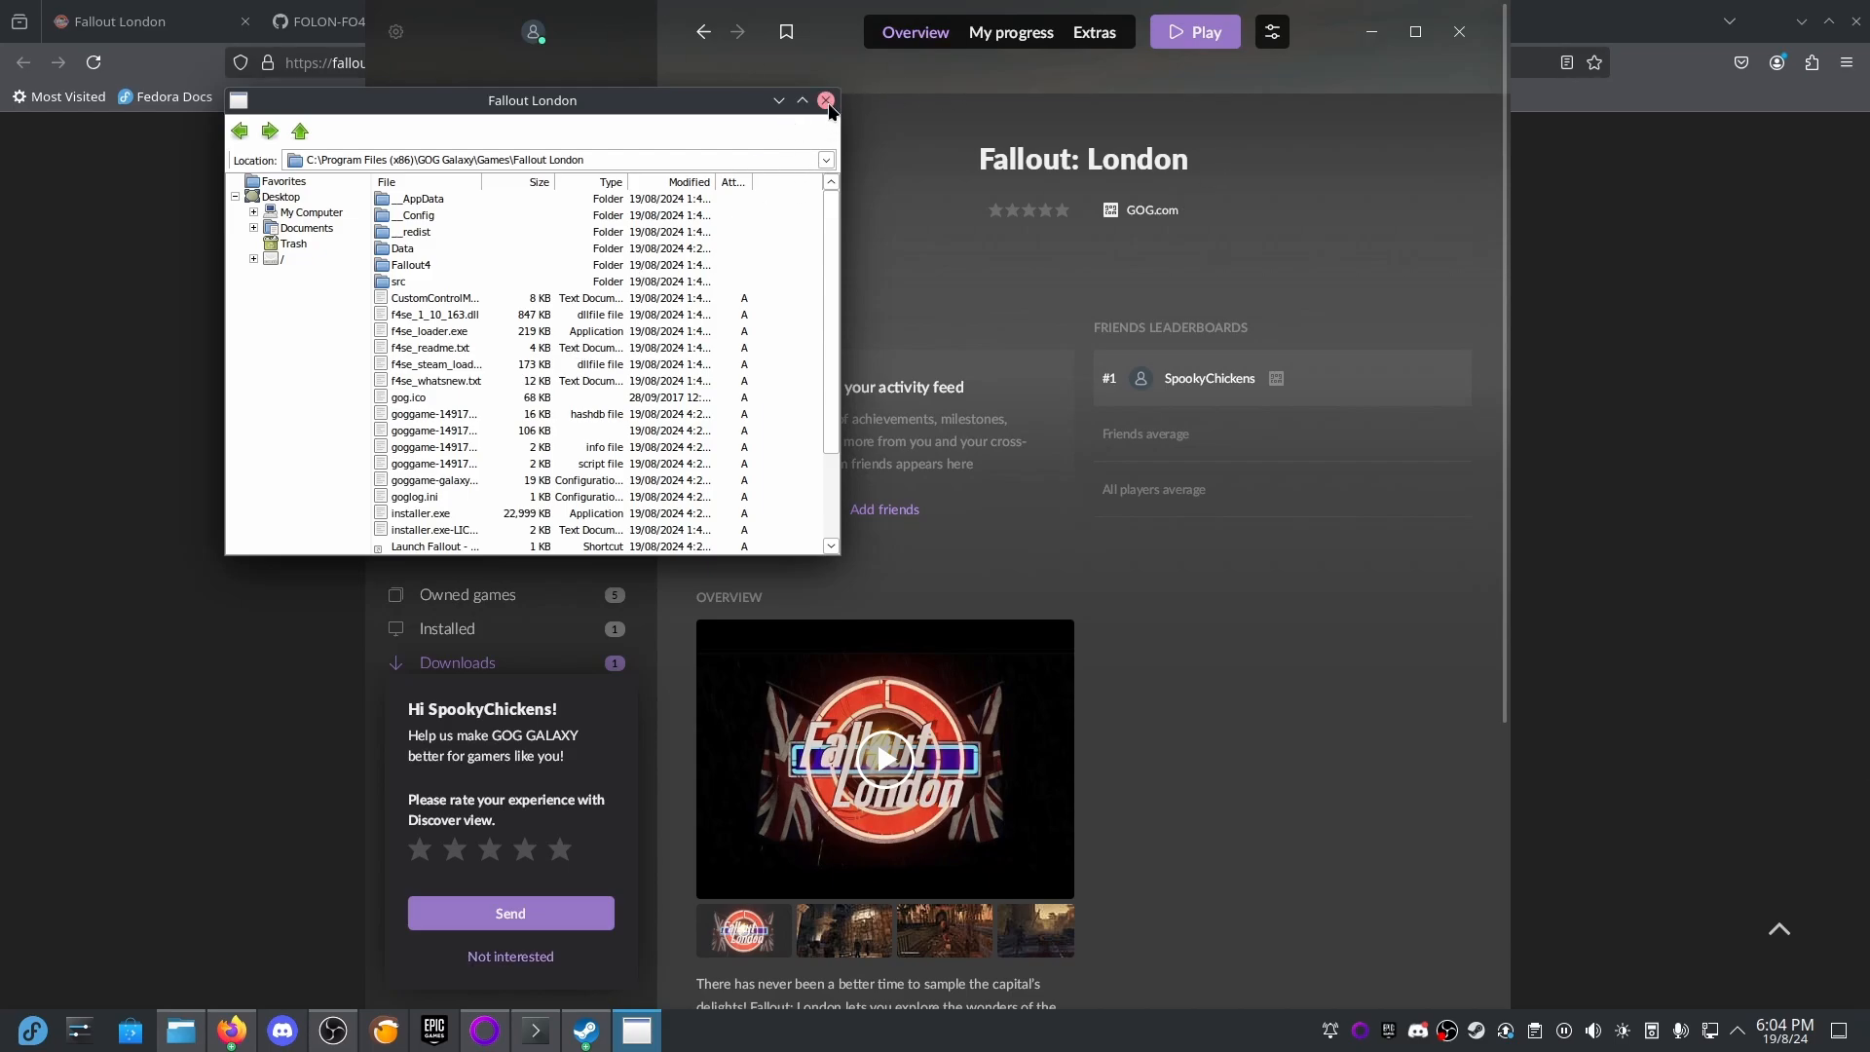
Close the game files window, open a new browser tab, and cd to /home/spooky/.
left_click(826, 100)
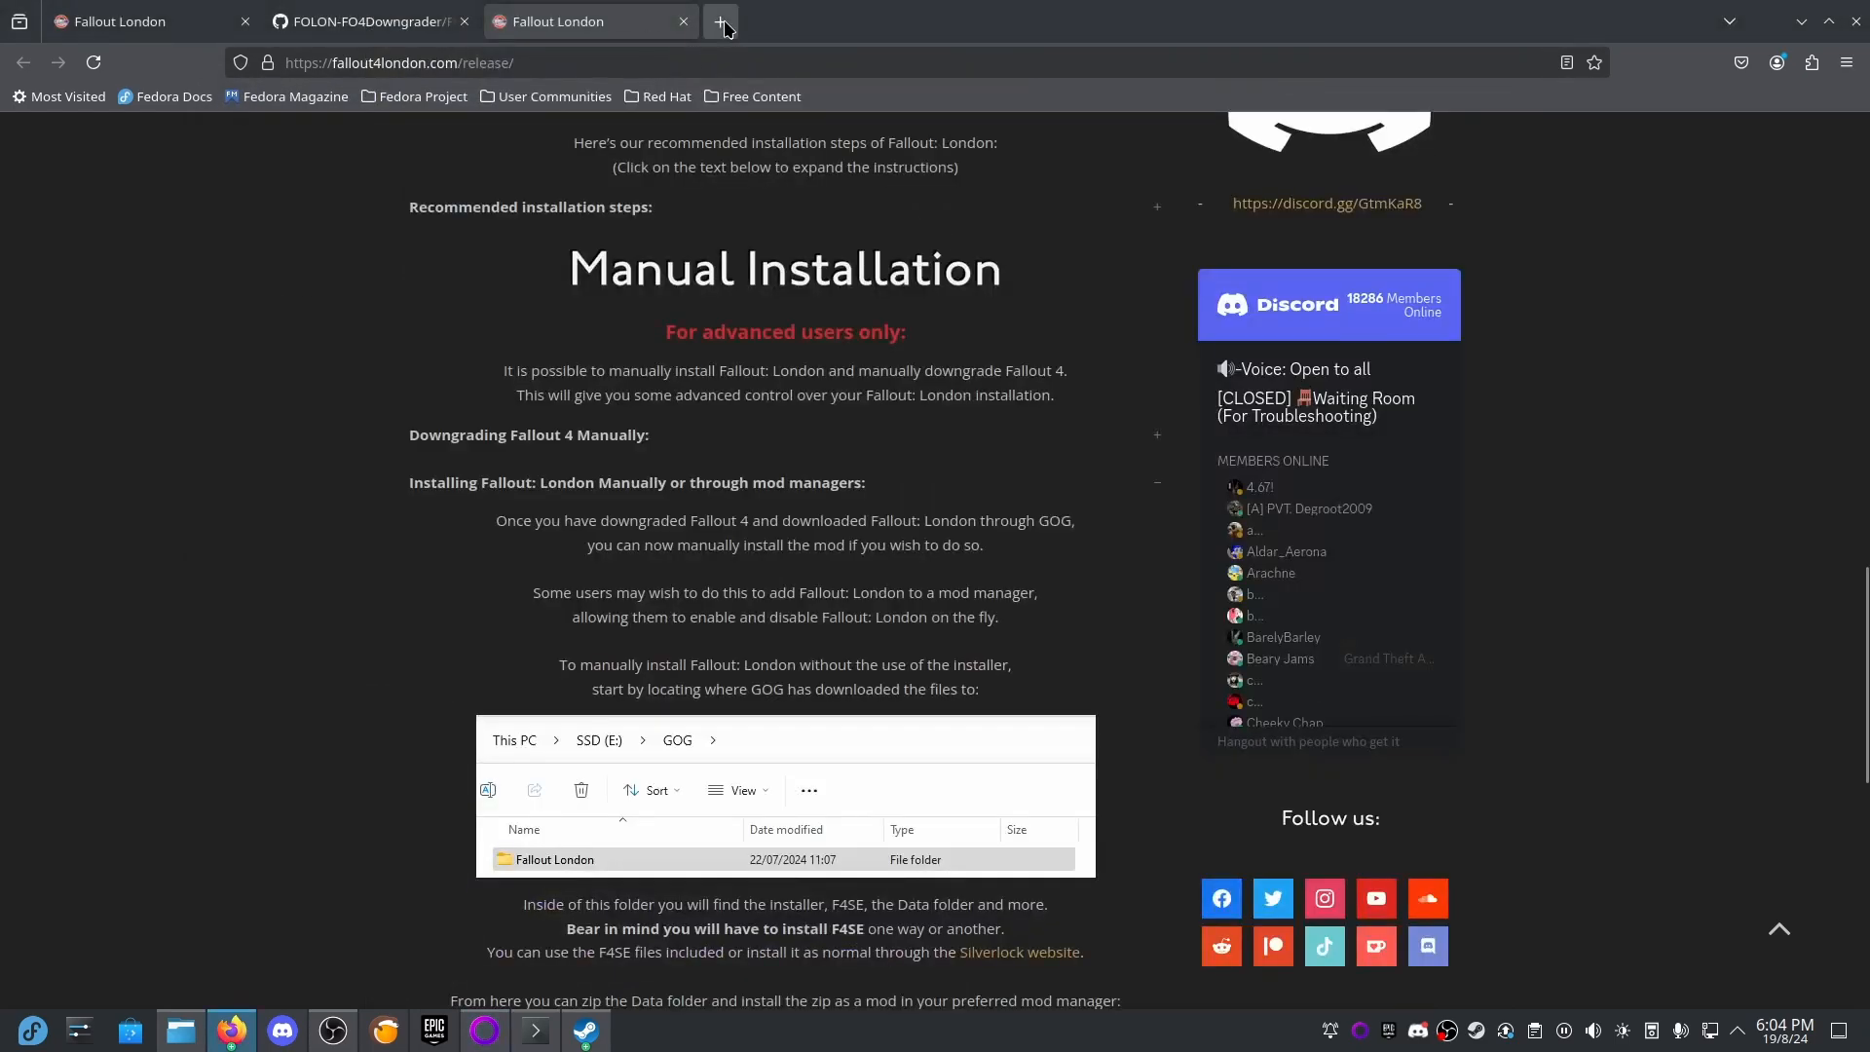
left_click(723, 22)
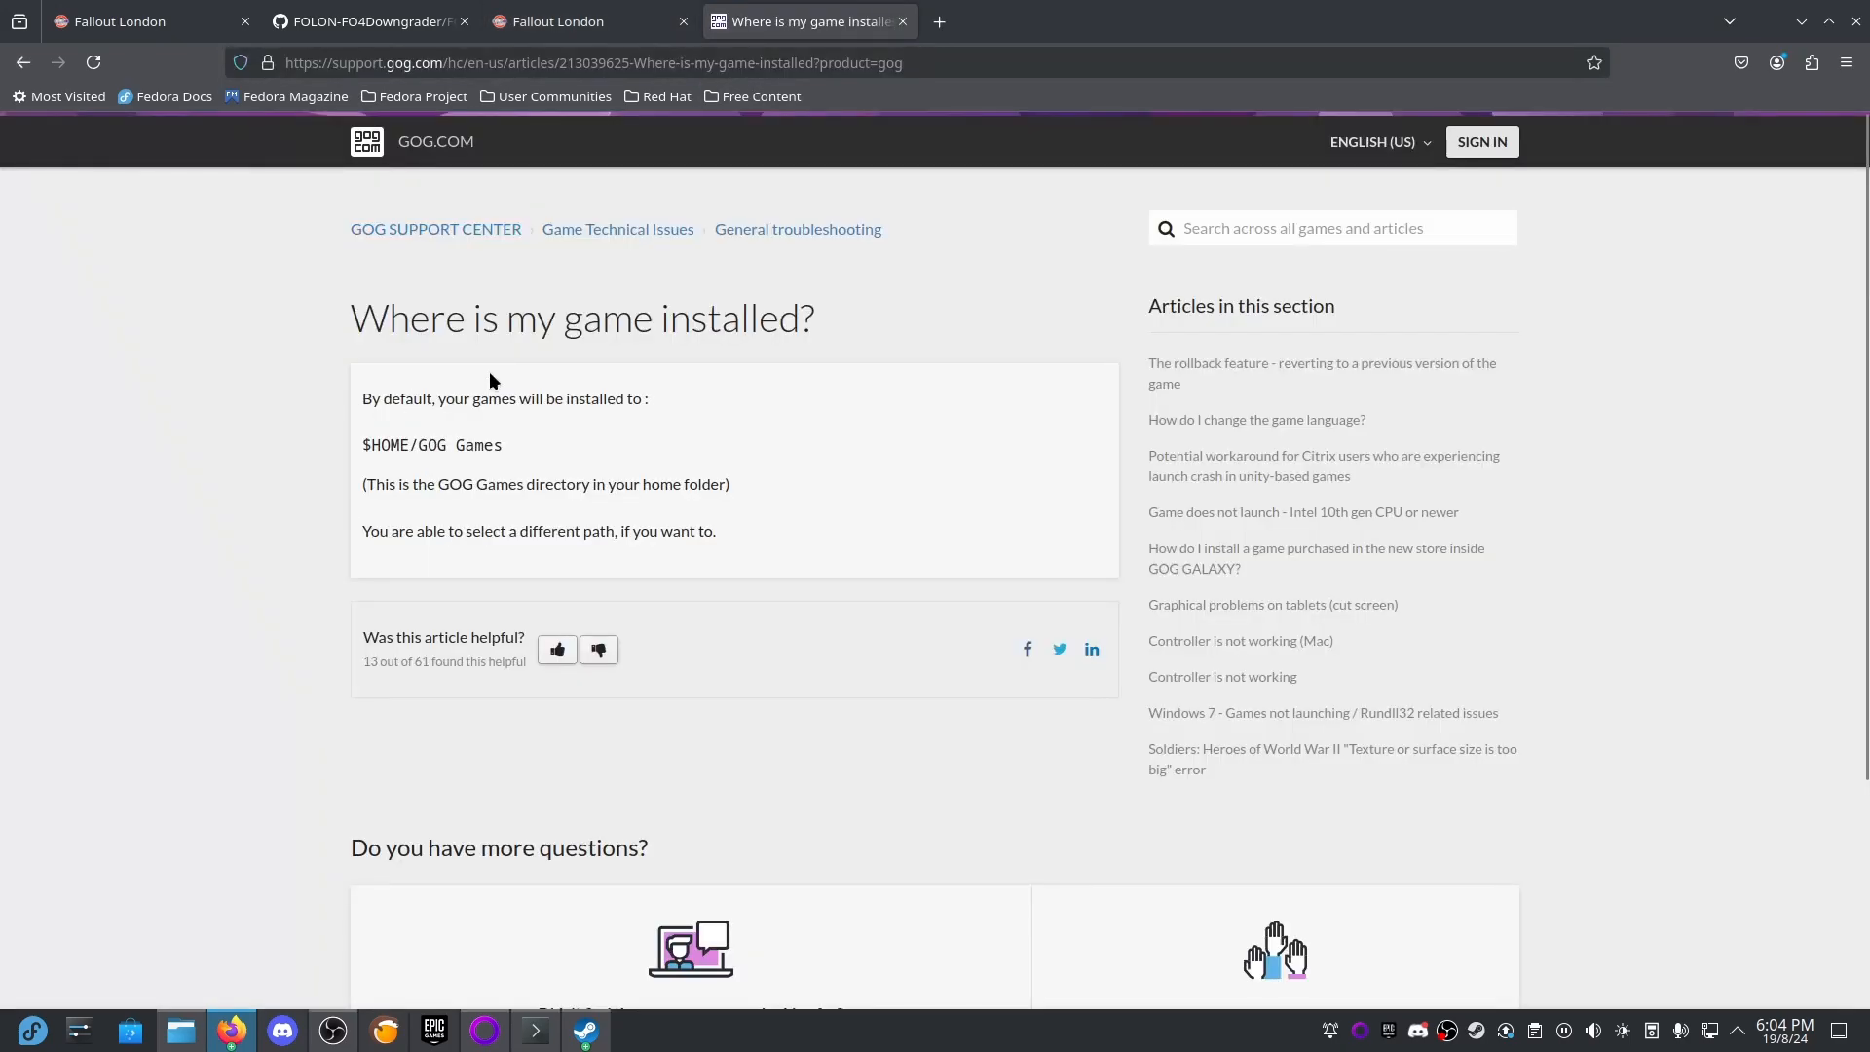
mouse_move(598, 435)
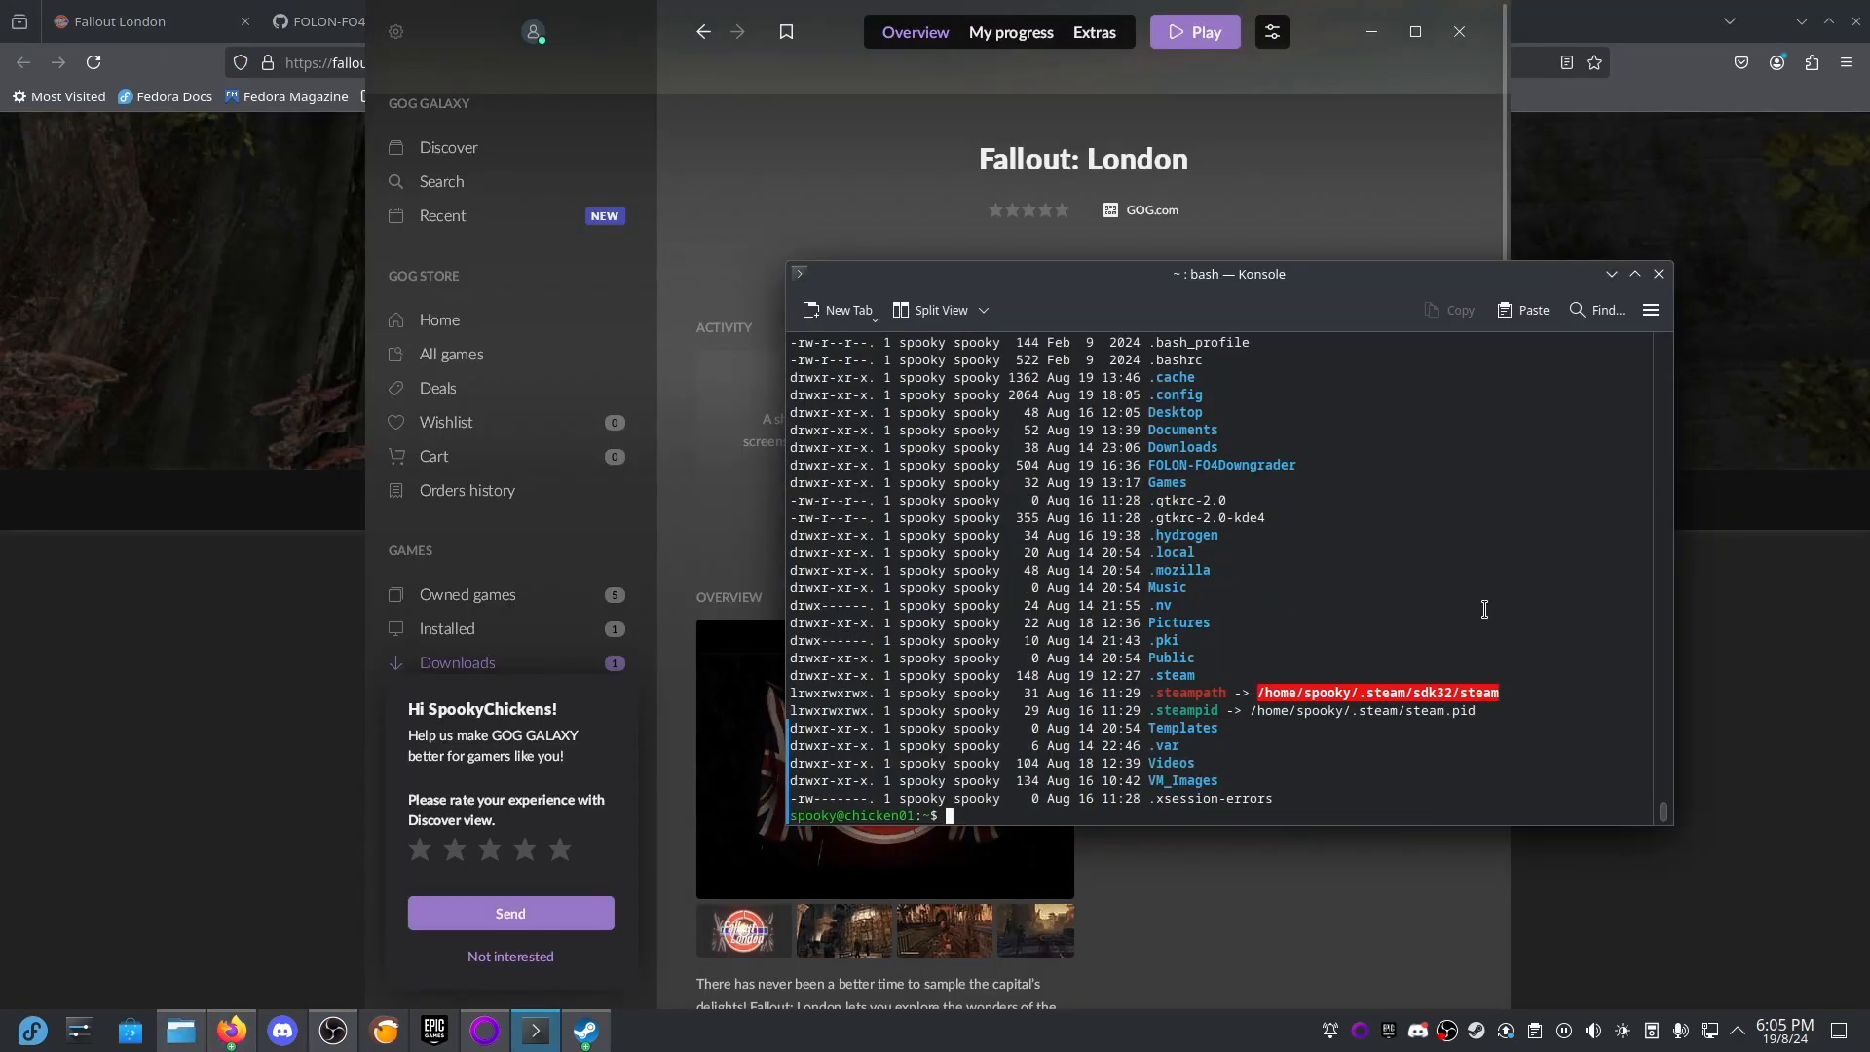
mouse_move(200, 533)
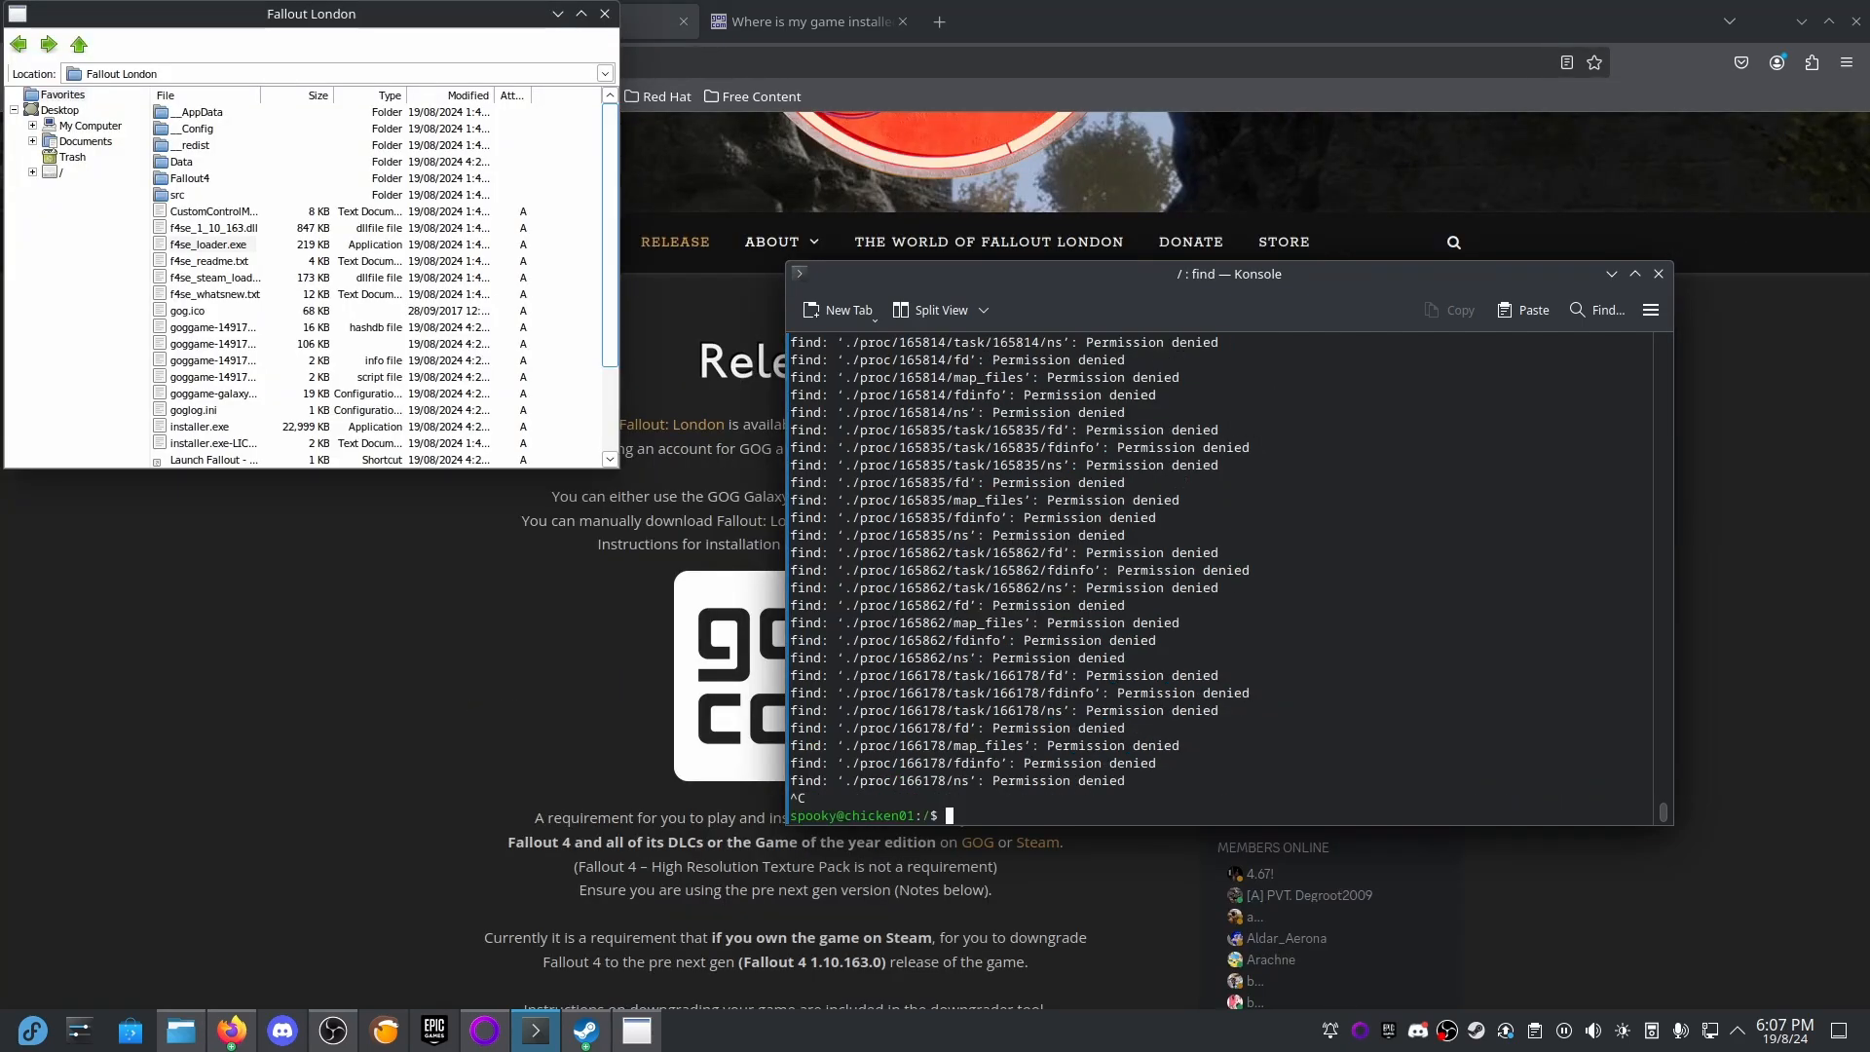
type("cd /home/spooky/")
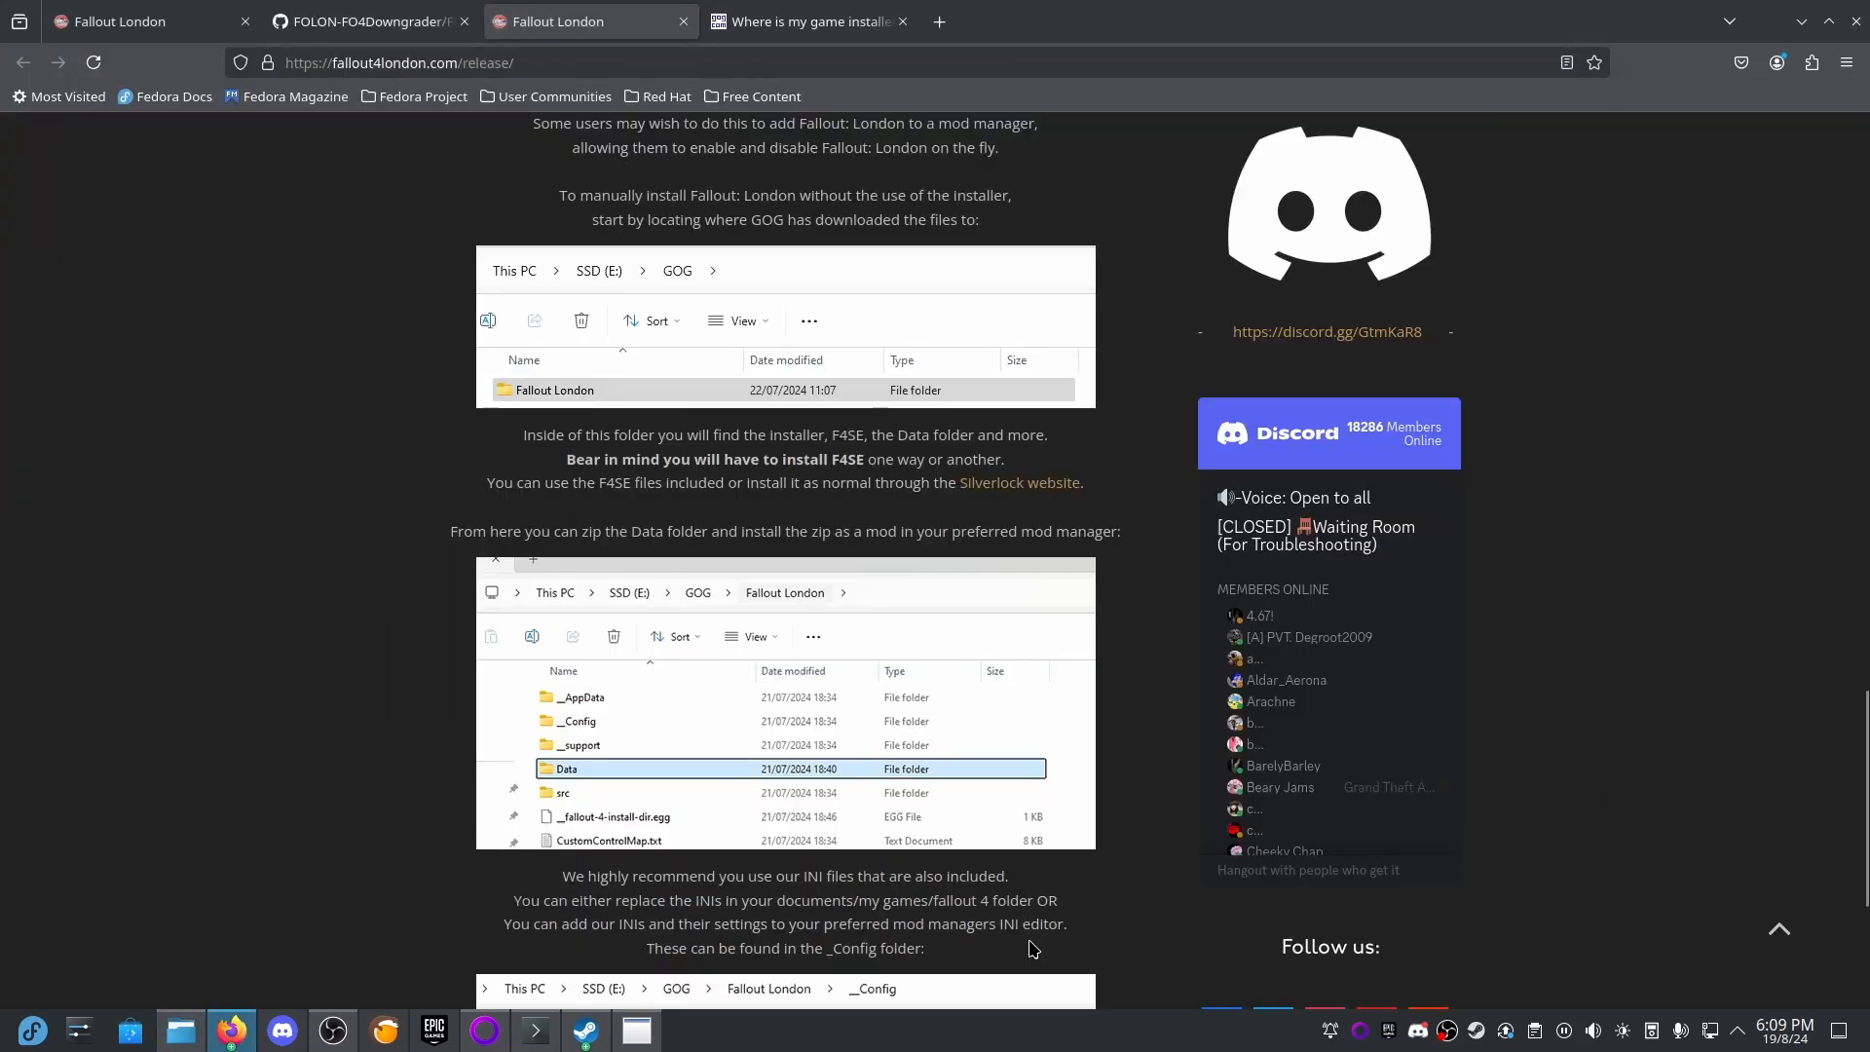
mouse_move(726, 720)
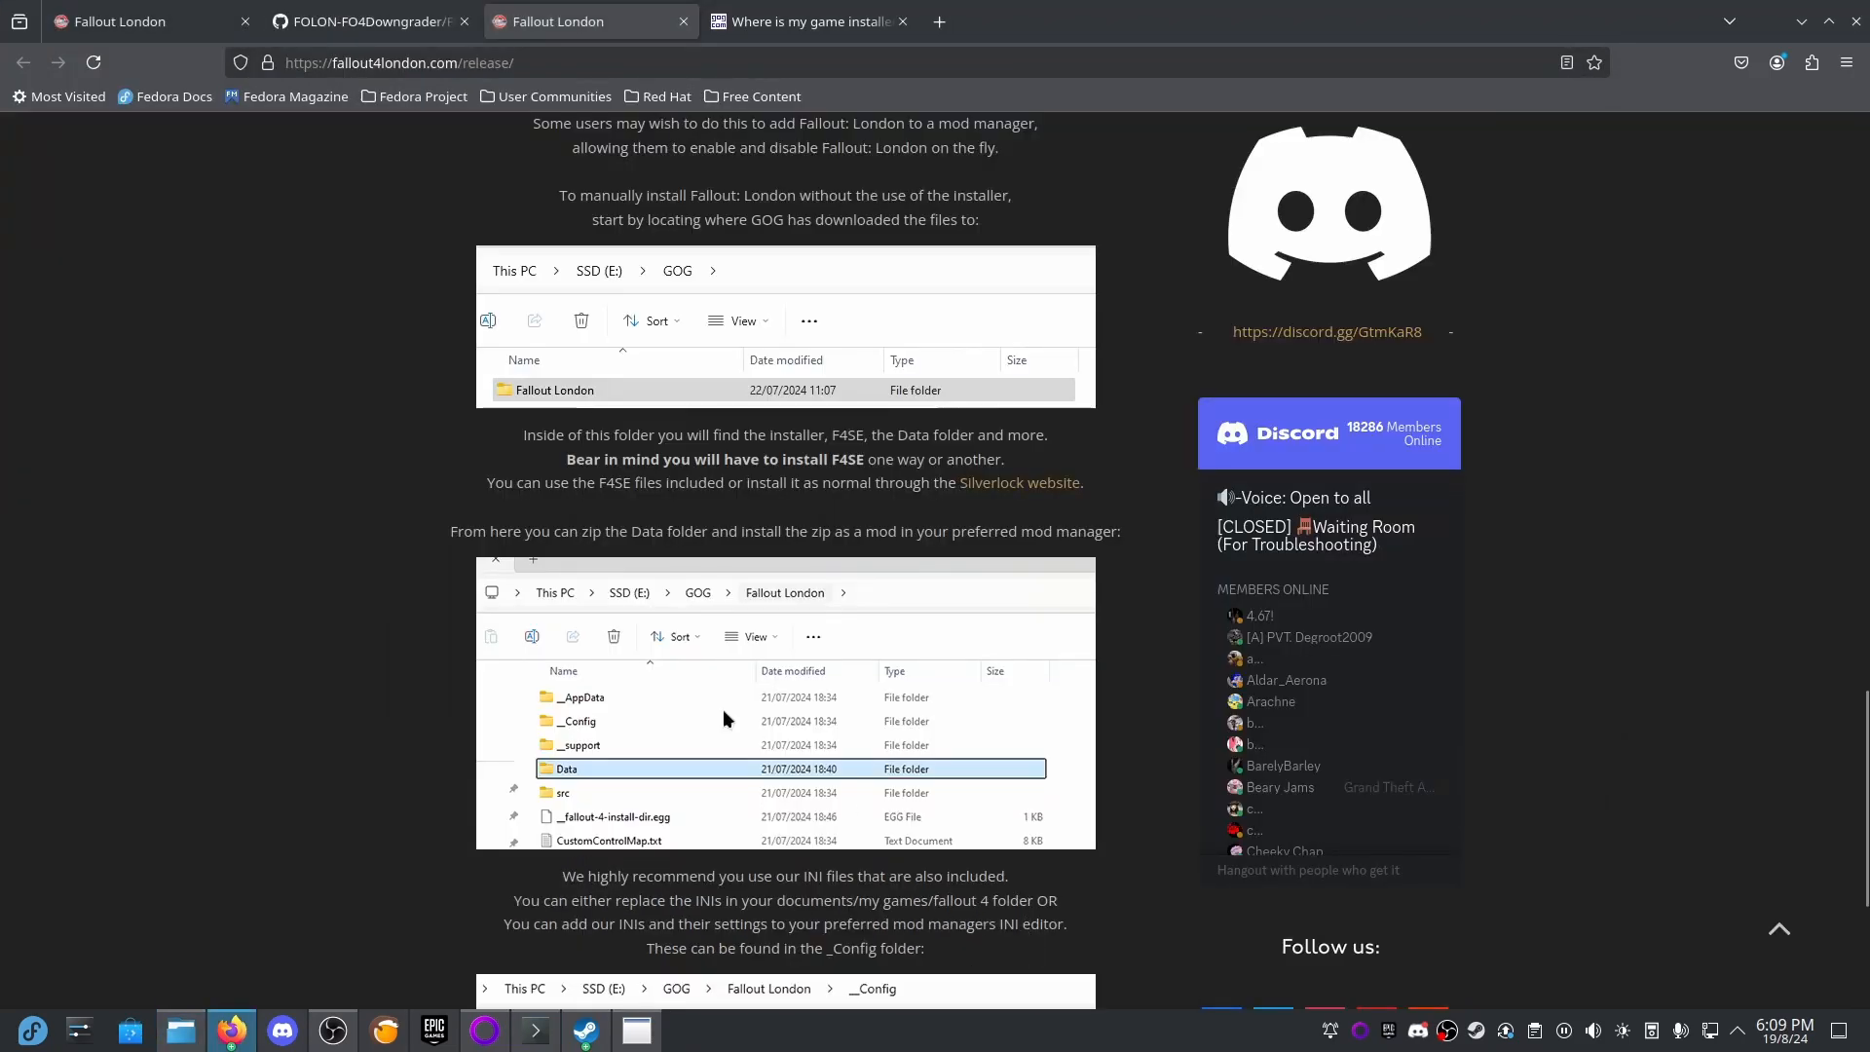
Highlight the sentence saying the download folder holds the installer, F4SE and a Data folder.
left_click_drag(730, 435, 871, 434)
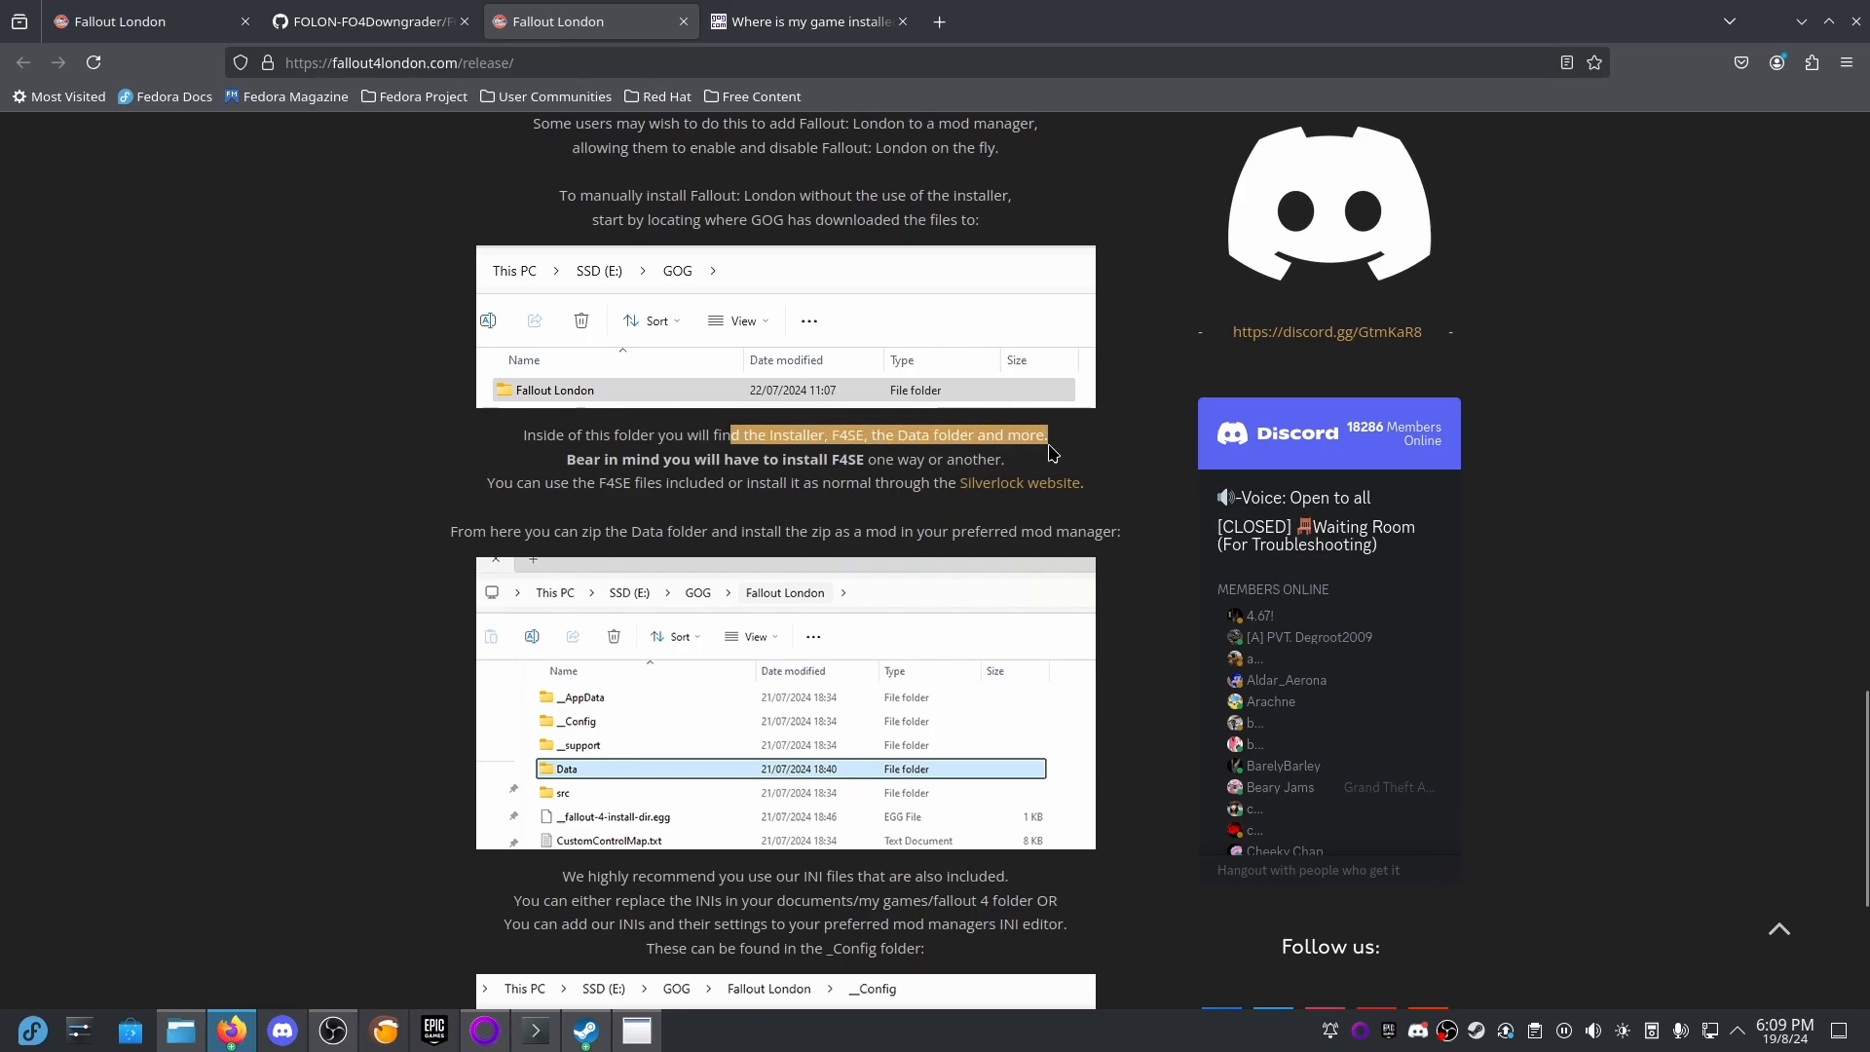
mouse_move(1464, 204)
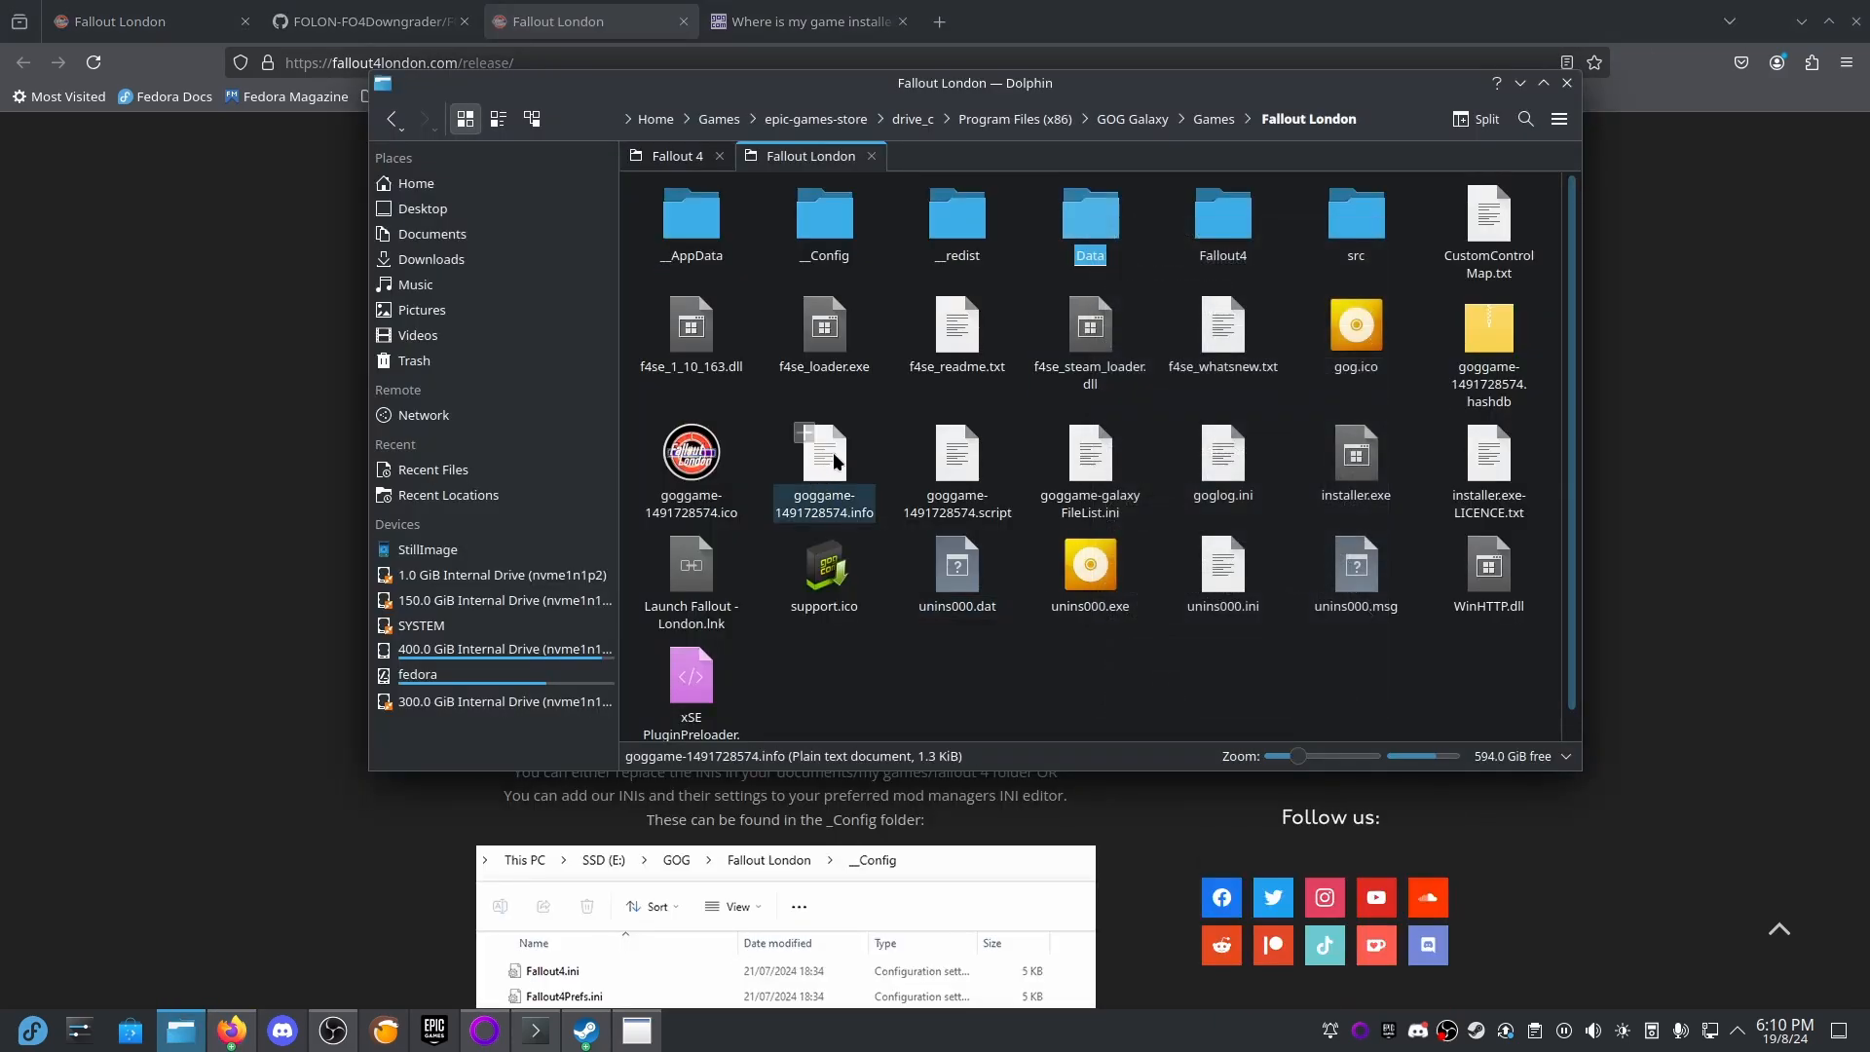
Open Fallout London's __Config folder containing Fallout4.ini and Fallout4Prefs.ini.
left_click(674, 156)
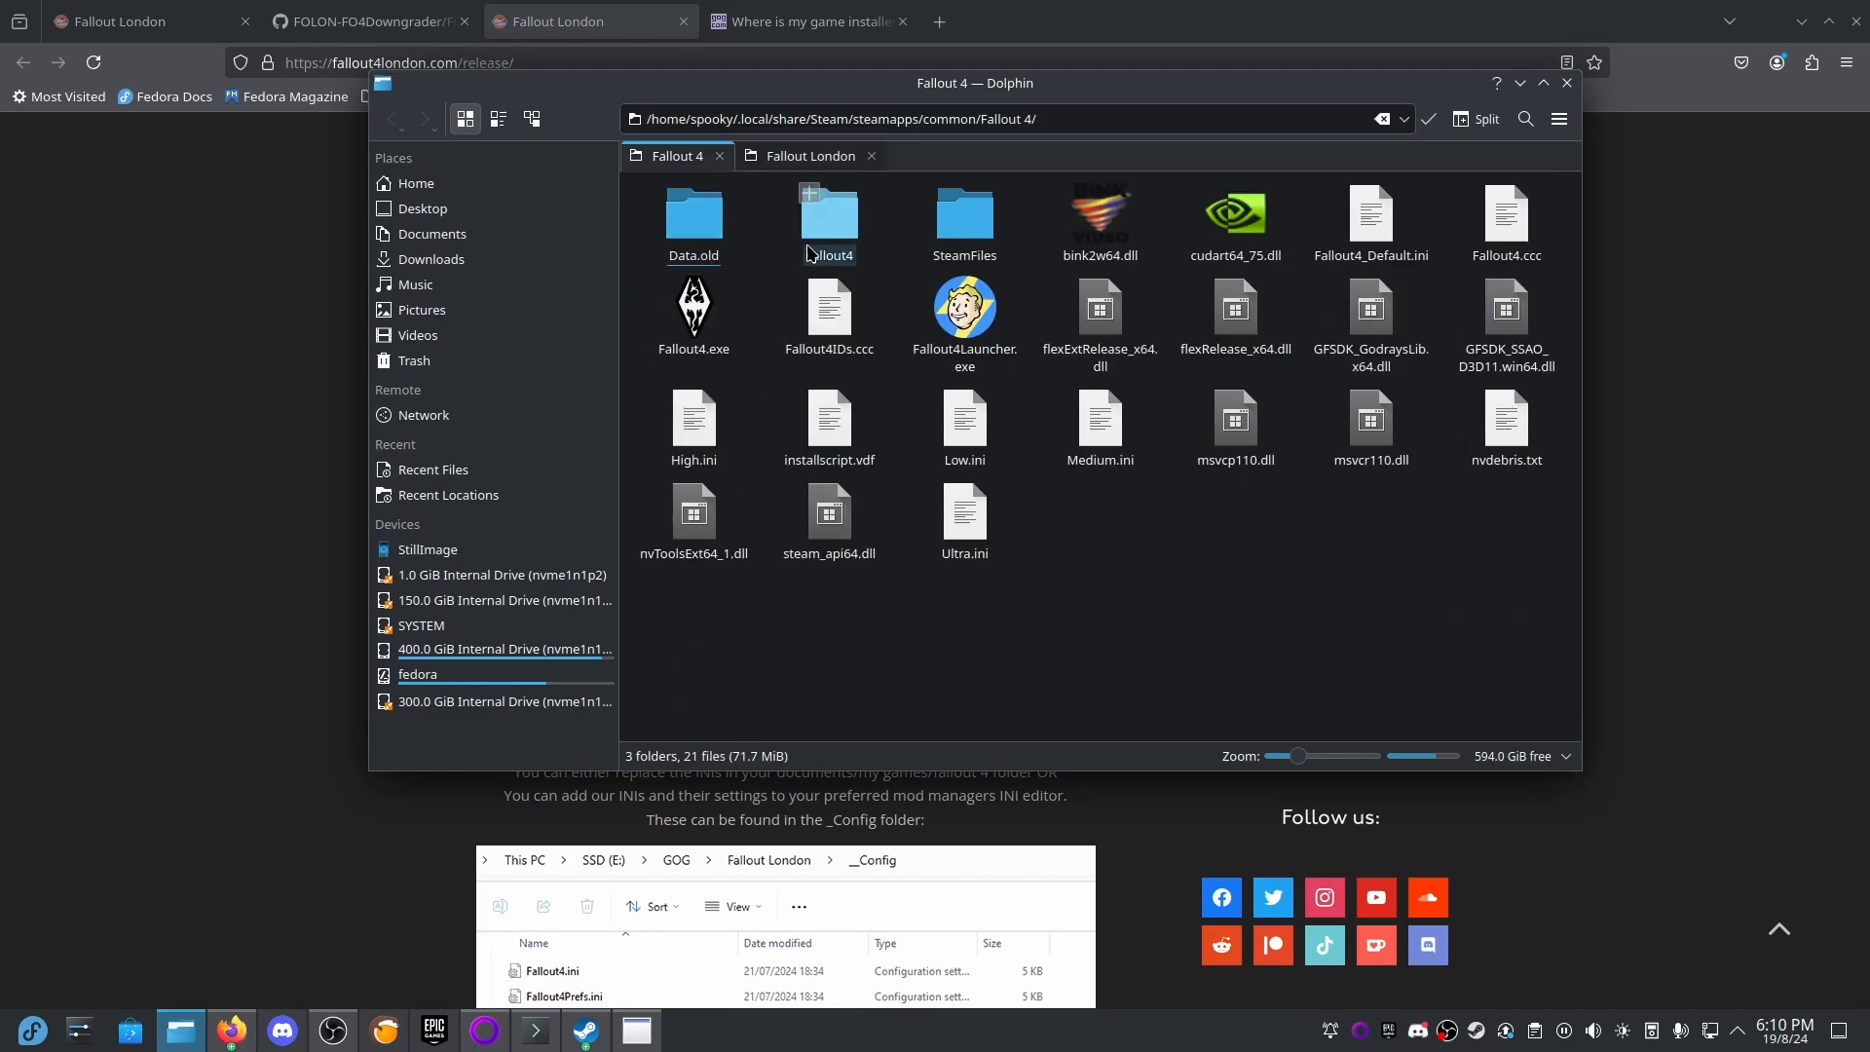
left_click(808, 156)
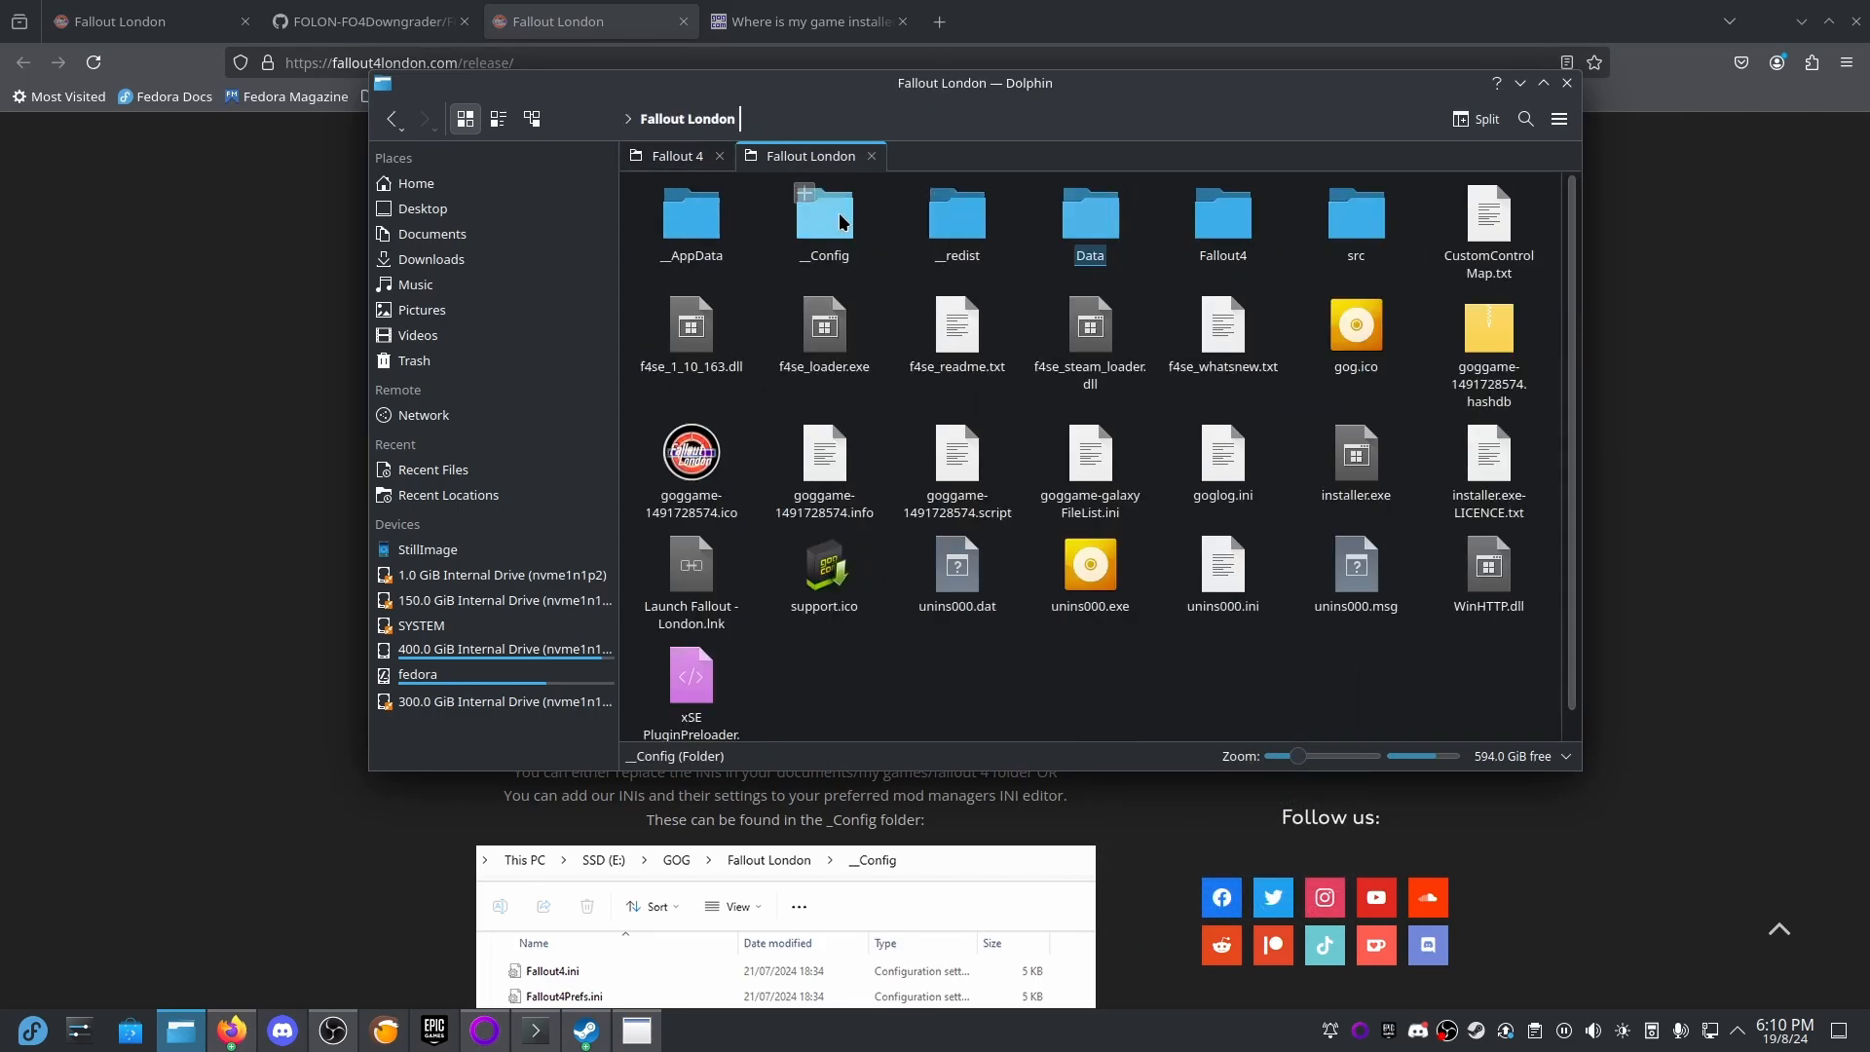
double_click(824, 212)
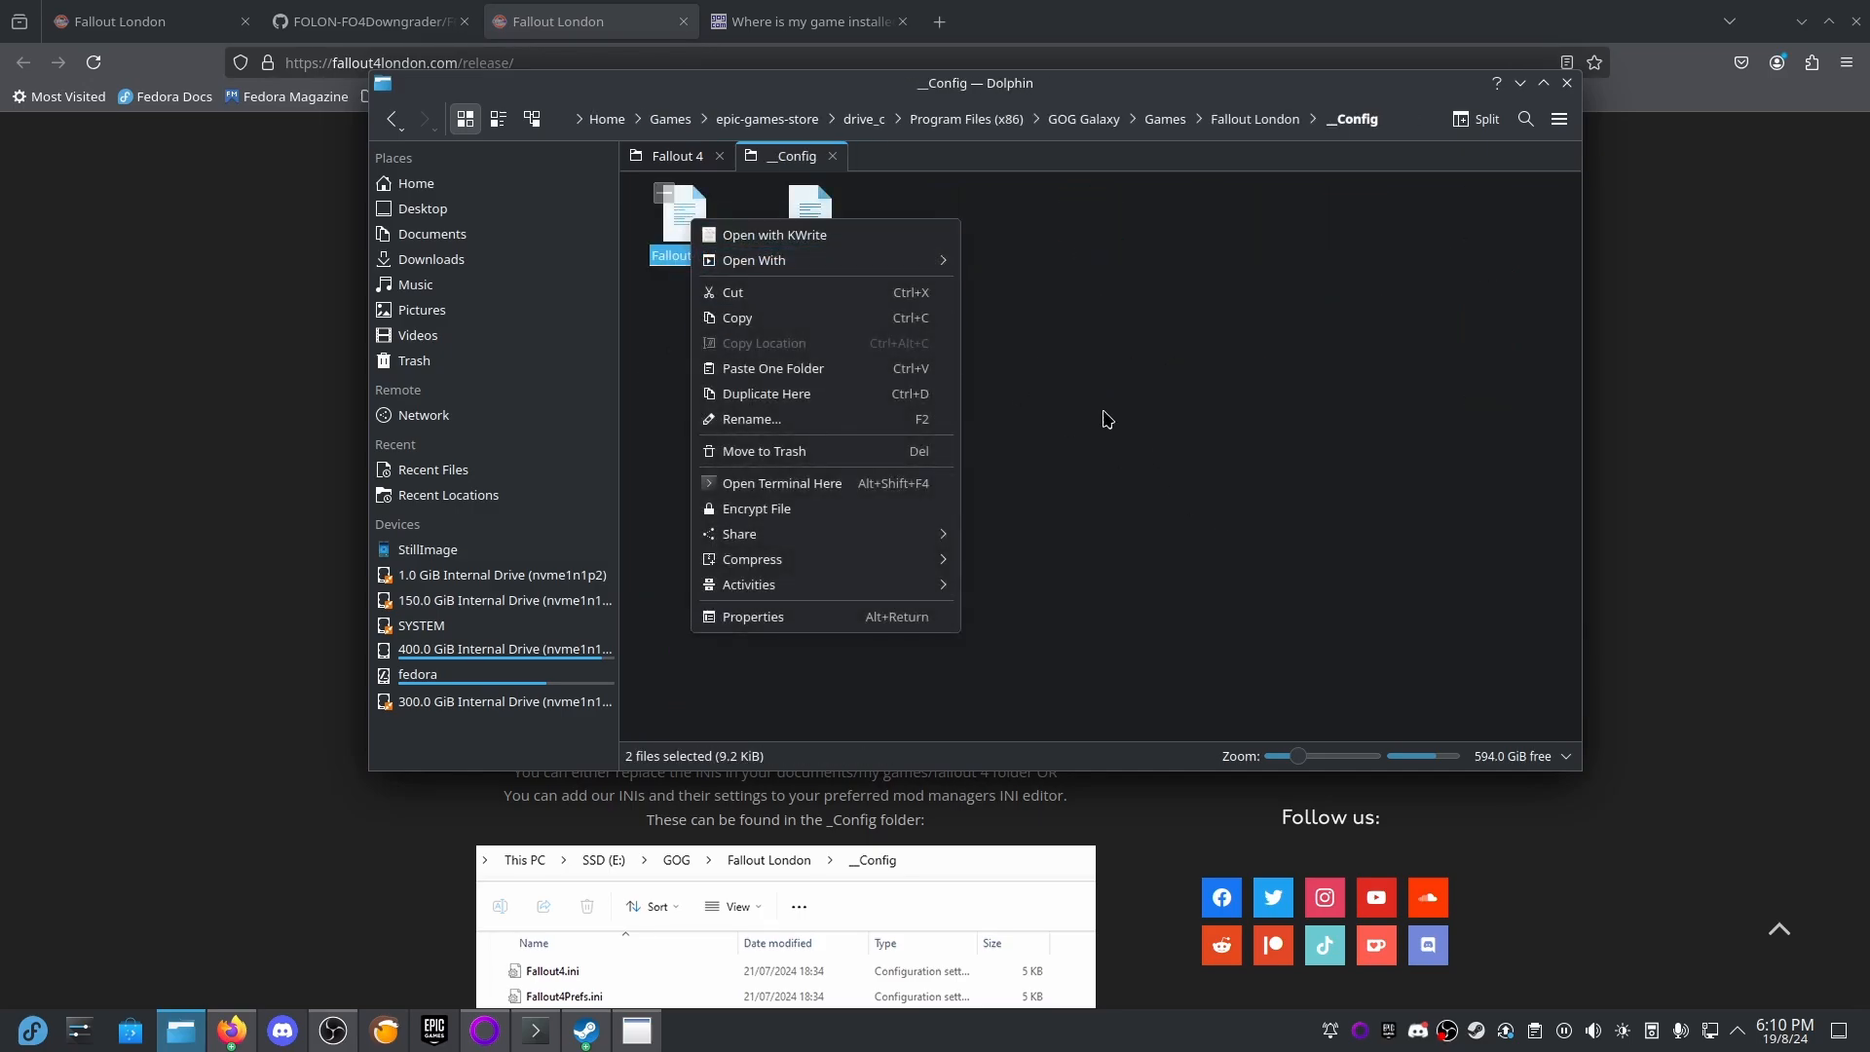
left_click(1107, 417)
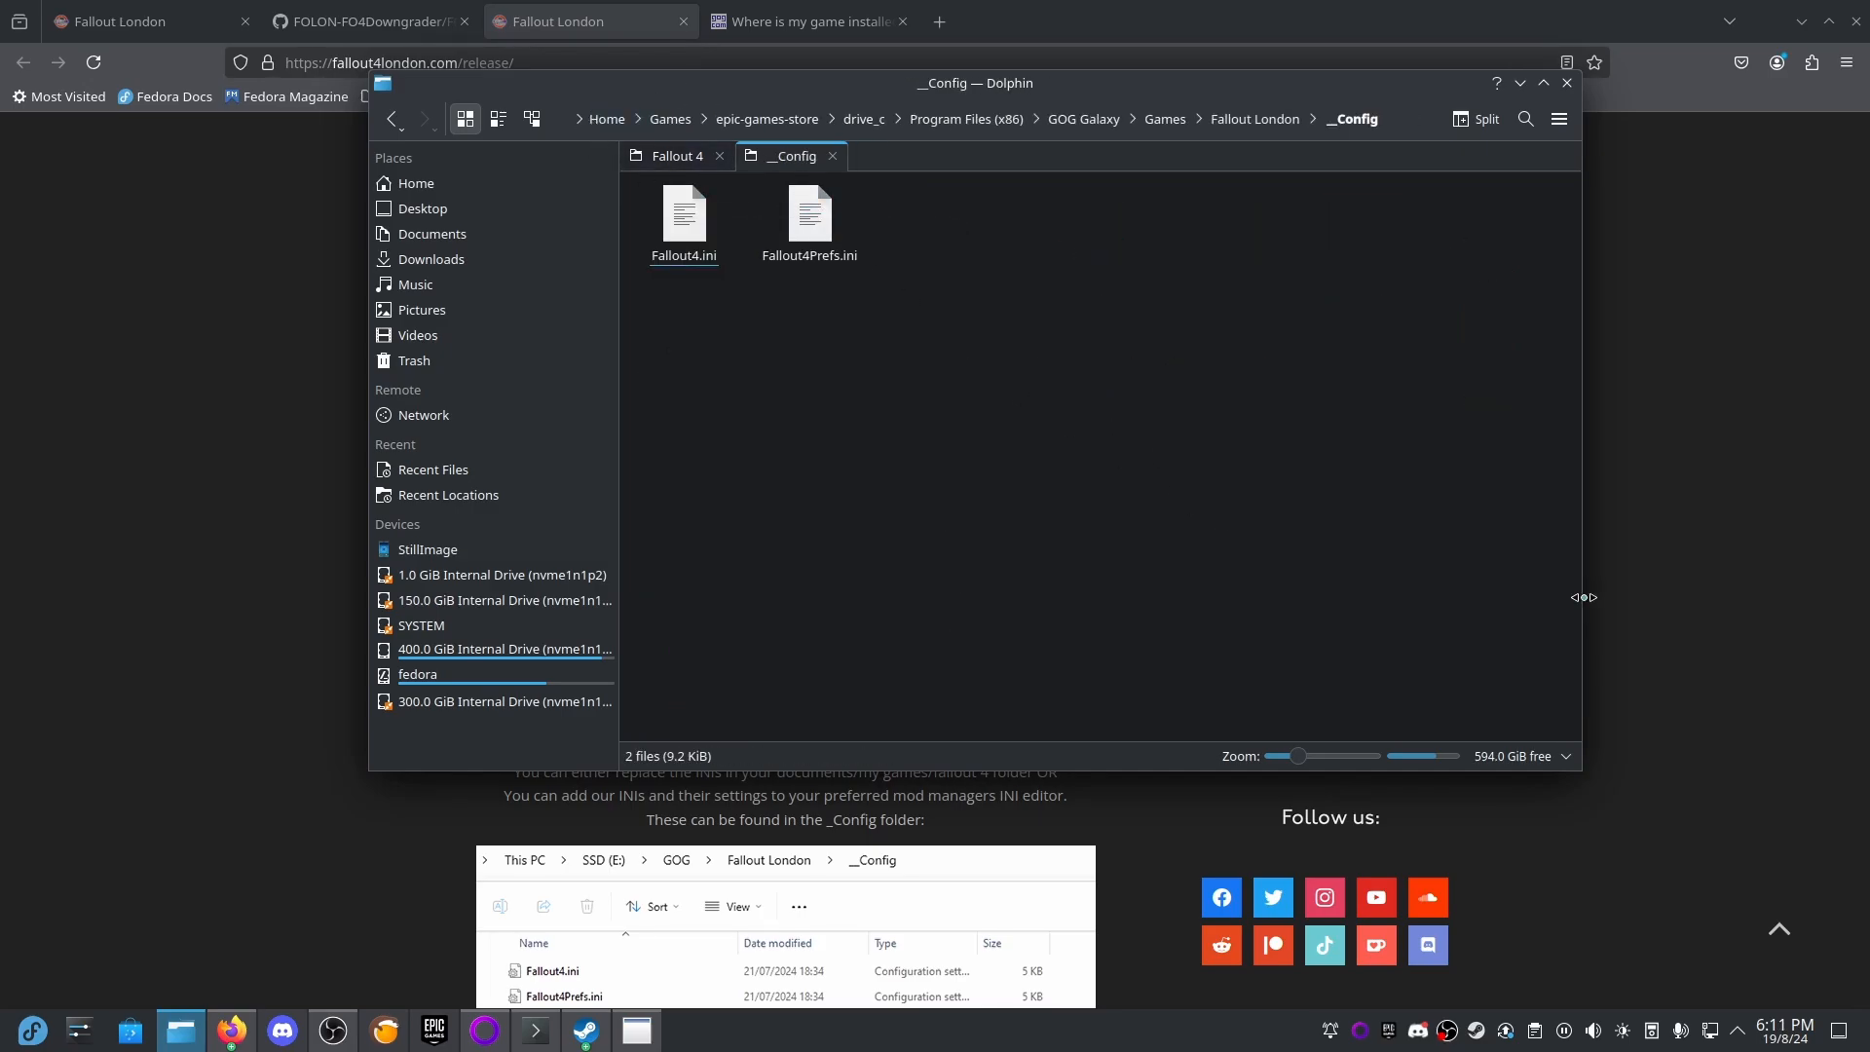
mouse_move(249, 382)
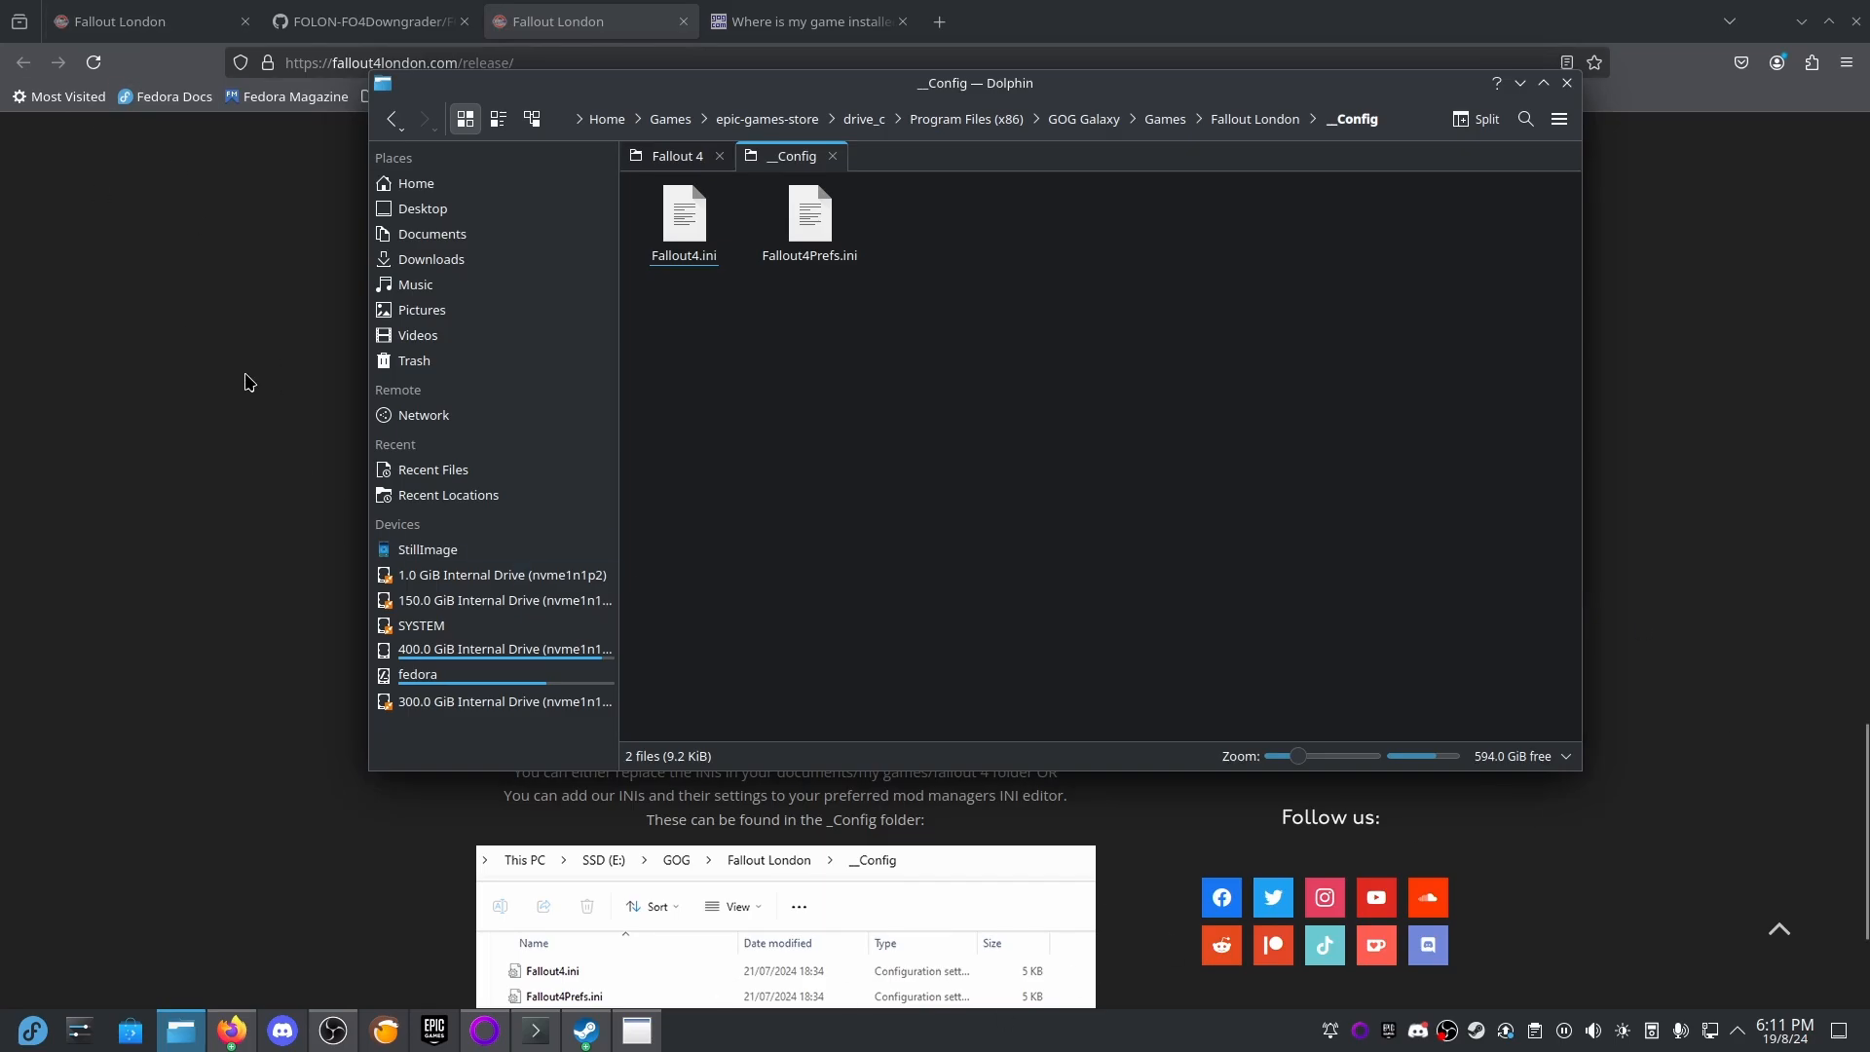
left_click(1566, 82)
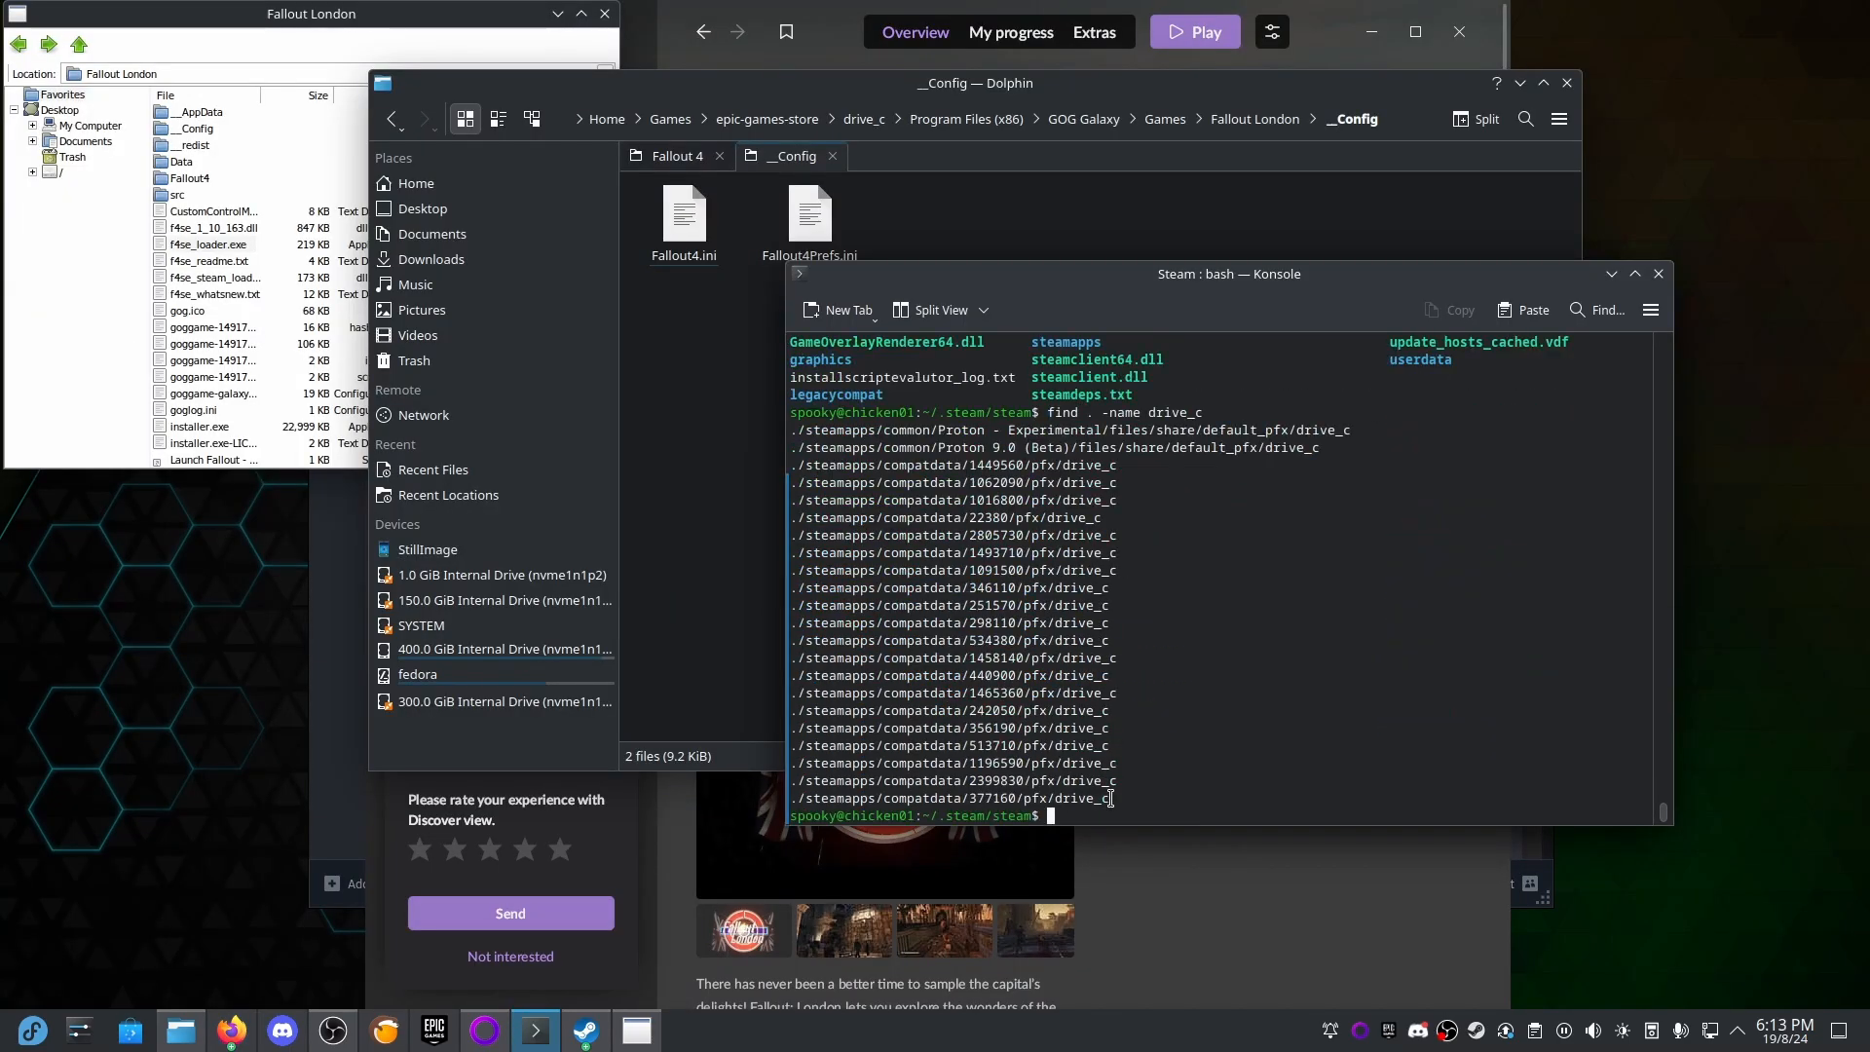
Move into the users folder of the 377160 Proton prefix's drive_c.
double_click(950, 798)
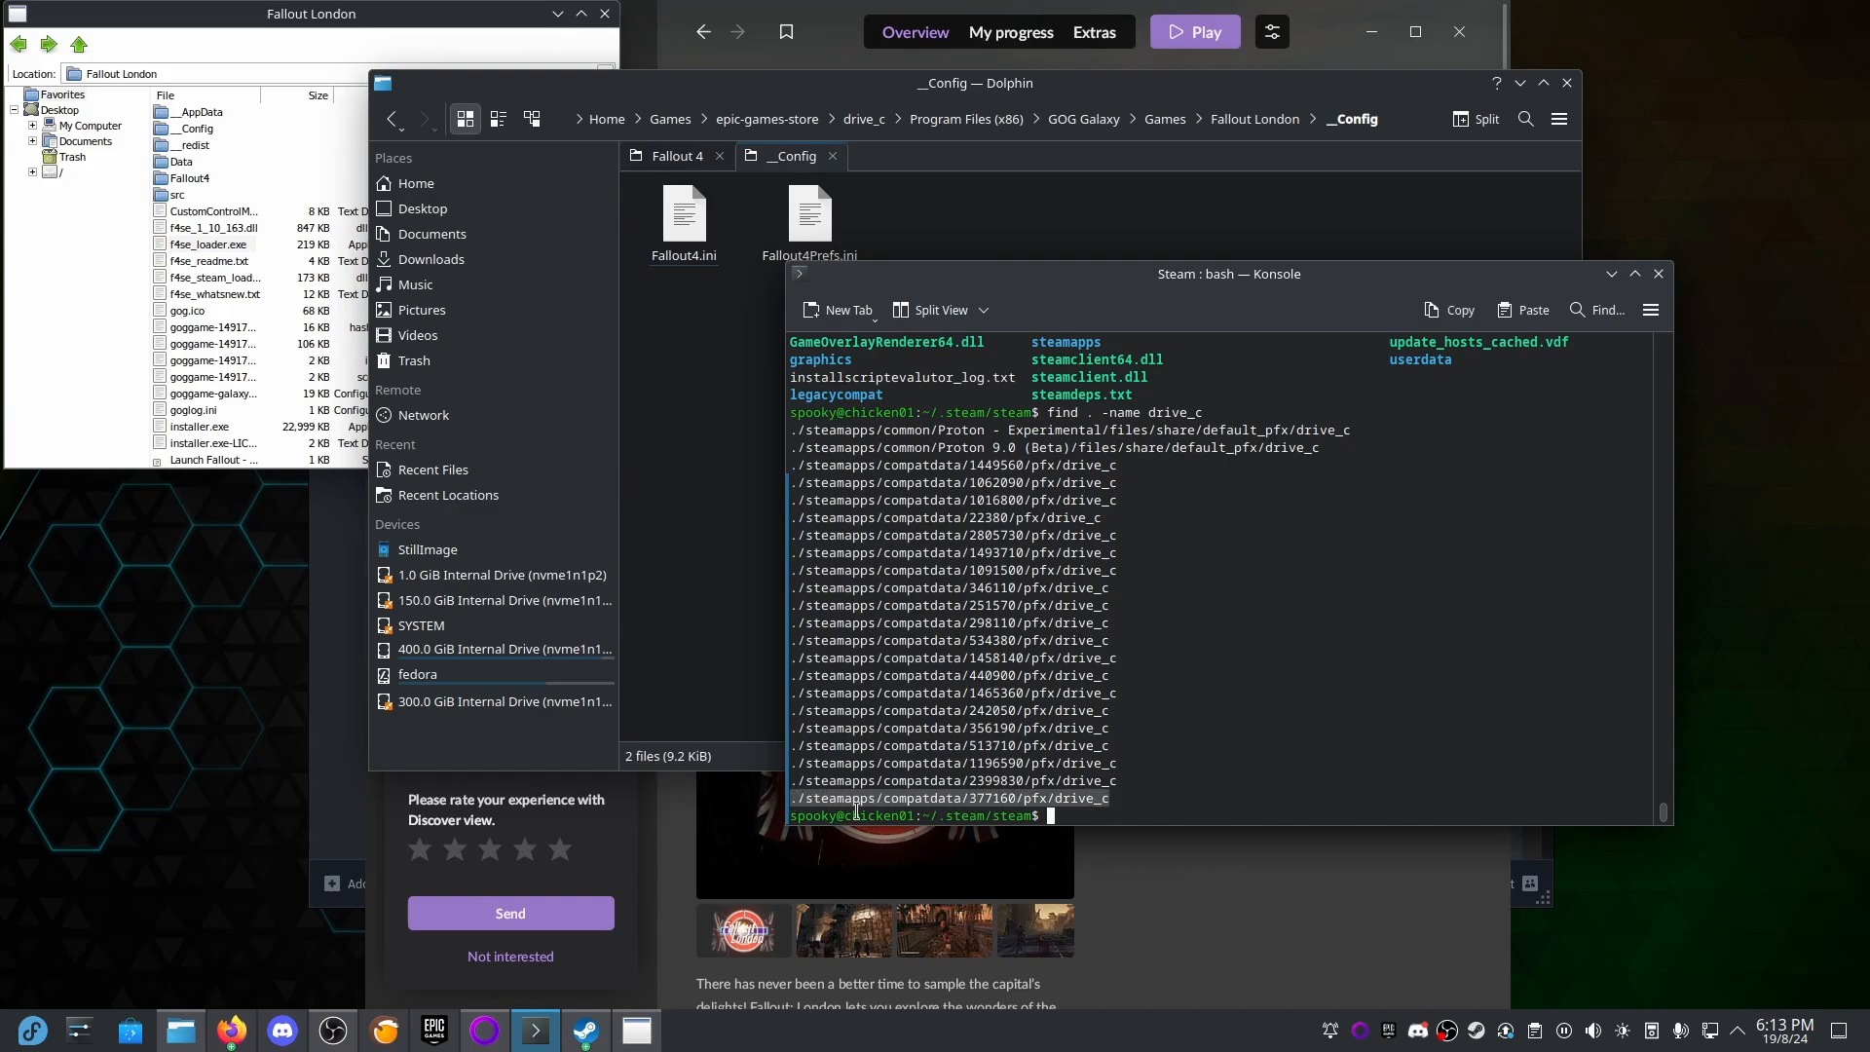
mouse_move(986, 809)
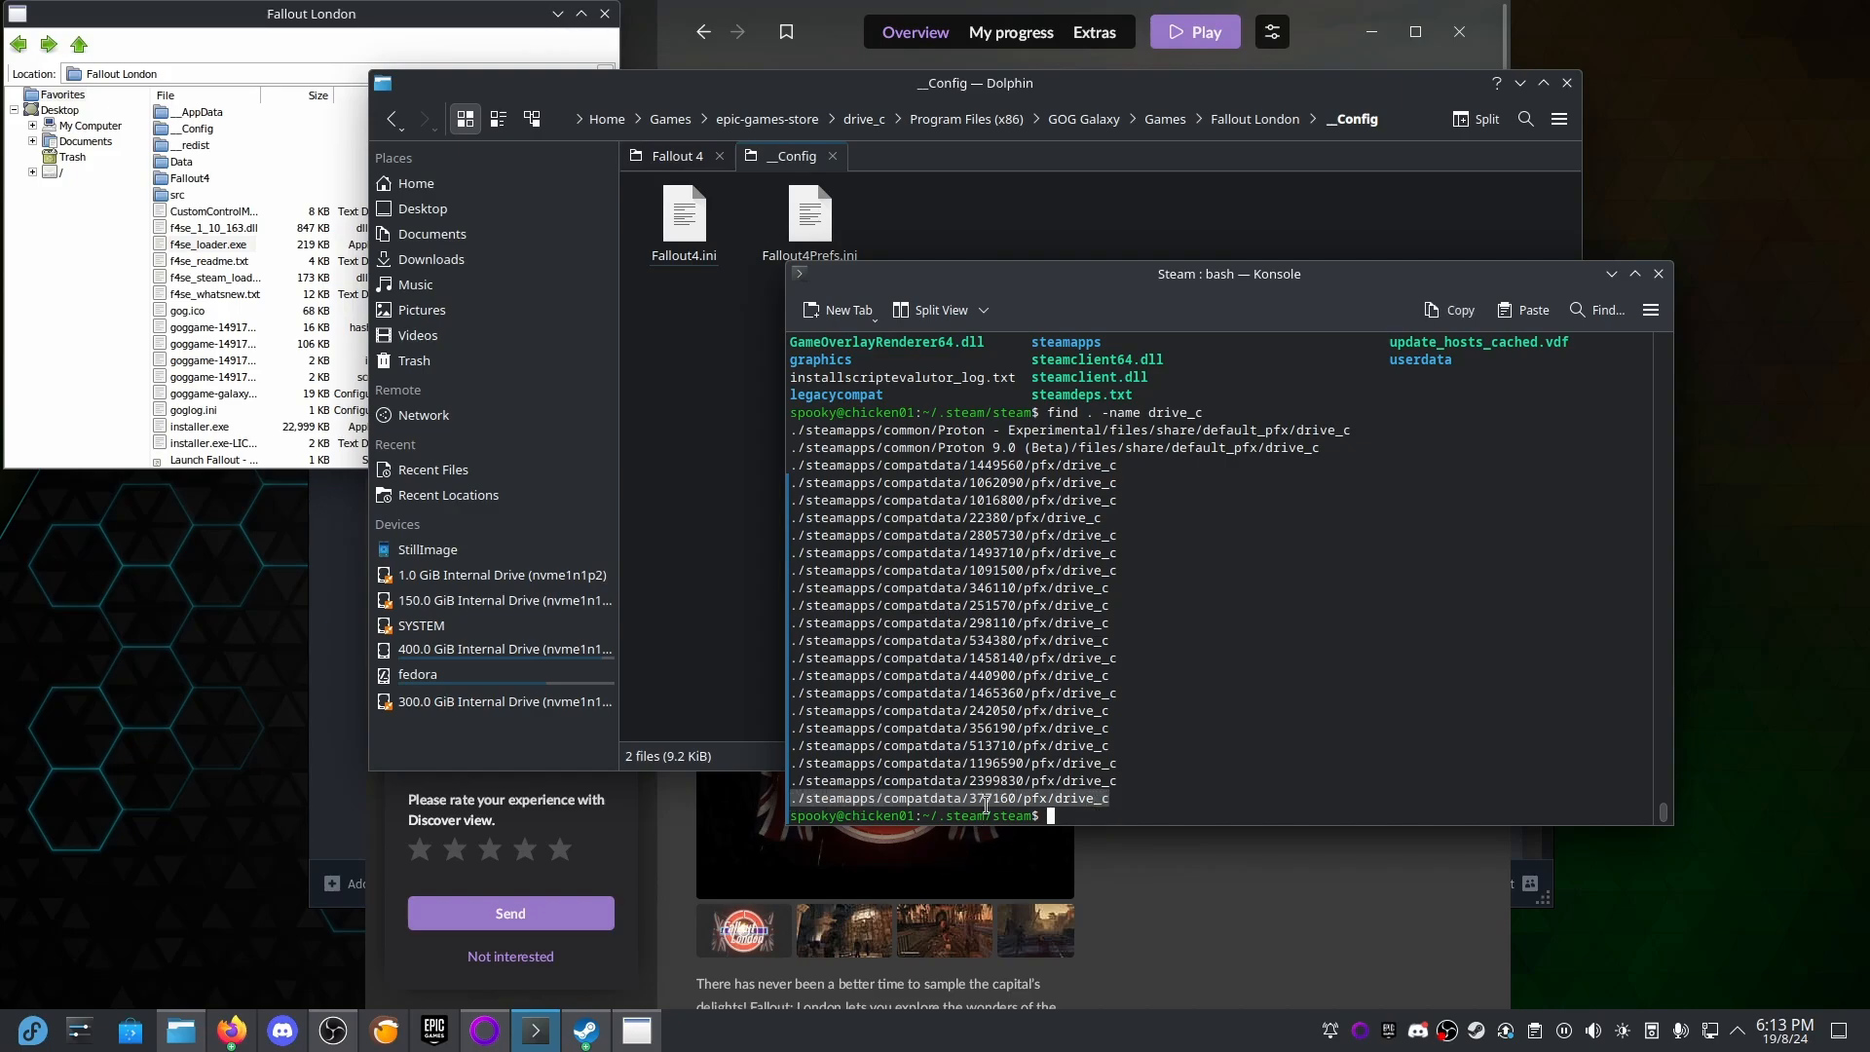
mouse_move(952, 763)
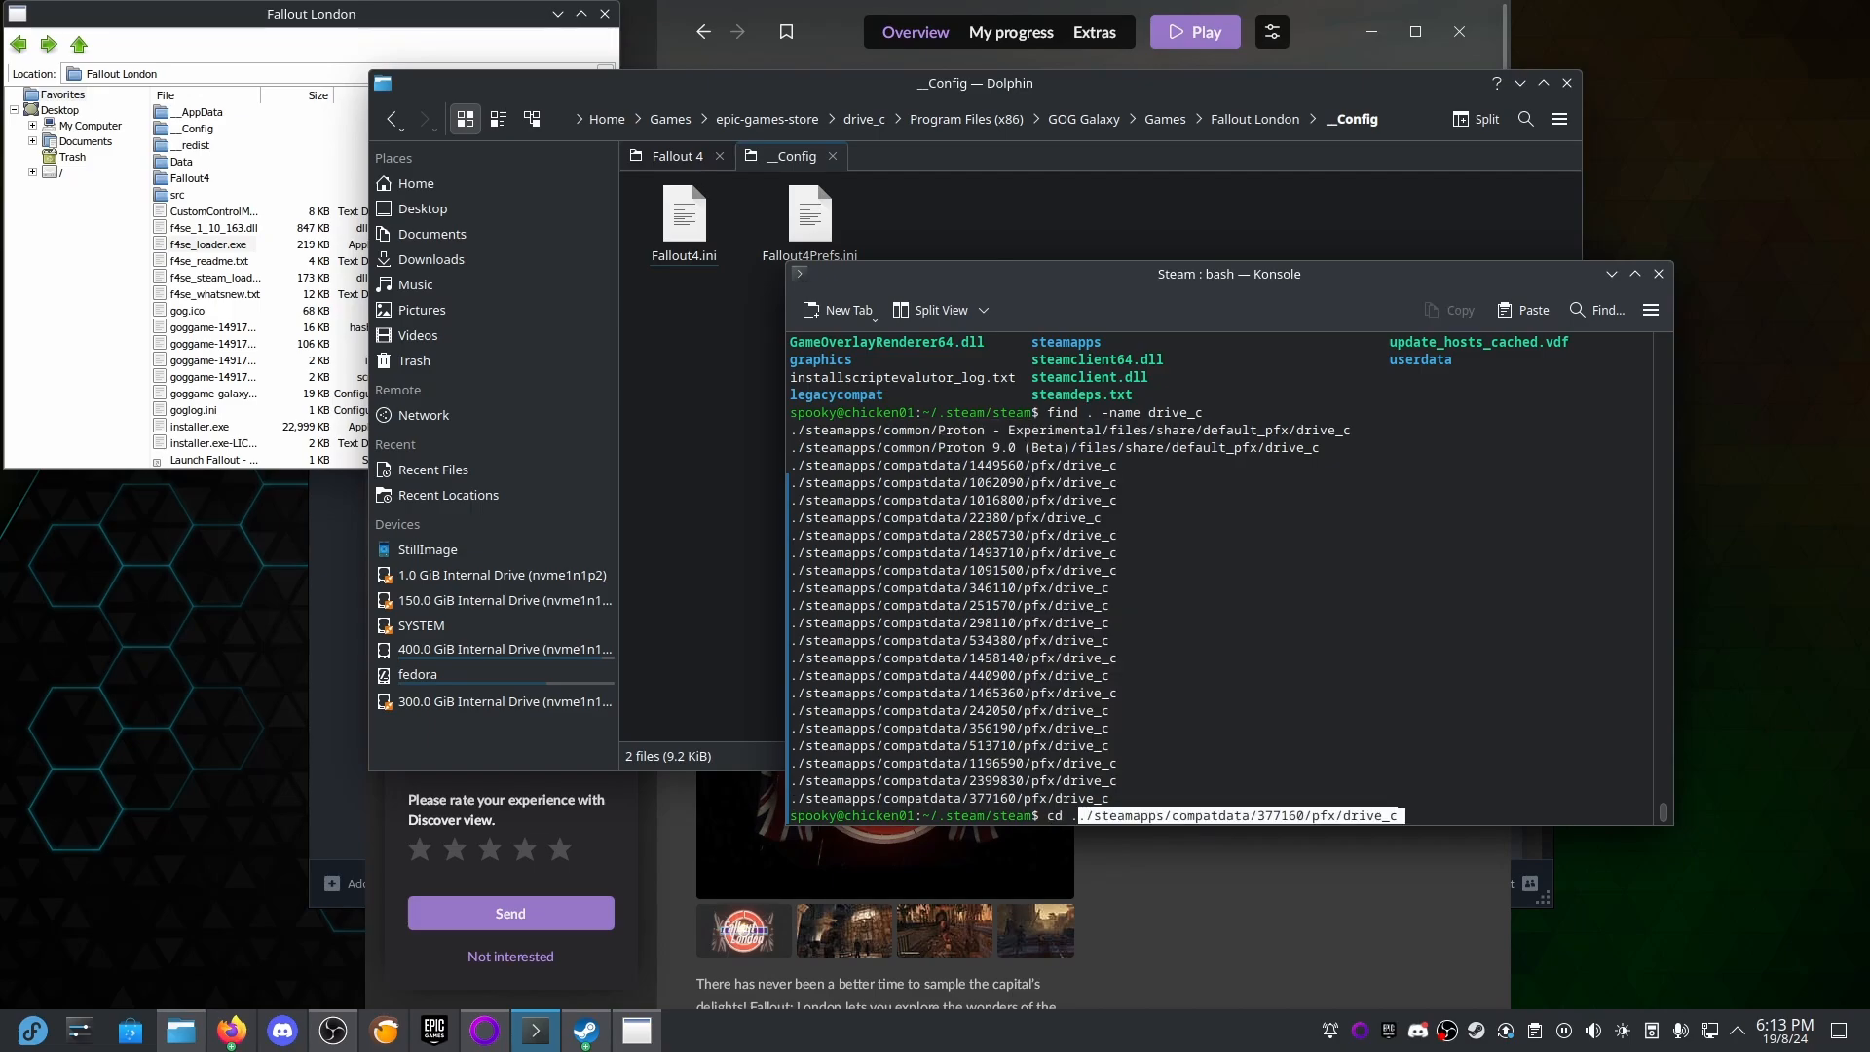
key("Return")
type("ls")
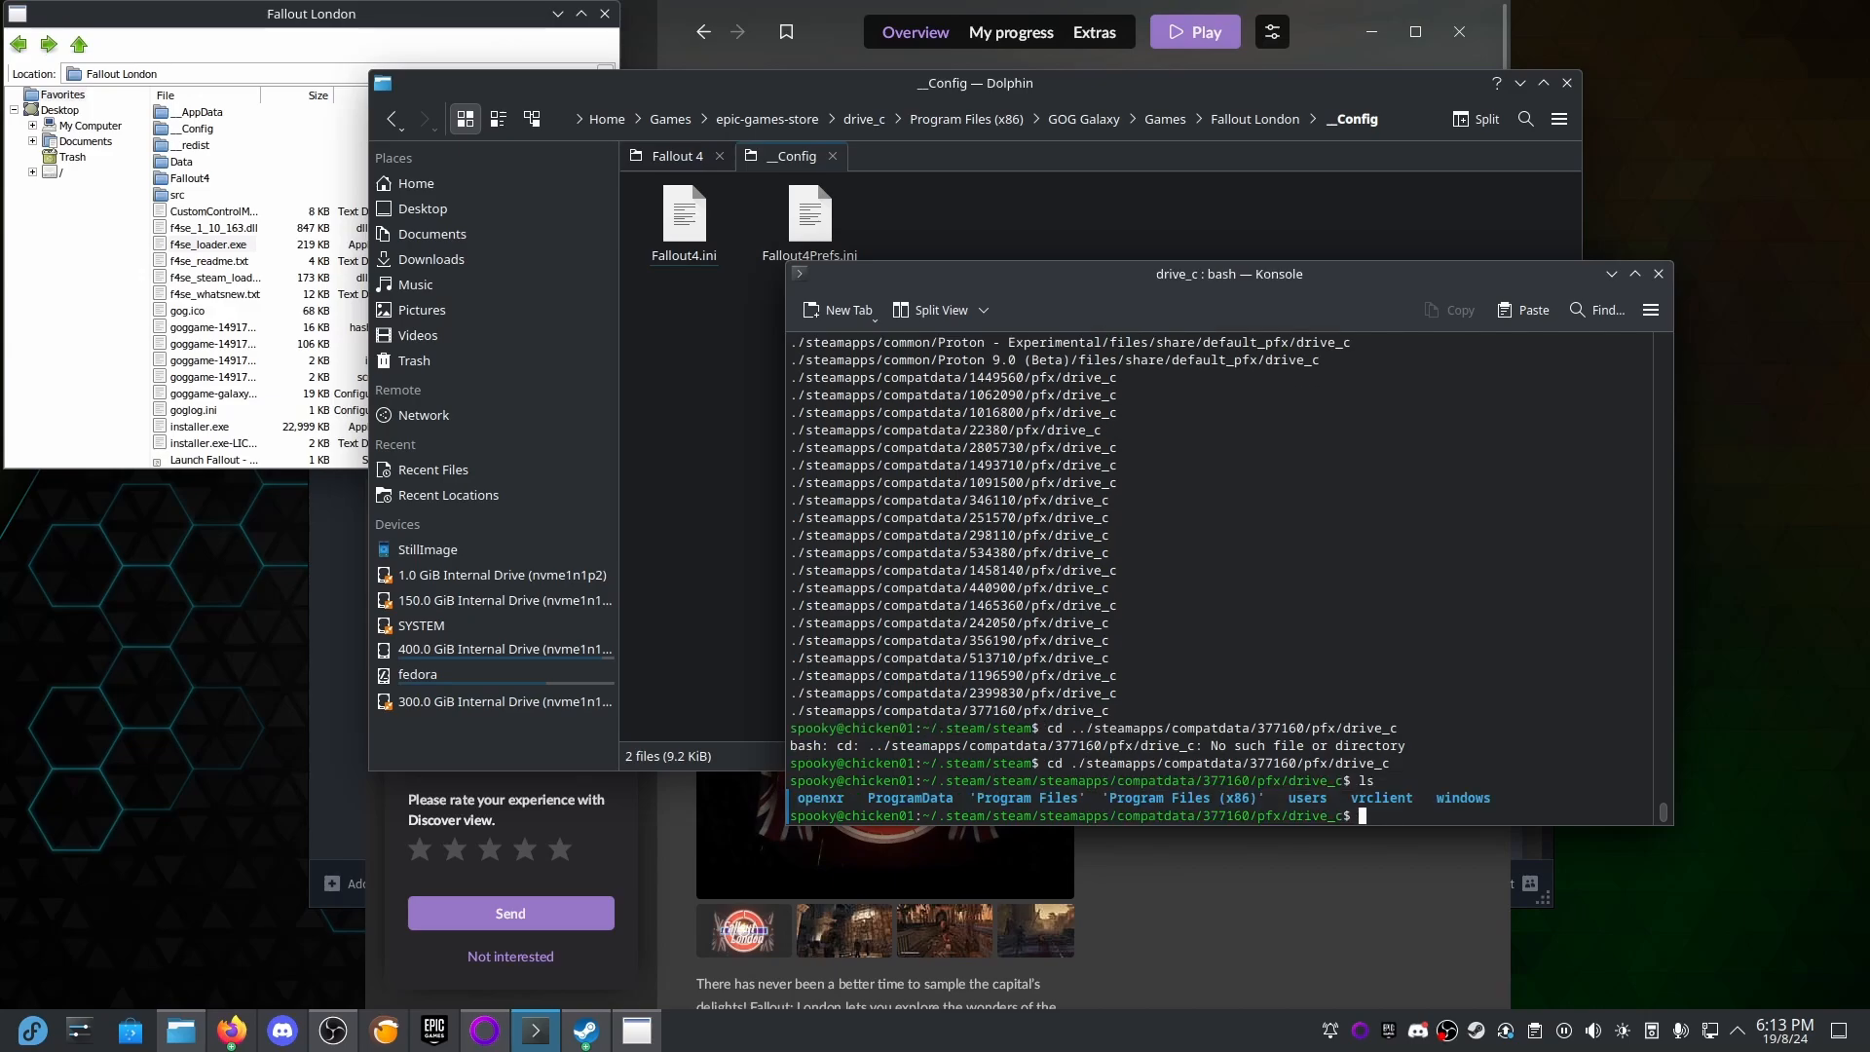
type("cd users")
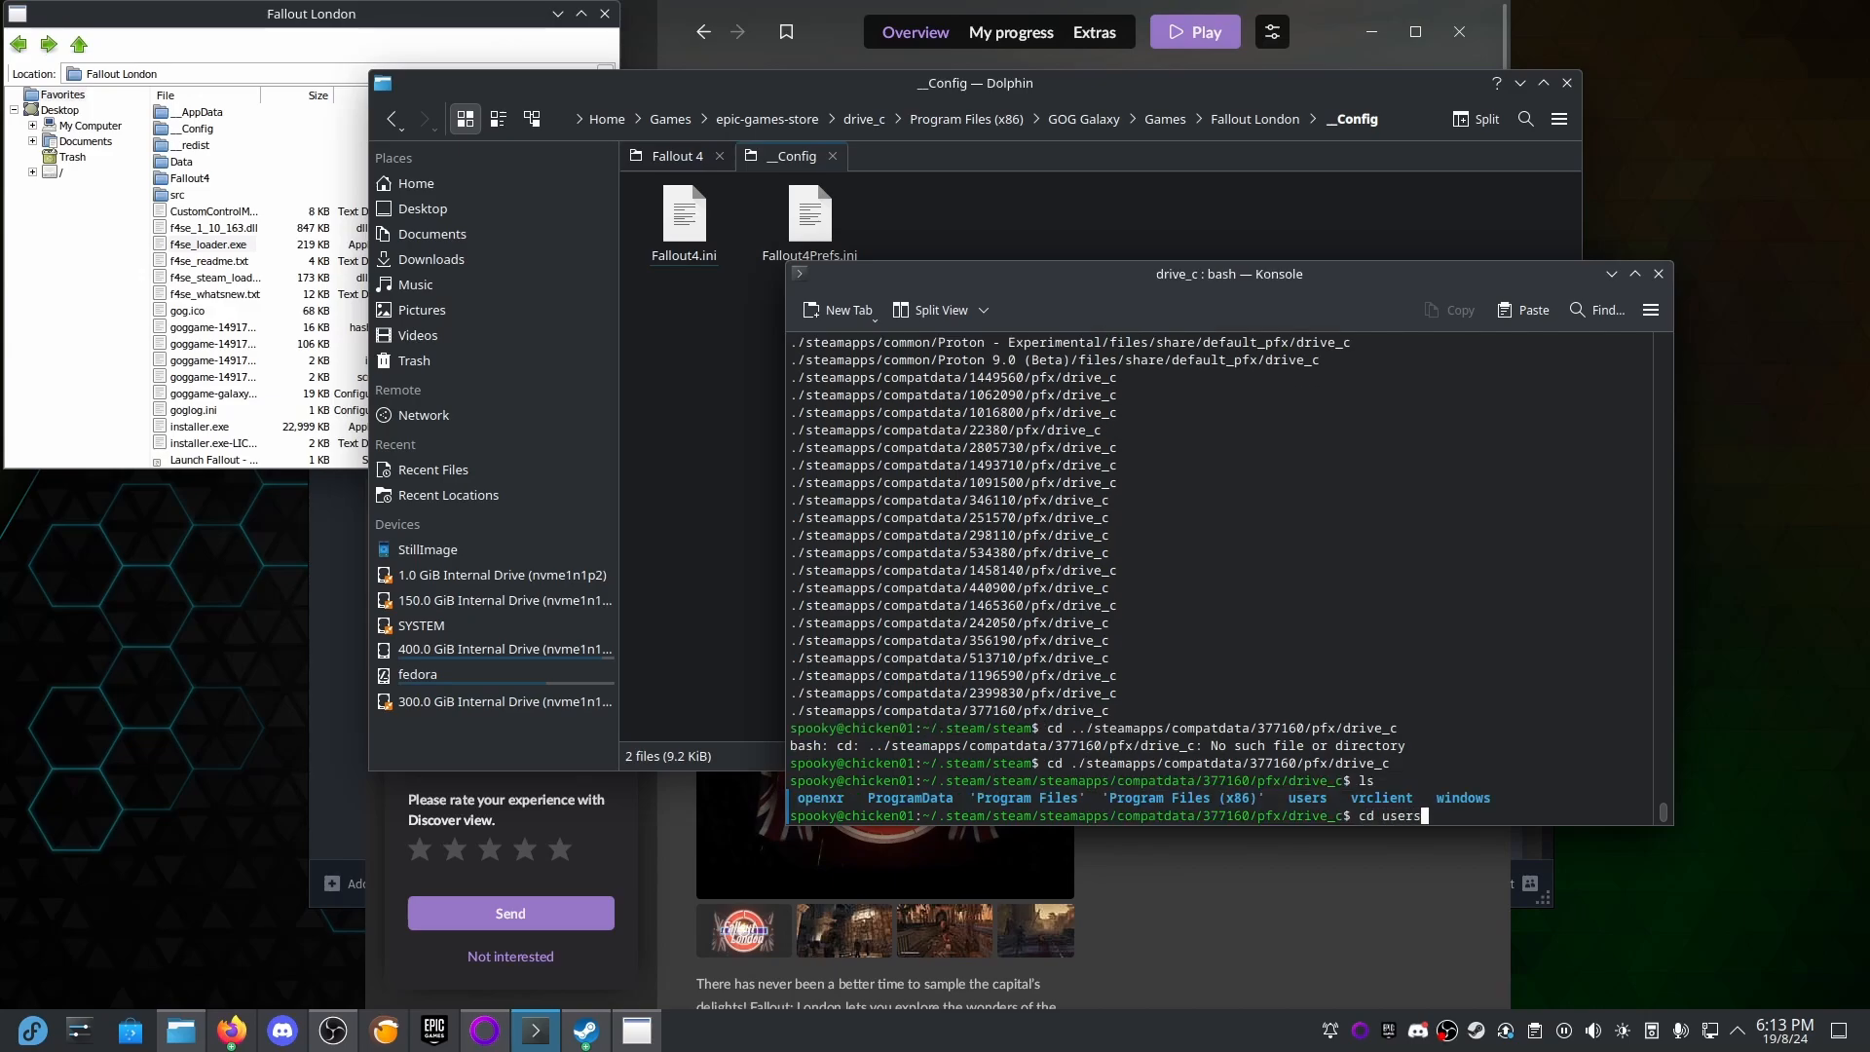
key("Return")
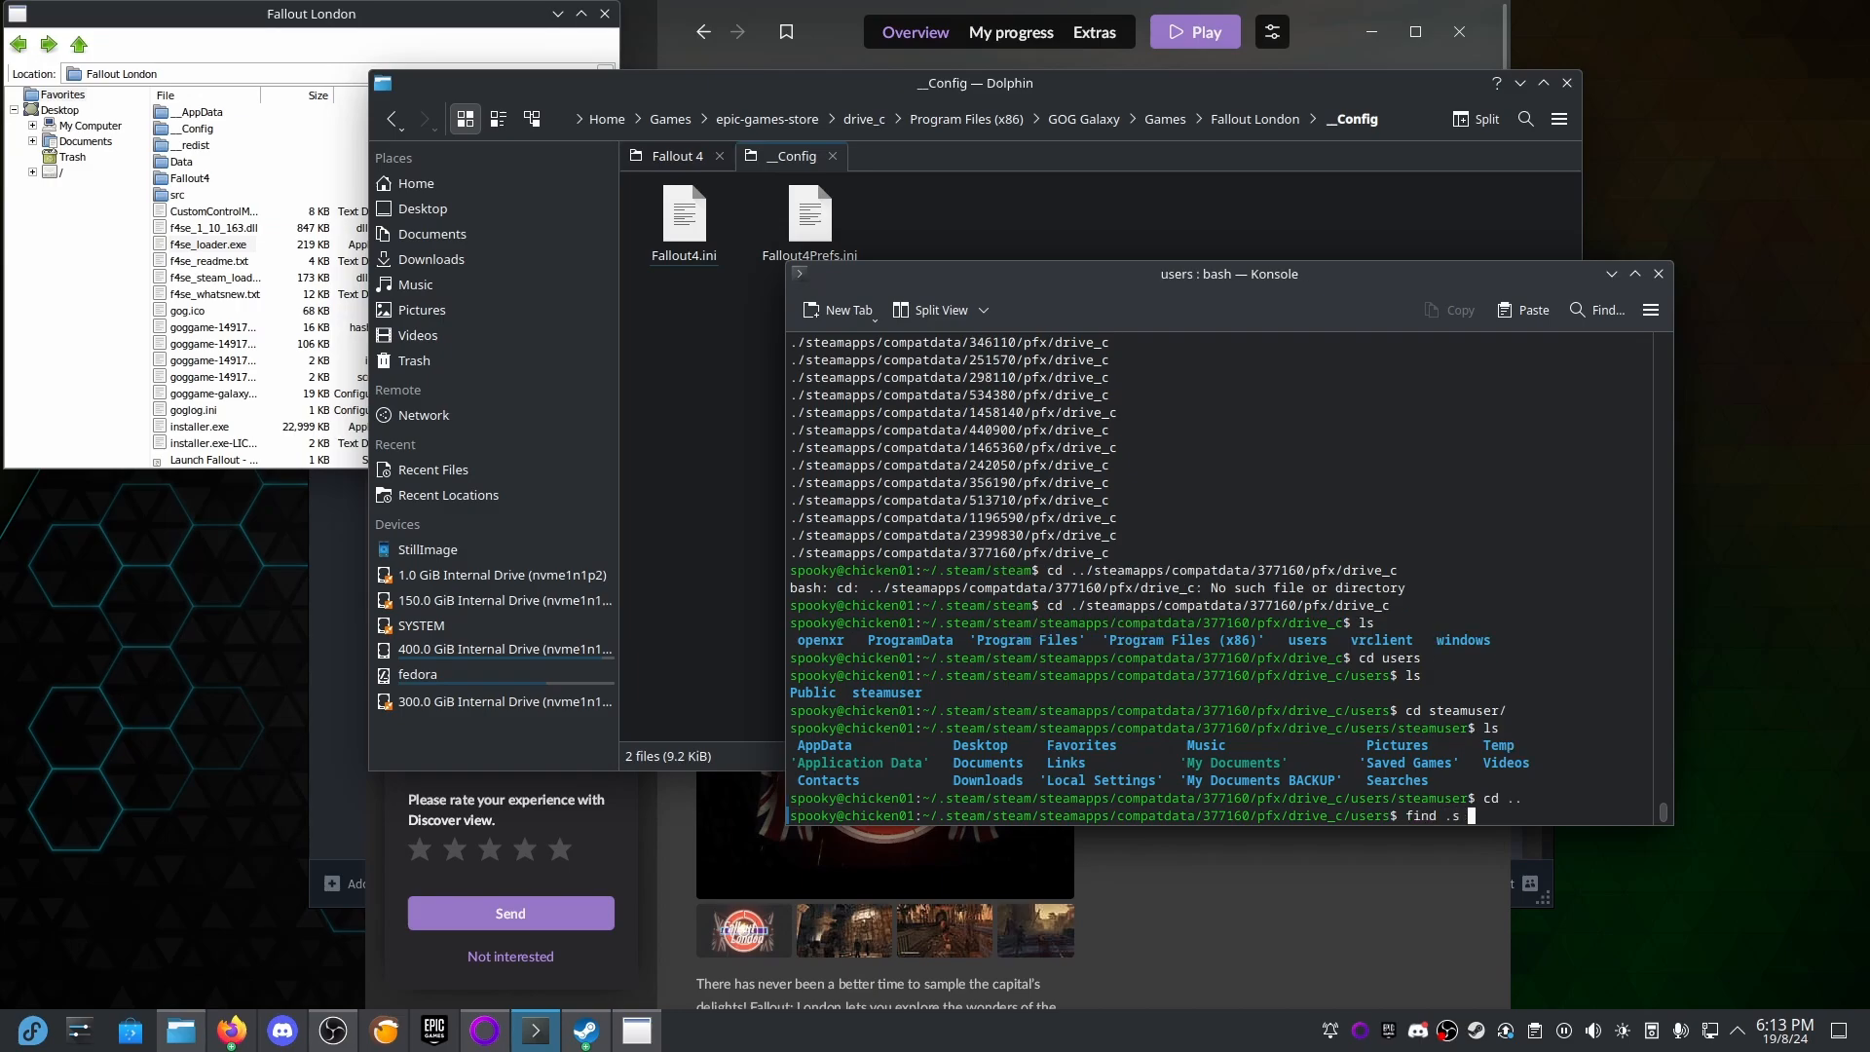
Search for Fallout4.ini, launch Fallout 4 once, then enter Documents/My Games/Fallout4.
type("-")
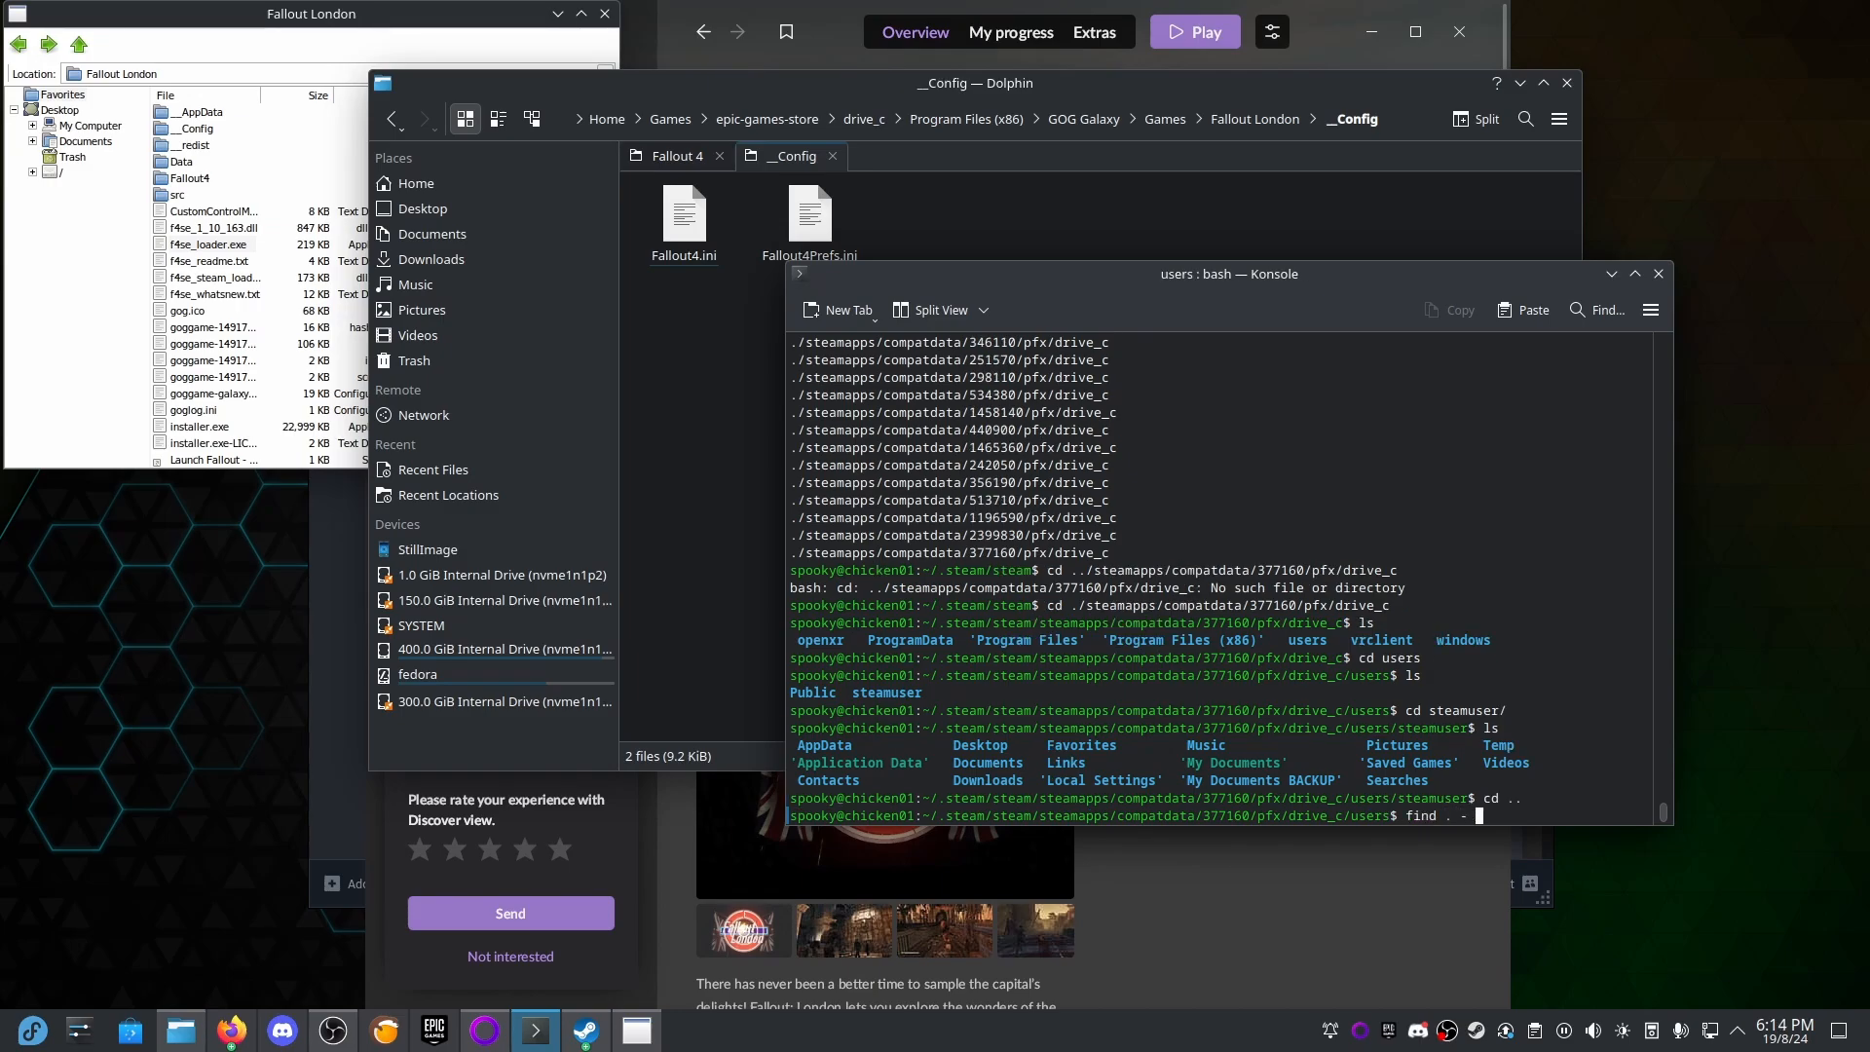
type("-name f")
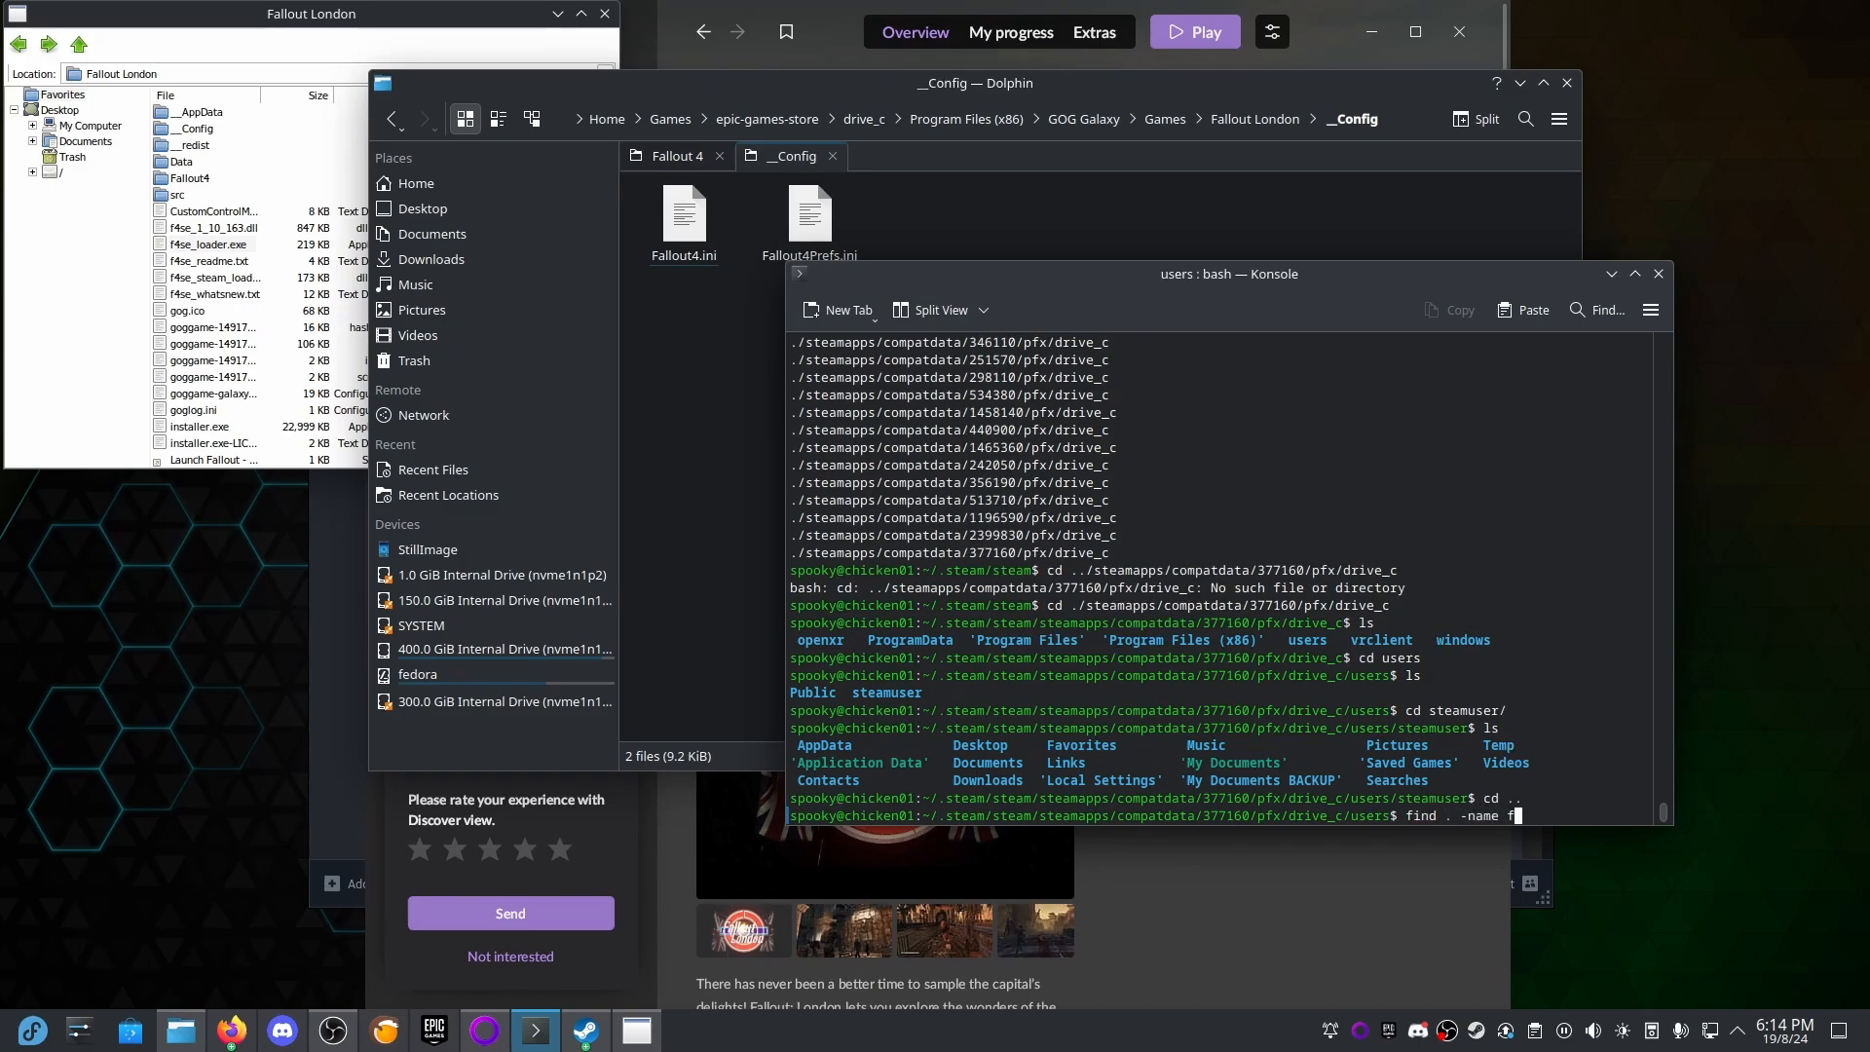
type("al")
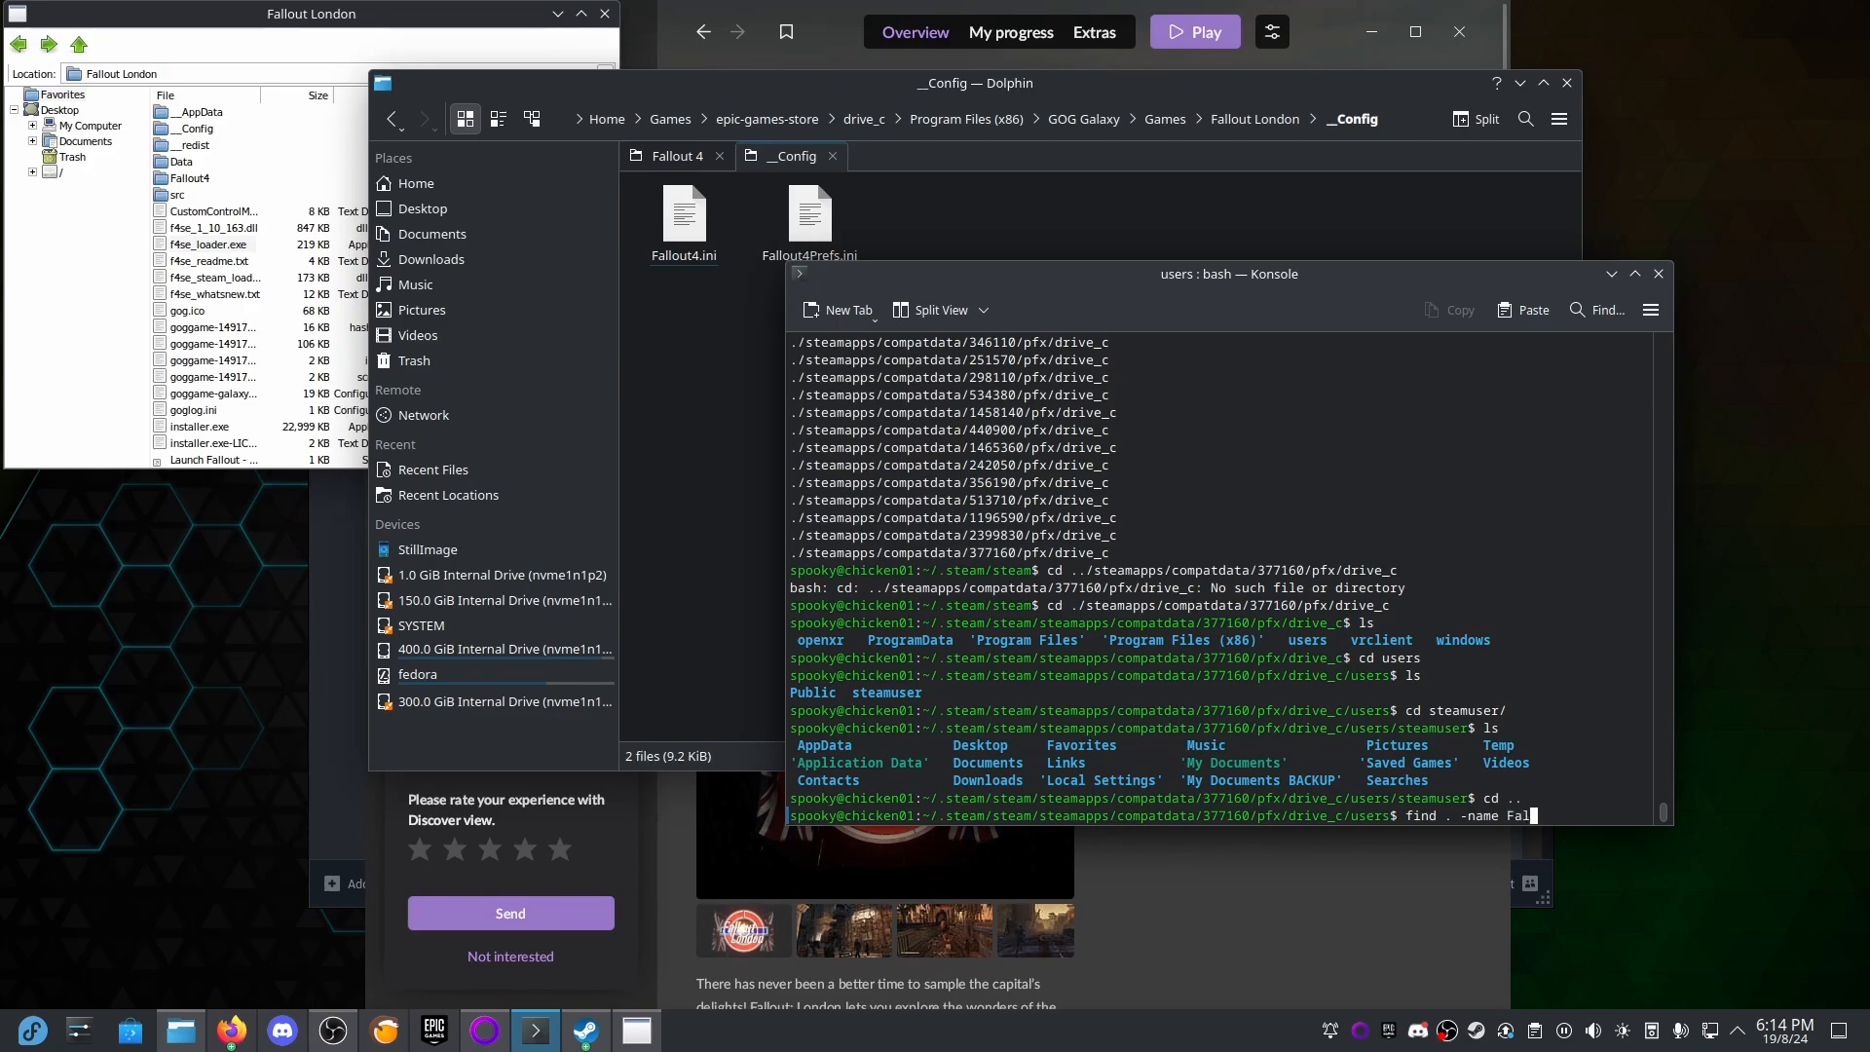
type("lout4")
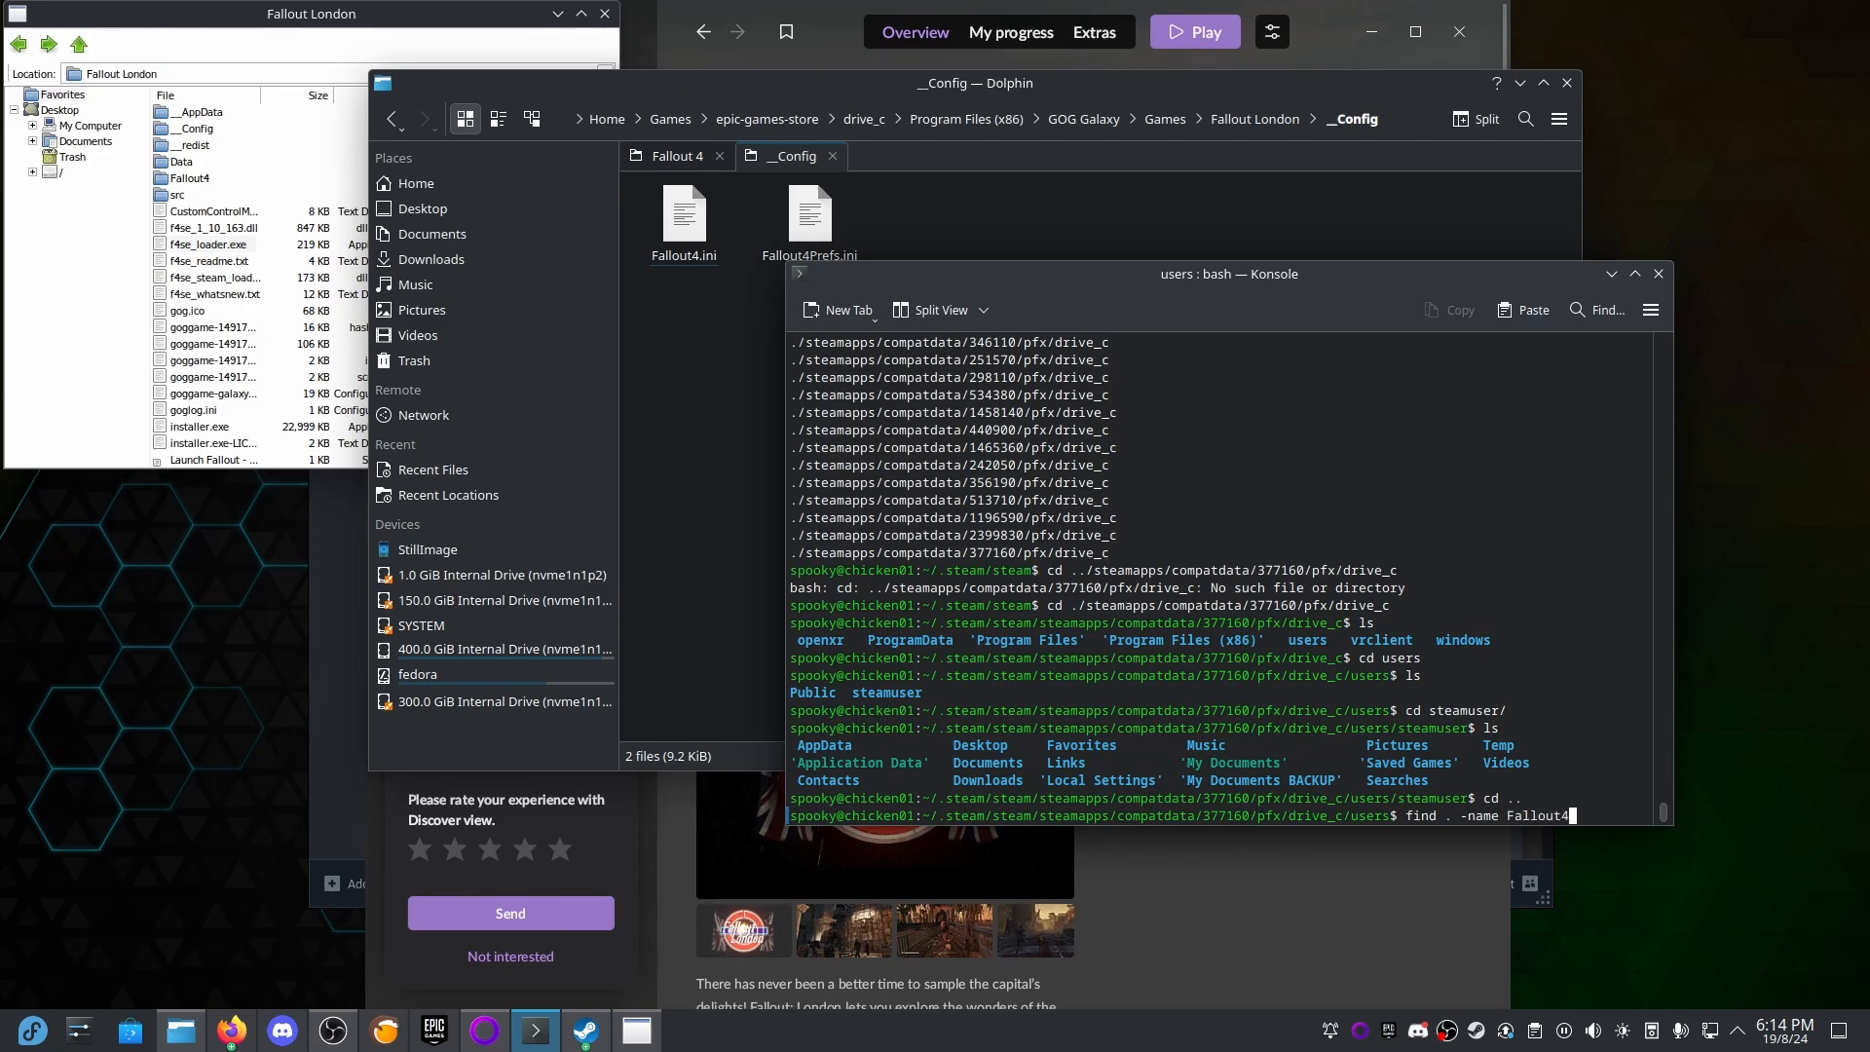
type(".ini")
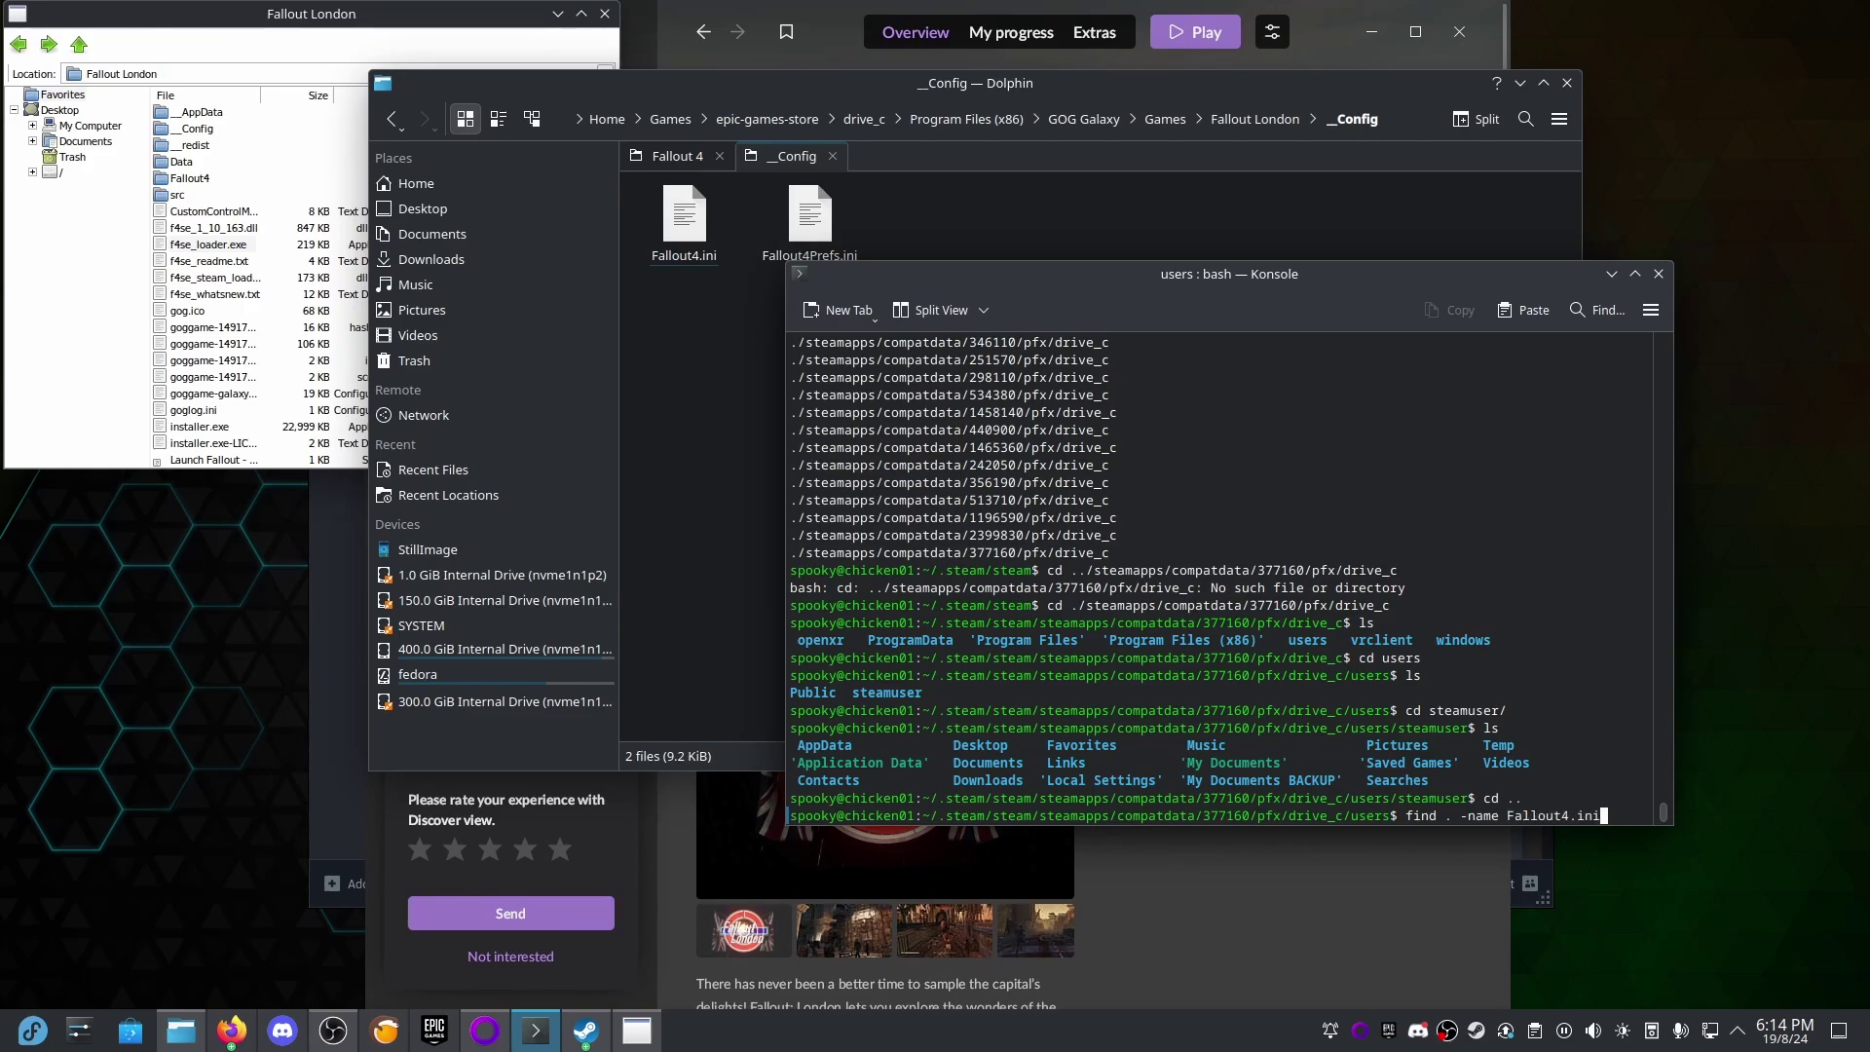
key("Return")
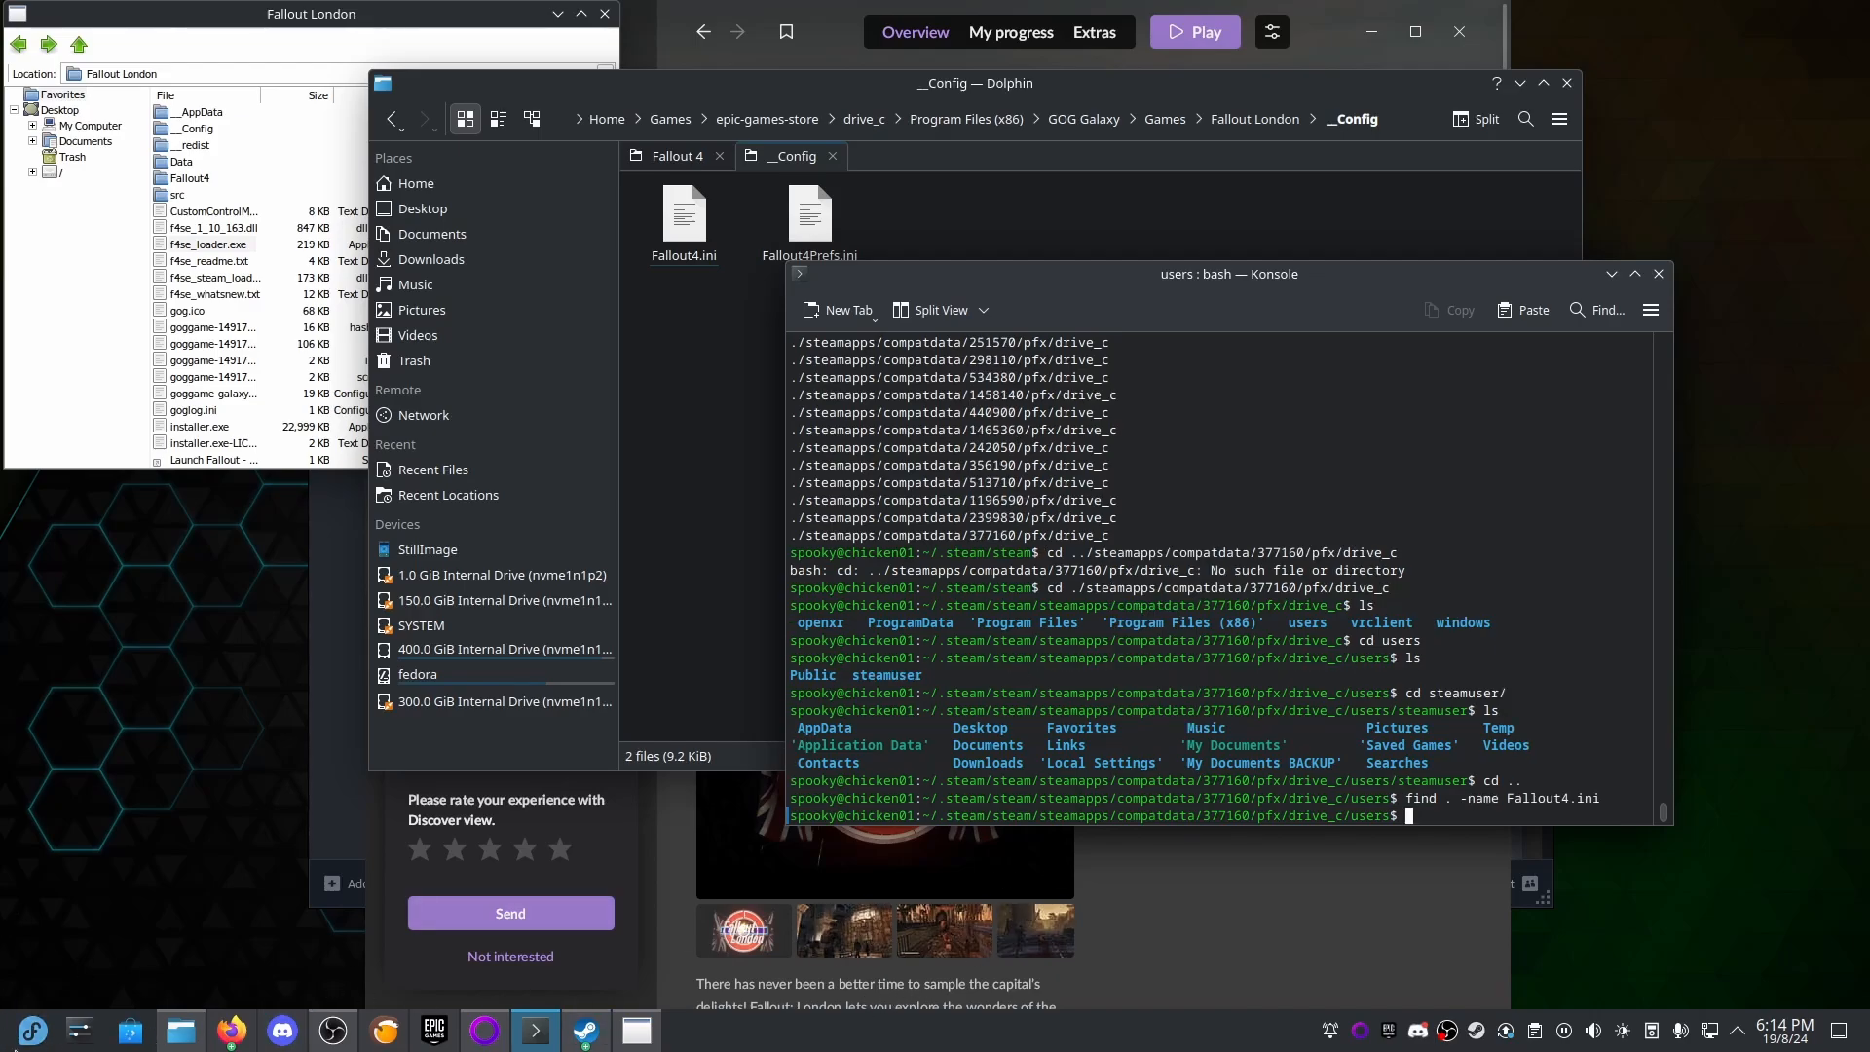
left_click(582, 1029)
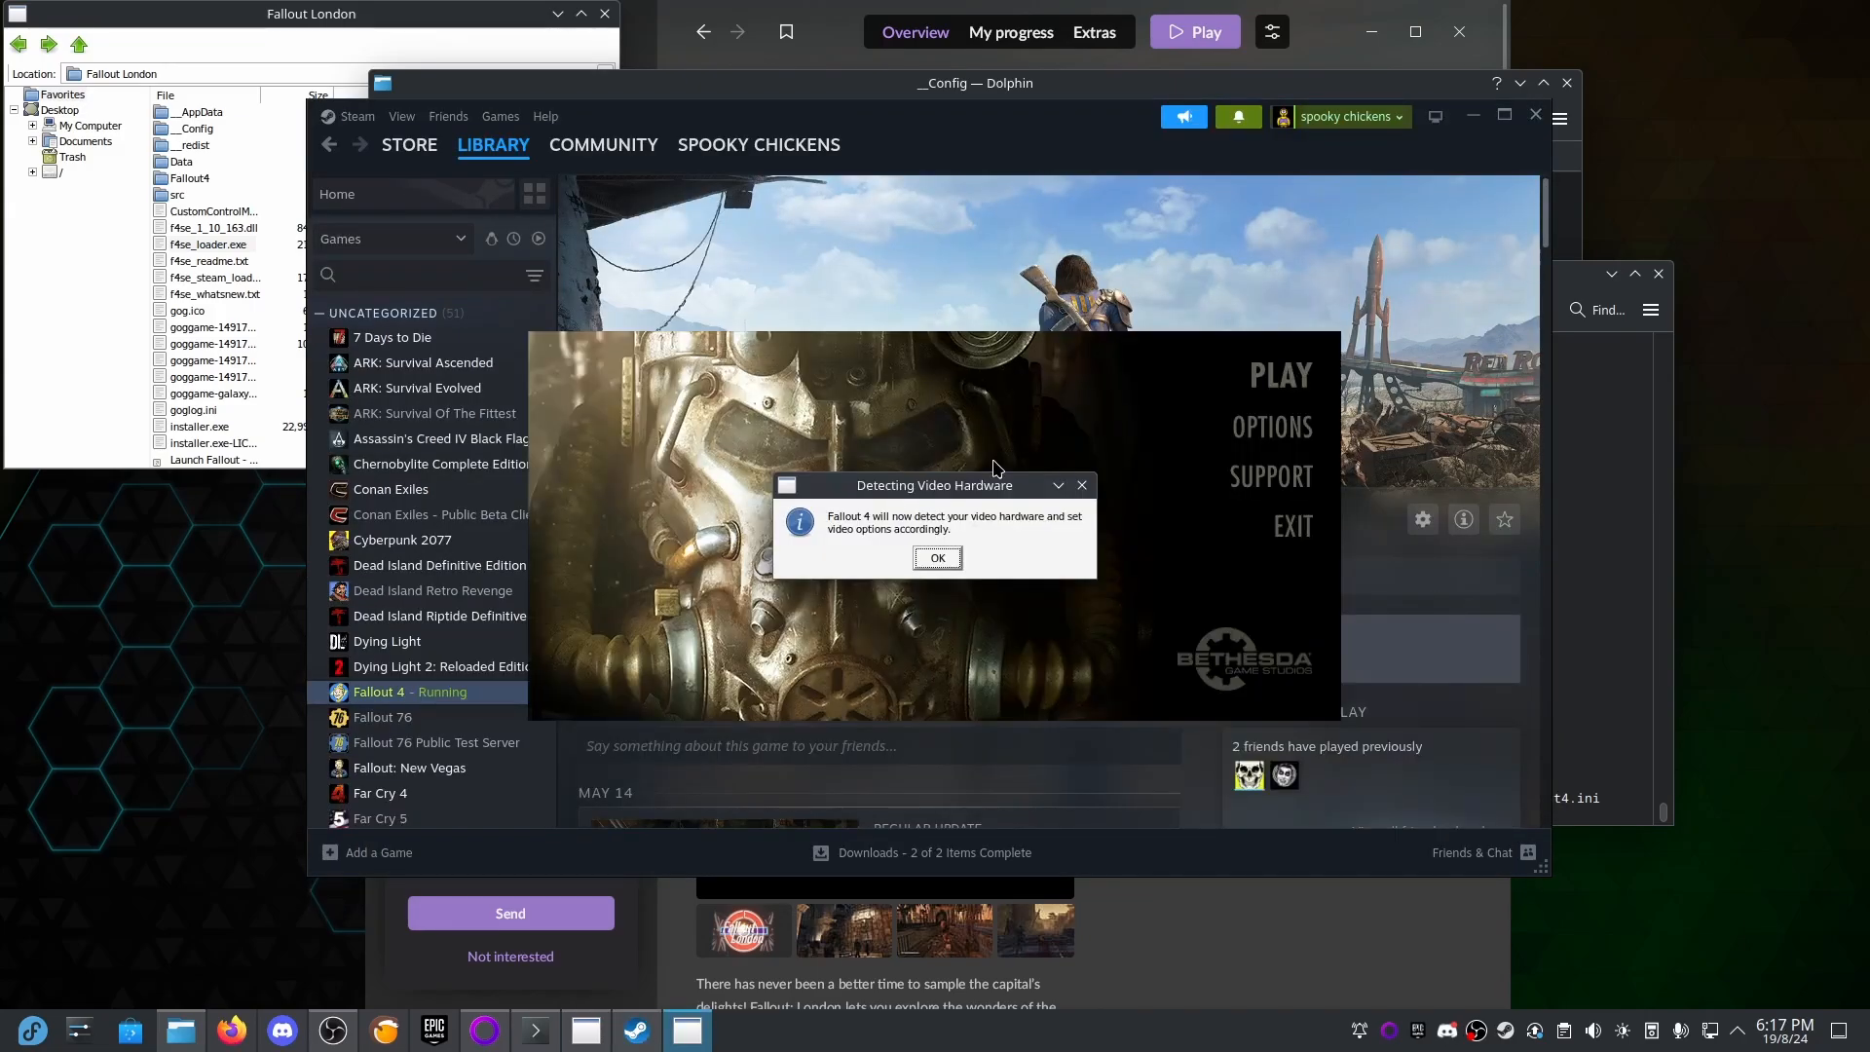
mouse_move(823, 529)
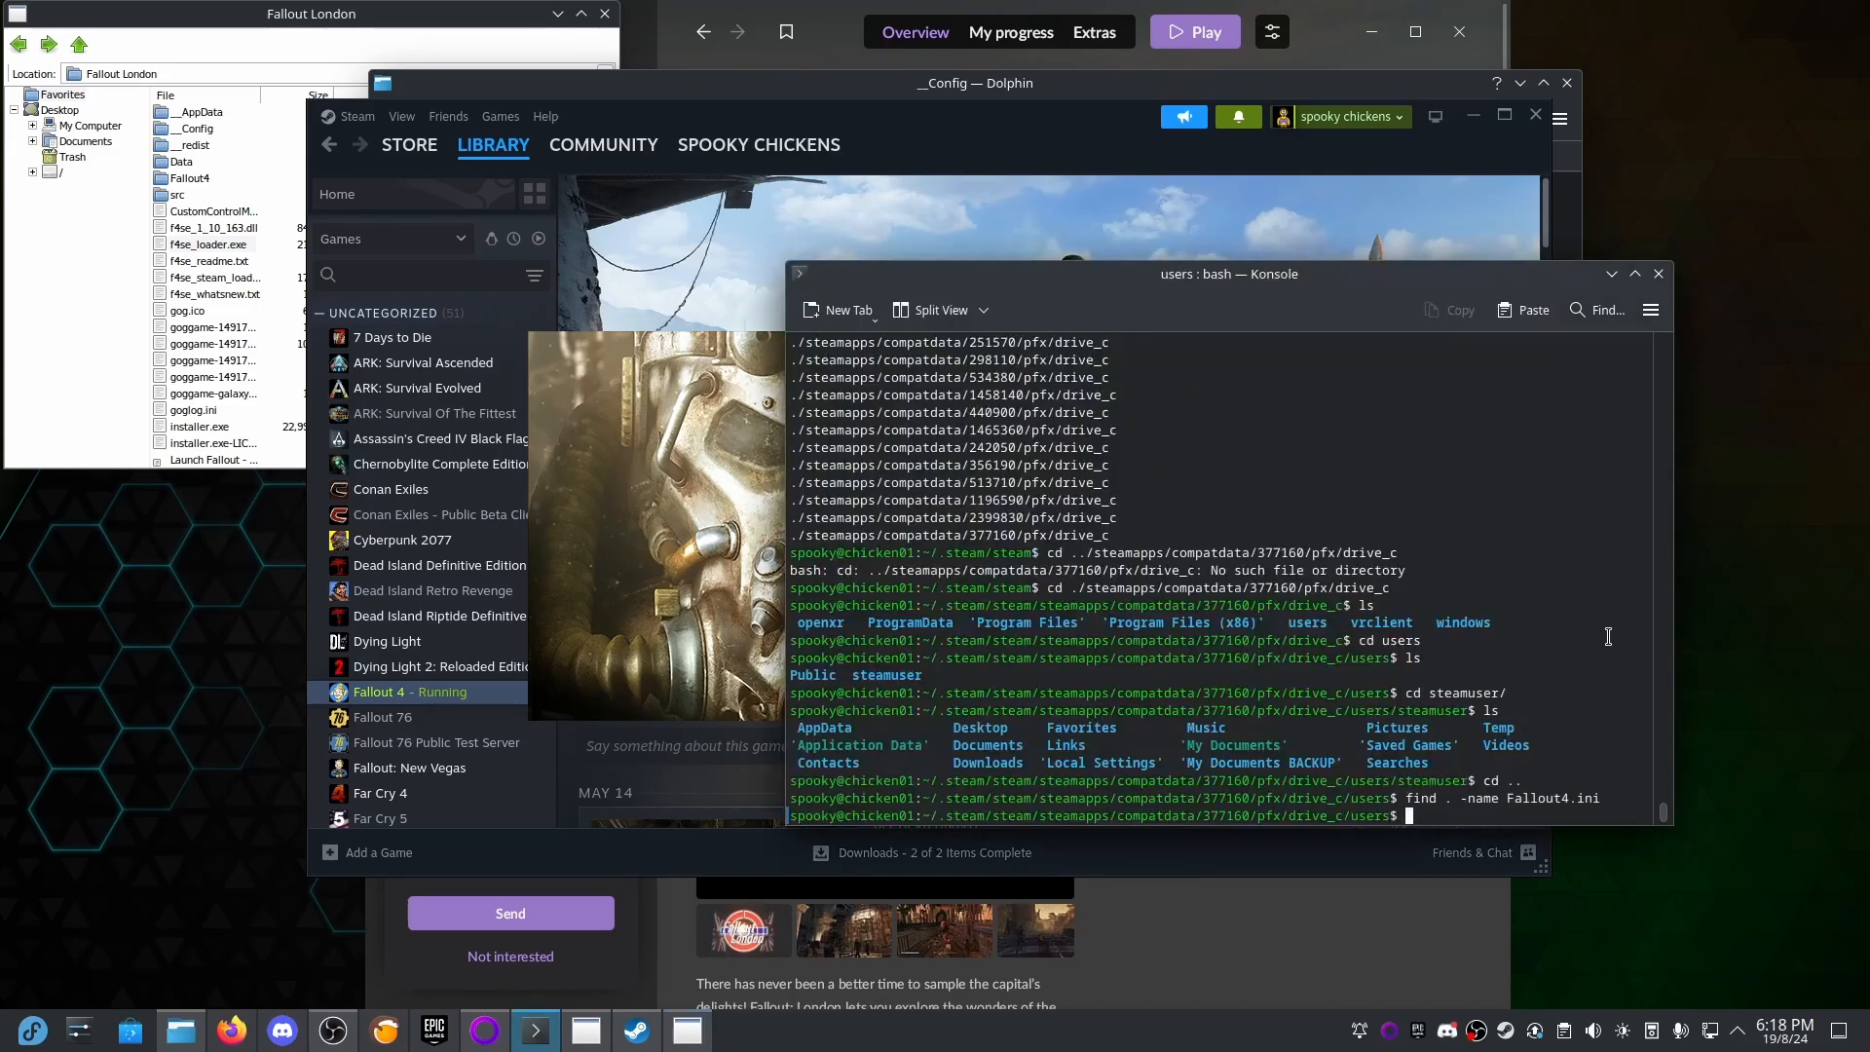
key("Return")
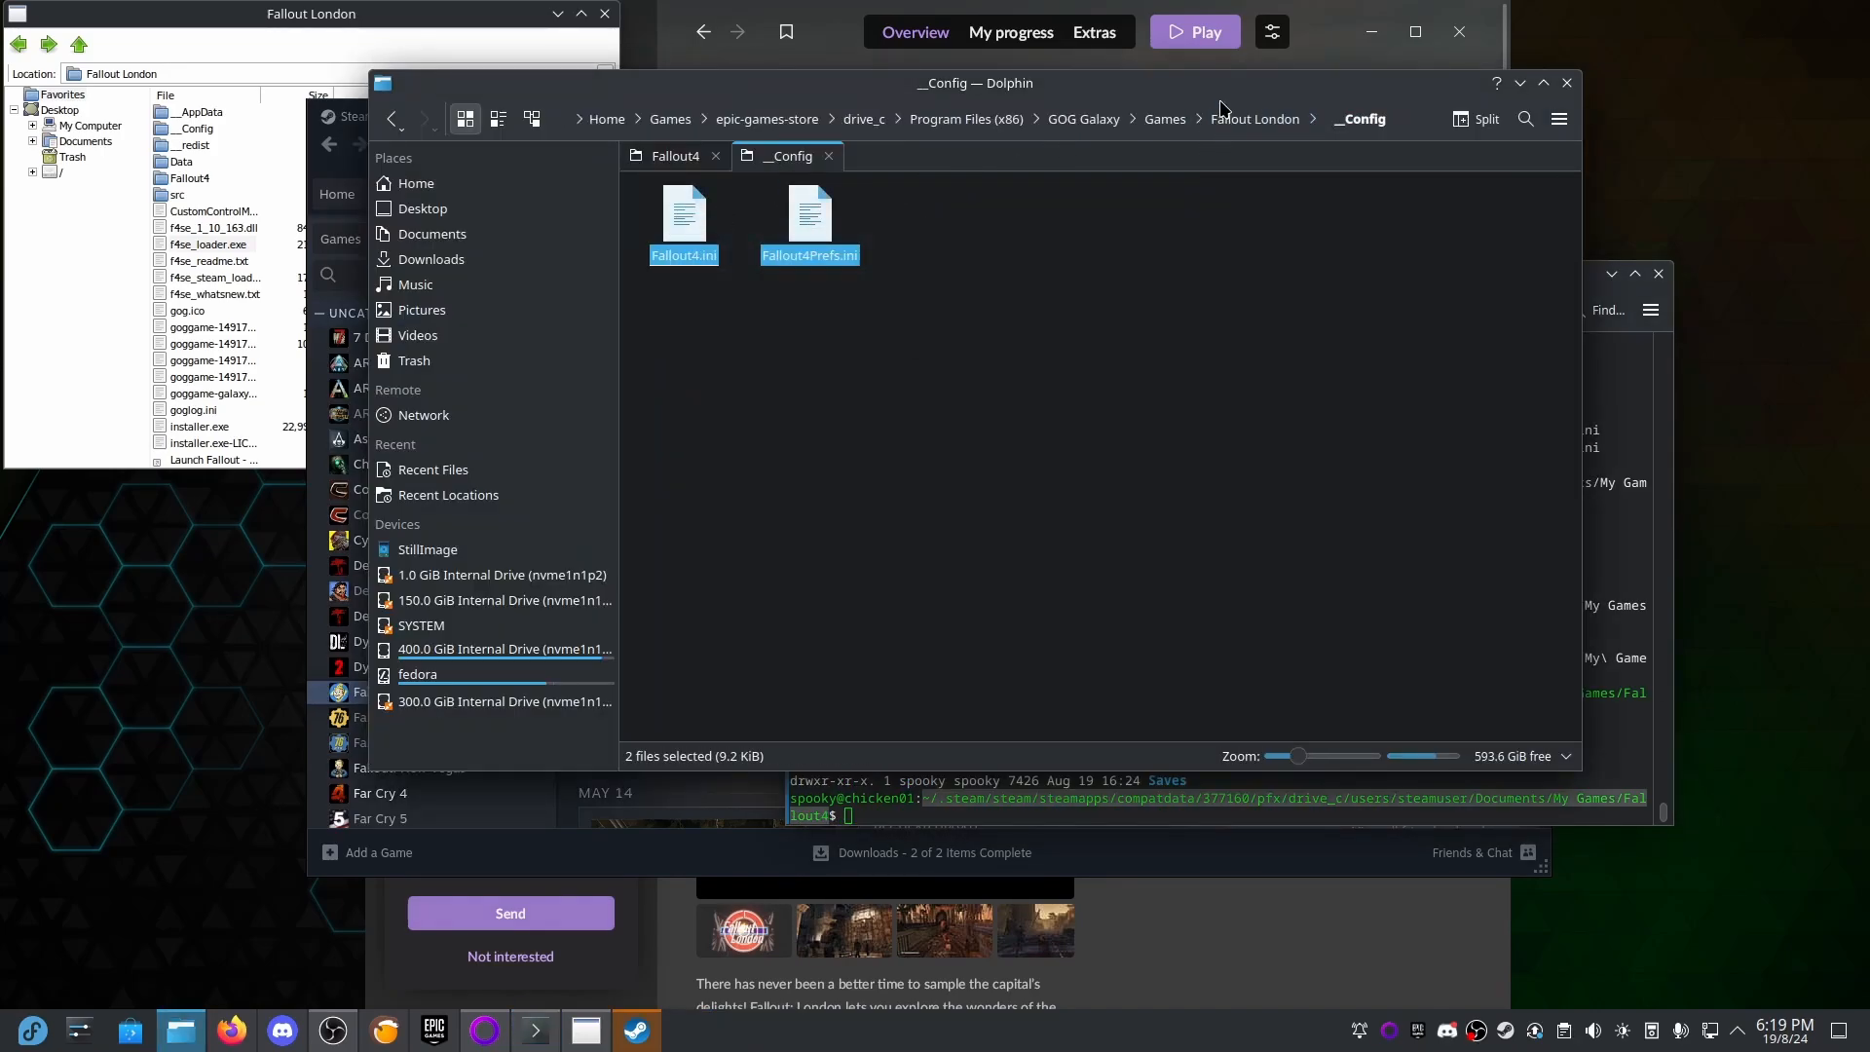
mouse_move(942, 427)
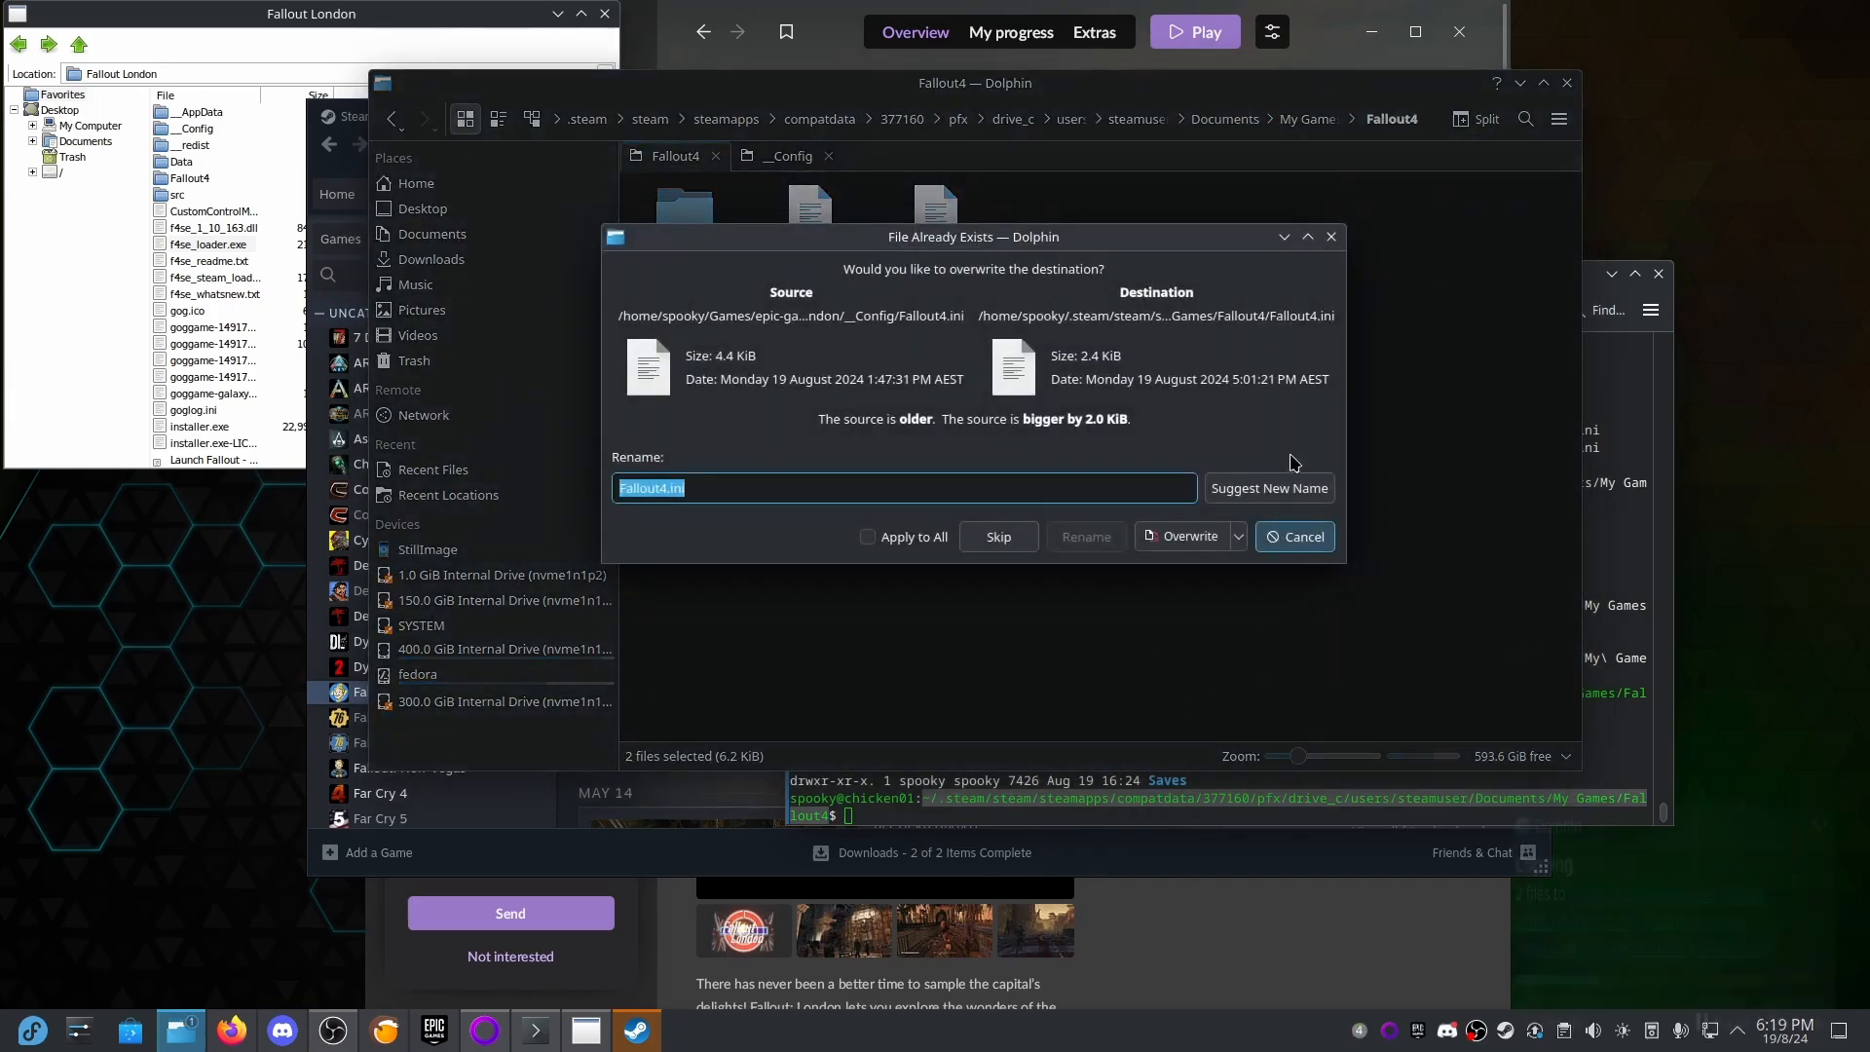
Replace Fallout4.ini with London's version and launch Fallout 4, clearing the video card warning and Options.
left_click(1190, 536)
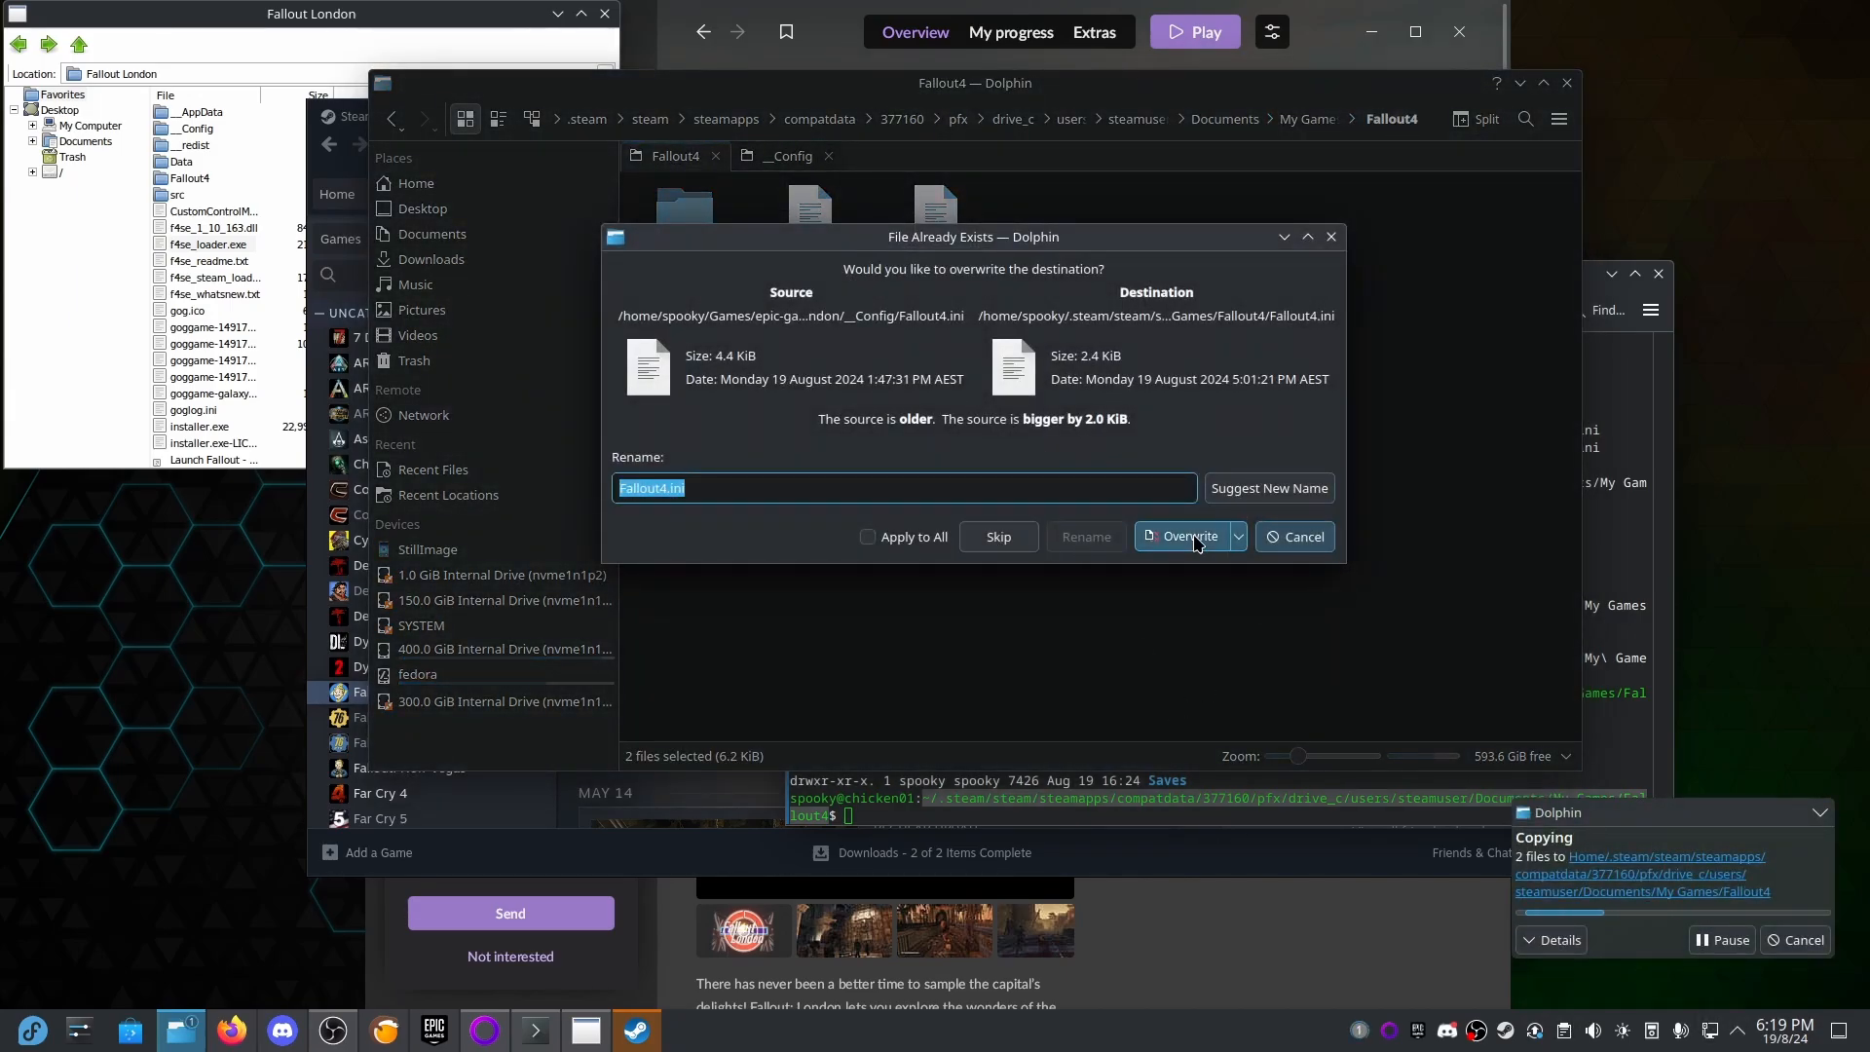
left_click(1189, 536)
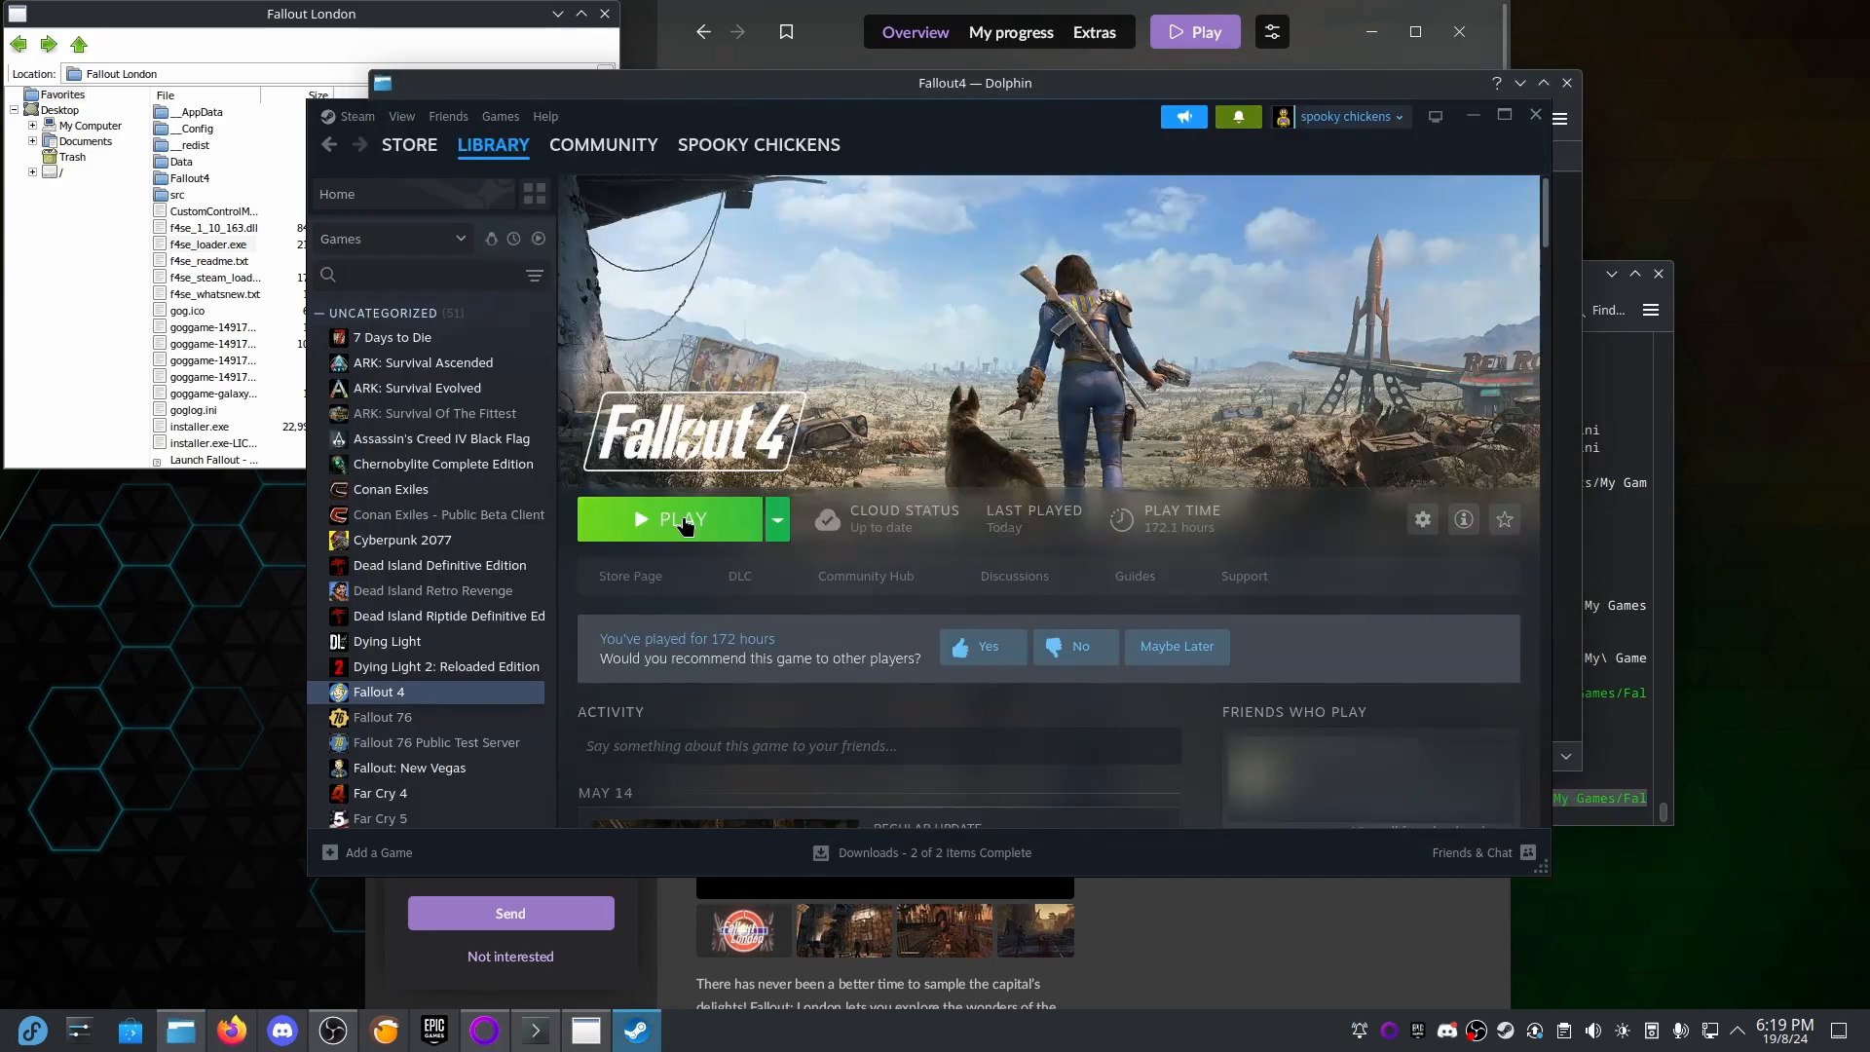
left_click(682, 519)
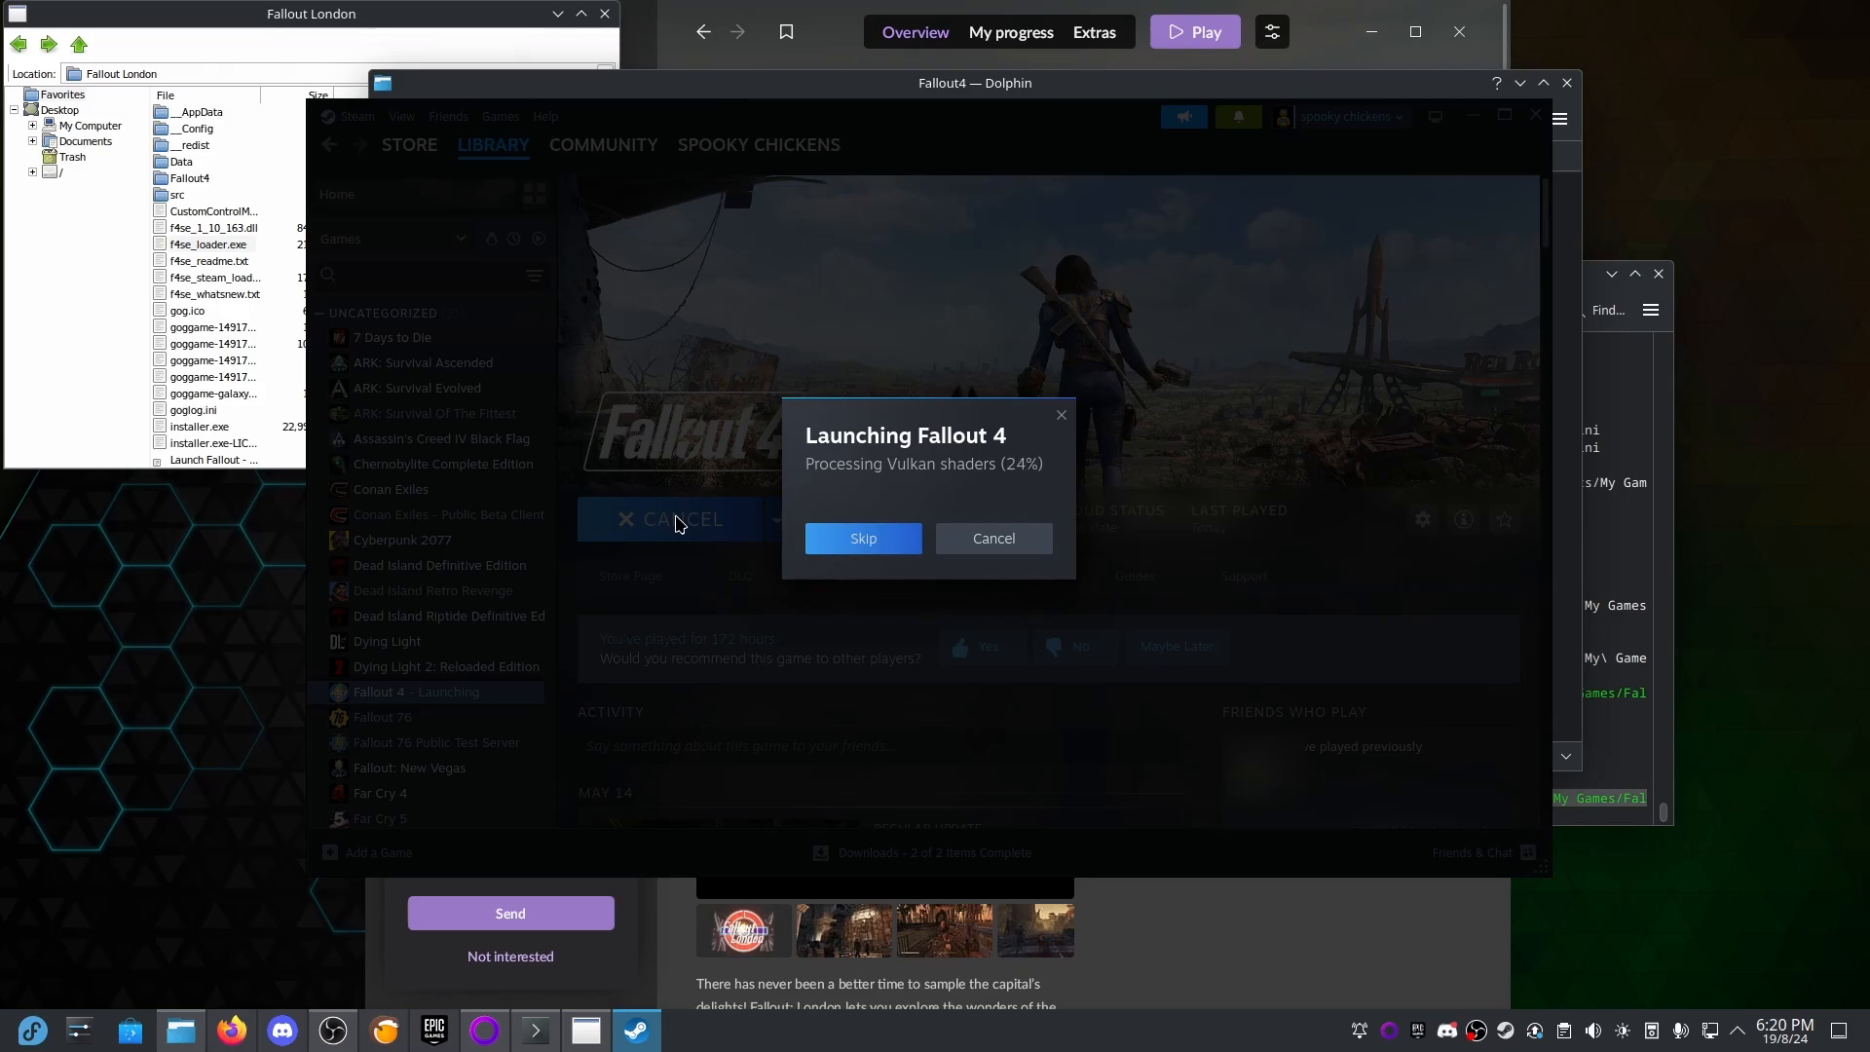
mouse_move(372, 184)
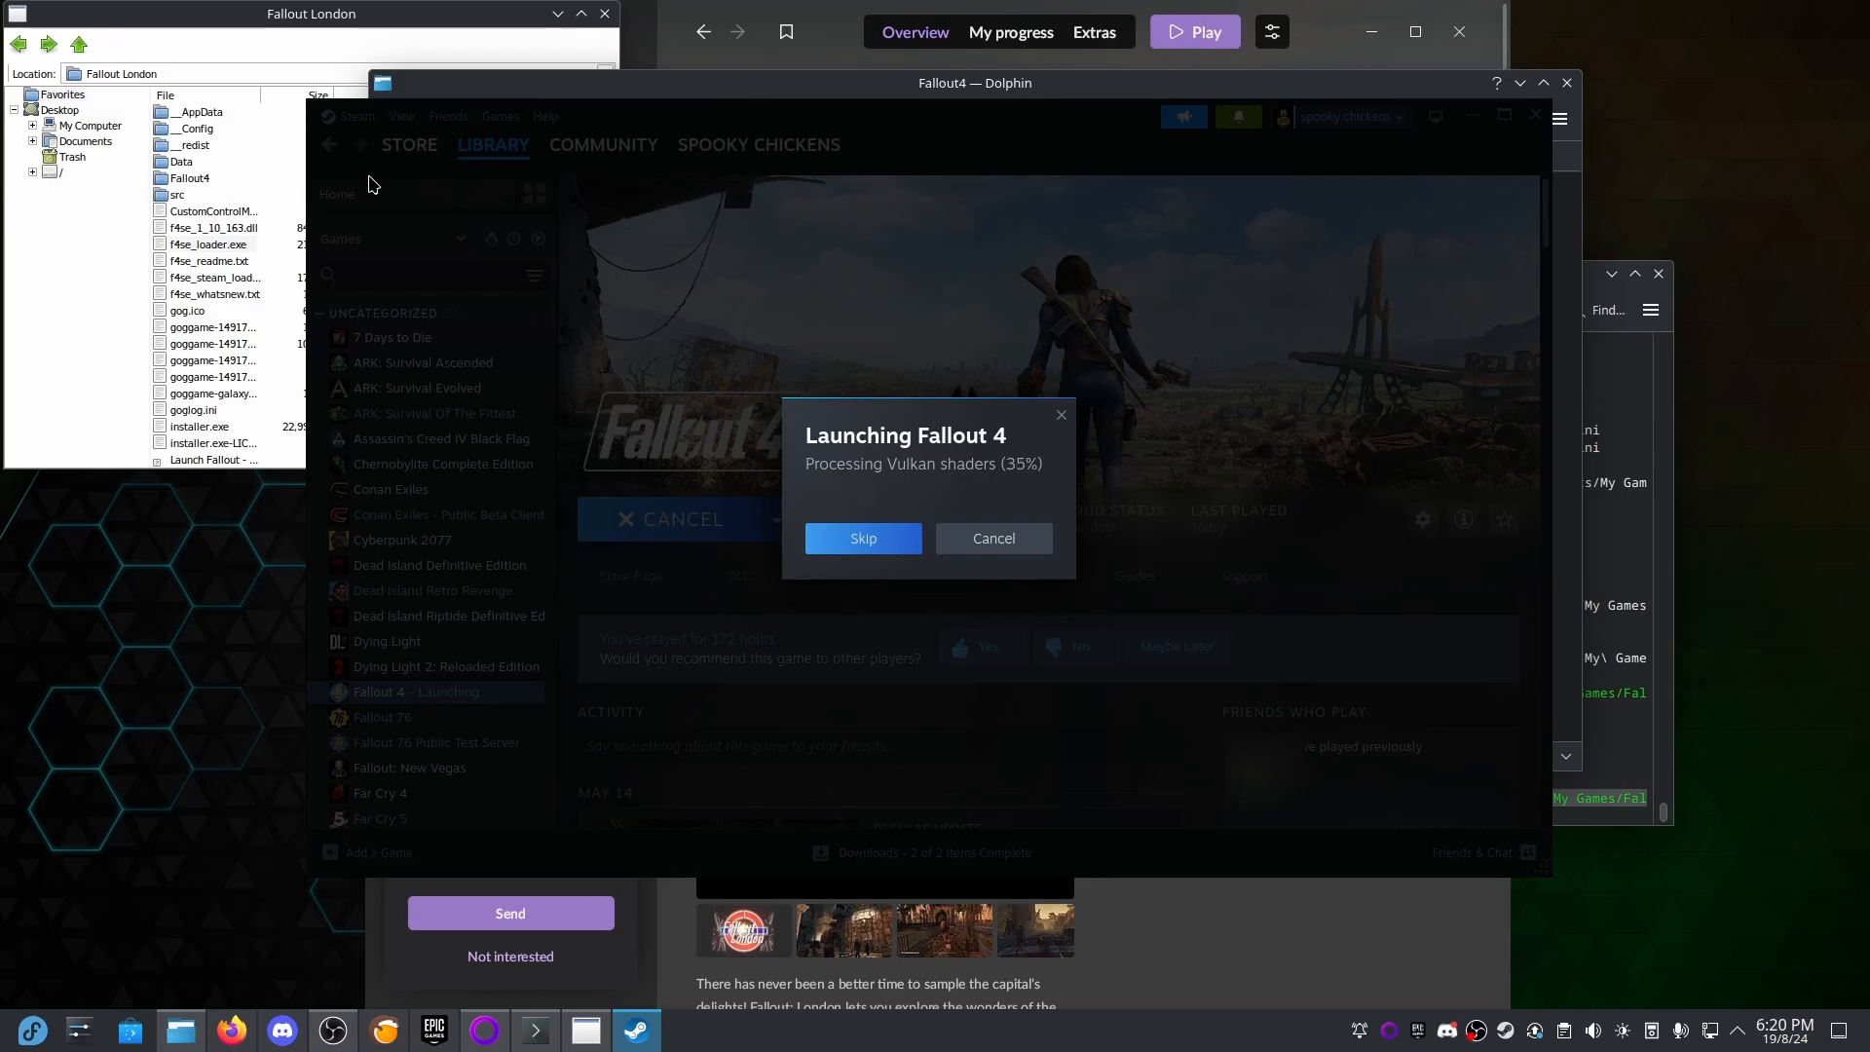
mouse_move(1709, 1003)
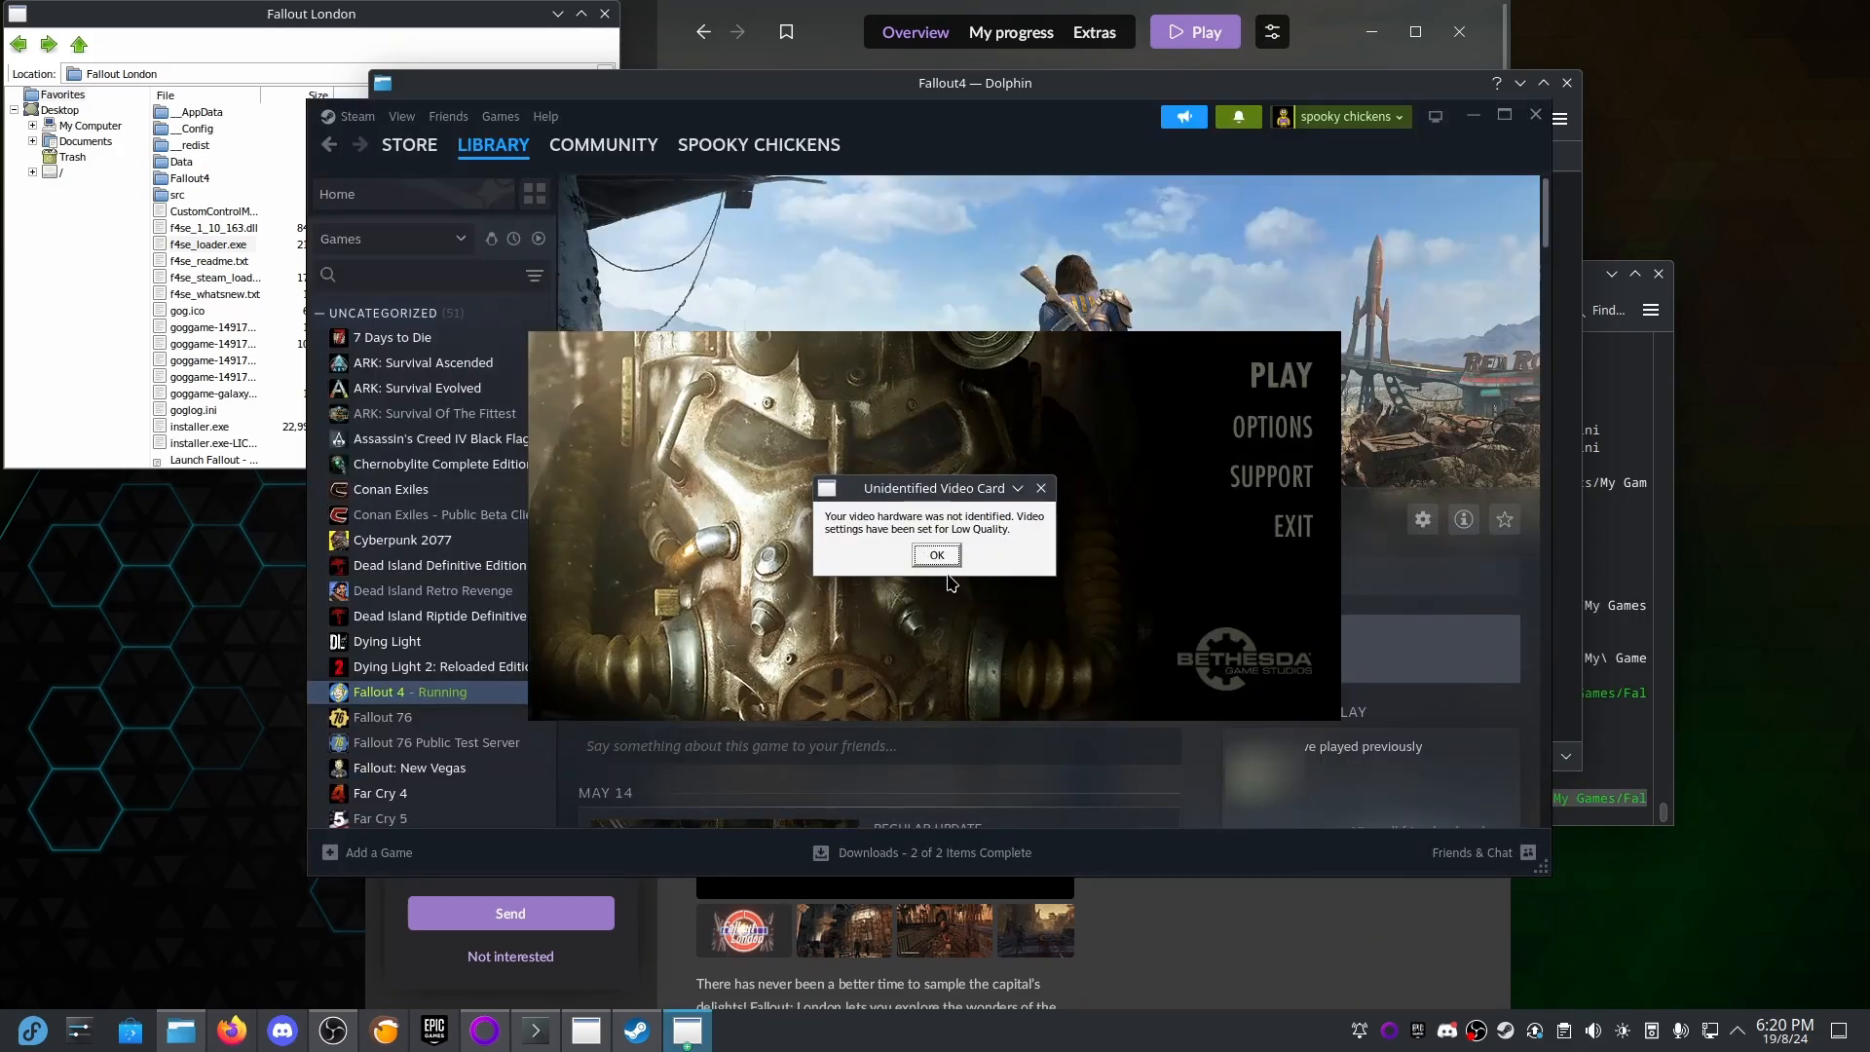
left_click(937, 555)
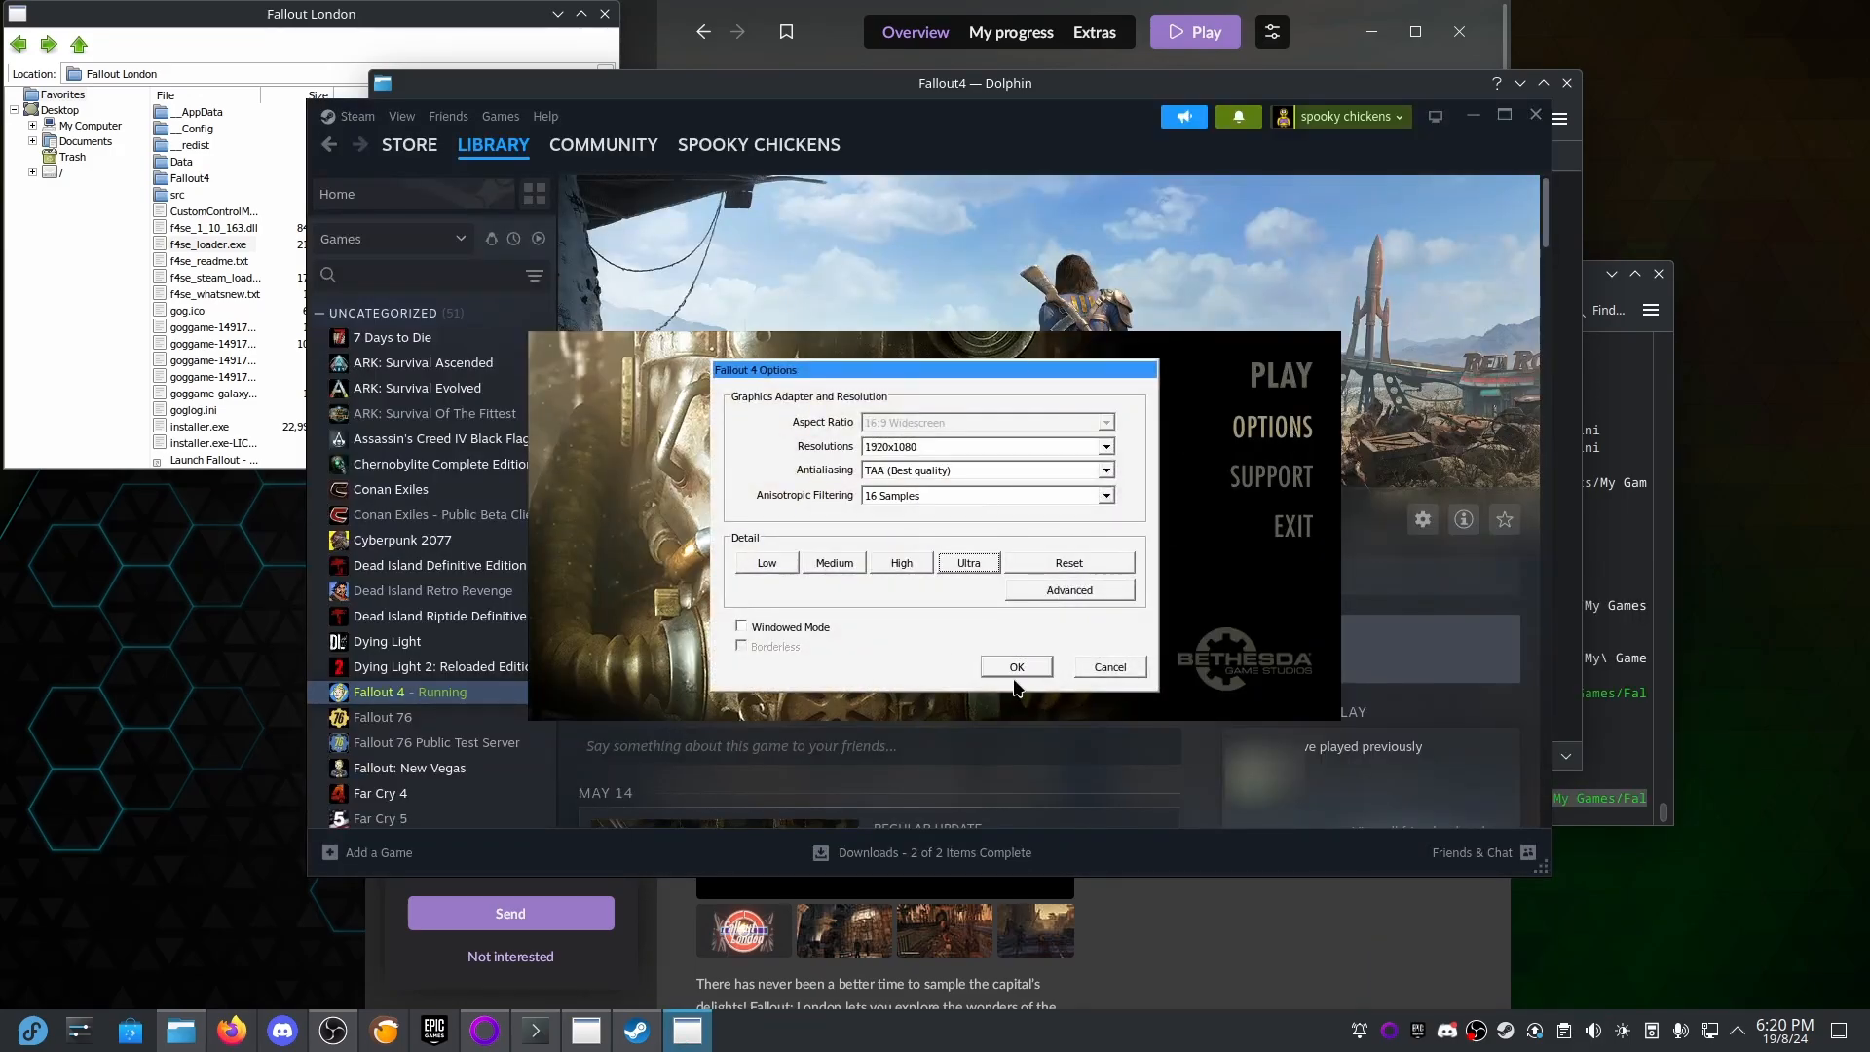
left_click(1016, 667)
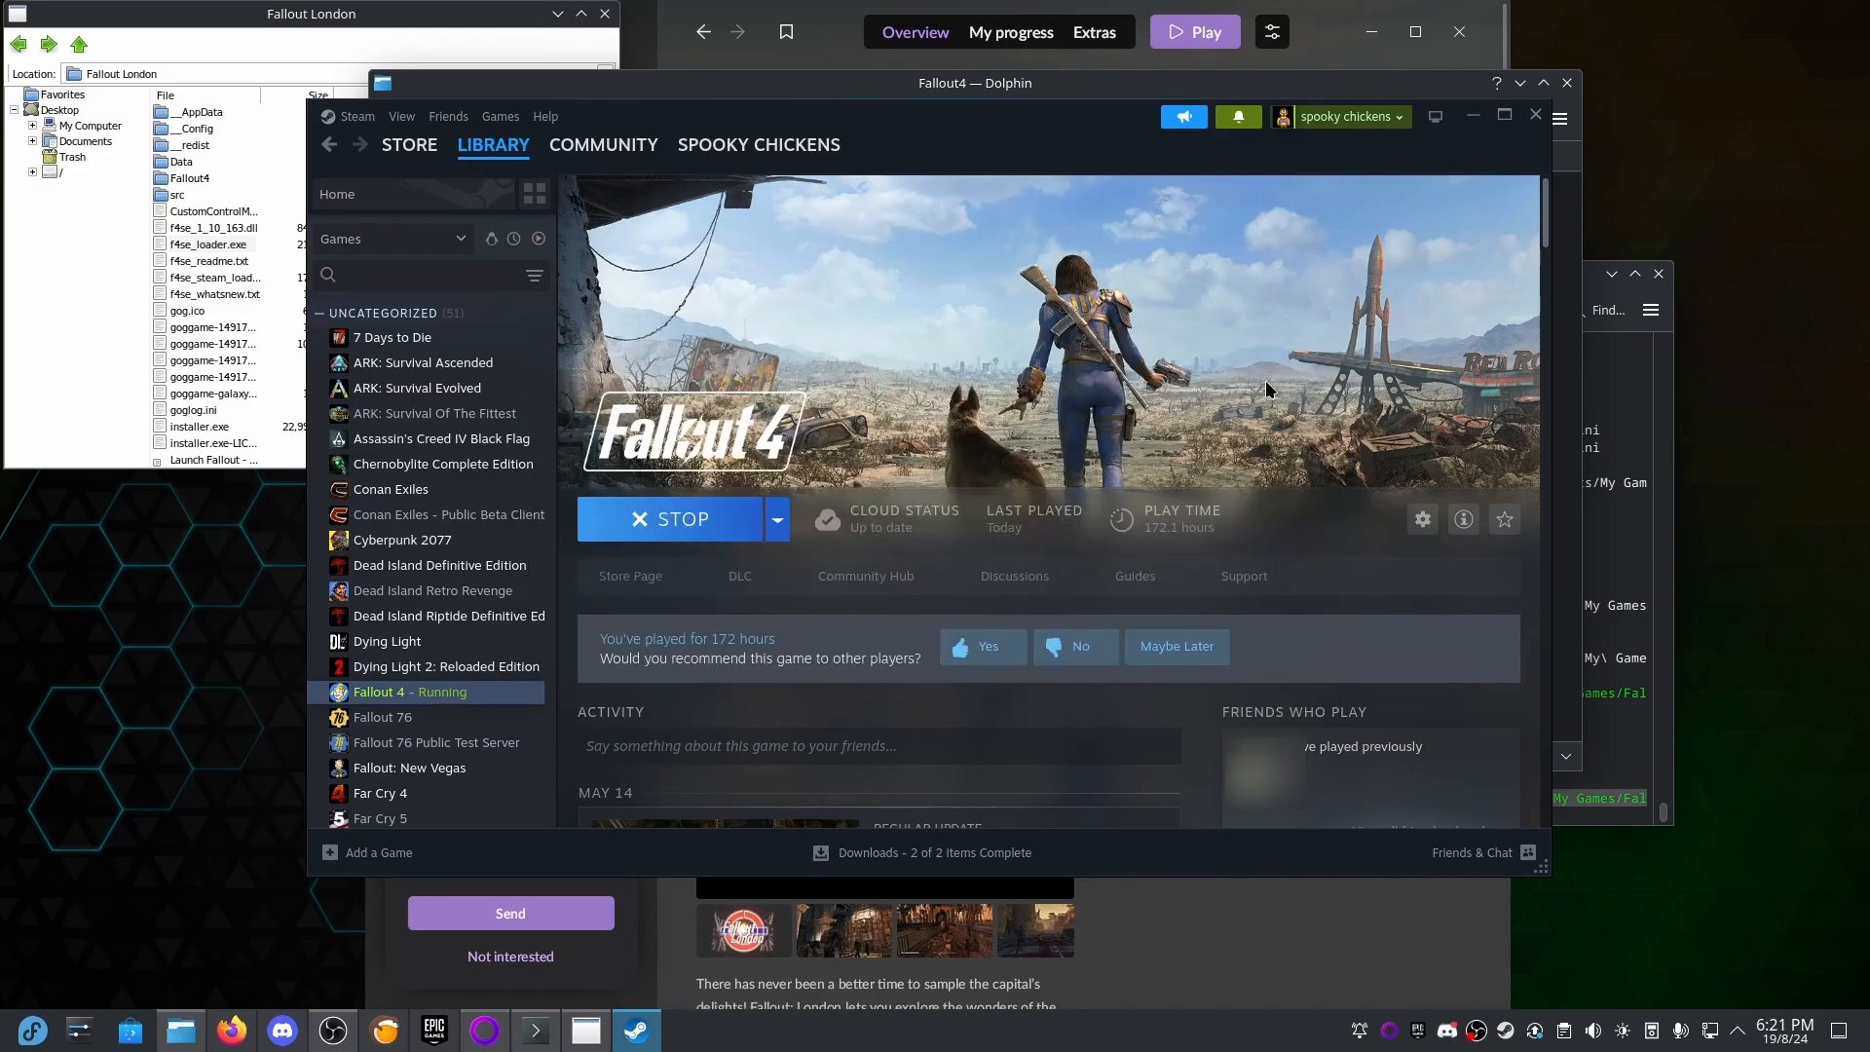
Quit Fallout 4 from its main menu back to the desktop.
left_click(668, 519)
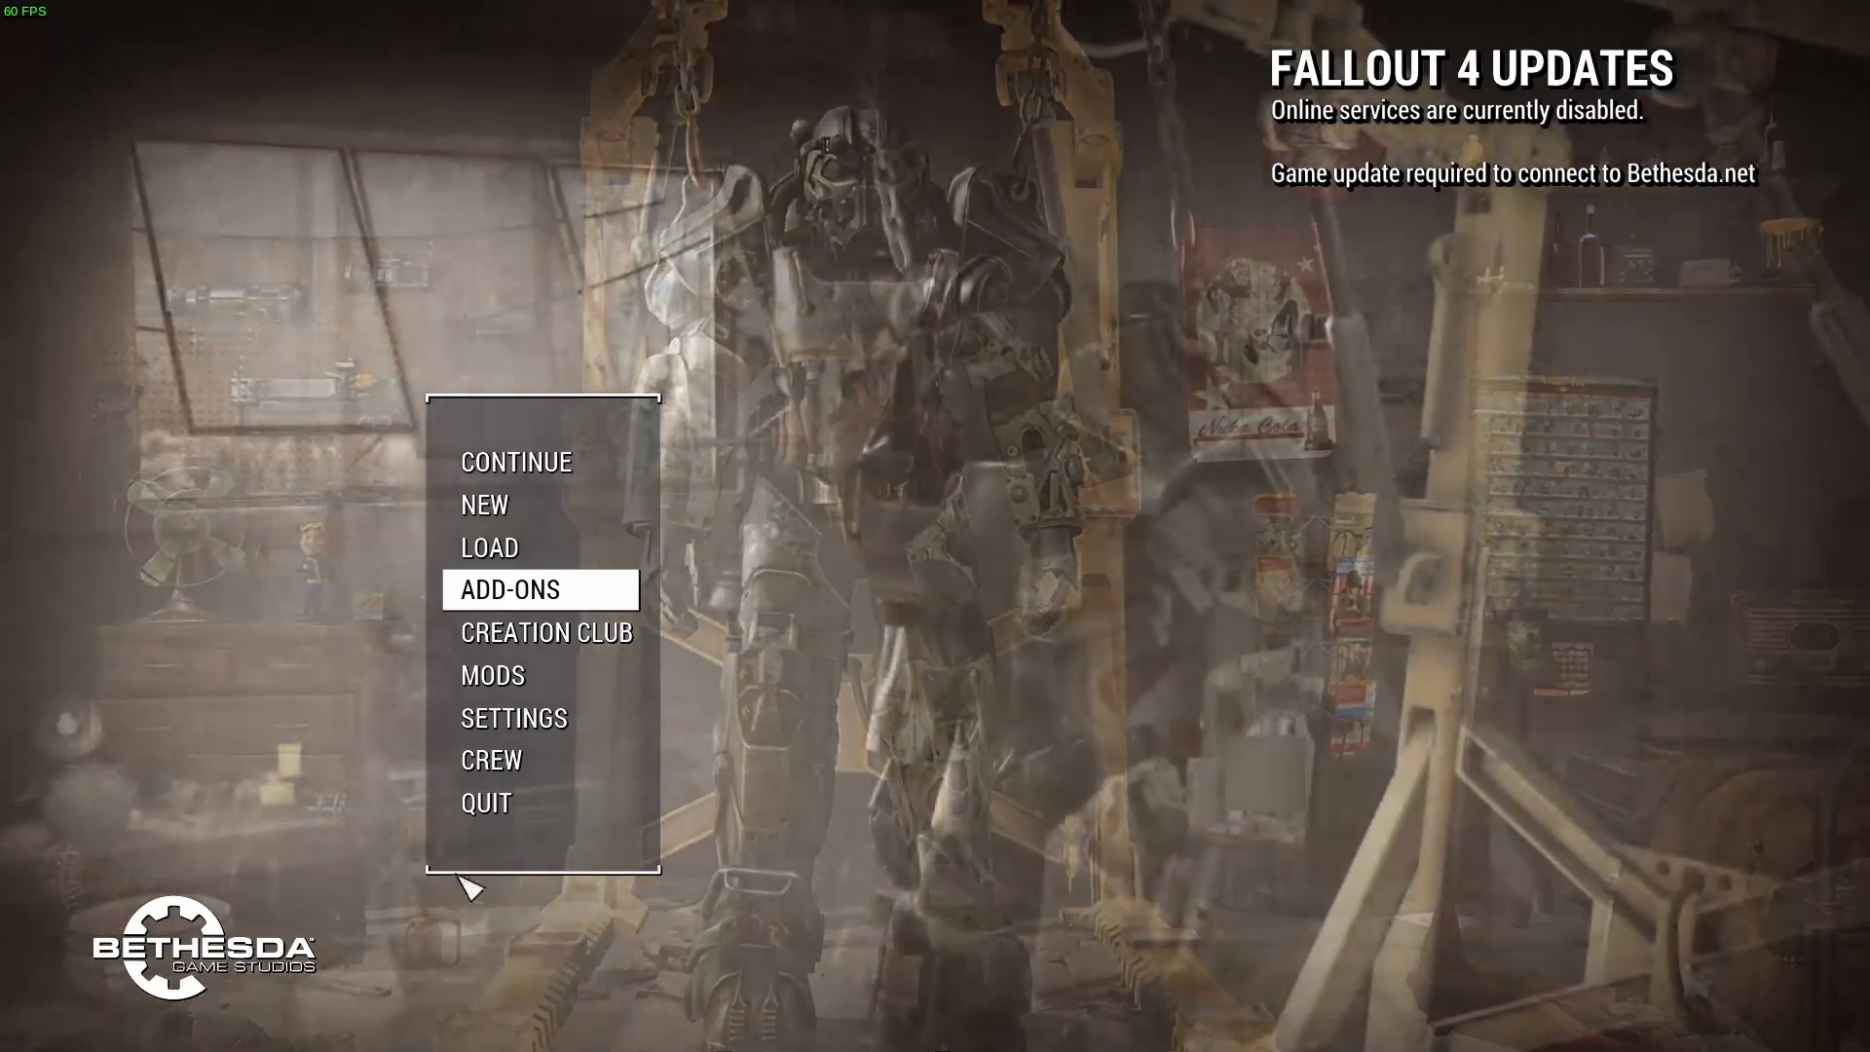
left_click(487, 803)
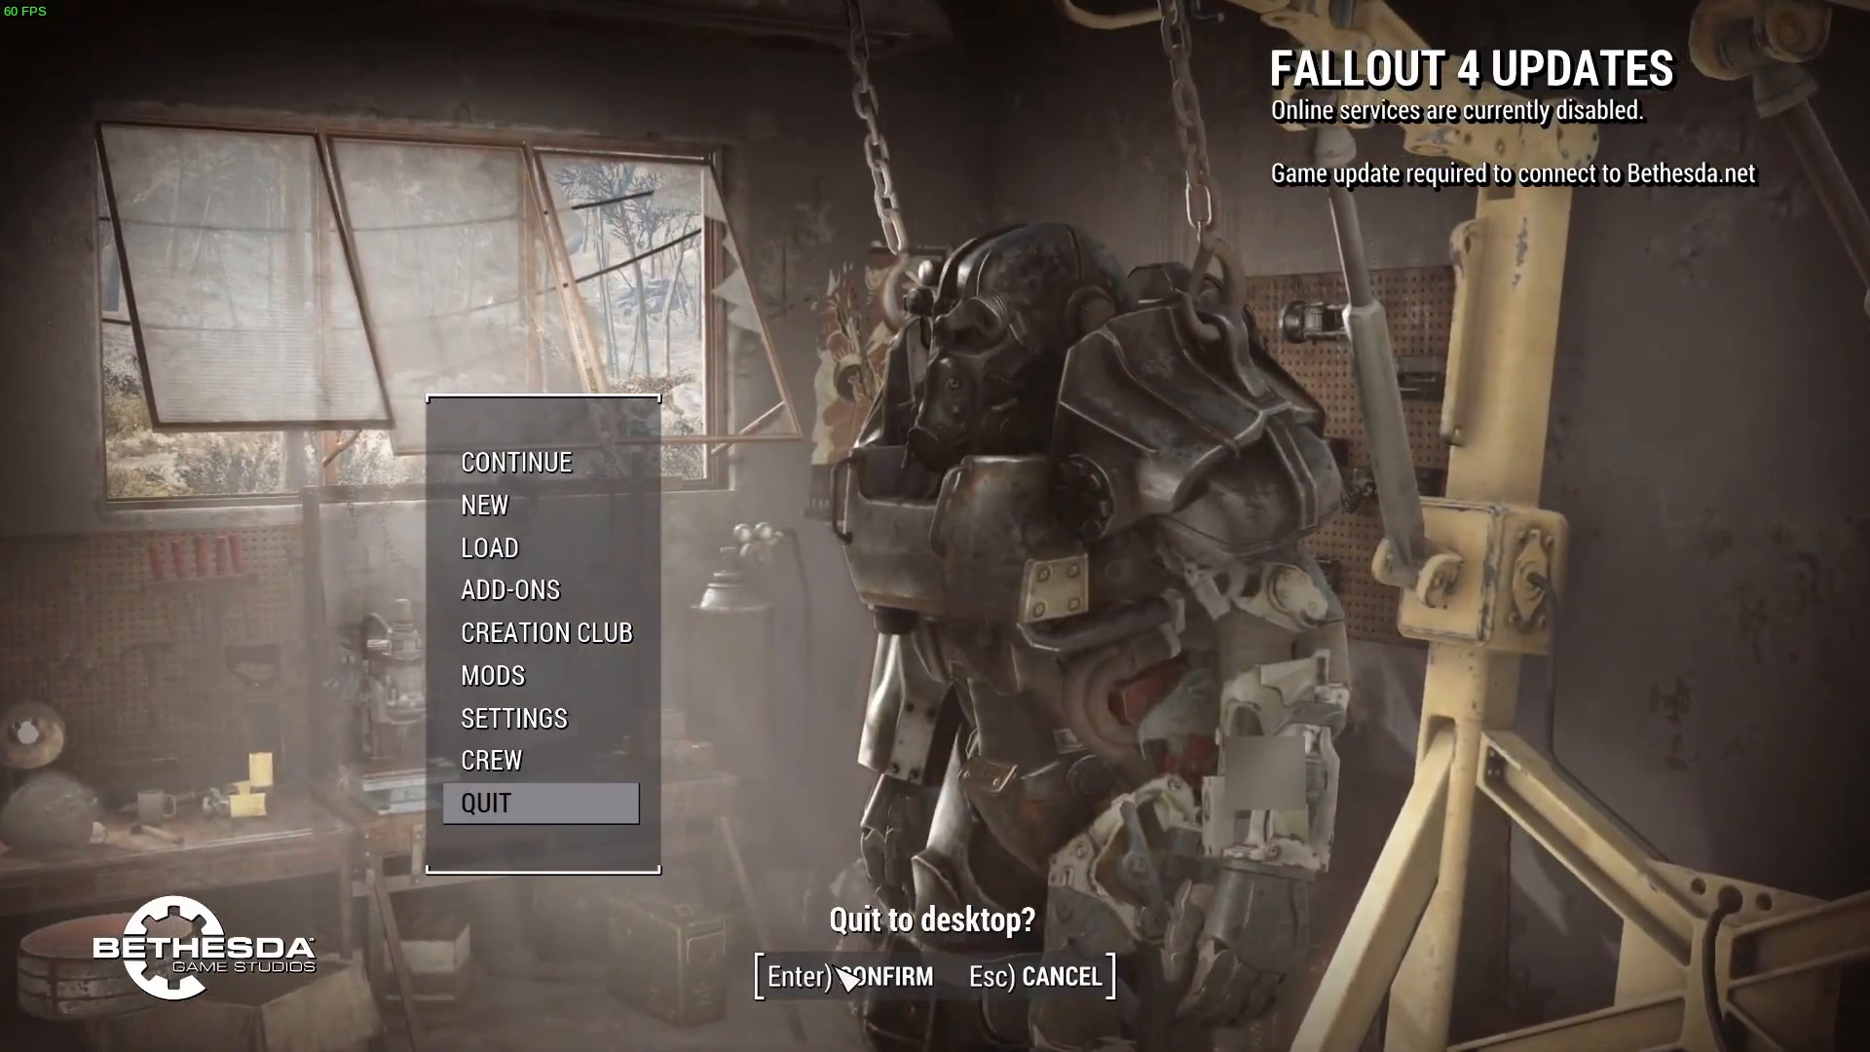
key("Enter")
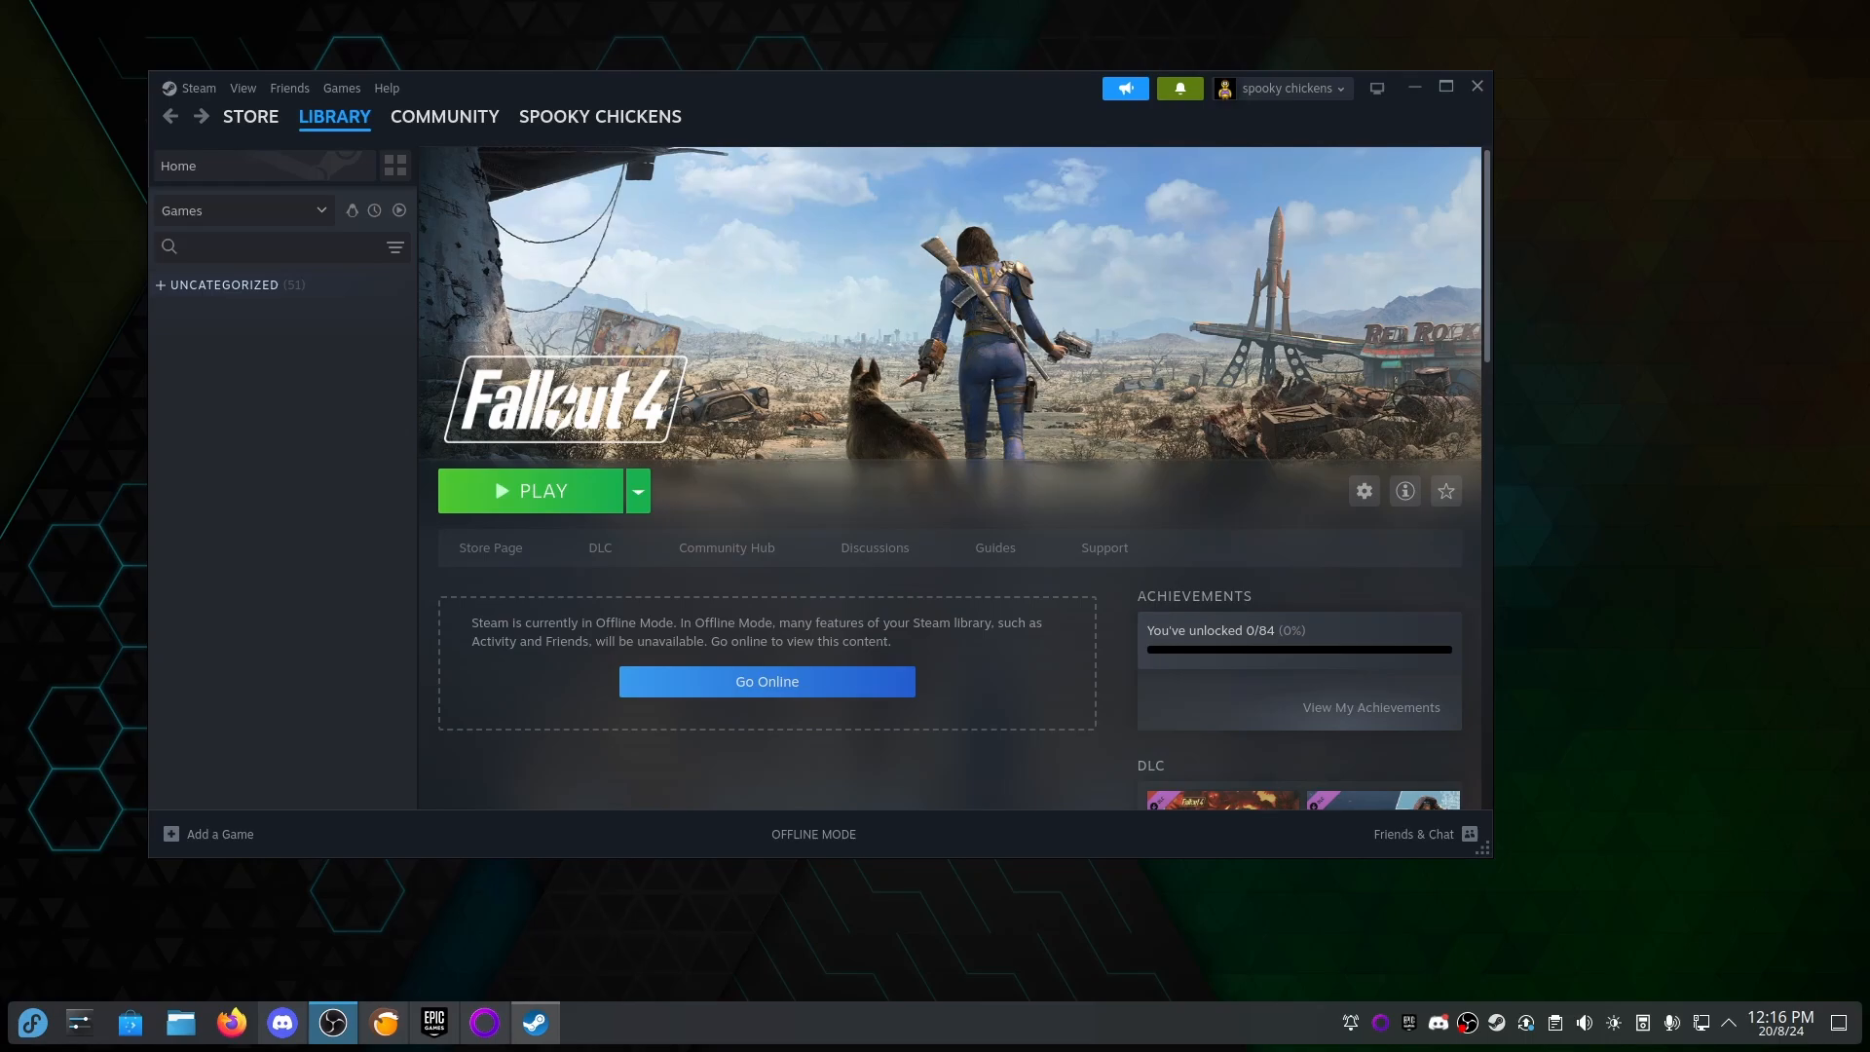
mouse_move(699, 542)
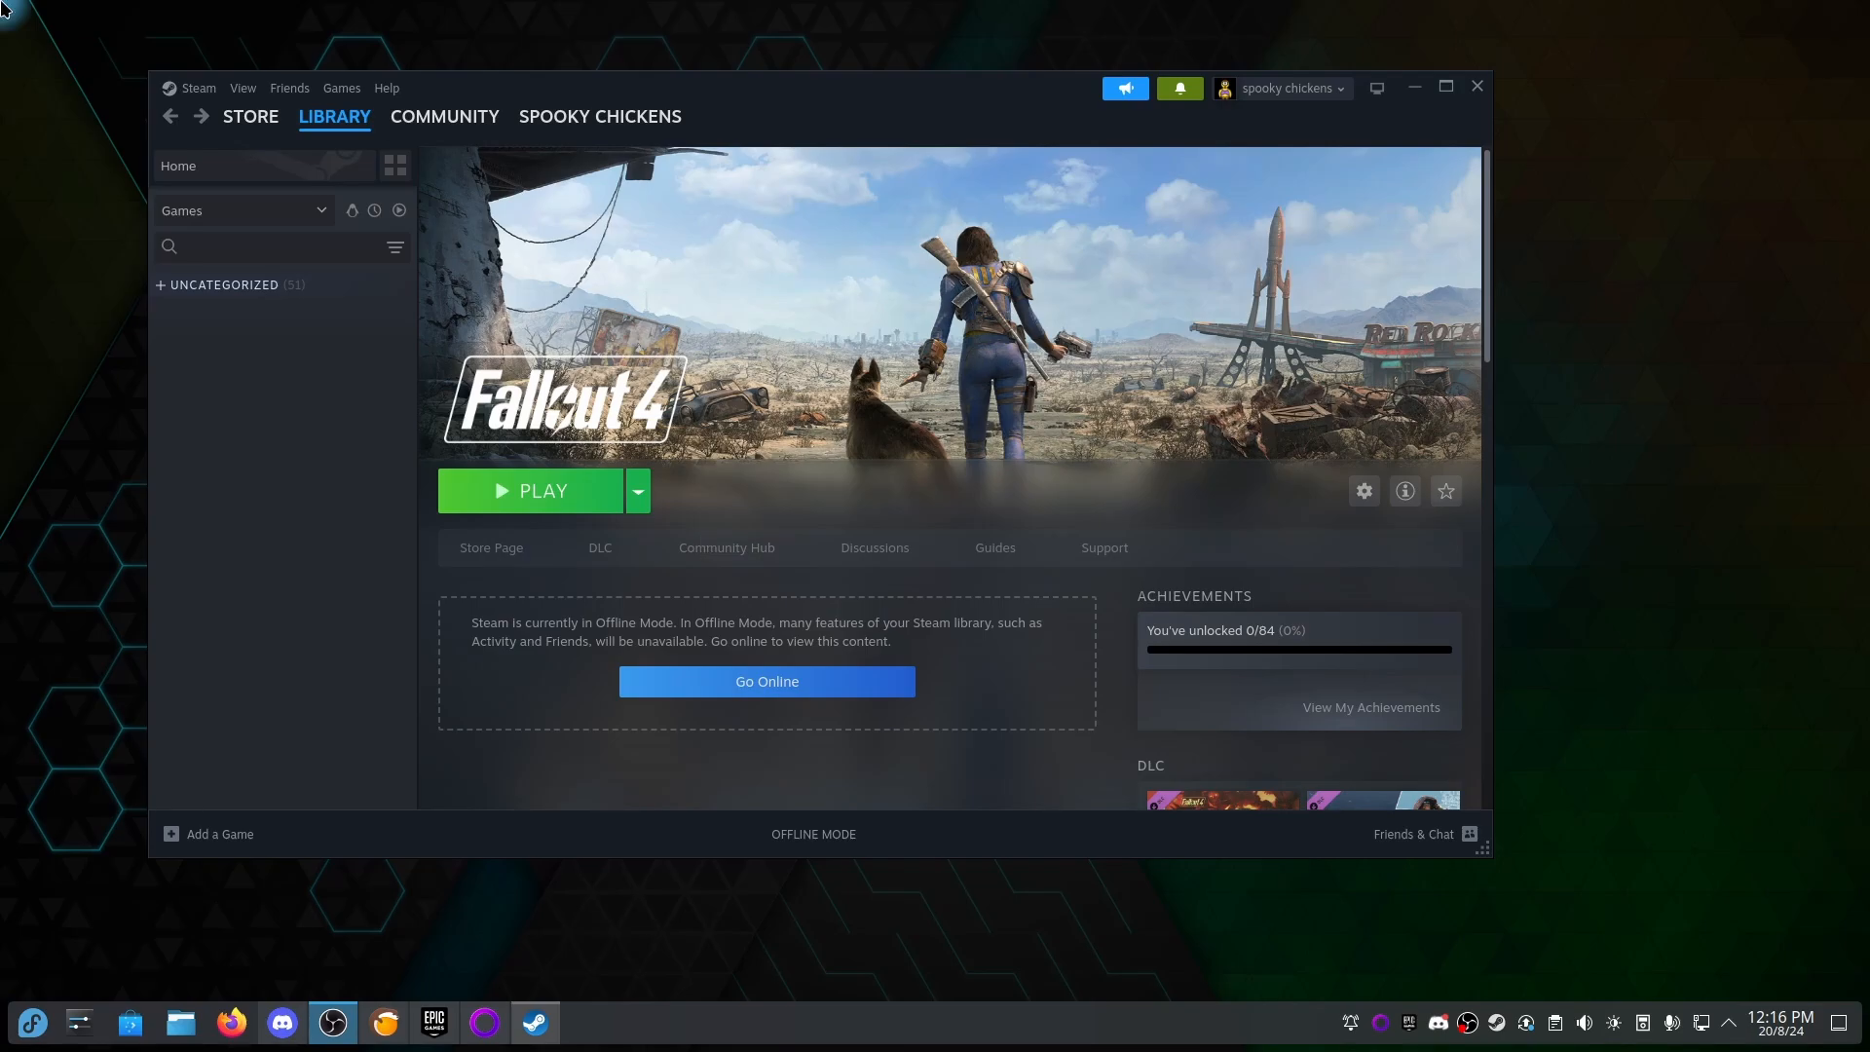
Relaunch Fallout 4 from offline Steam and wait for its main menu.
left_click(197, 88)
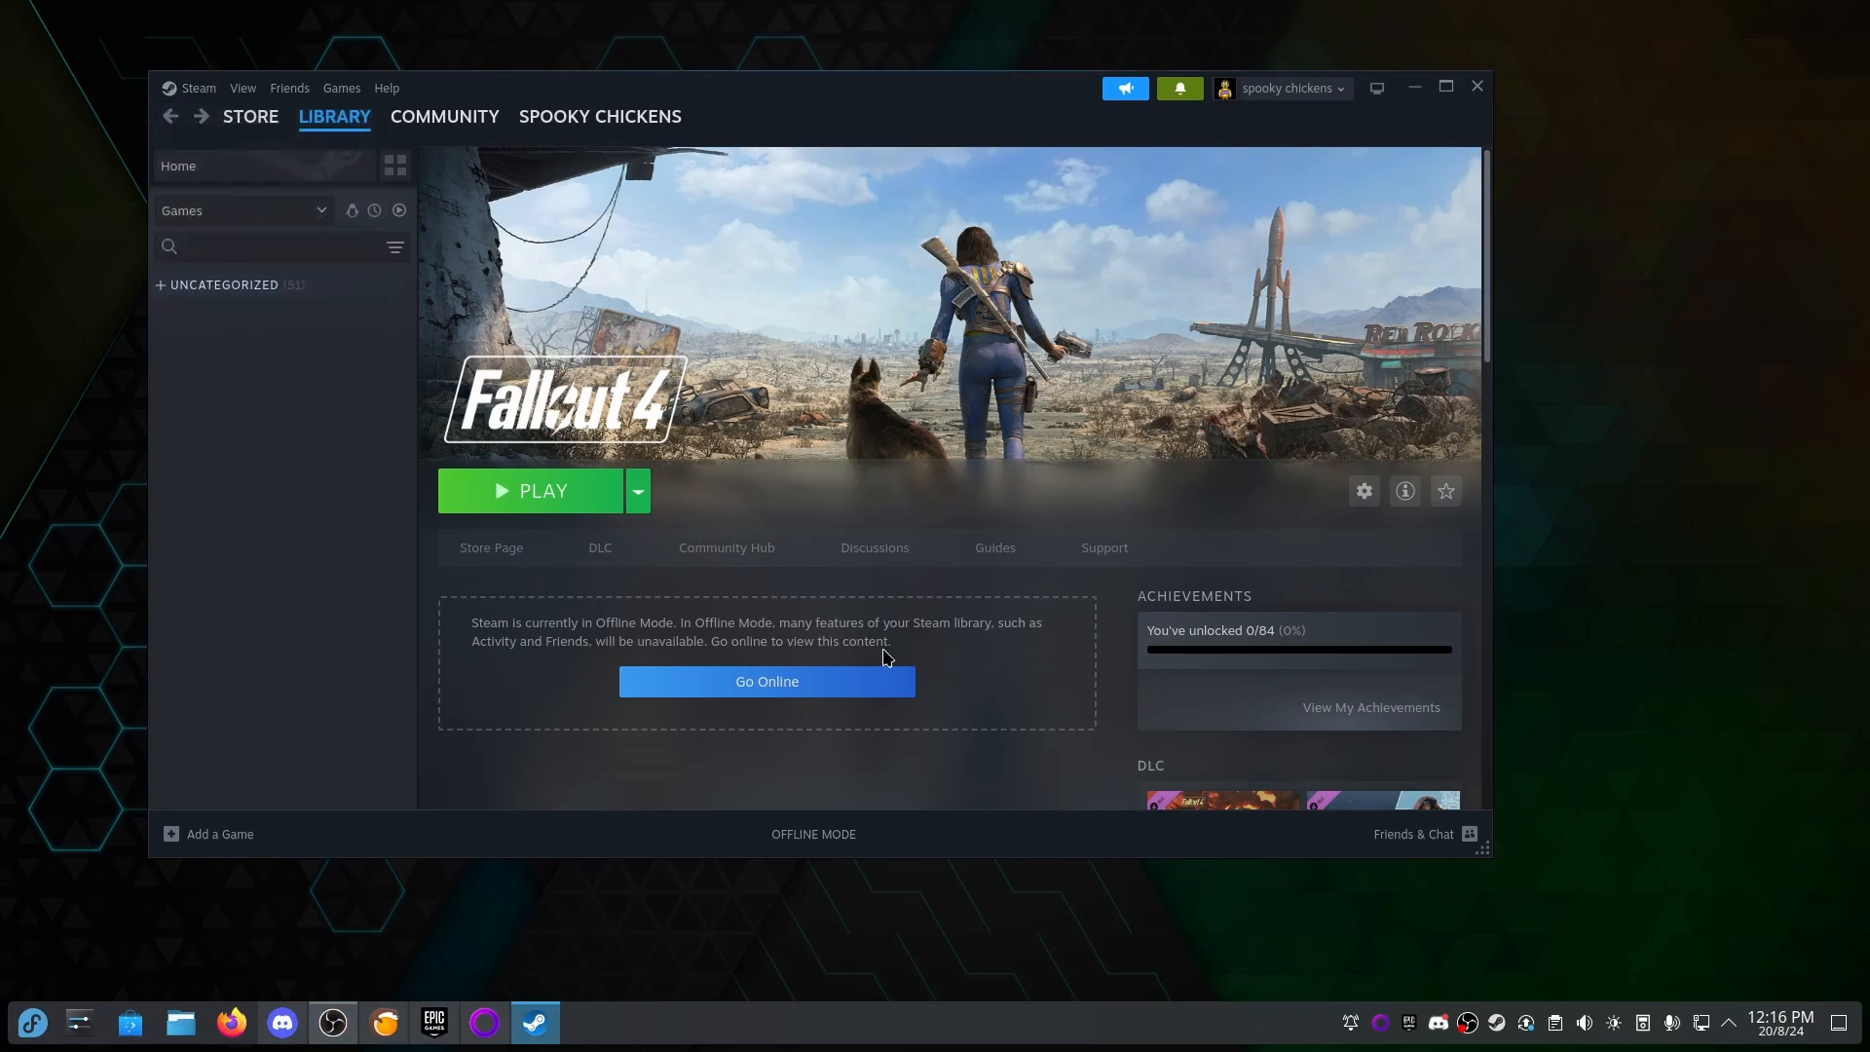
left_click(531, 490)
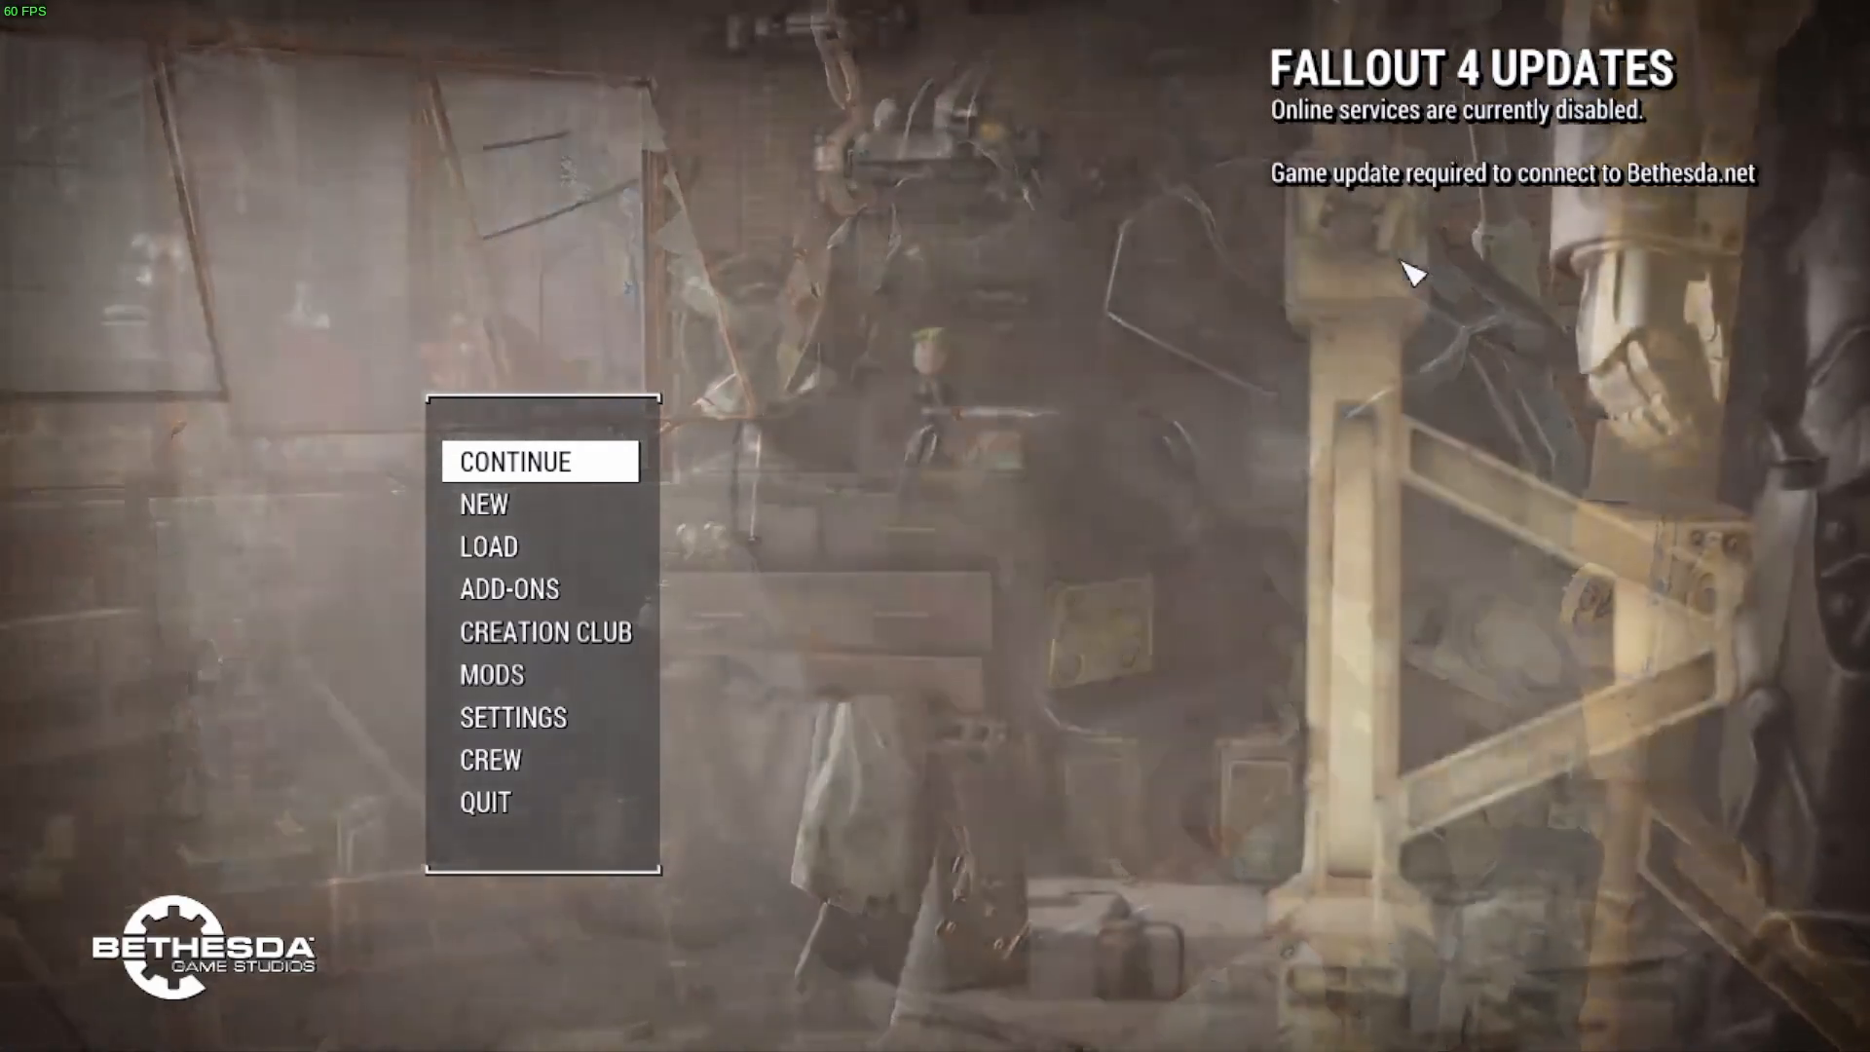
mouse_move(524, 831)
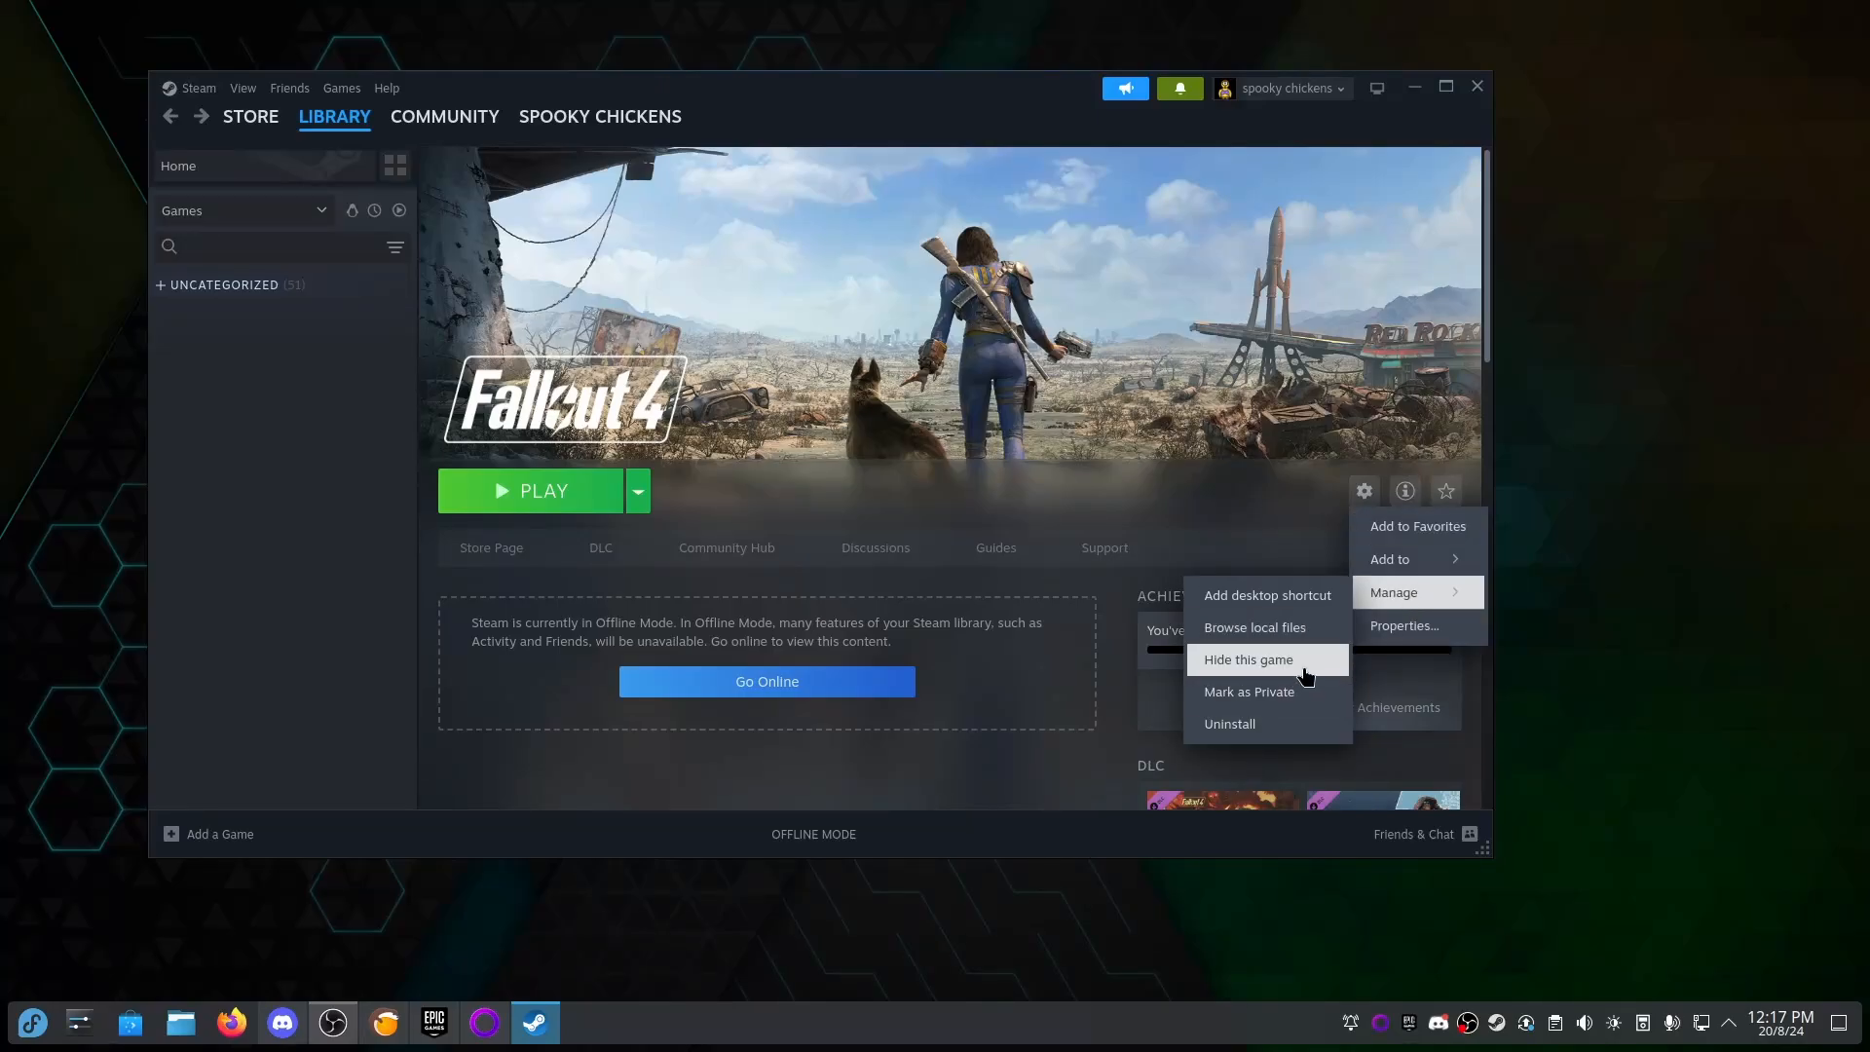
Paste FALLON's Data contents into Fallout 4's Data, merging folders and overwriting all existing files.
left_click(1254, 627)
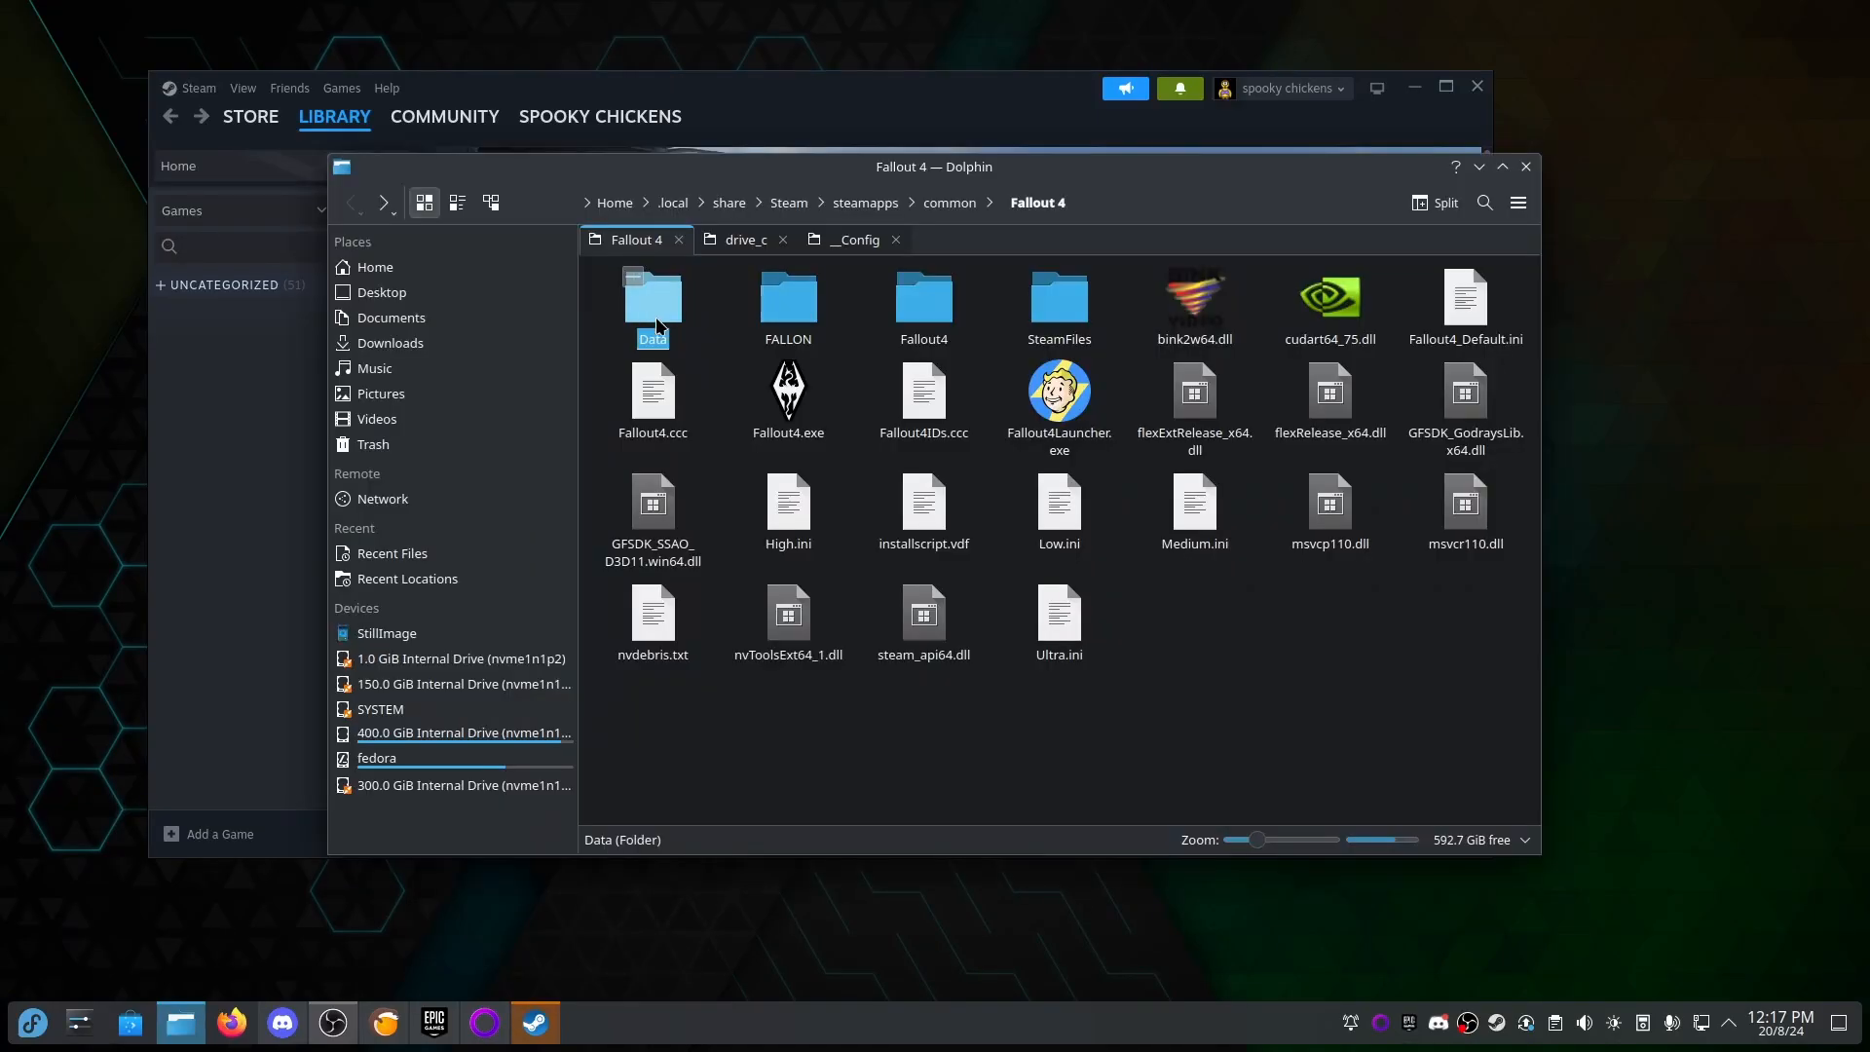
left_click(923, 300)
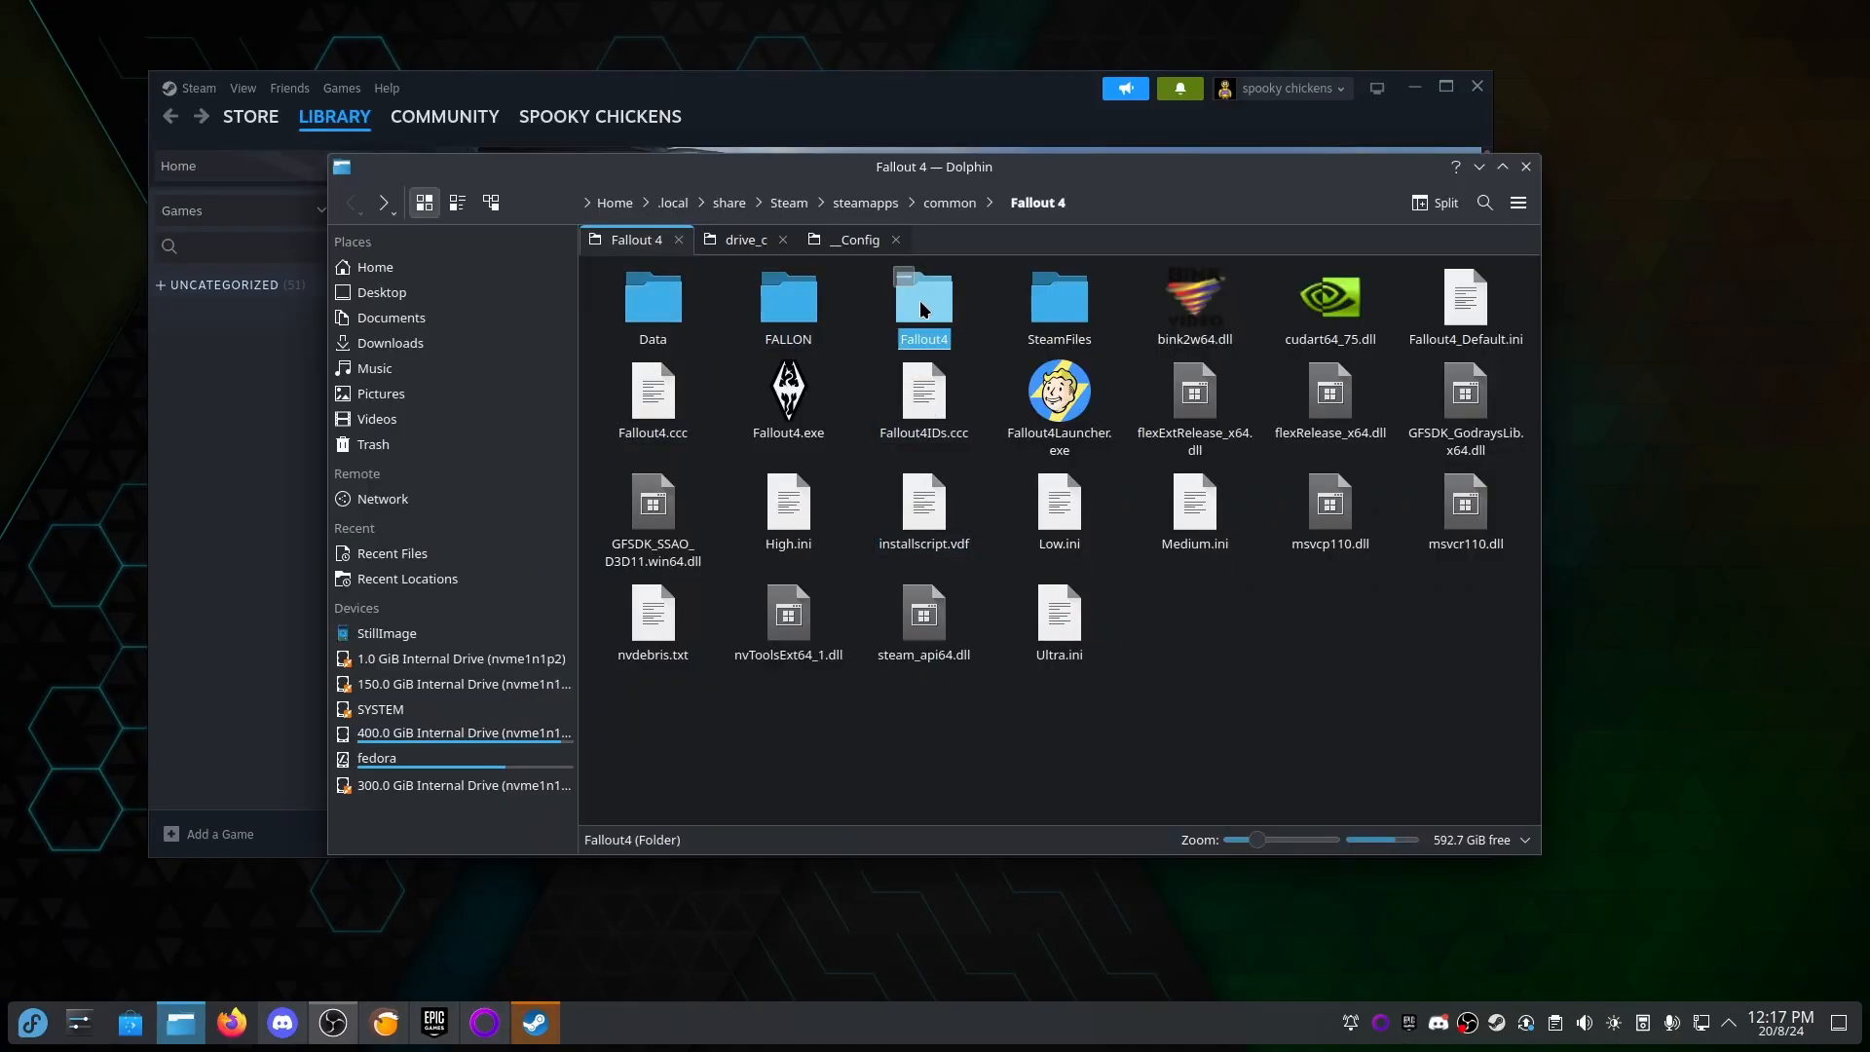
left_click(788, 299)
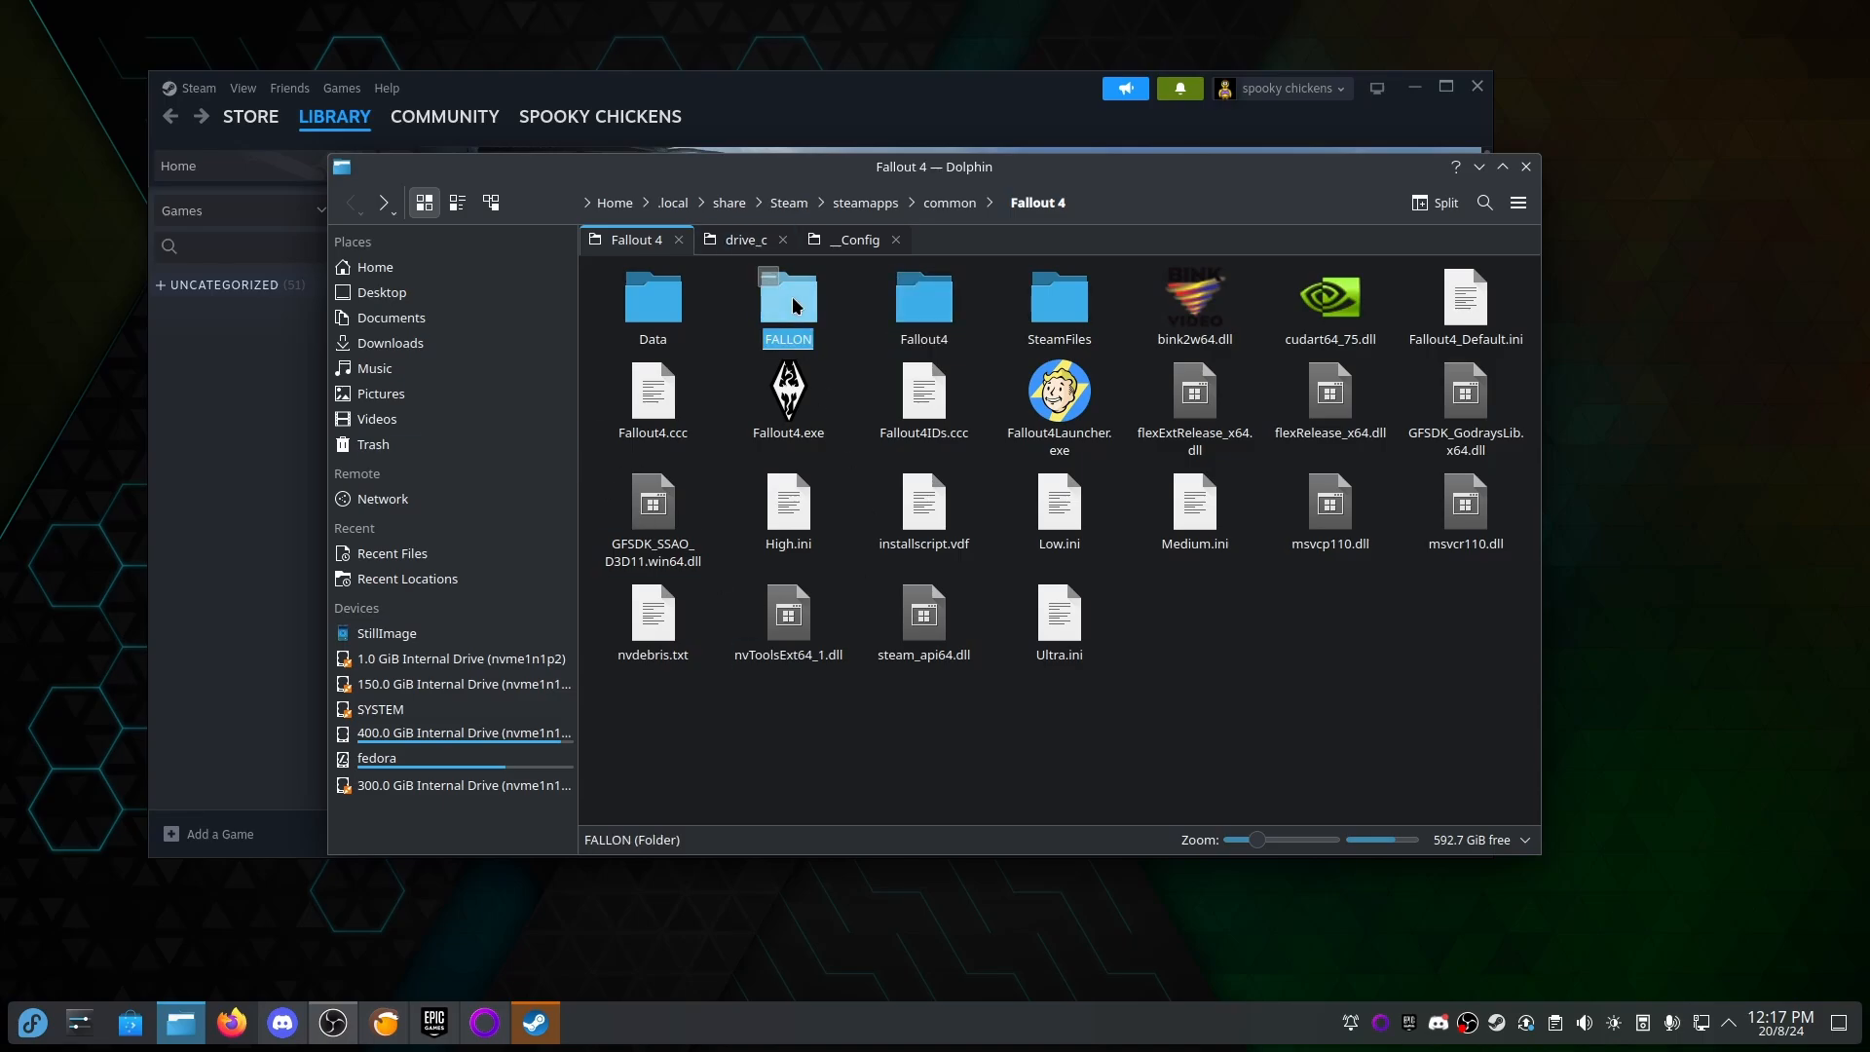
mouse_move(784, 312)
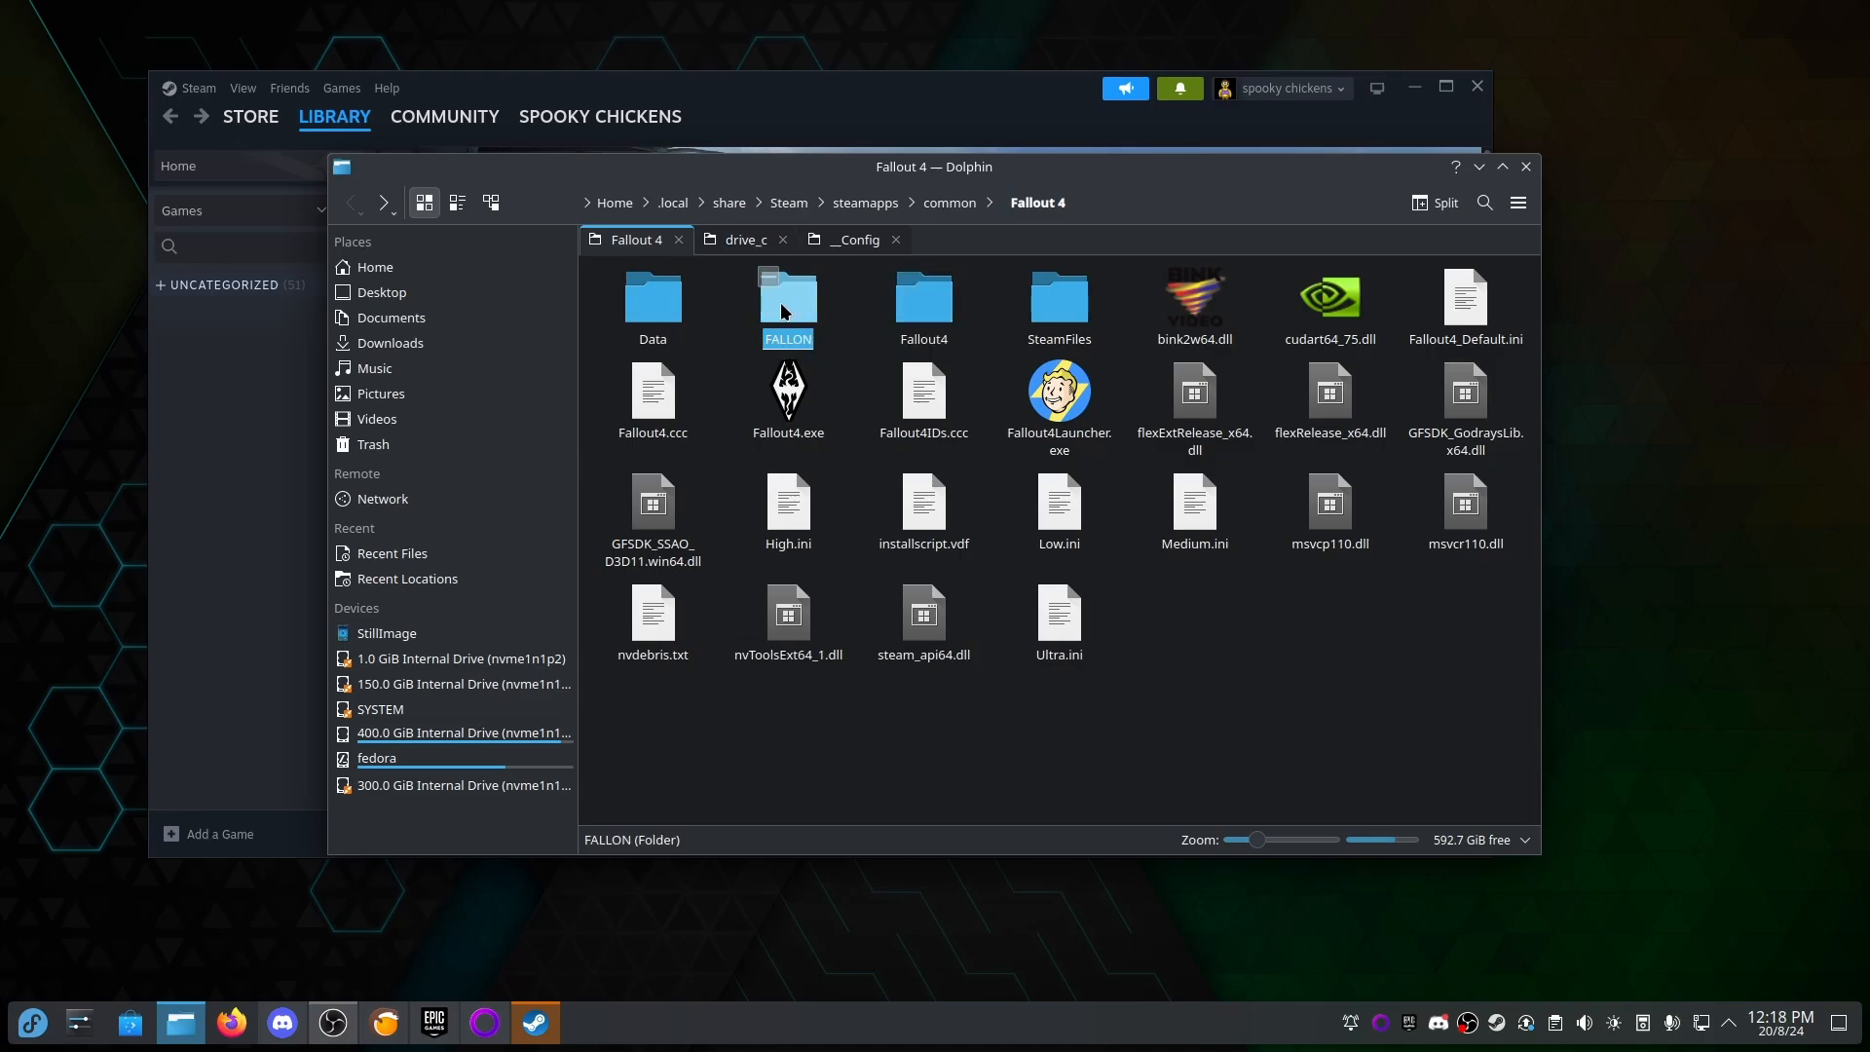
double_click(788, 297)
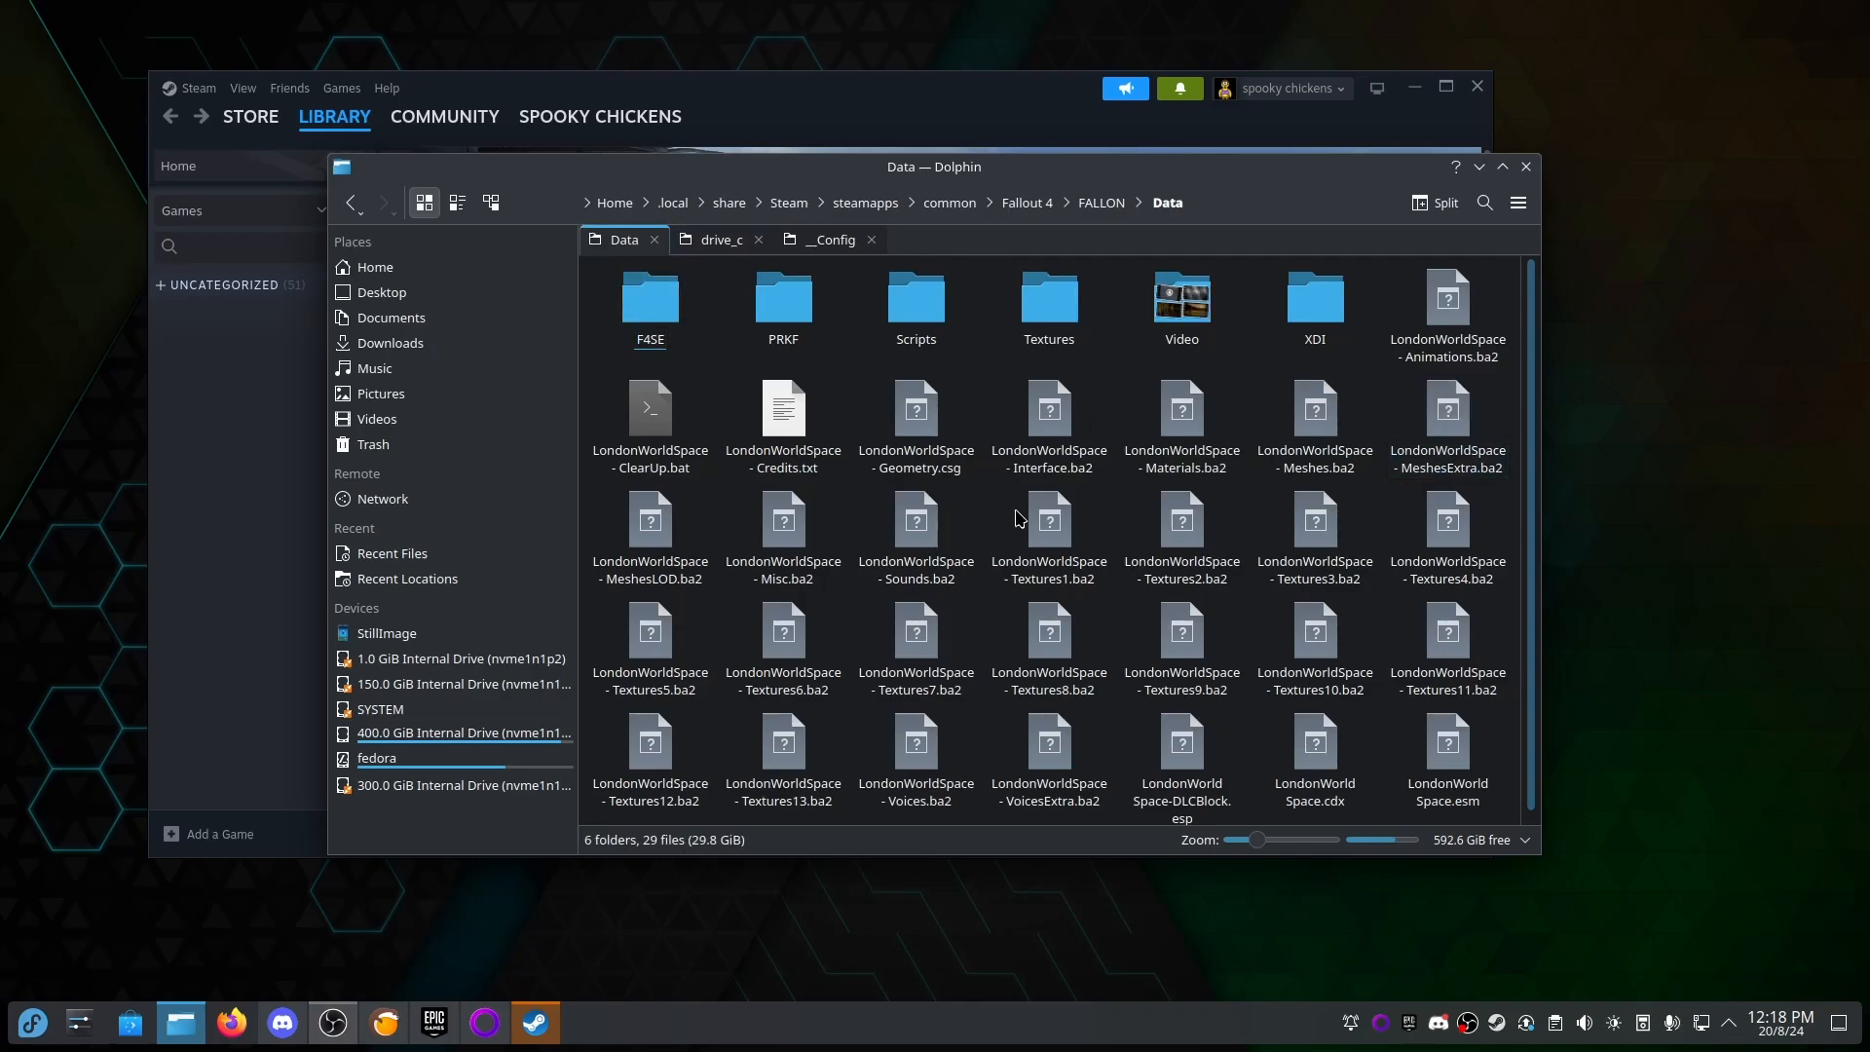
mouse_move(1508, 278)
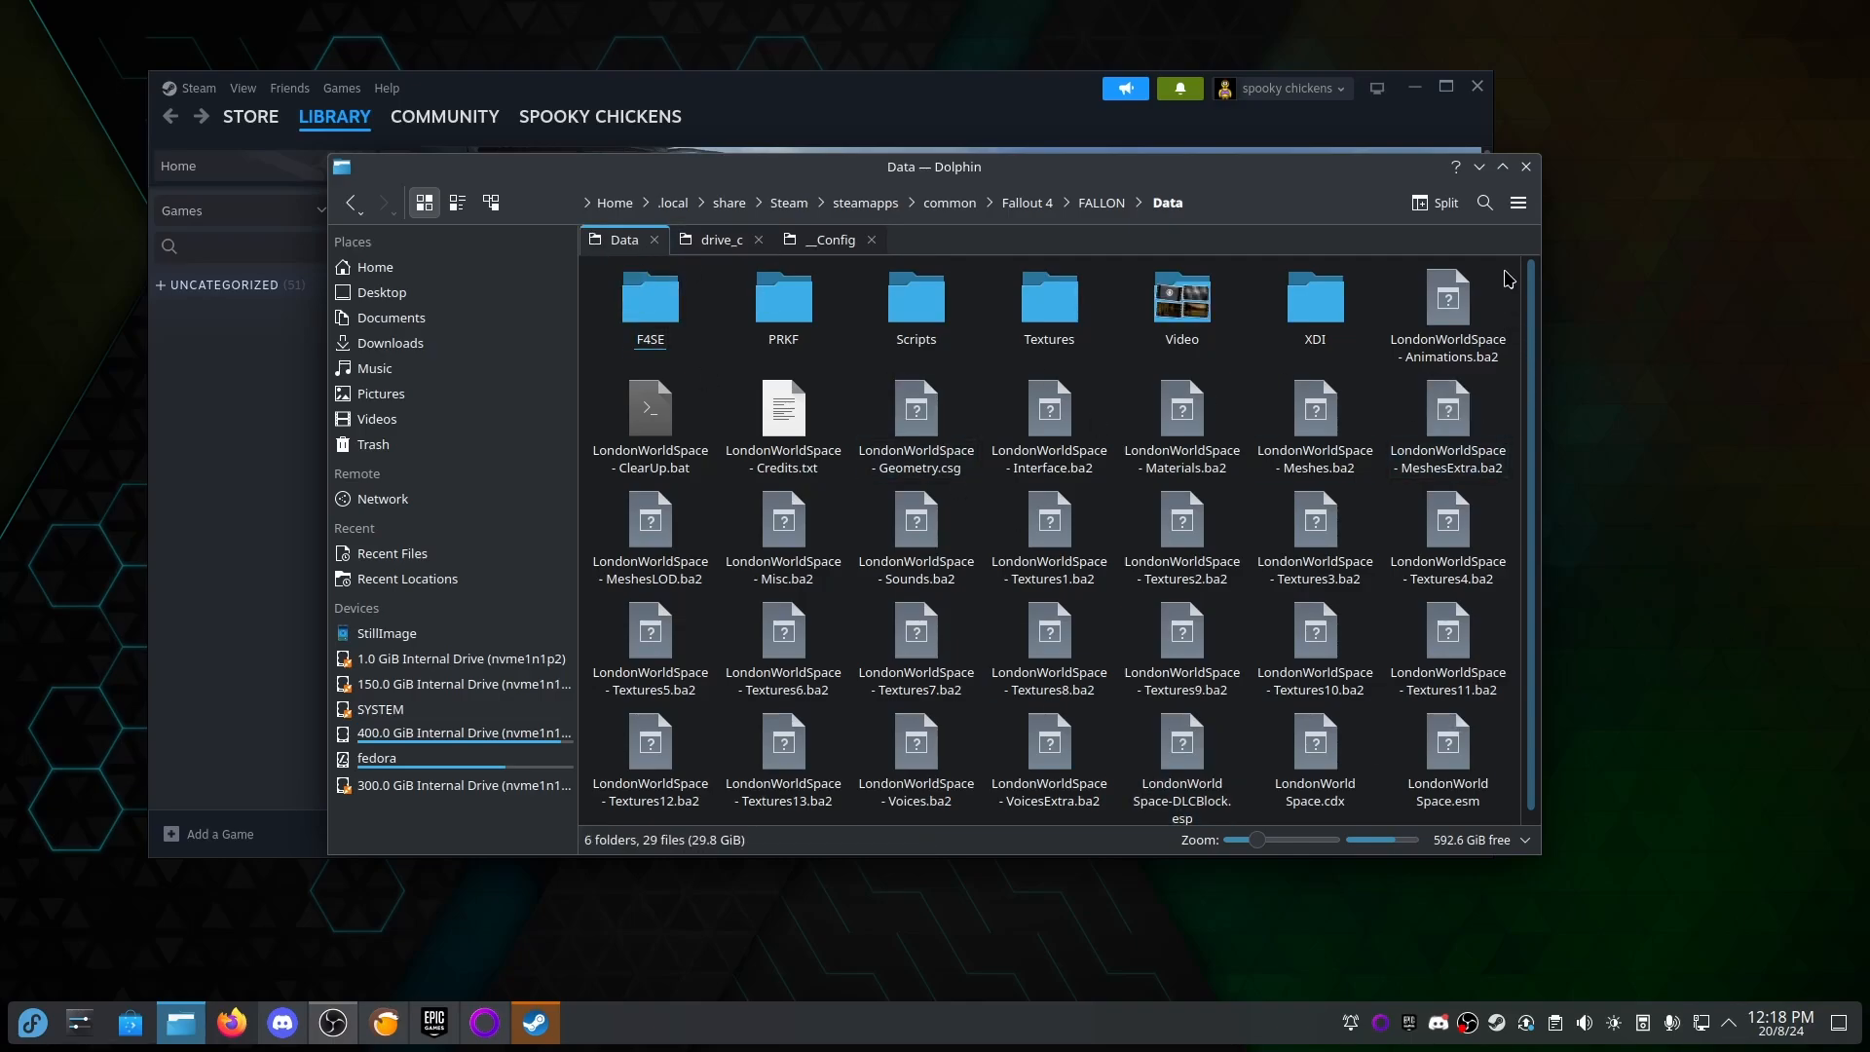
mouse_move(593, 293)
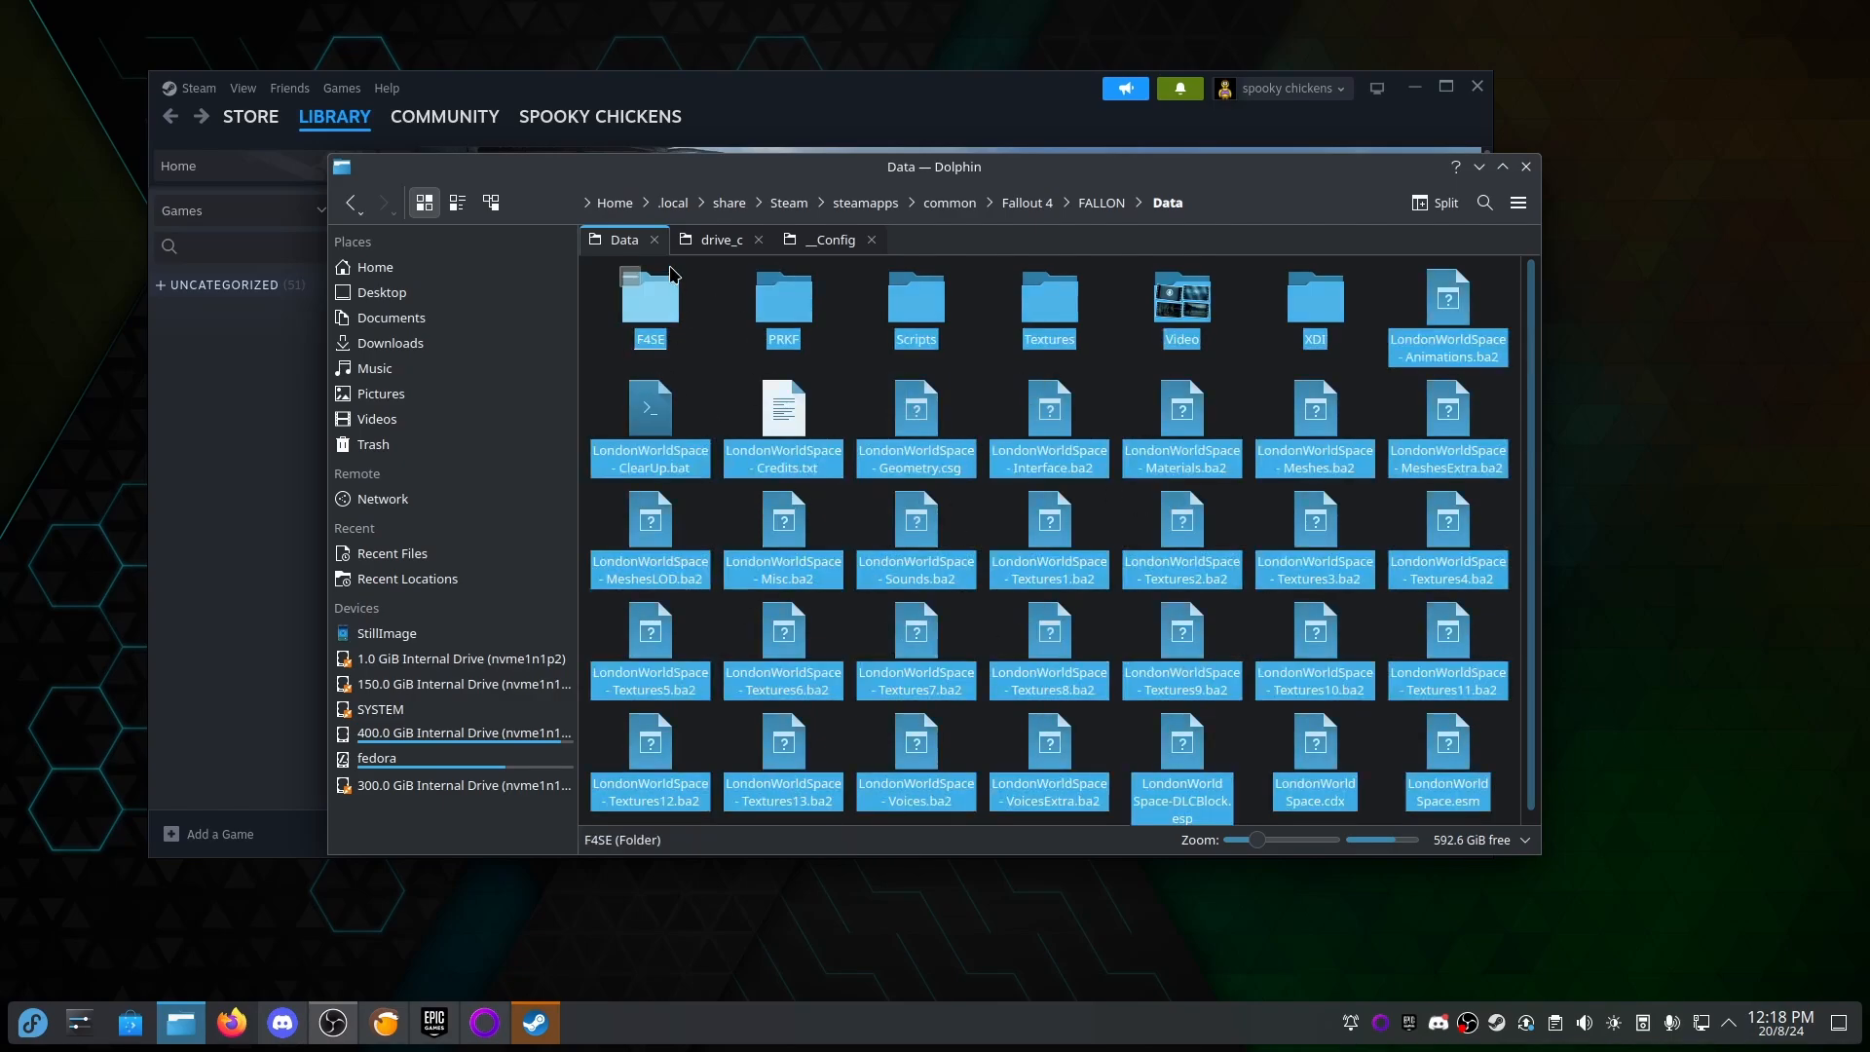
left_click(1026, 203)
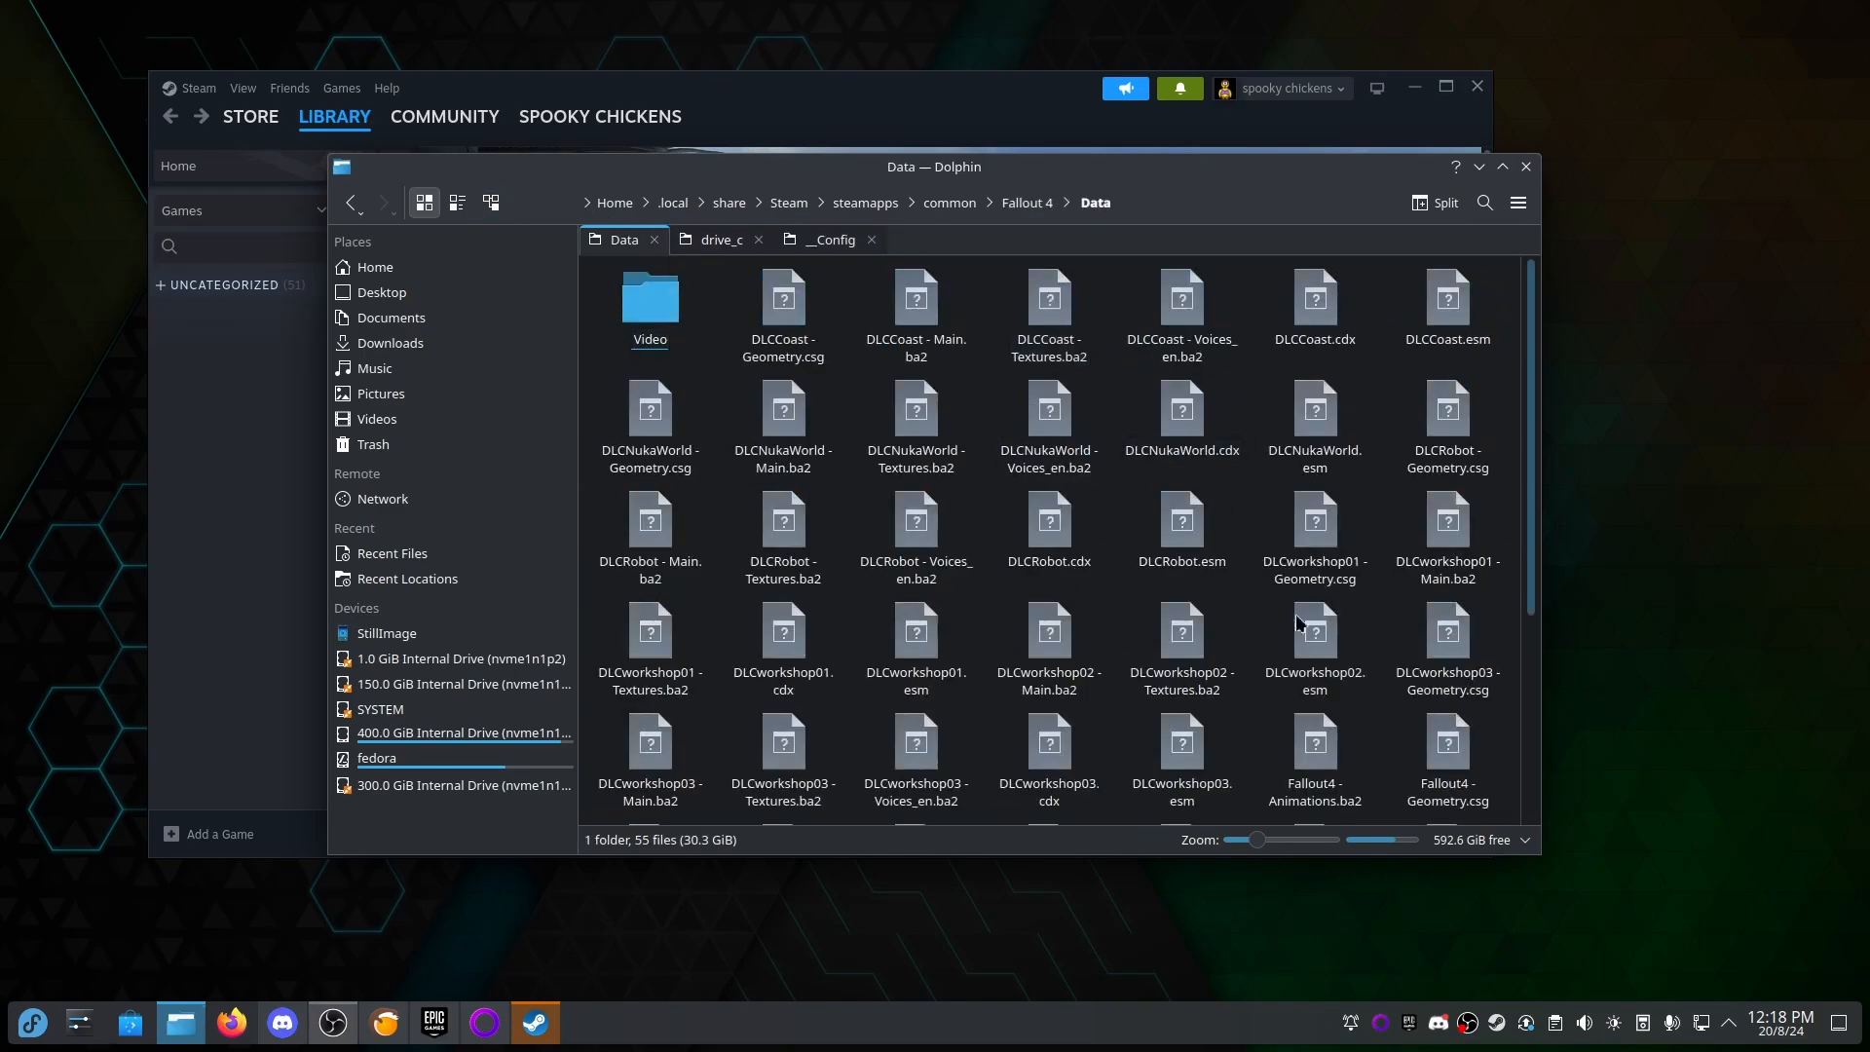
mouse_move(1503, 522)
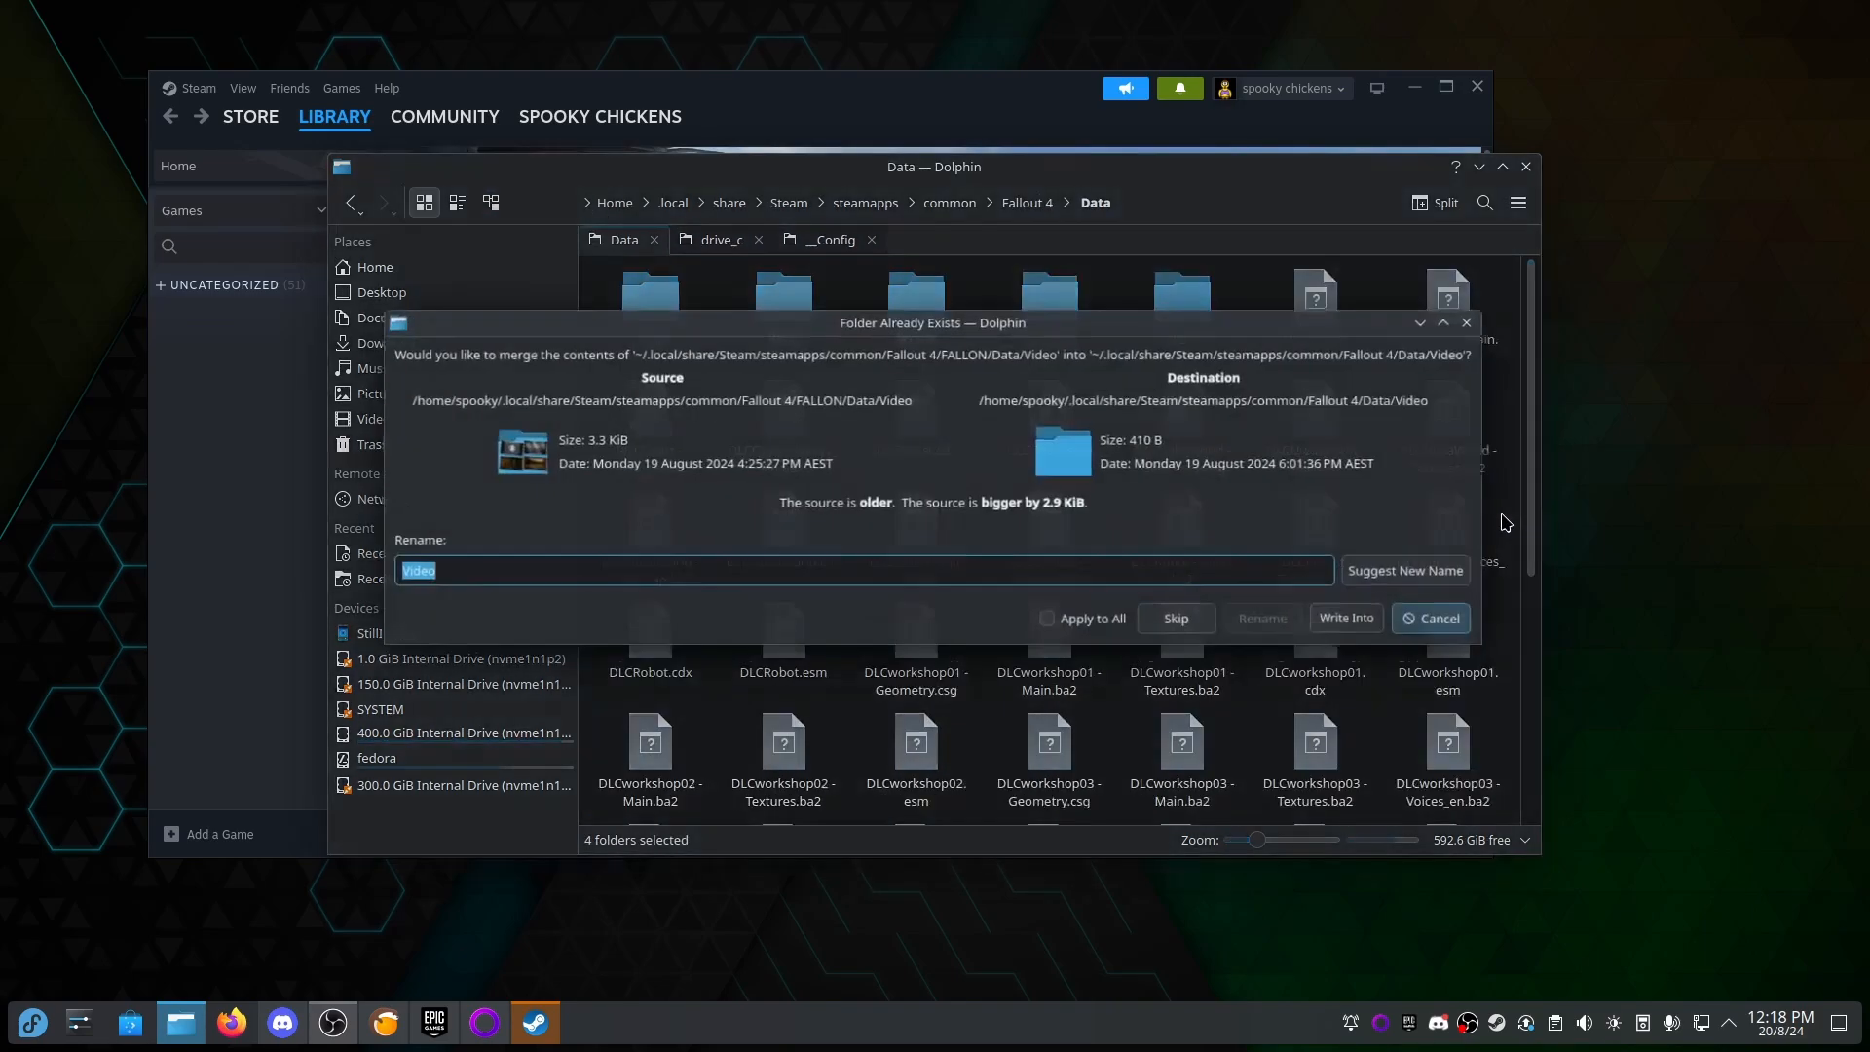
left_click(1346, 617)
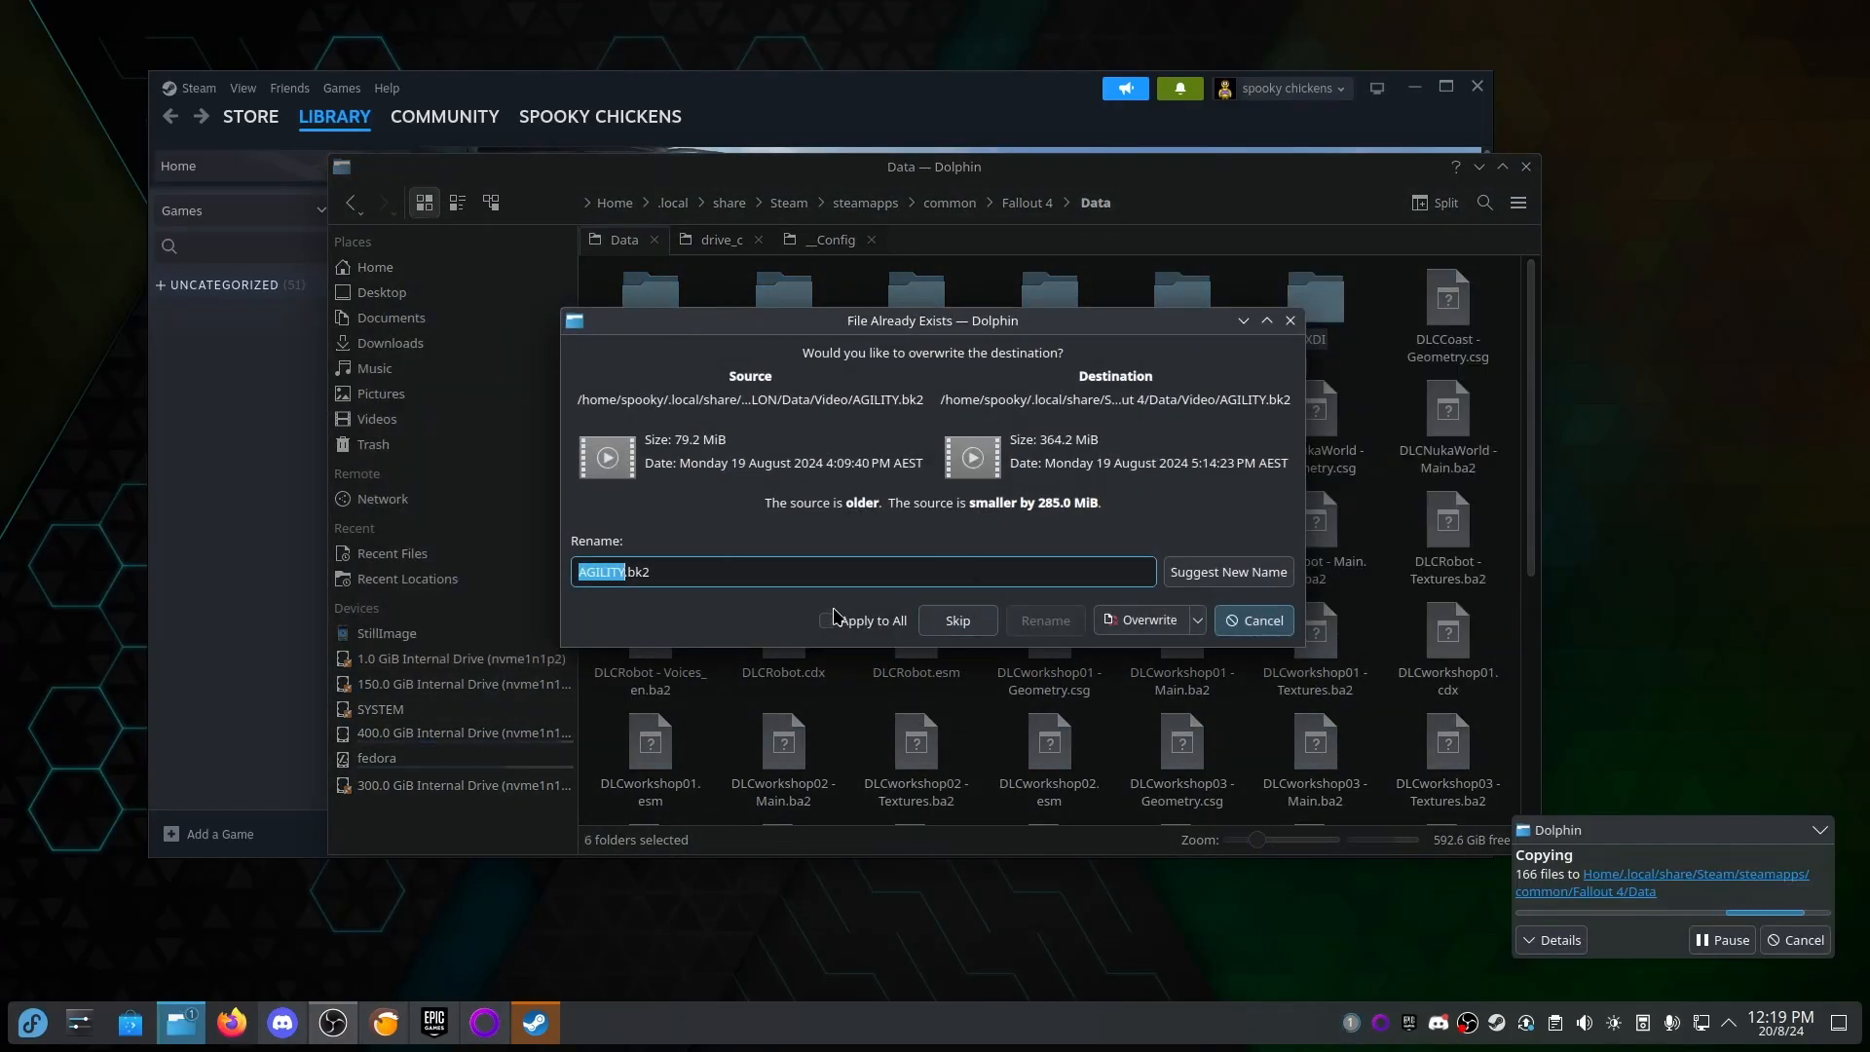
left_click(827, 620)
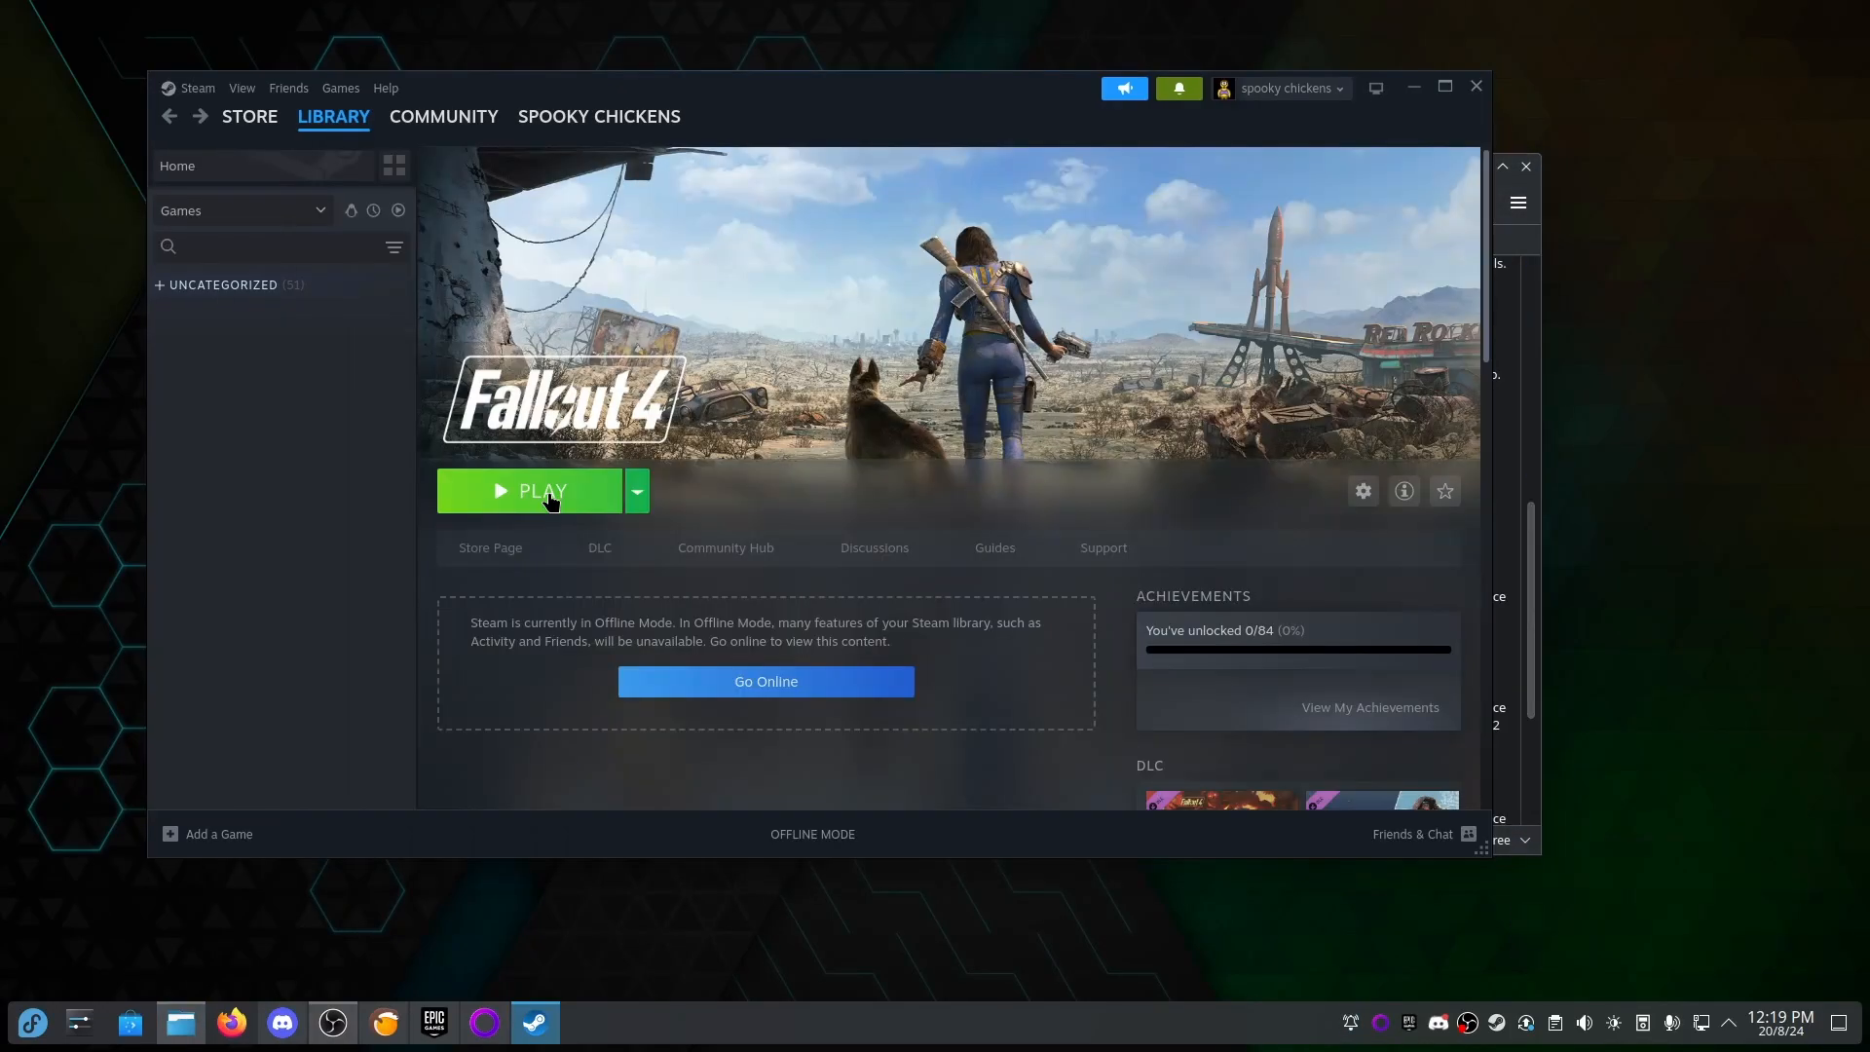
Launch the modded game and pass the start screen to the Fallout: London V1.01 menu.
left_click(543, 490)
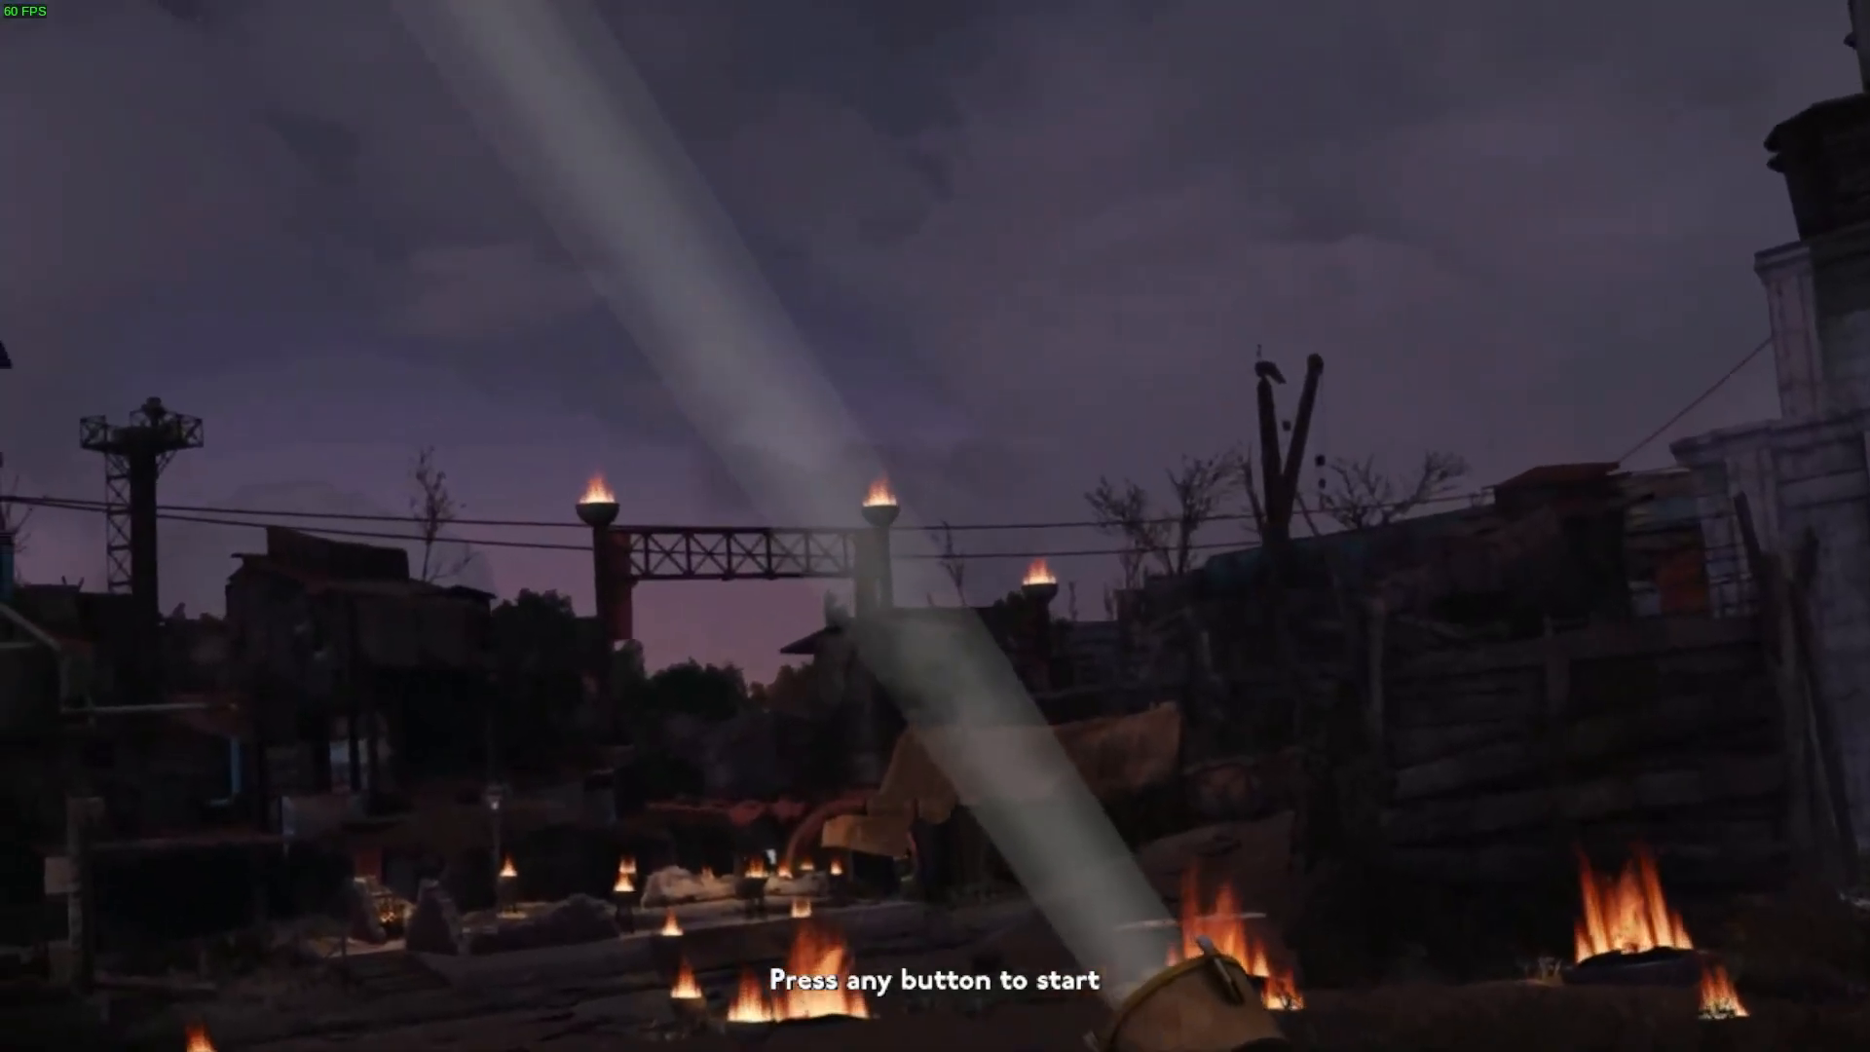
key("space")
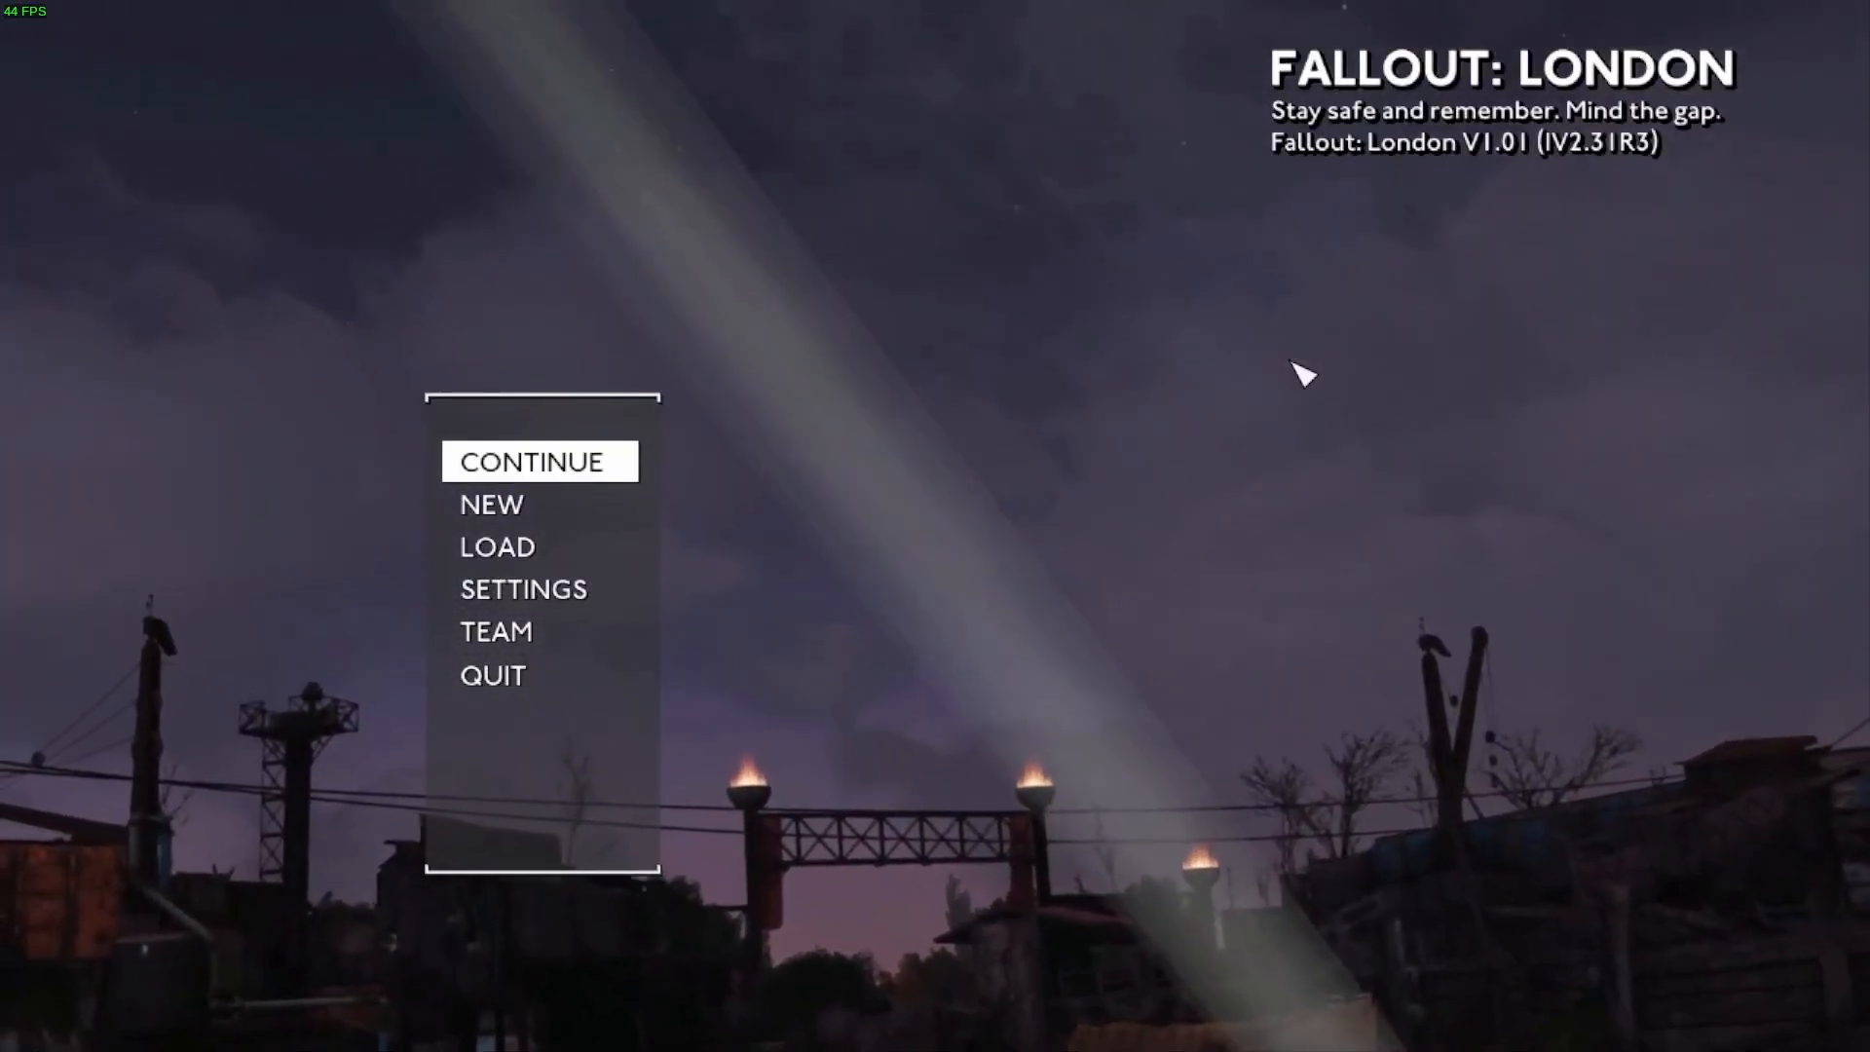